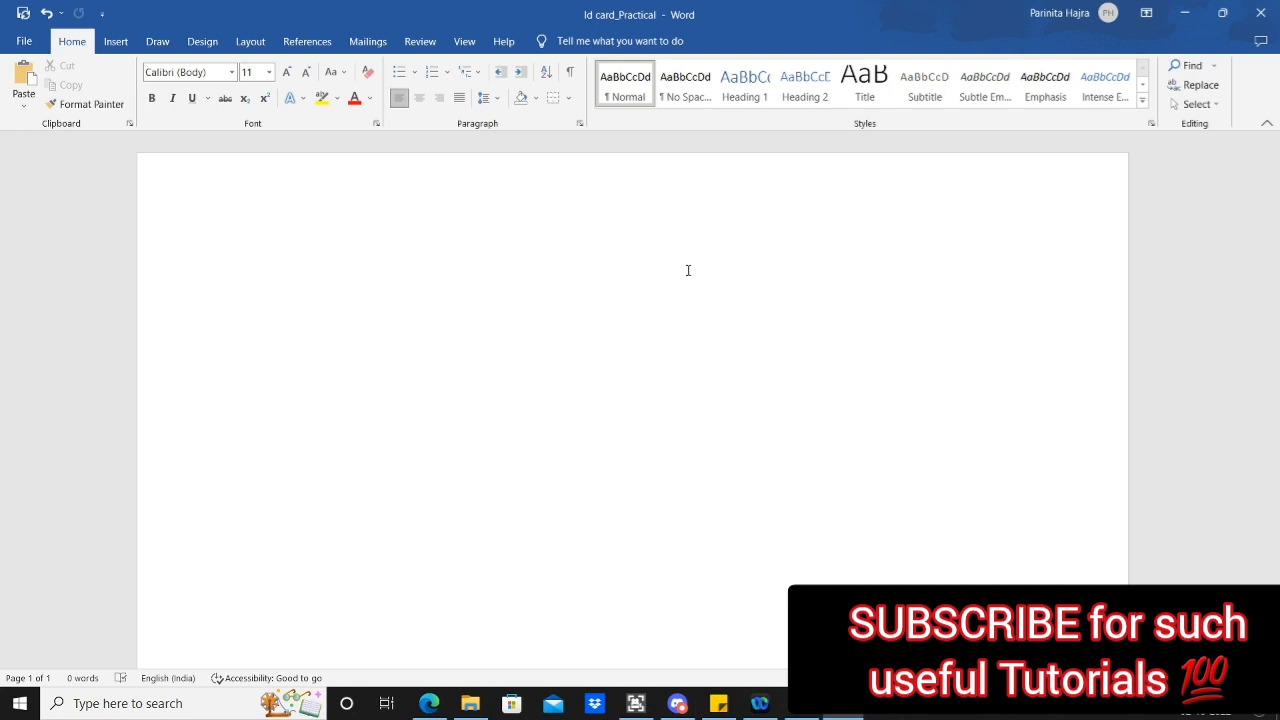
- Show the paper size list from the Layout ribbon for the blank id card document
click(256, 284)
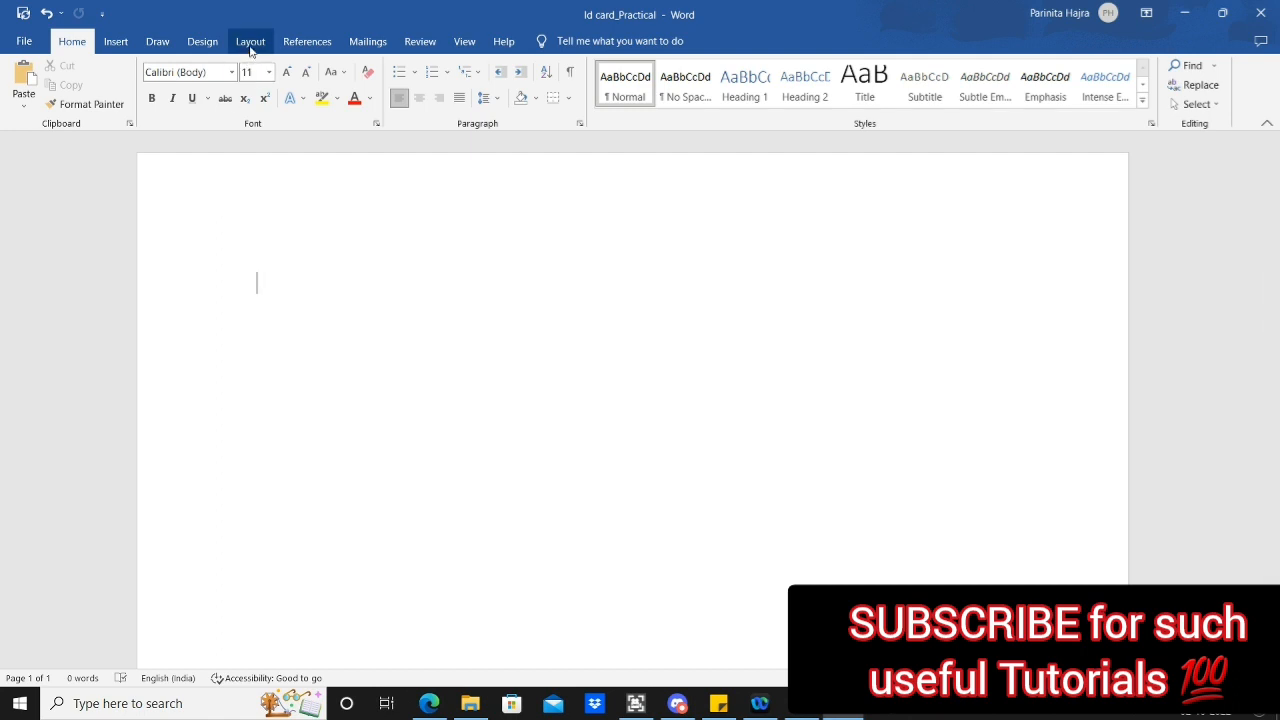
click(250, 40)
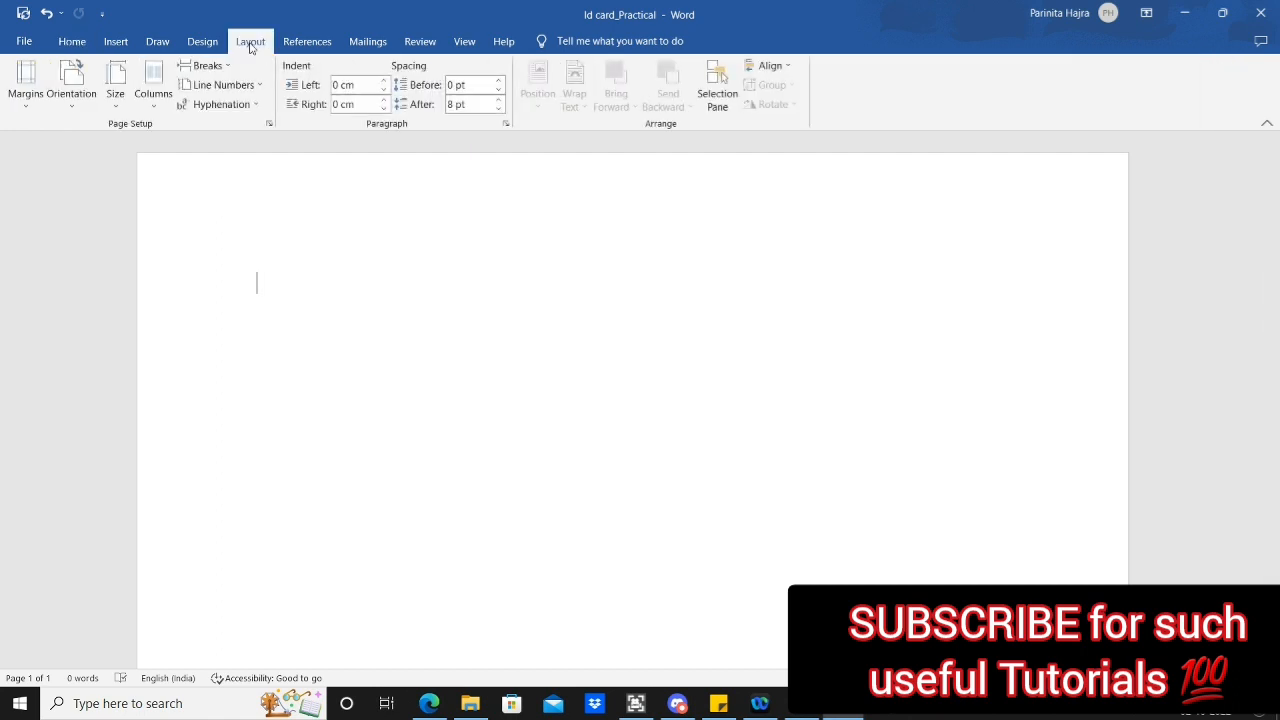
mouse_move(116, 80)
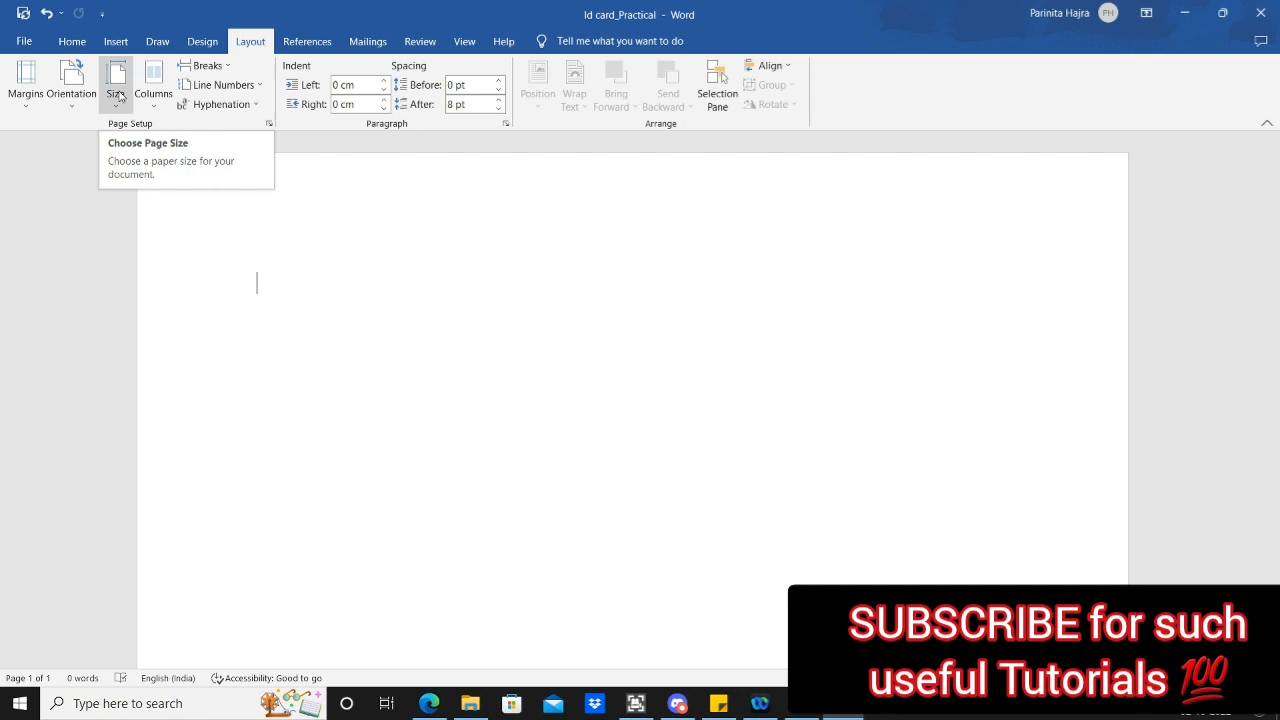
click(112, 80)
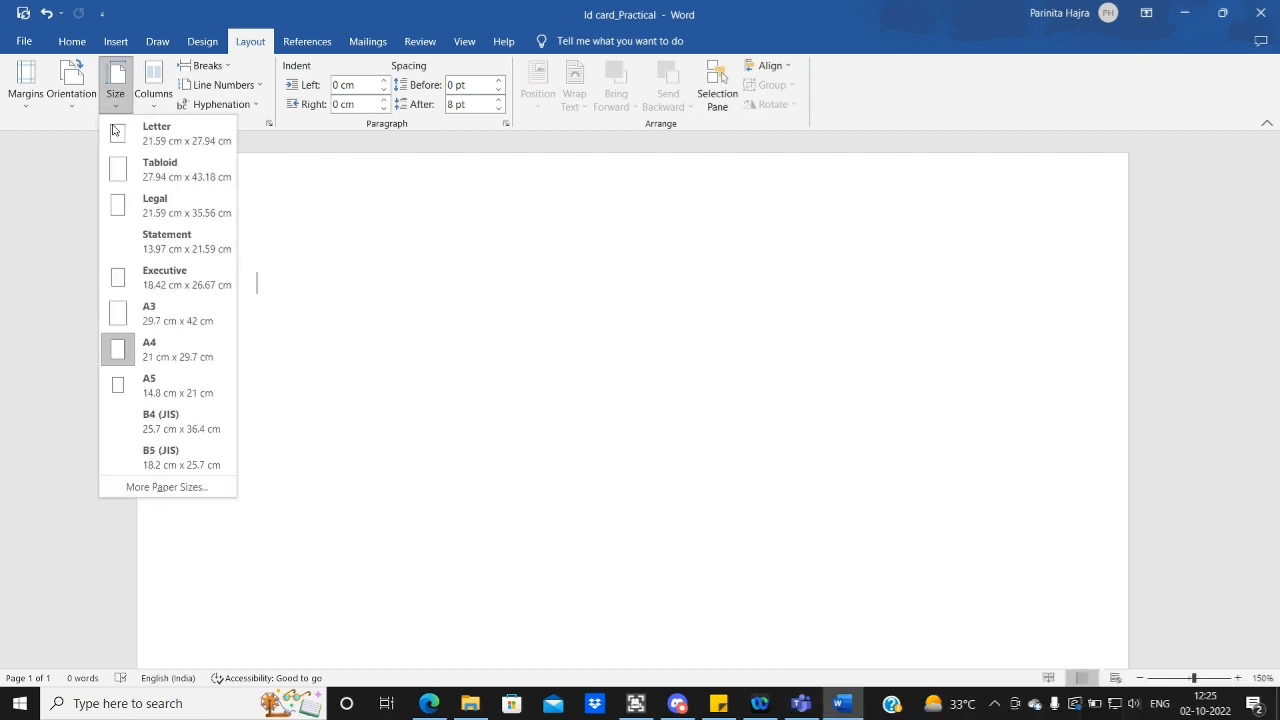
mouse_move(178, 170)
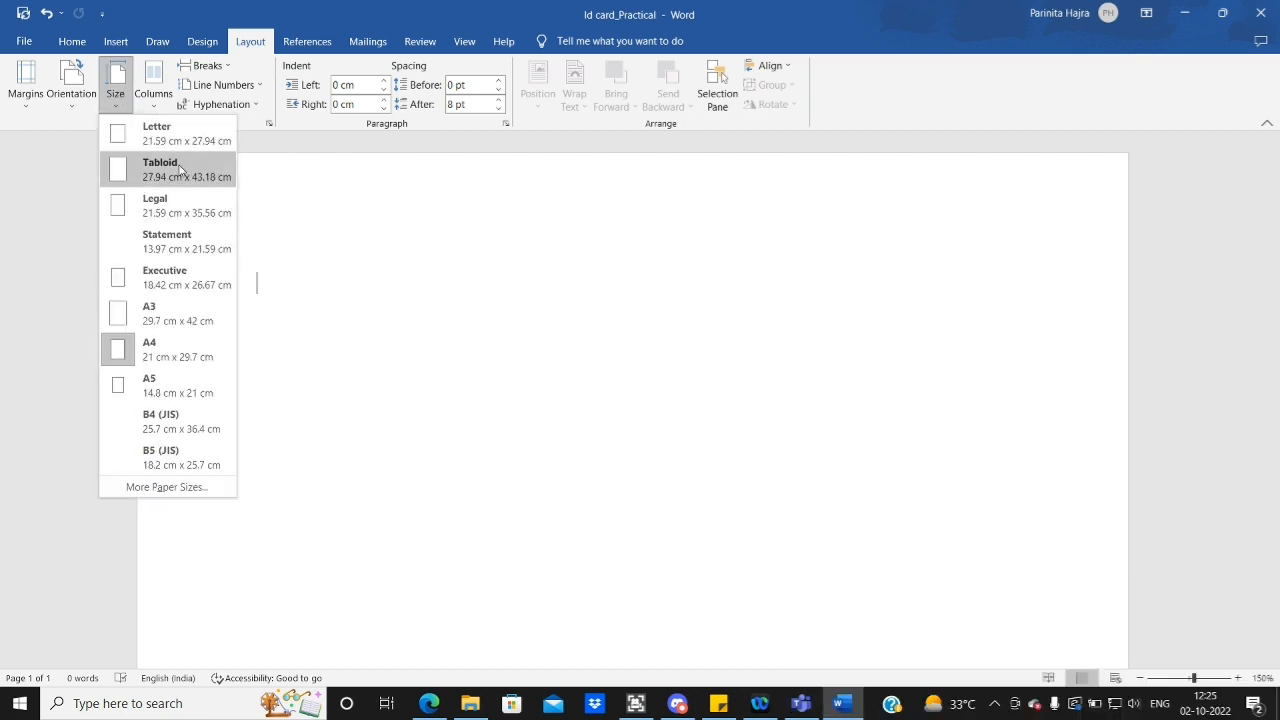
mouse_move(168, 256)
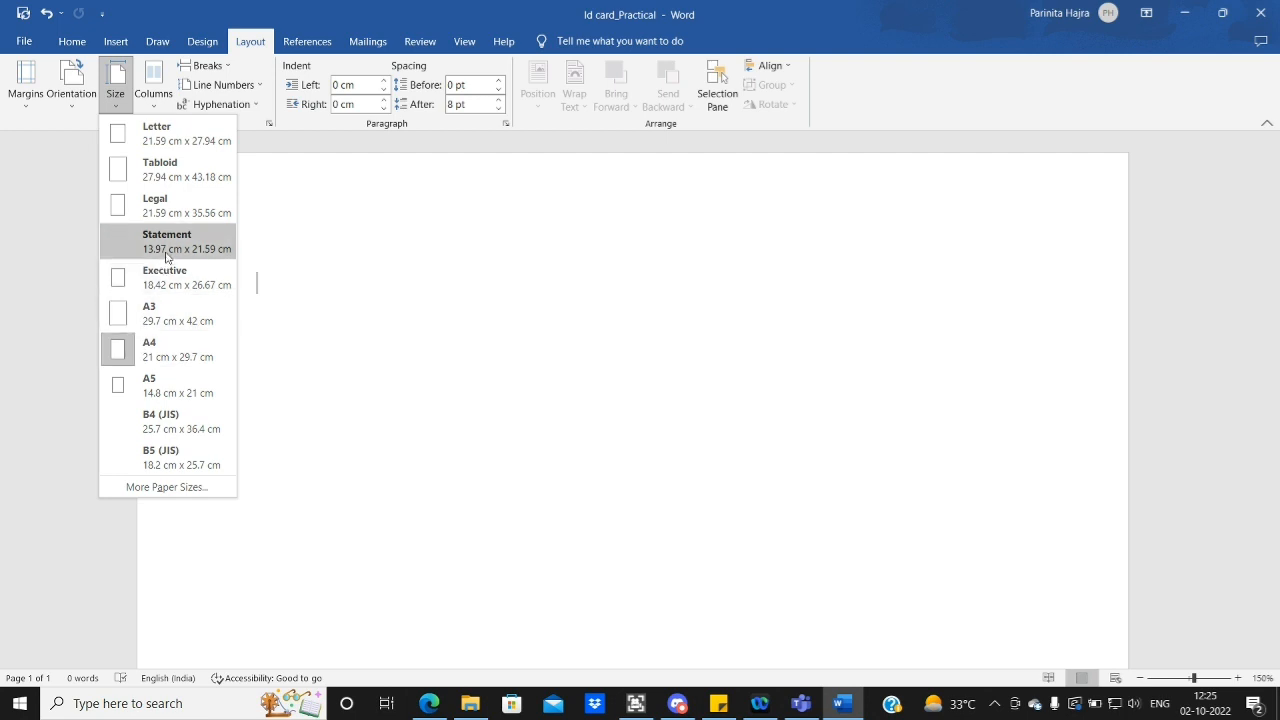
mouse_move(168, 414)
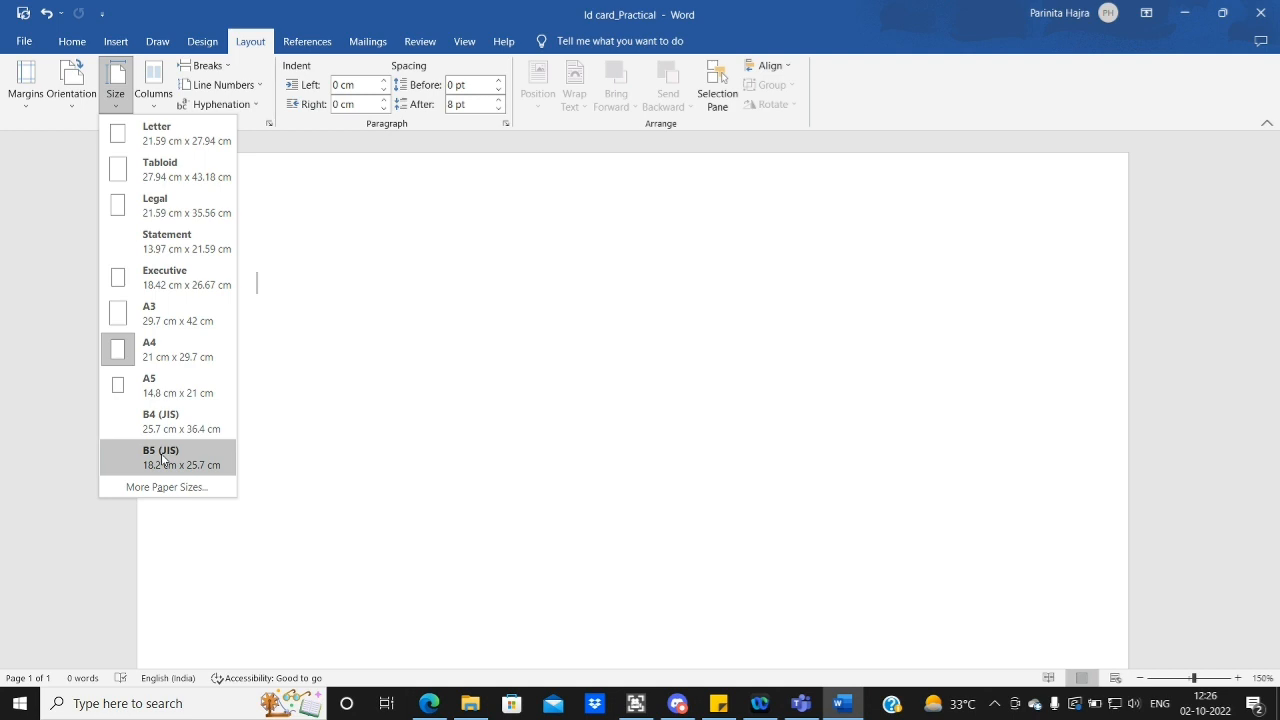
mouse_move(158, 496)
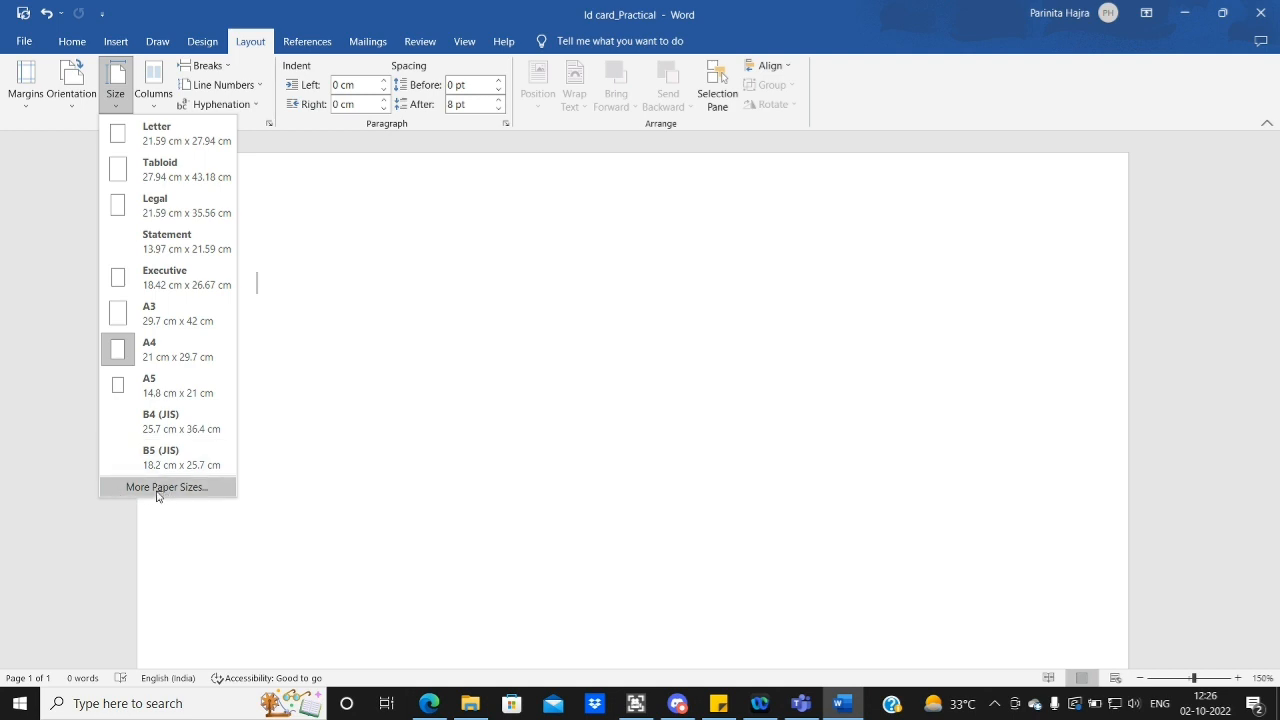
mouse_move(212, 492)
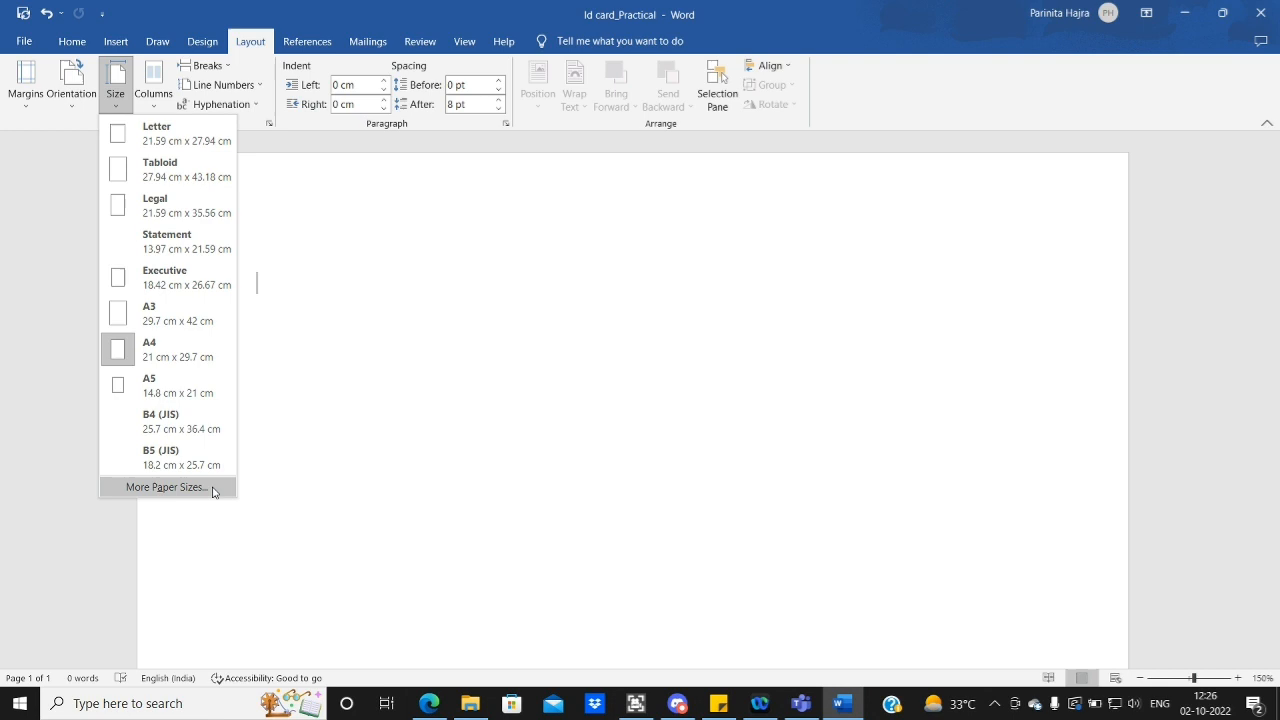
- Set a custom page size of 6.7 cm wide by 9.9 cm tall in Page Setup
click(164, 488)
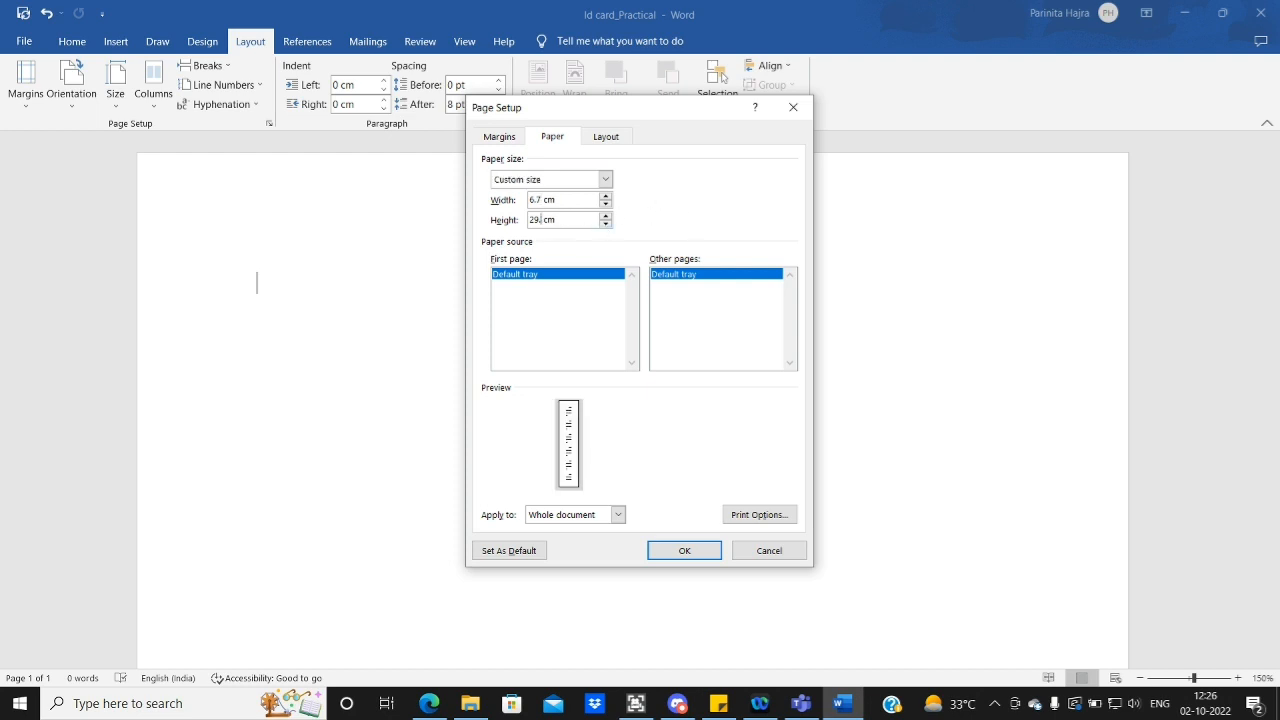
text(9.9 cm)
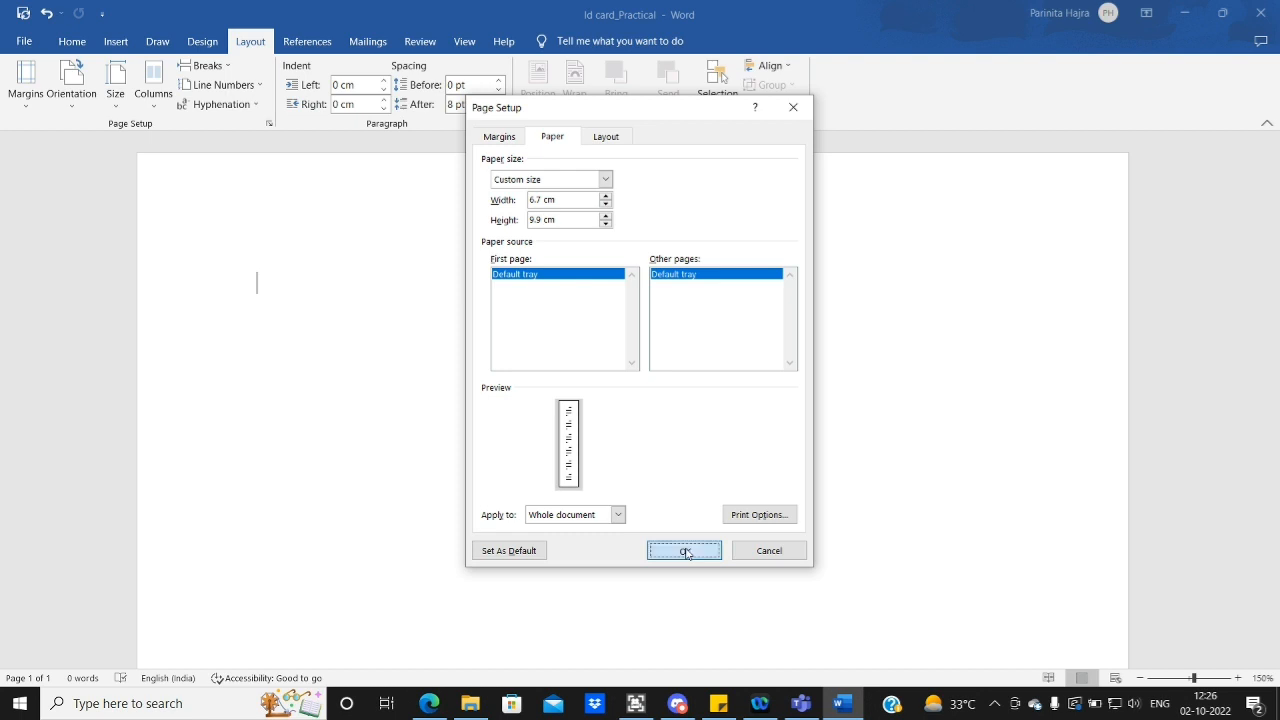
click(684, 550)
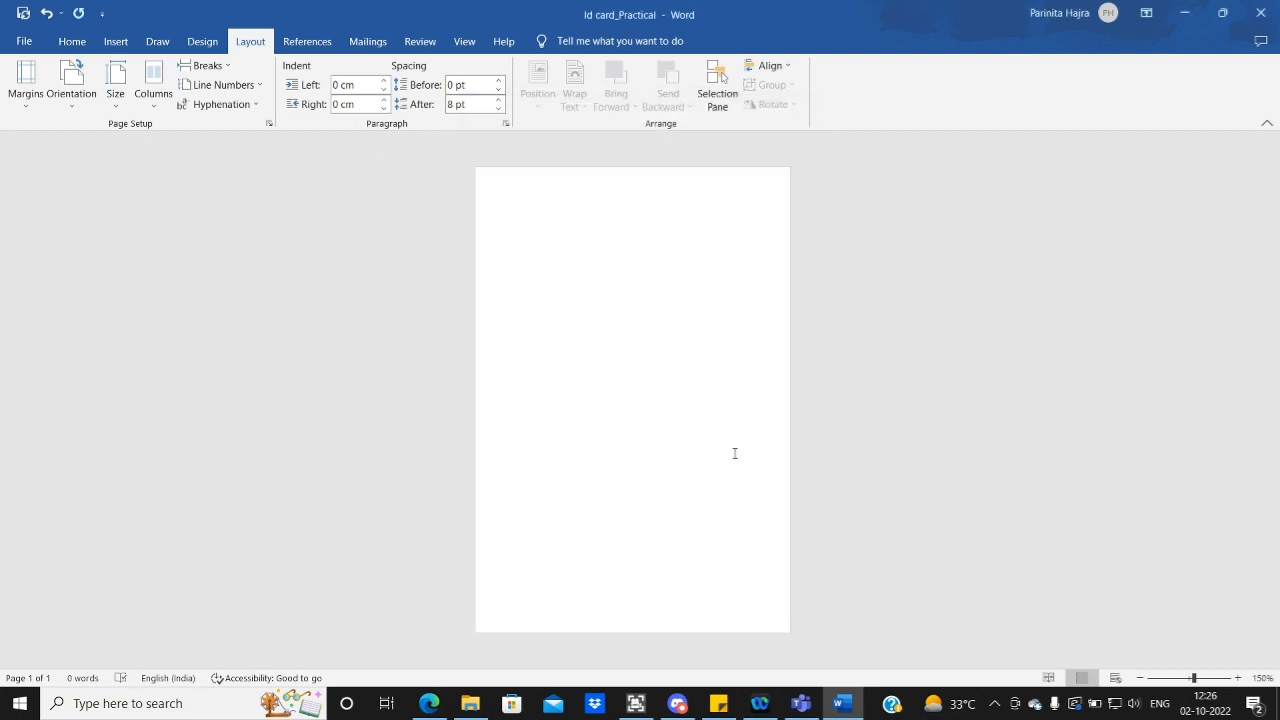
mouse_move(928, 456)
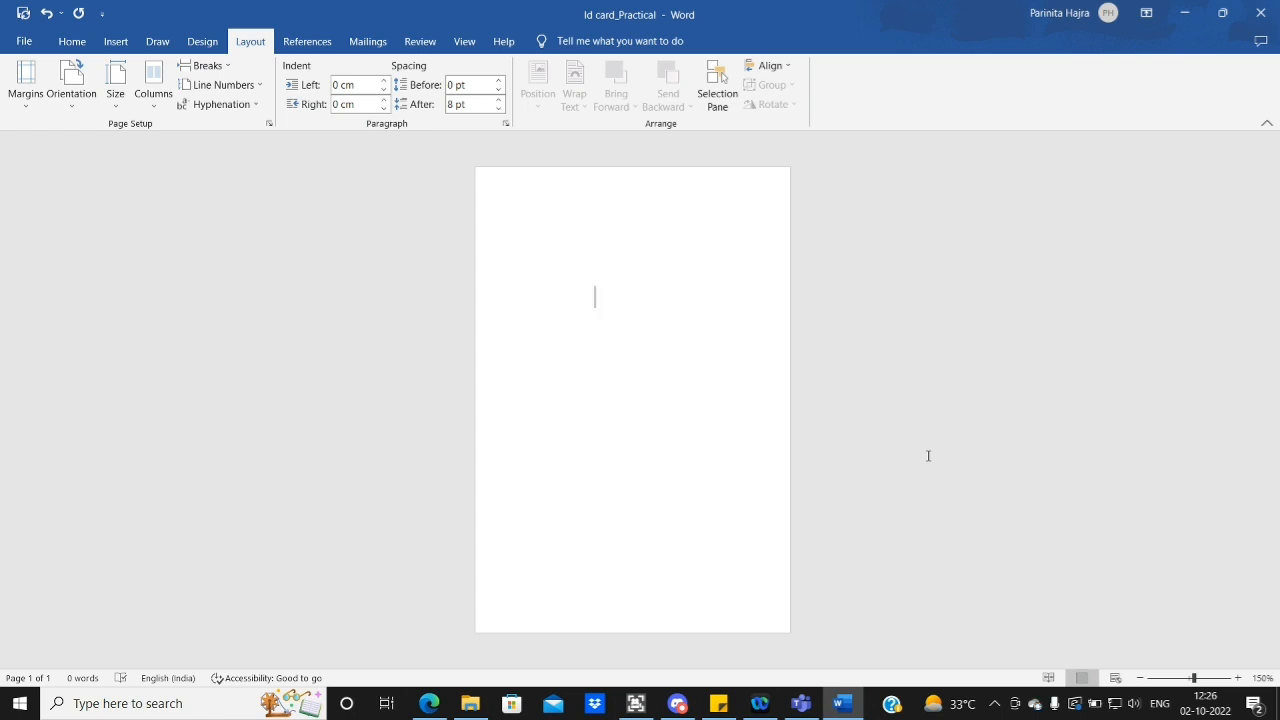
mouse_move(332, 258)
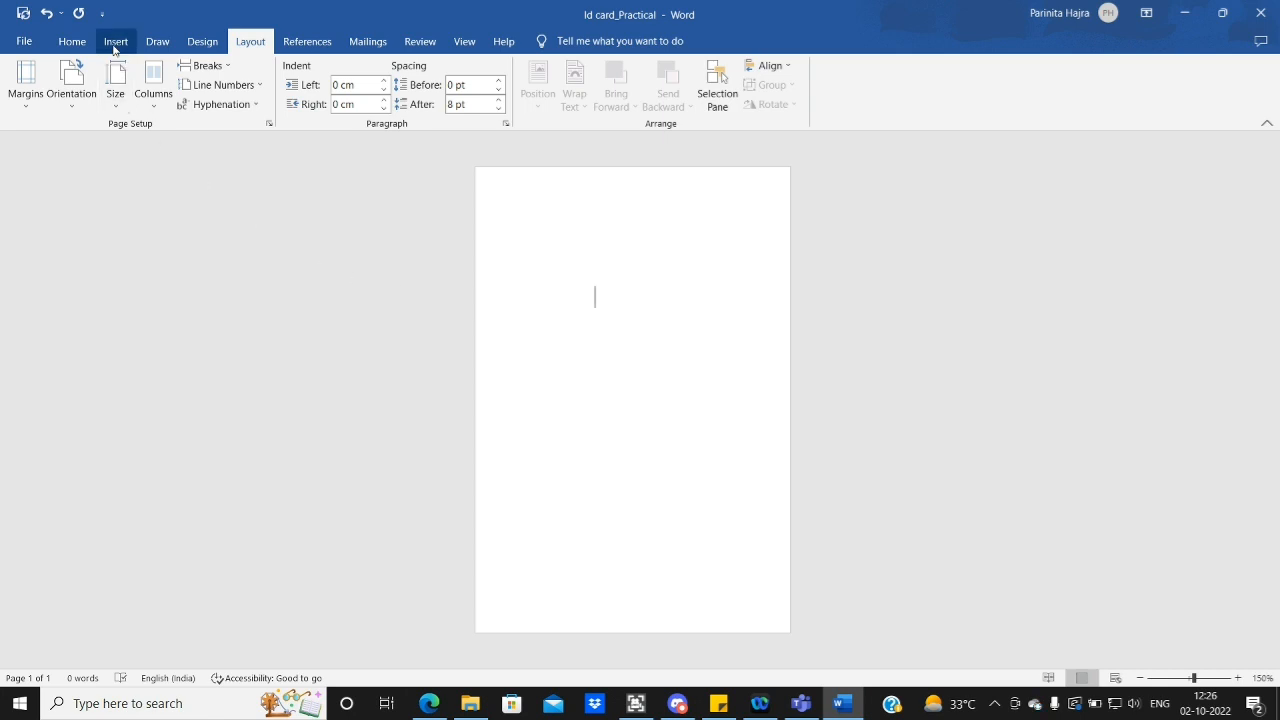
- Draw a Flowchart: Delay shape and rotate it right 90° so the curve faces down
click(116, 40)
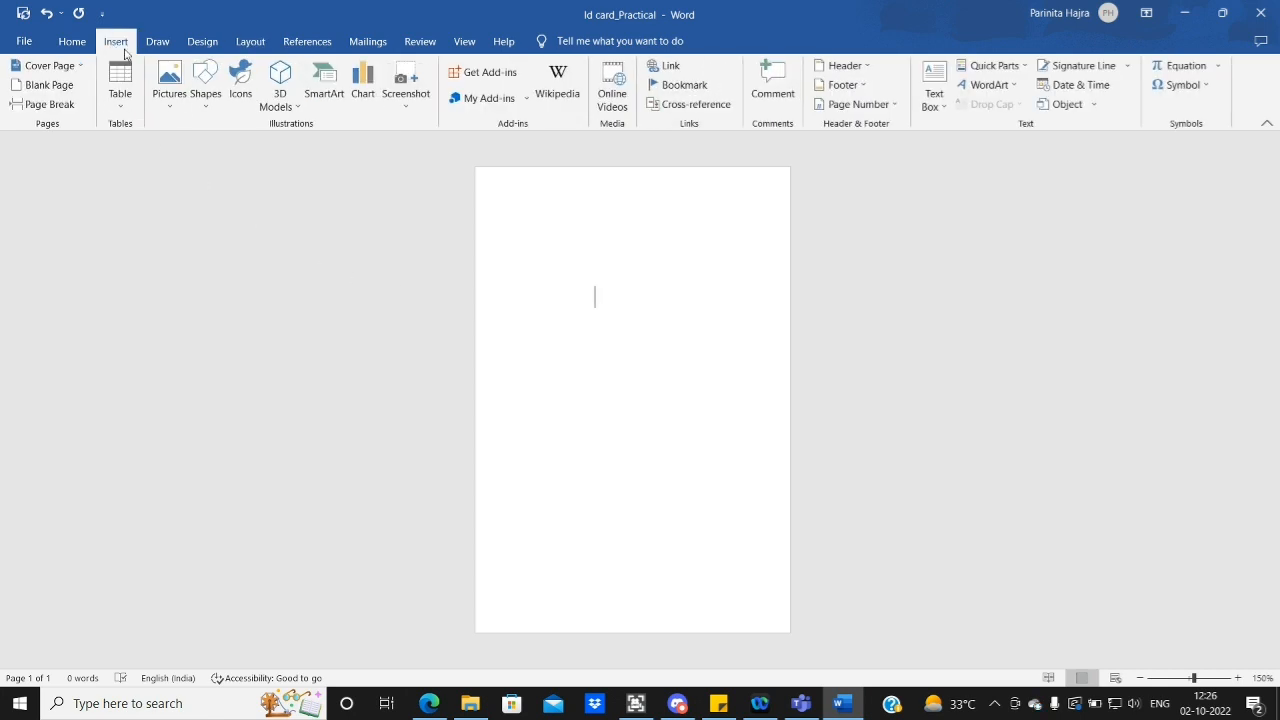
click(204, 82)
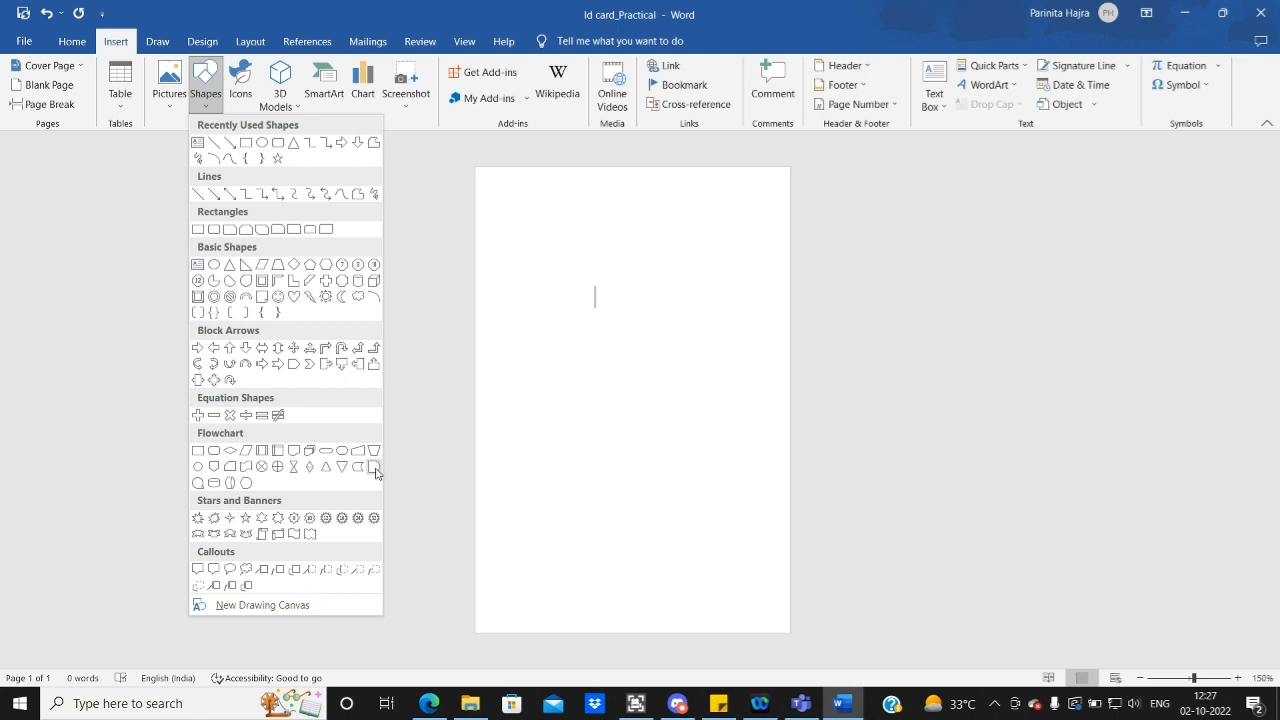
mouse_move(374, 466)
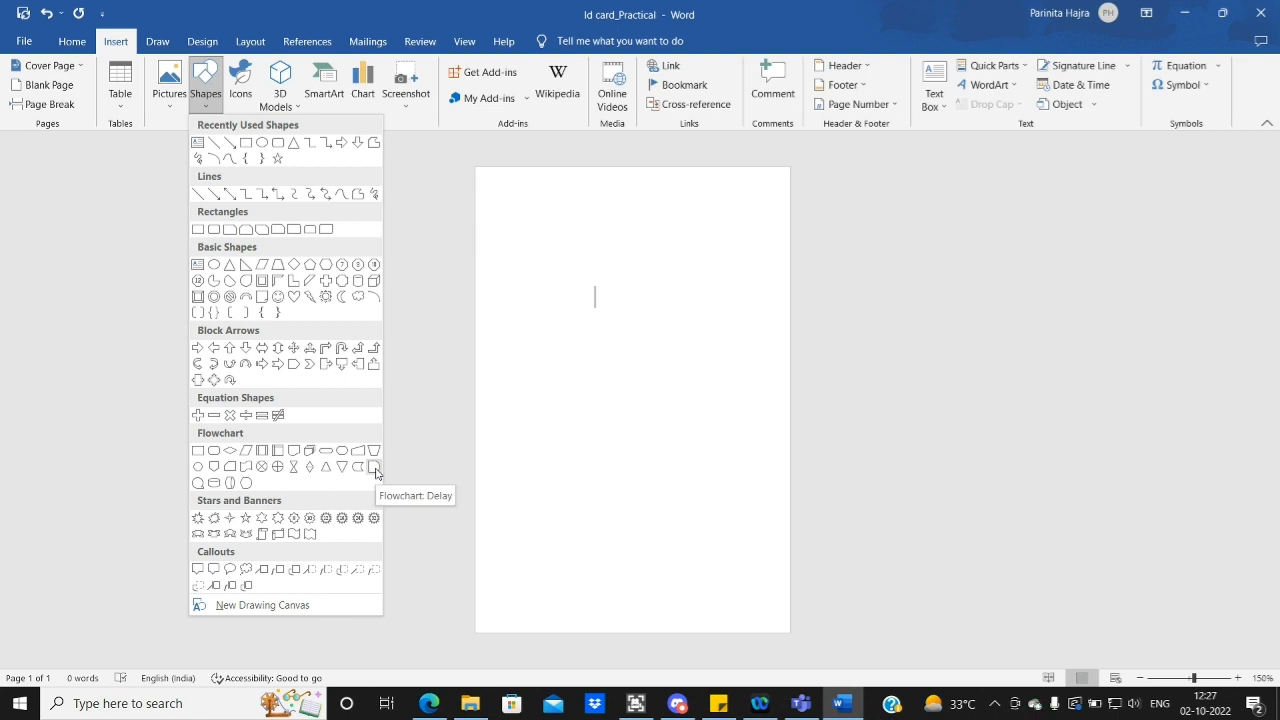
mouse_move(492, 188)
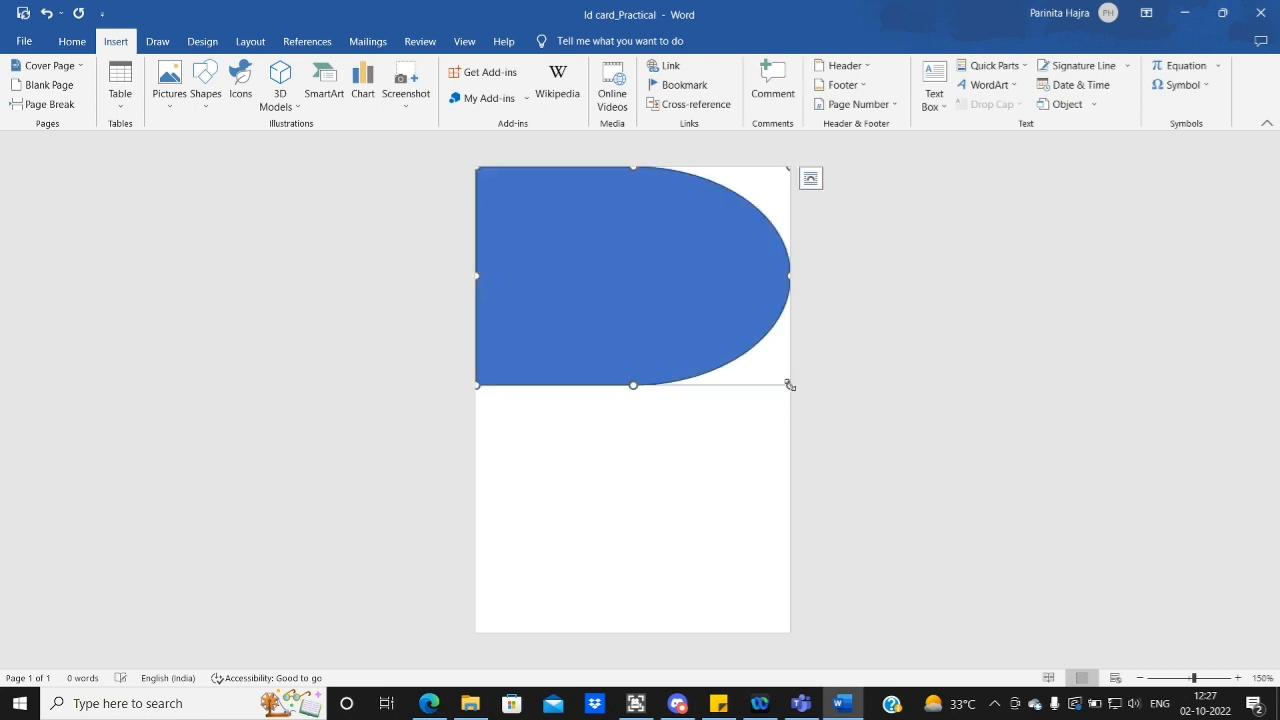
click(632, 280)
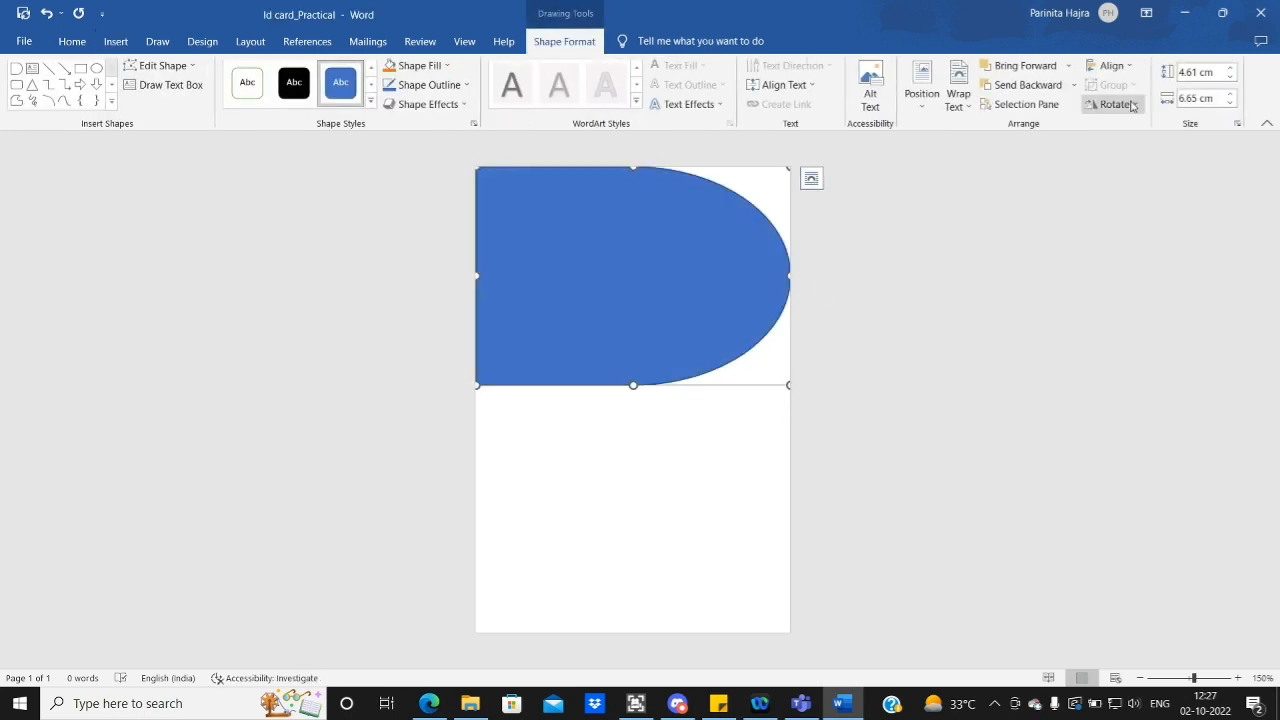
click(1116, 104)
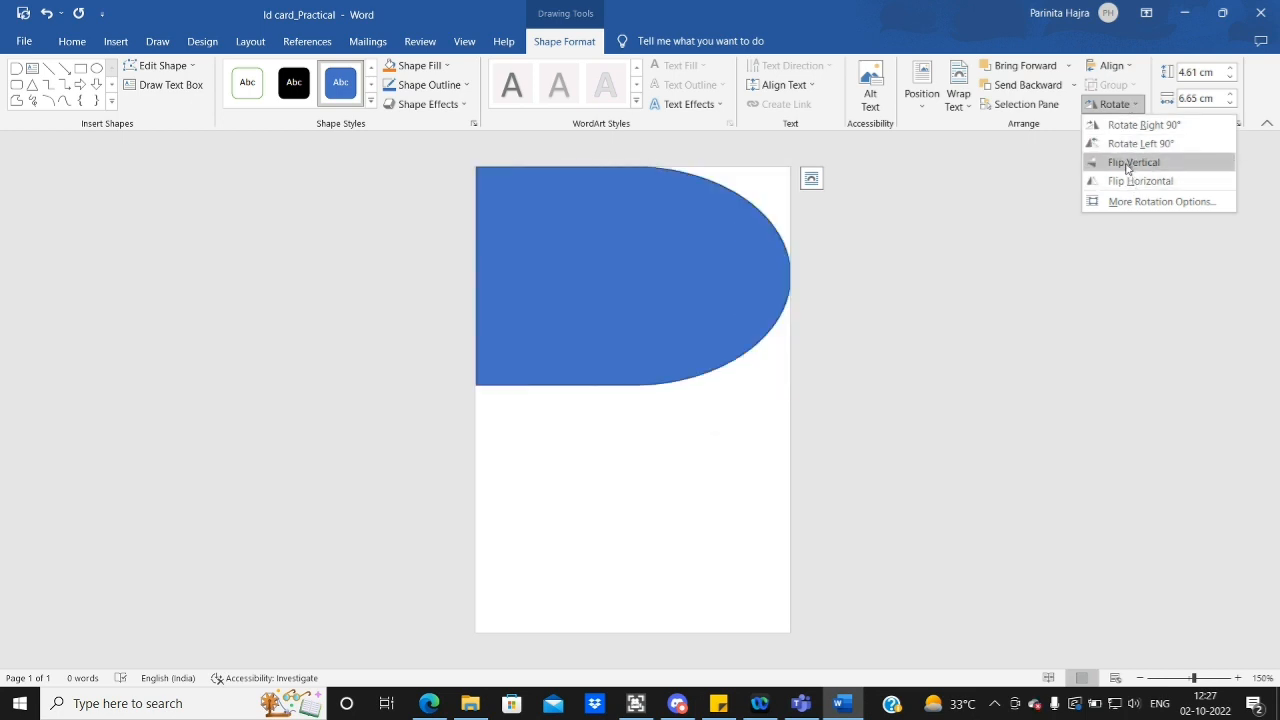
click(1132, 162)
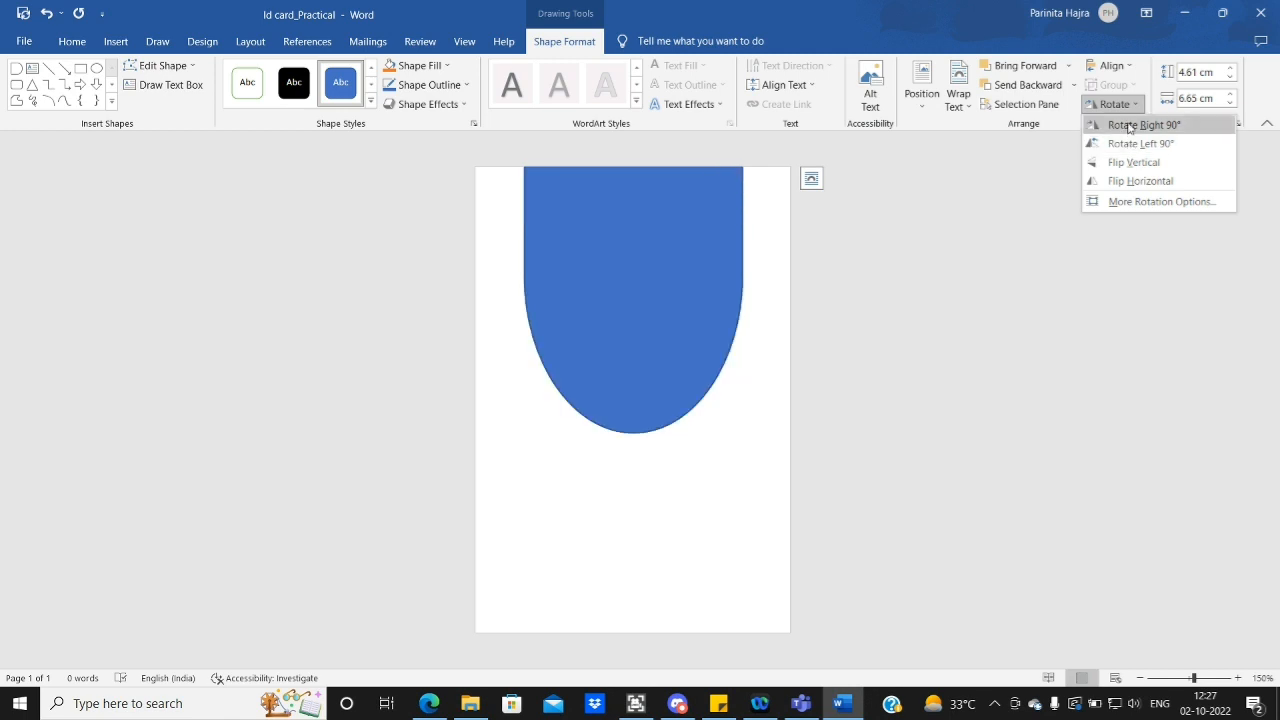
click(1140, 124)
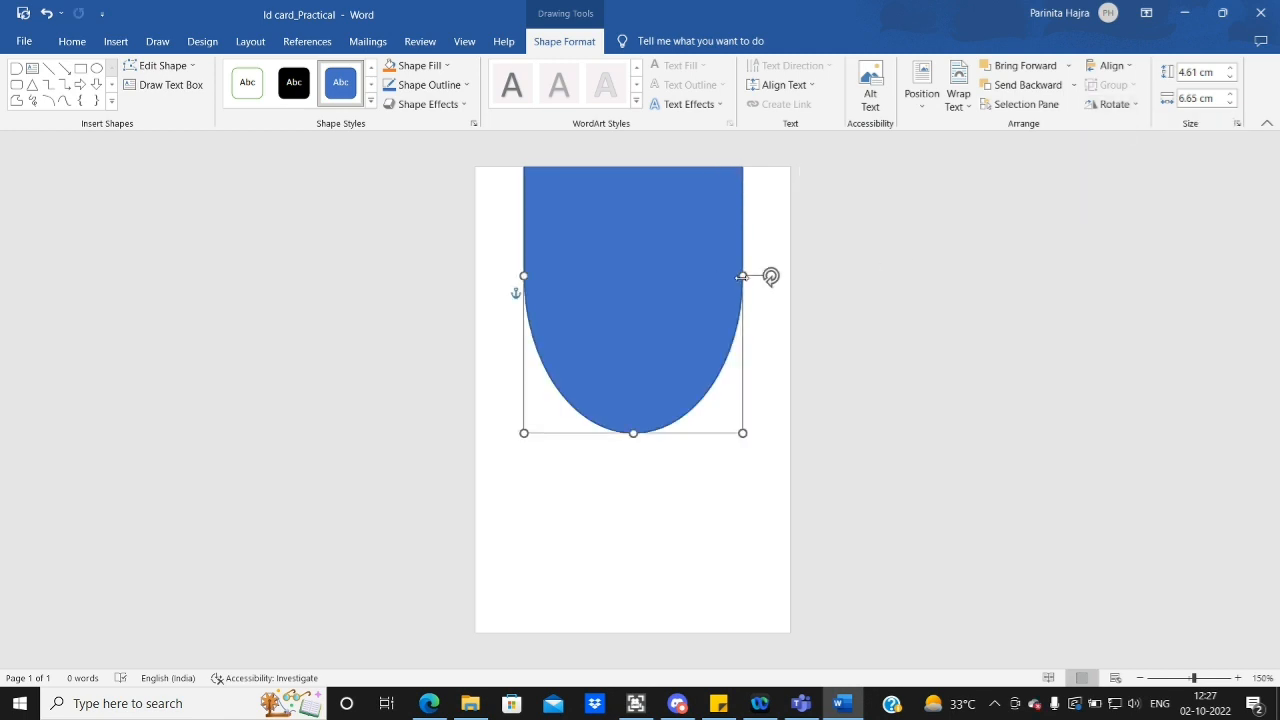
- Stretch the semicircle to span the full card width and flatten it into a shallow header
drag(744, 276, 788, 276)
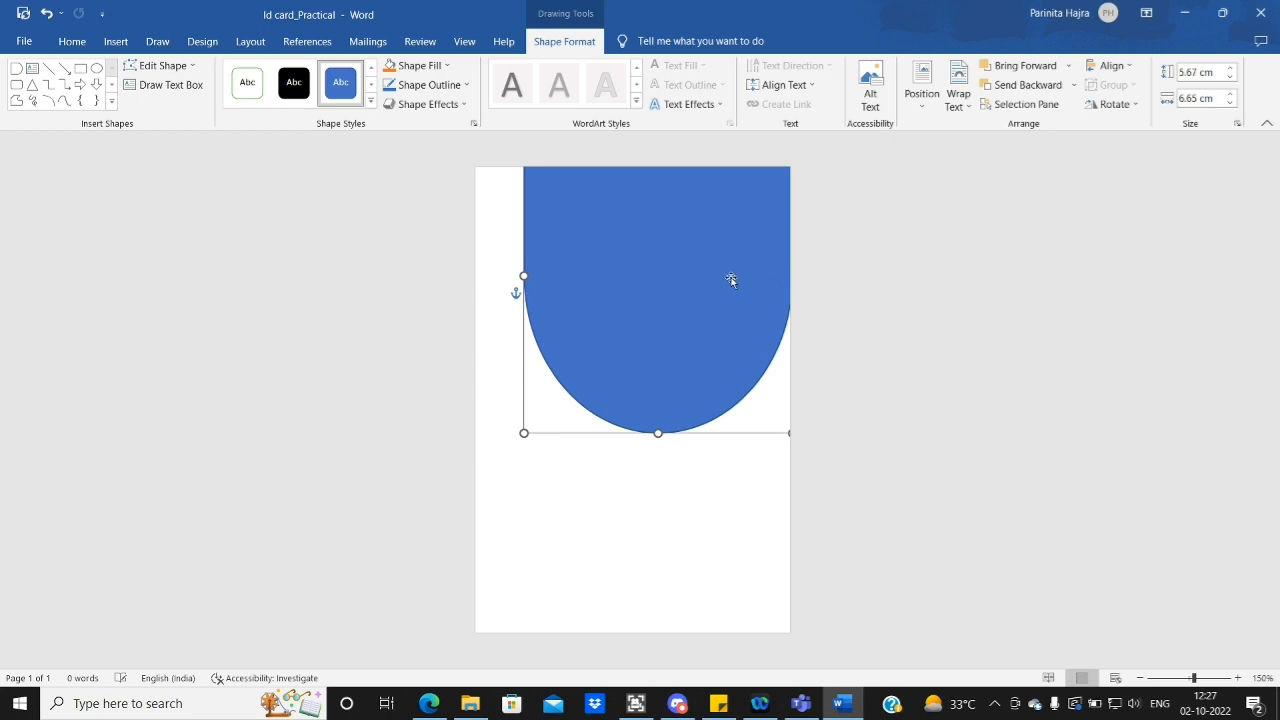
drag(524, 276, 478, 272)
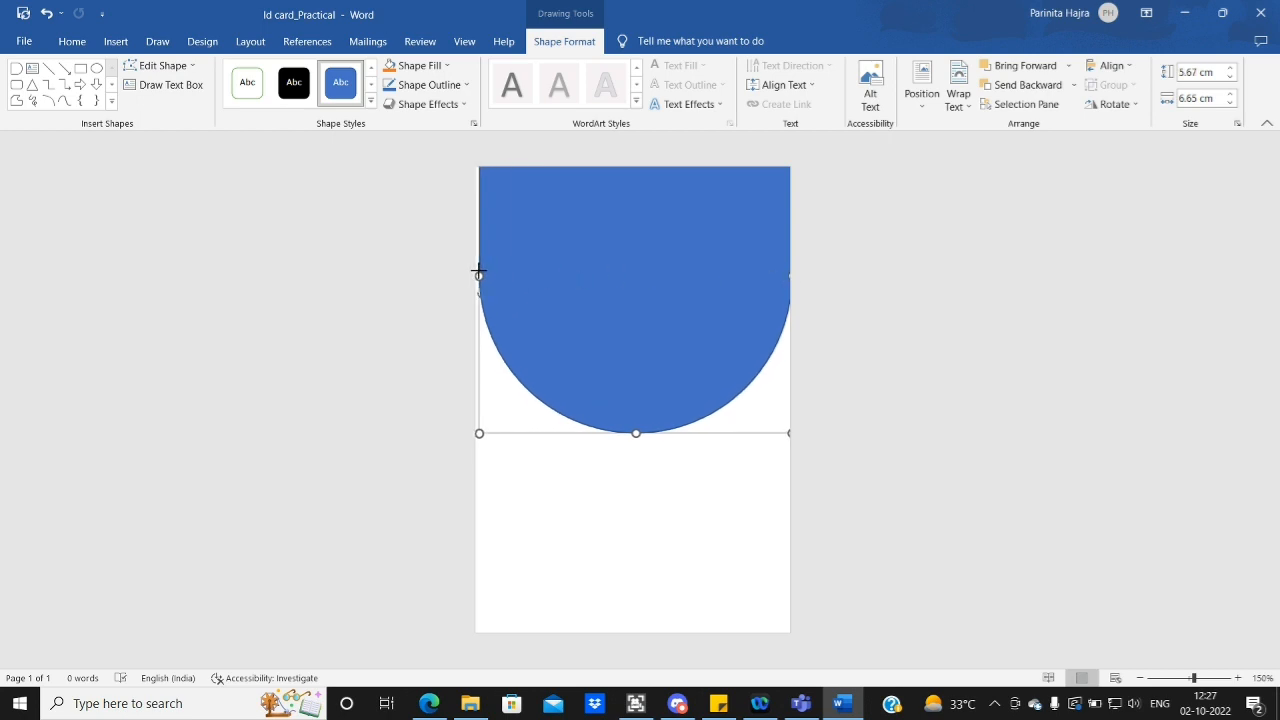
drag(478, 272, 478, 276)
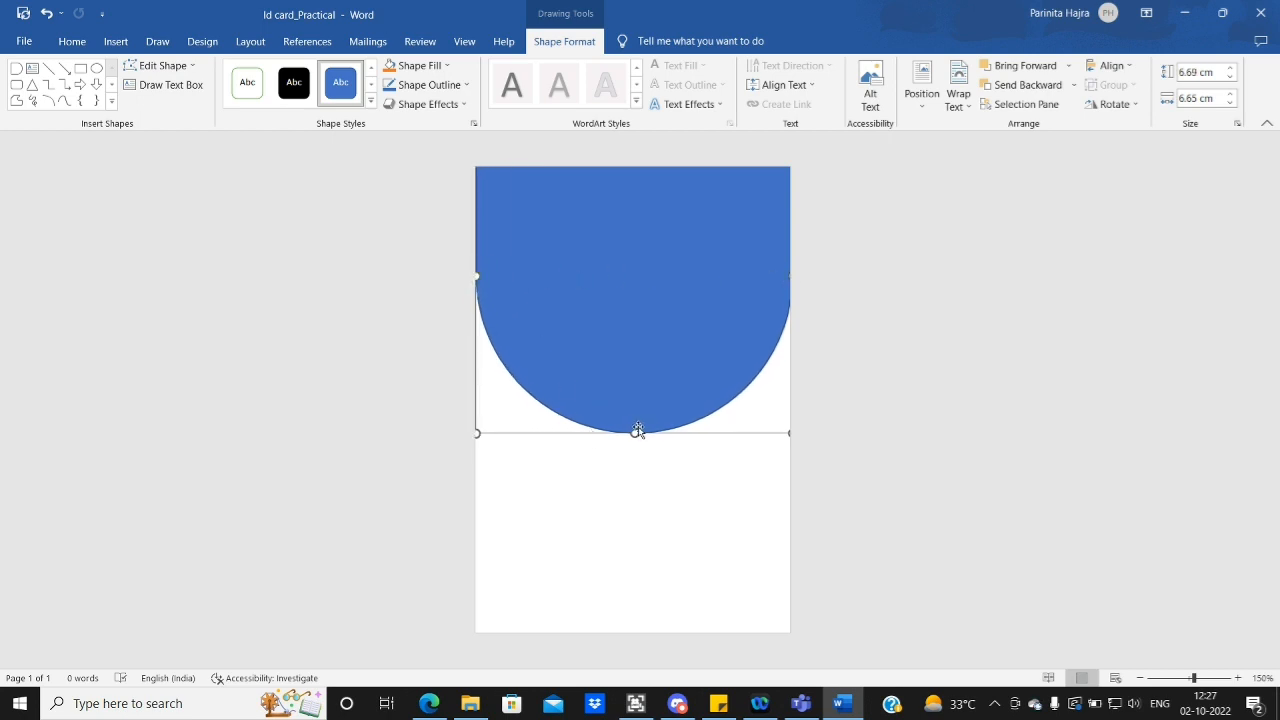
drag(638, 432, 632, 376)
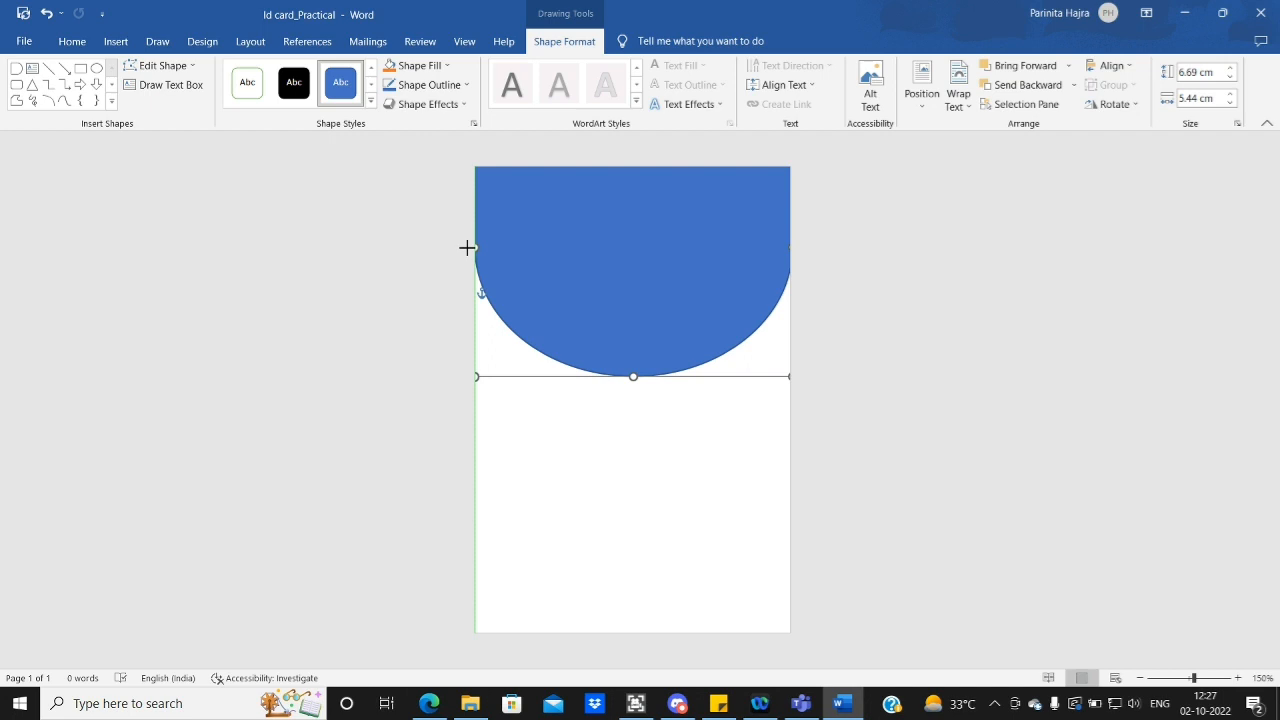
click(950, 292)
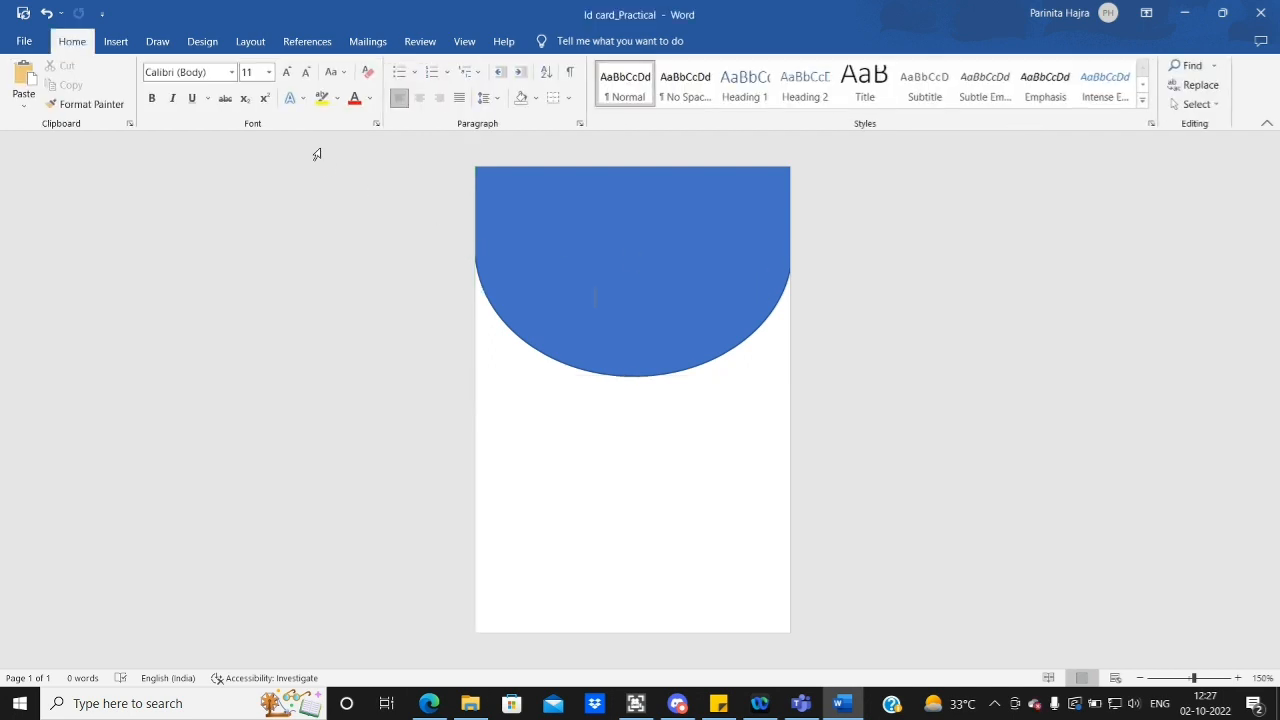
- Draw a right triangle over the card's top-left corner and flip it vertically
click(116, 40)
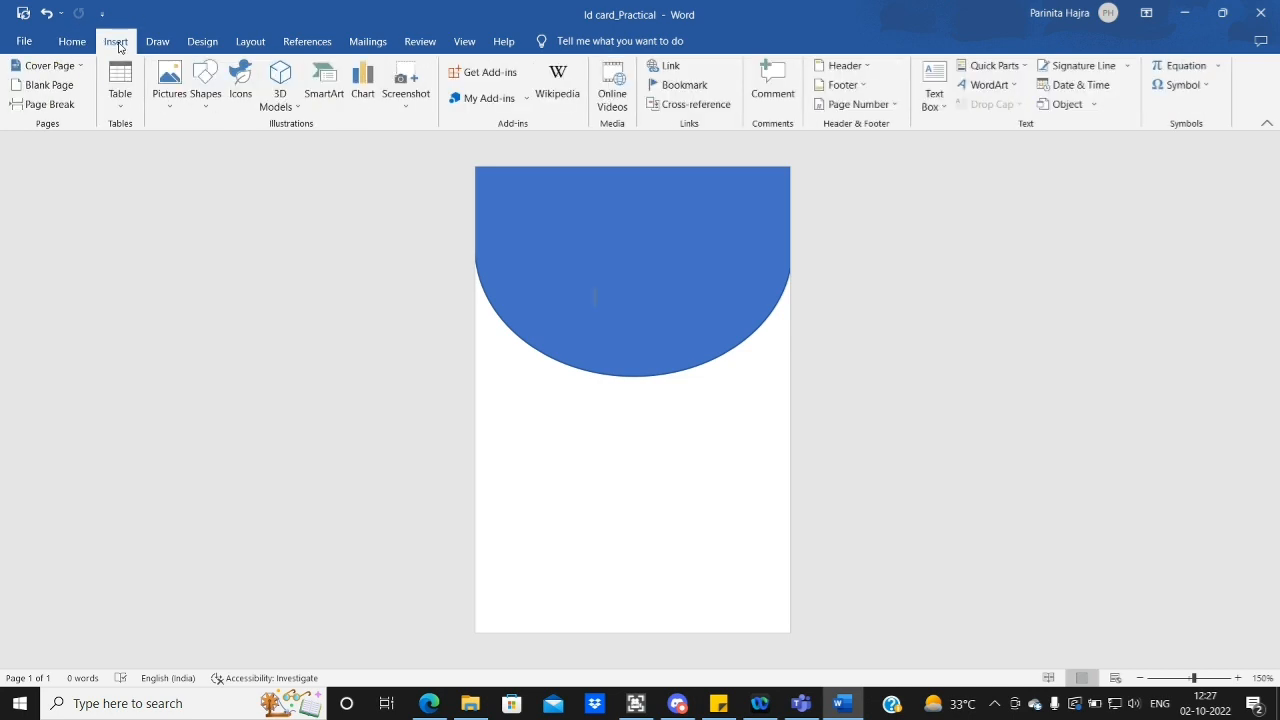
click(204, 80)
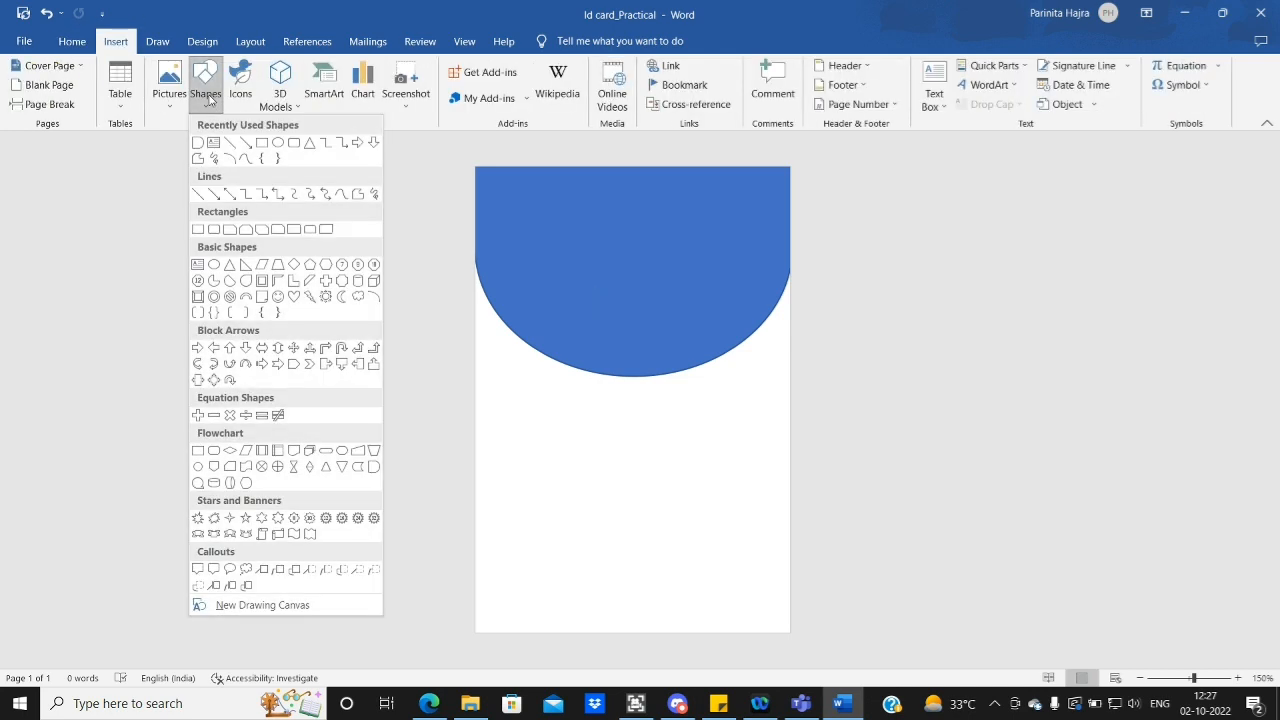
mouse_move(260, 204)
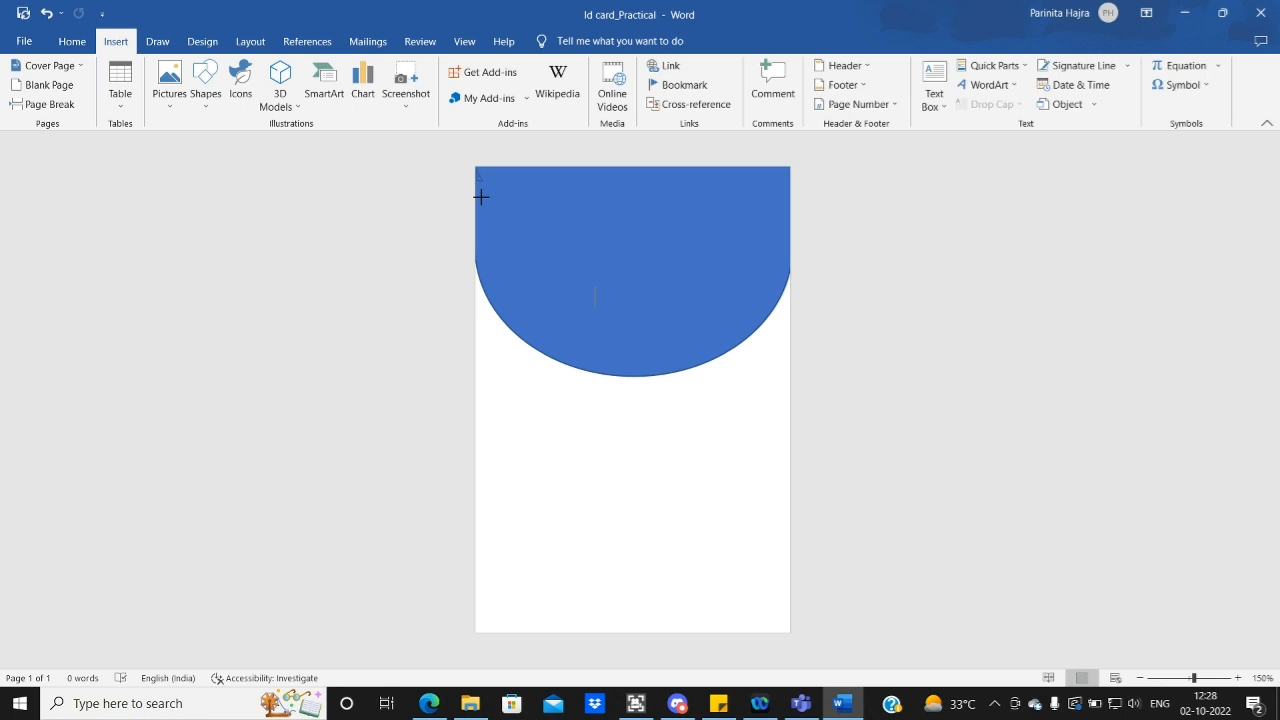
drag(480, 198, 652, 412)
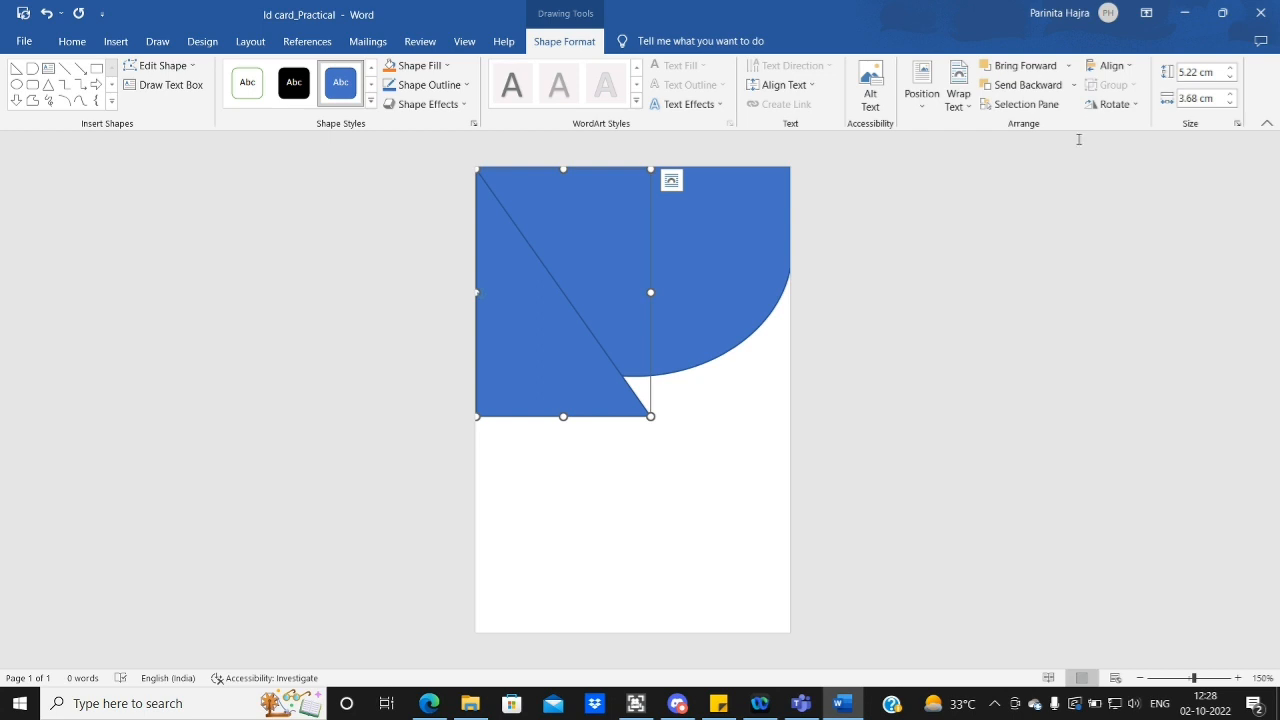
click(1114, 104)
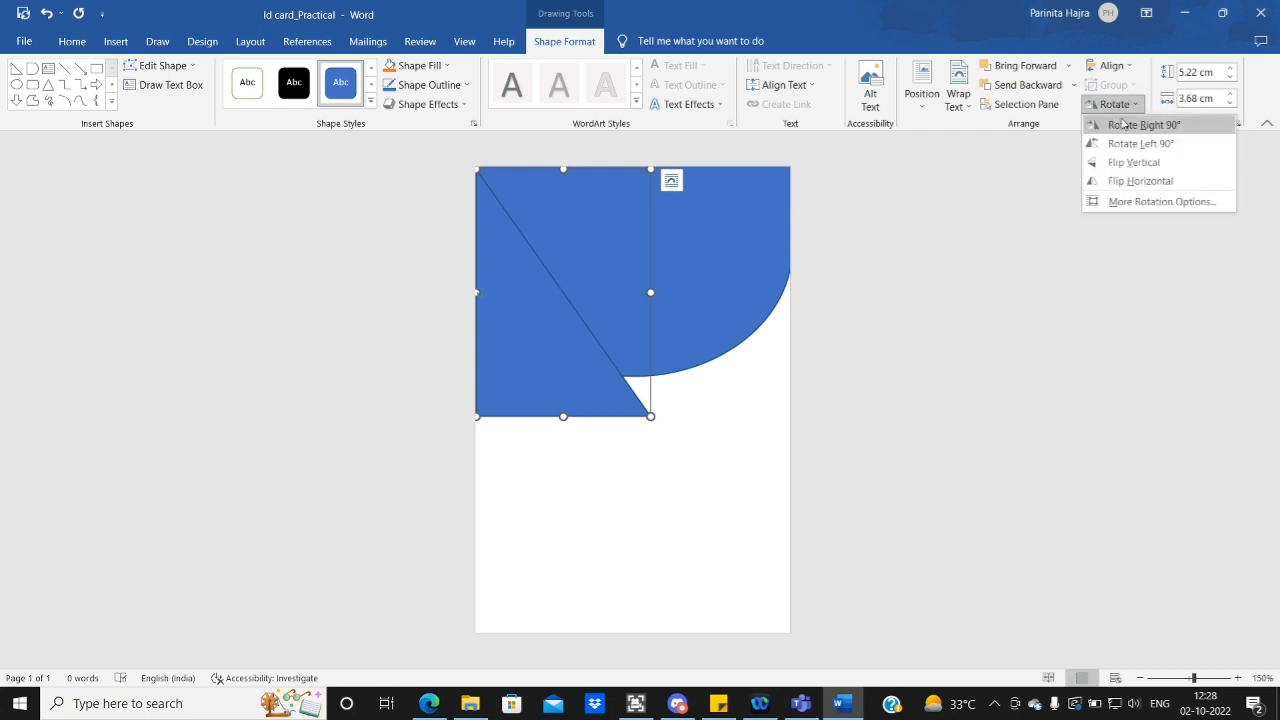
click(1134, 162)
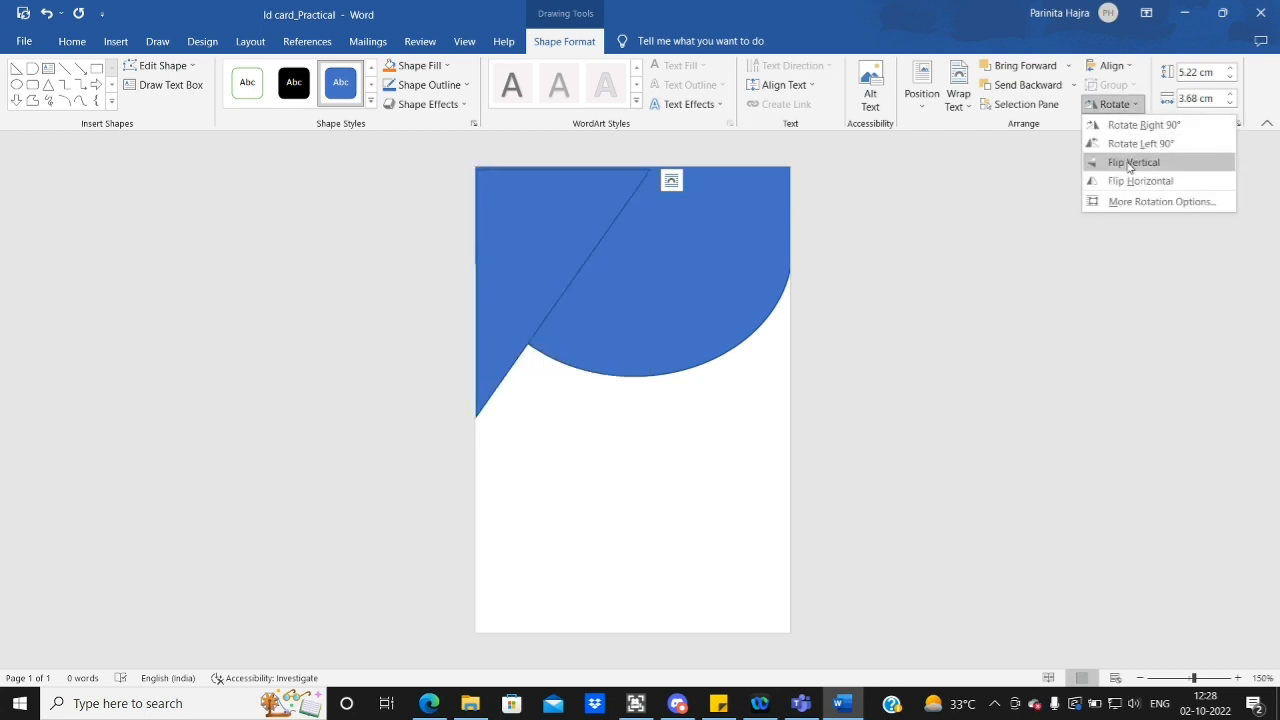
click(1136, 162)
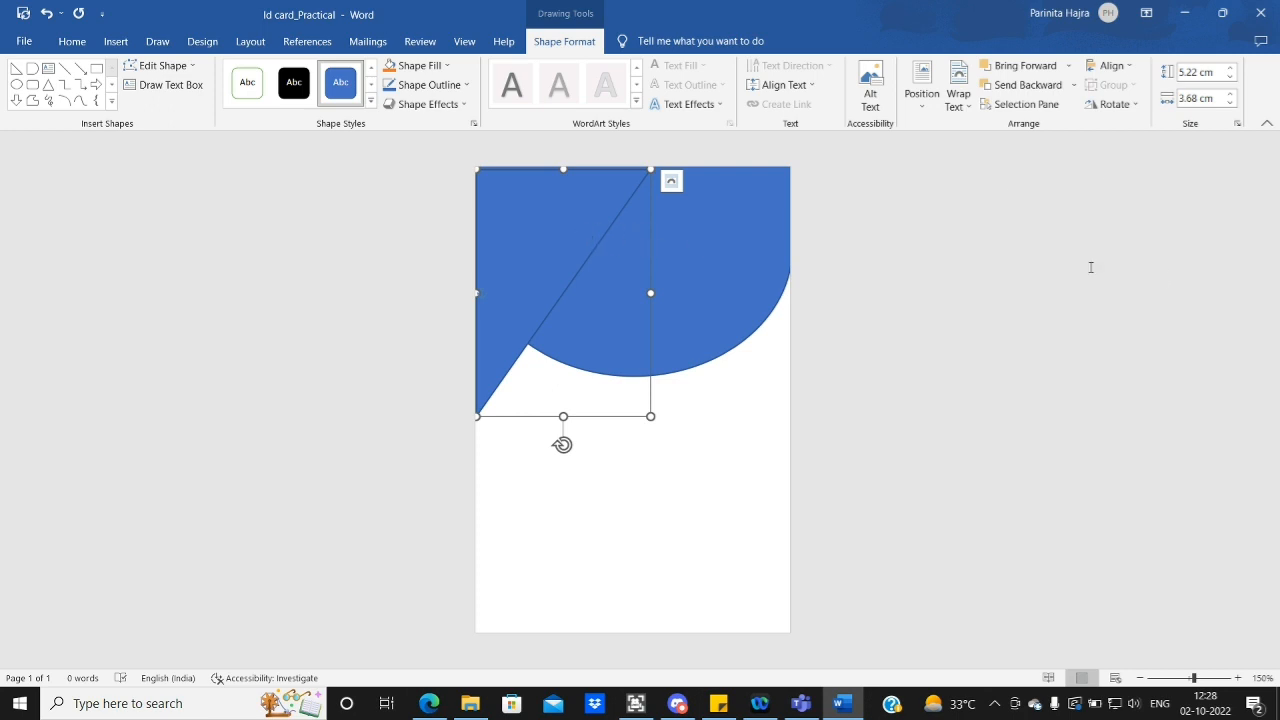
mouse_move(1162, 276)
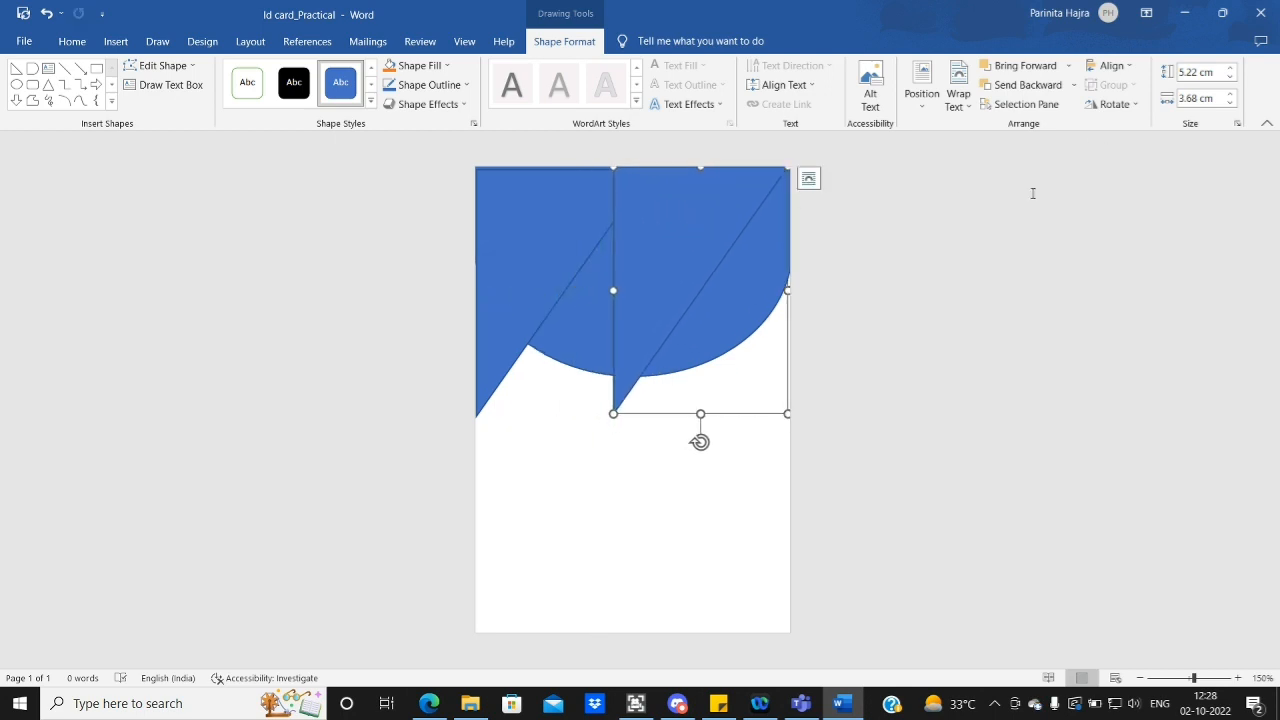
- Rotate the copied triangle left 90° and flip it horizontally for the top-right corner
click(1112, 104)
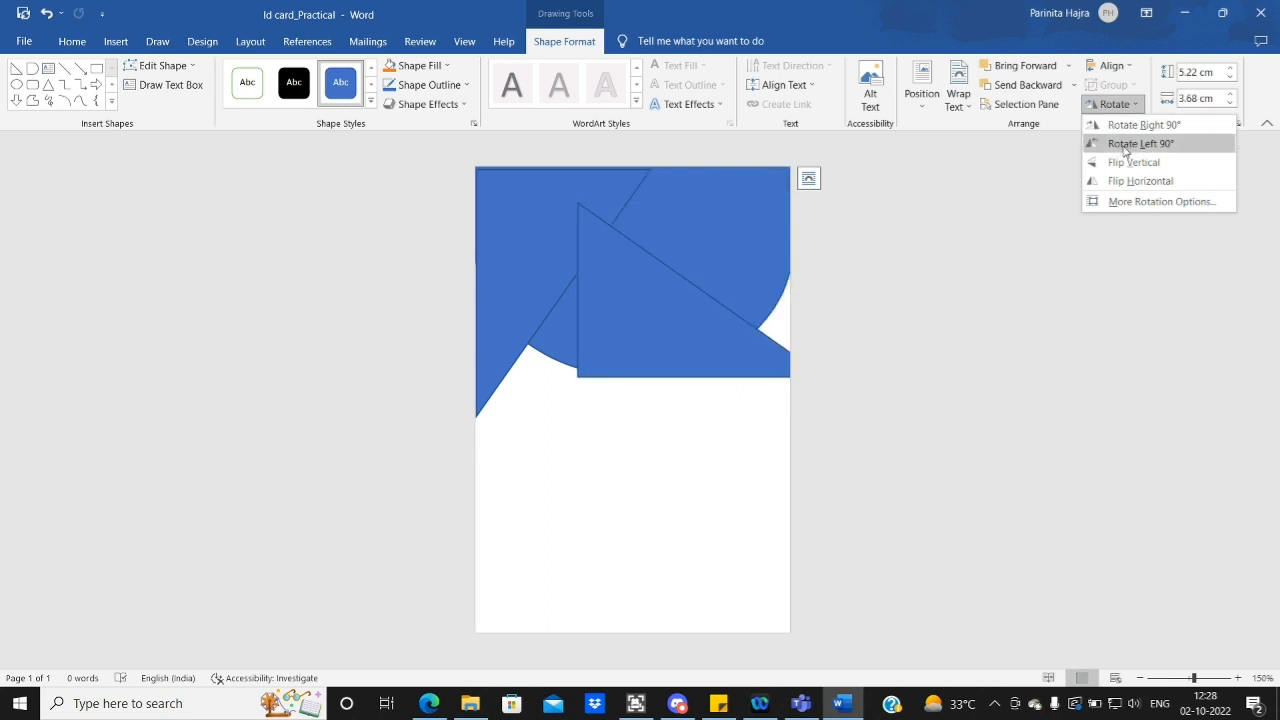
click(1140, 180)
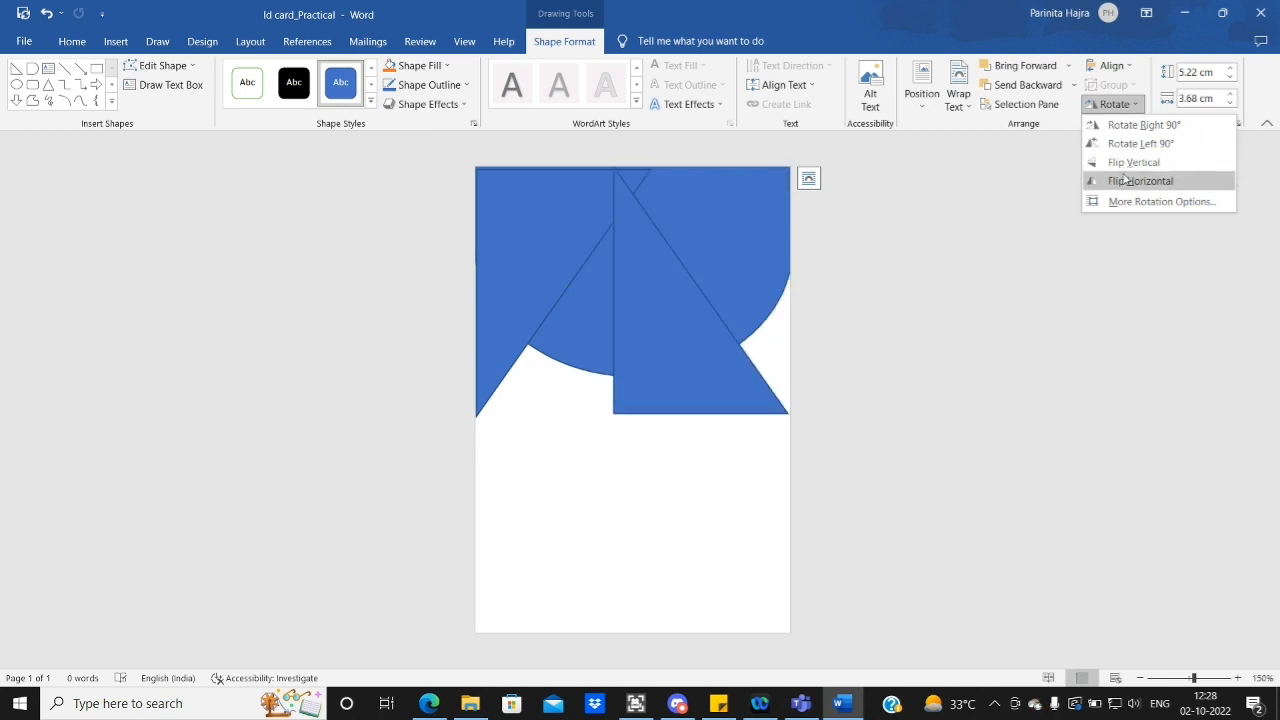
click(1140, 180)
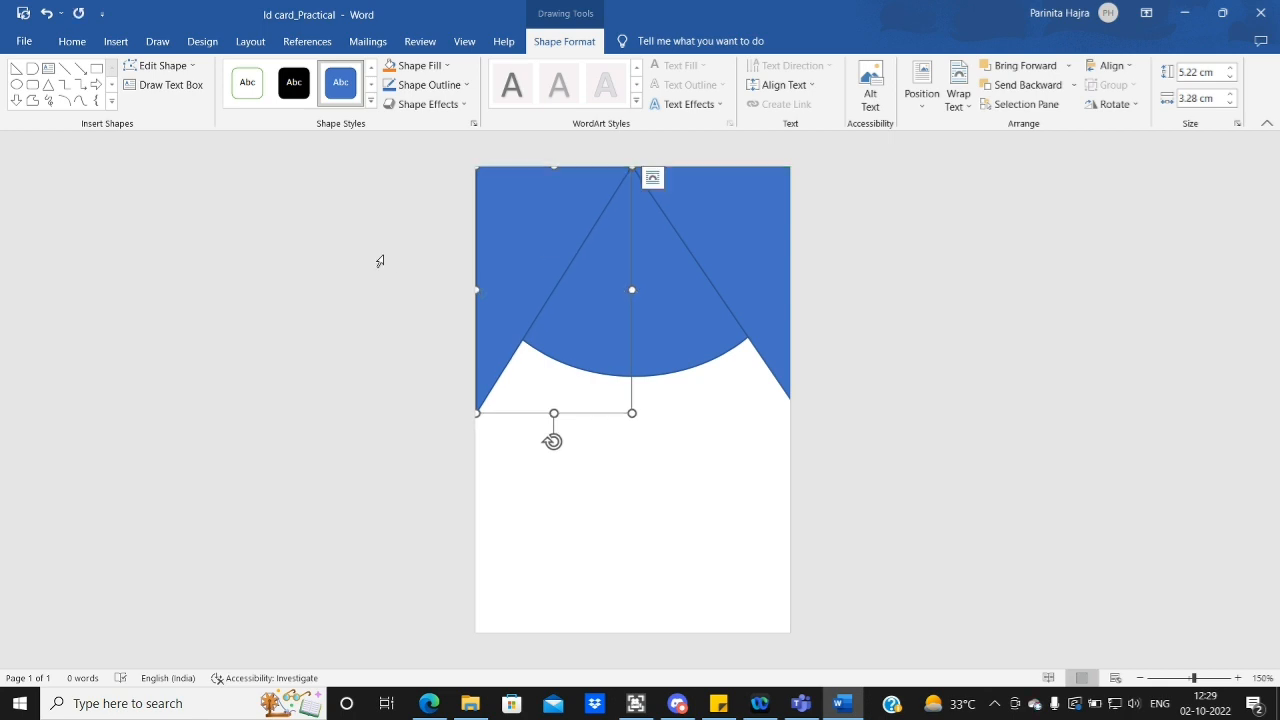
click(656, 480)
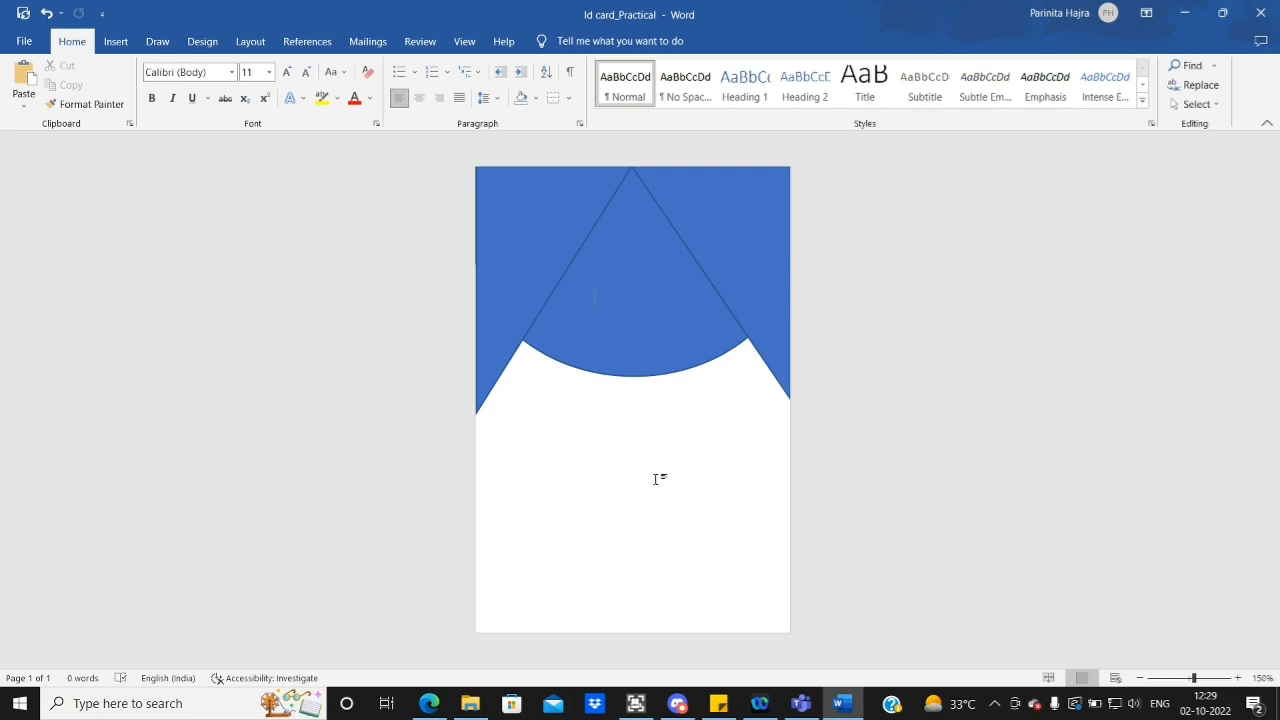
mouse_move(502, 296)
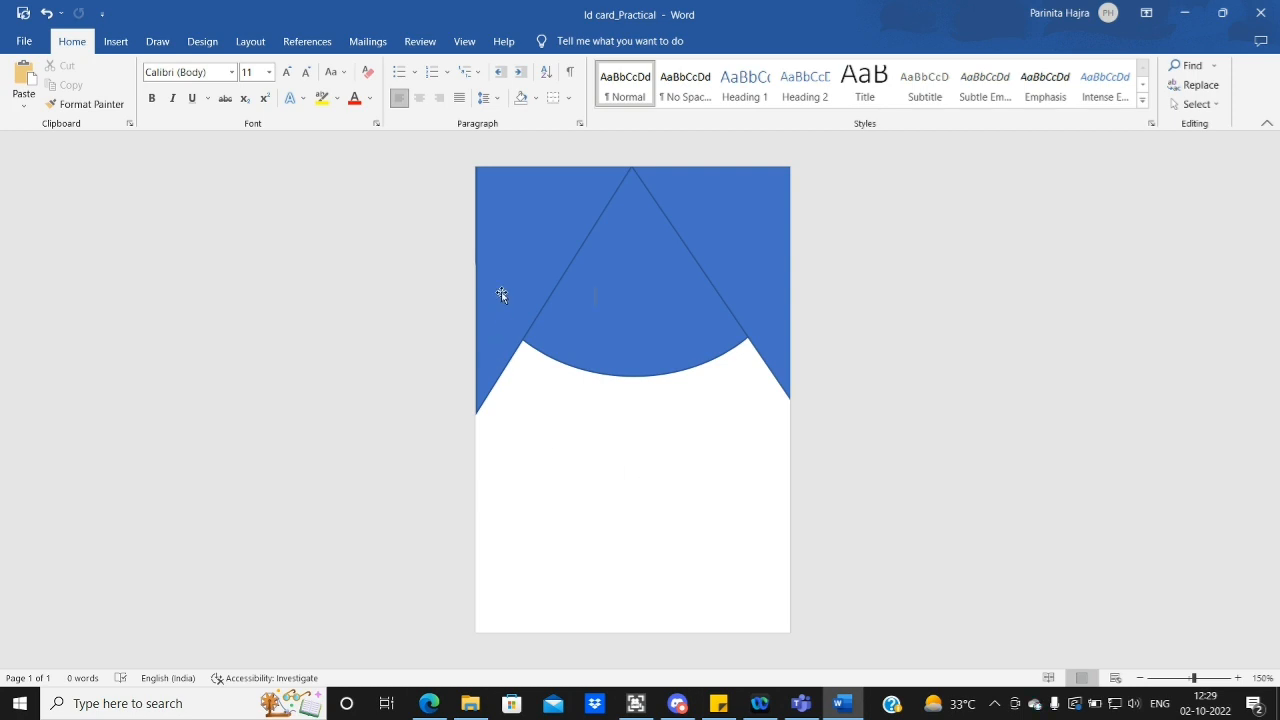
- Fill both side triangles with Blue, Accent 5, Lighter 40%
click(632, 290)
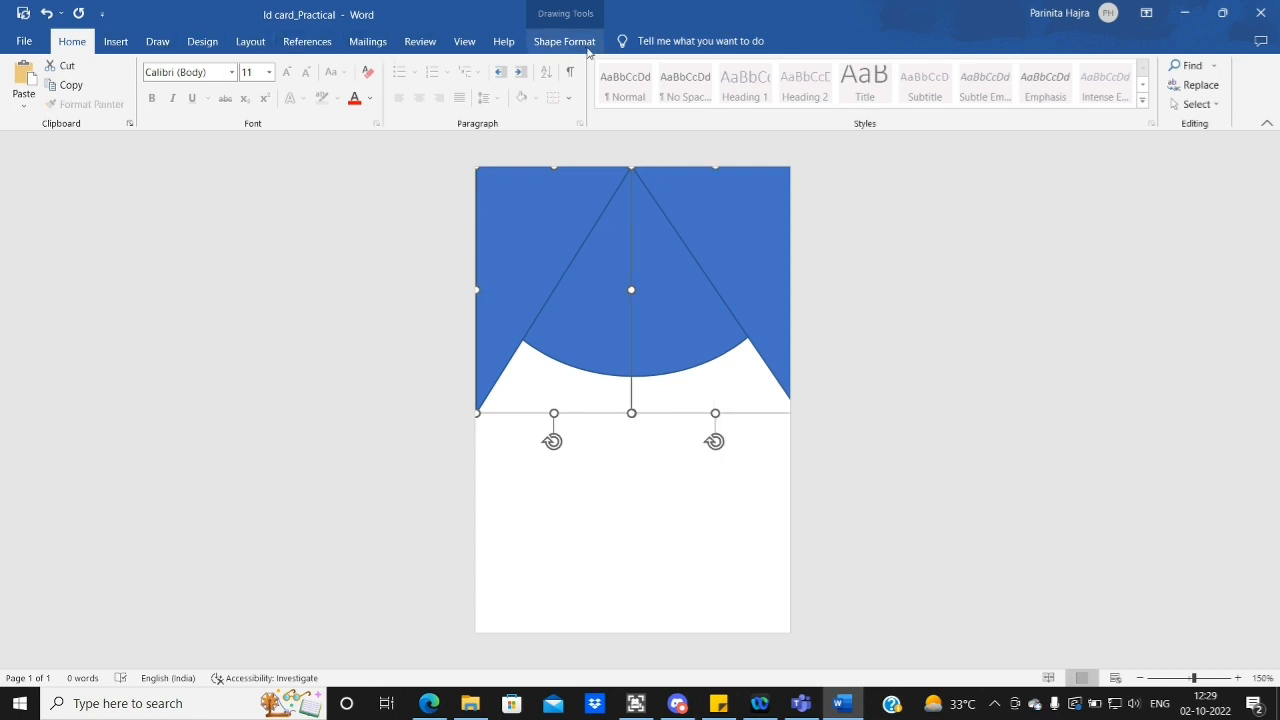
click(564, 40)
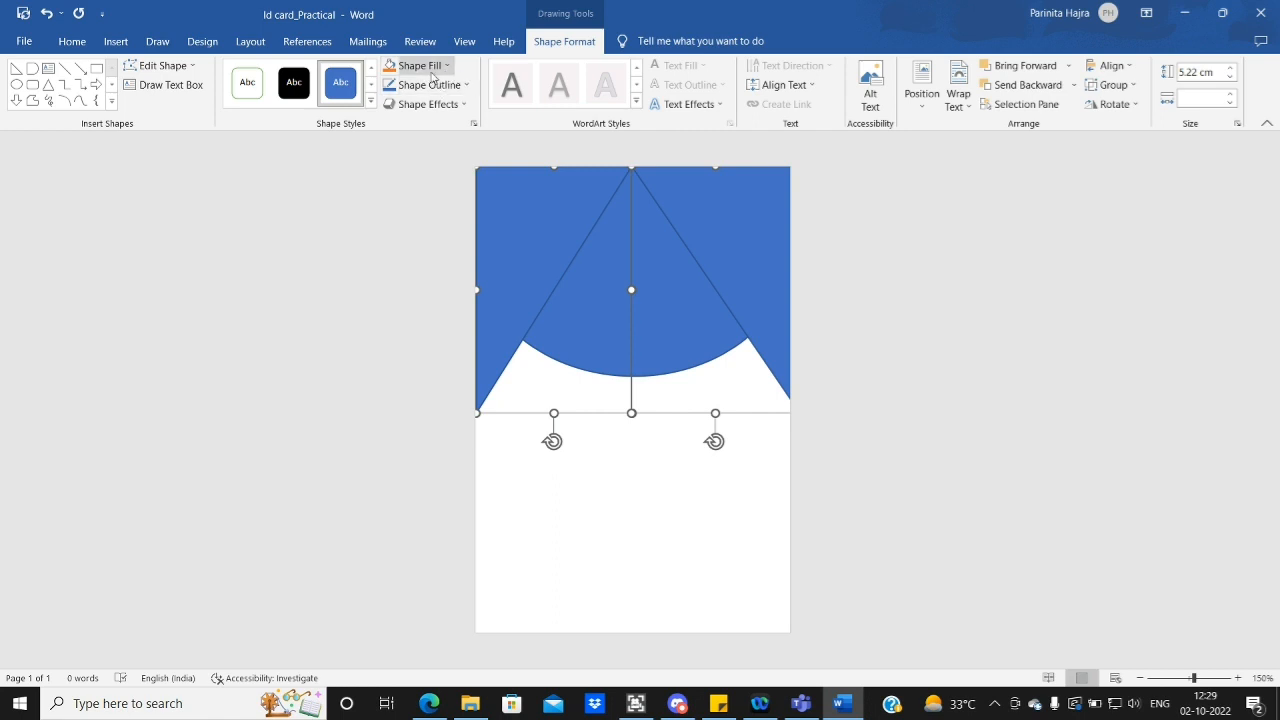
click(416, 64)
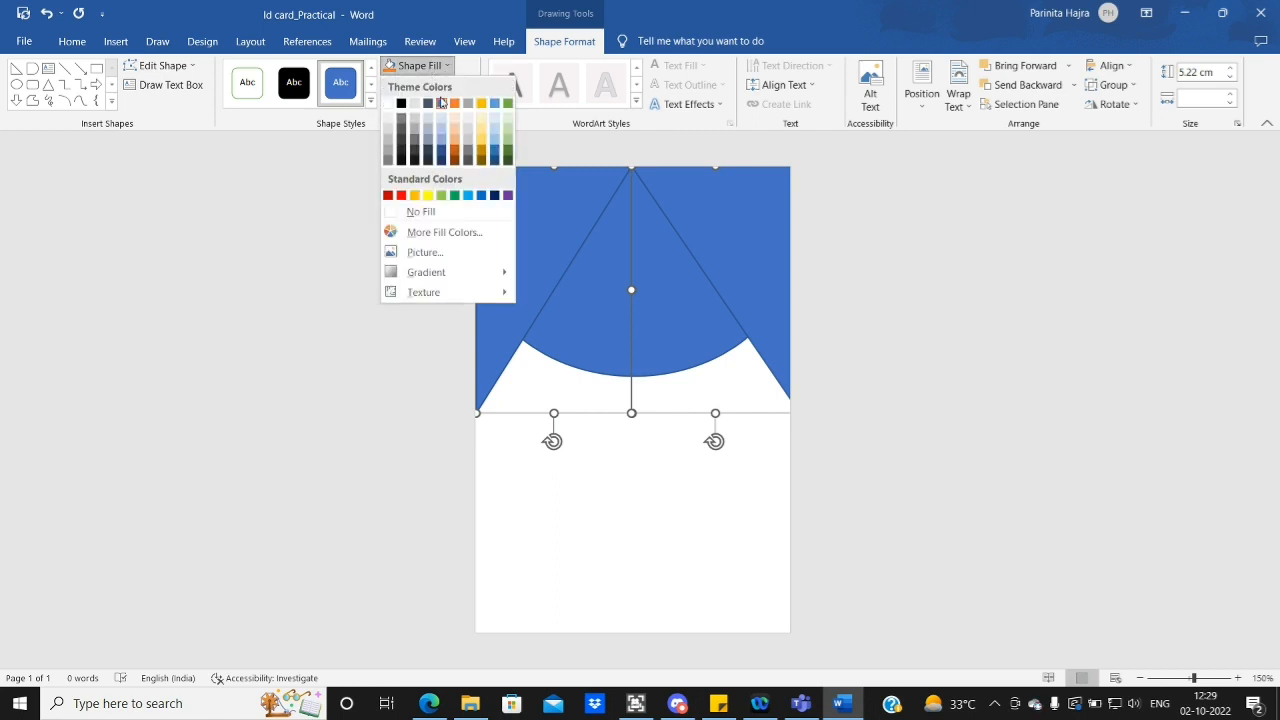
click(440, 196)
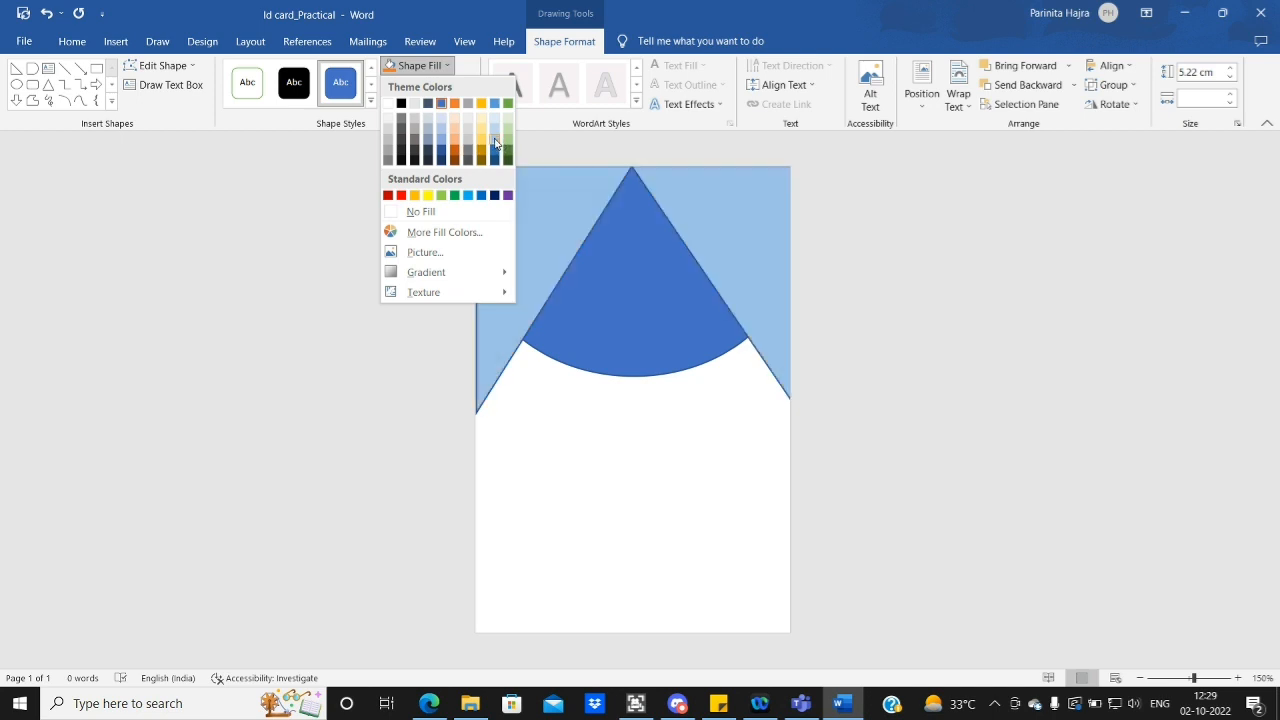
mouse_move(494, 144)
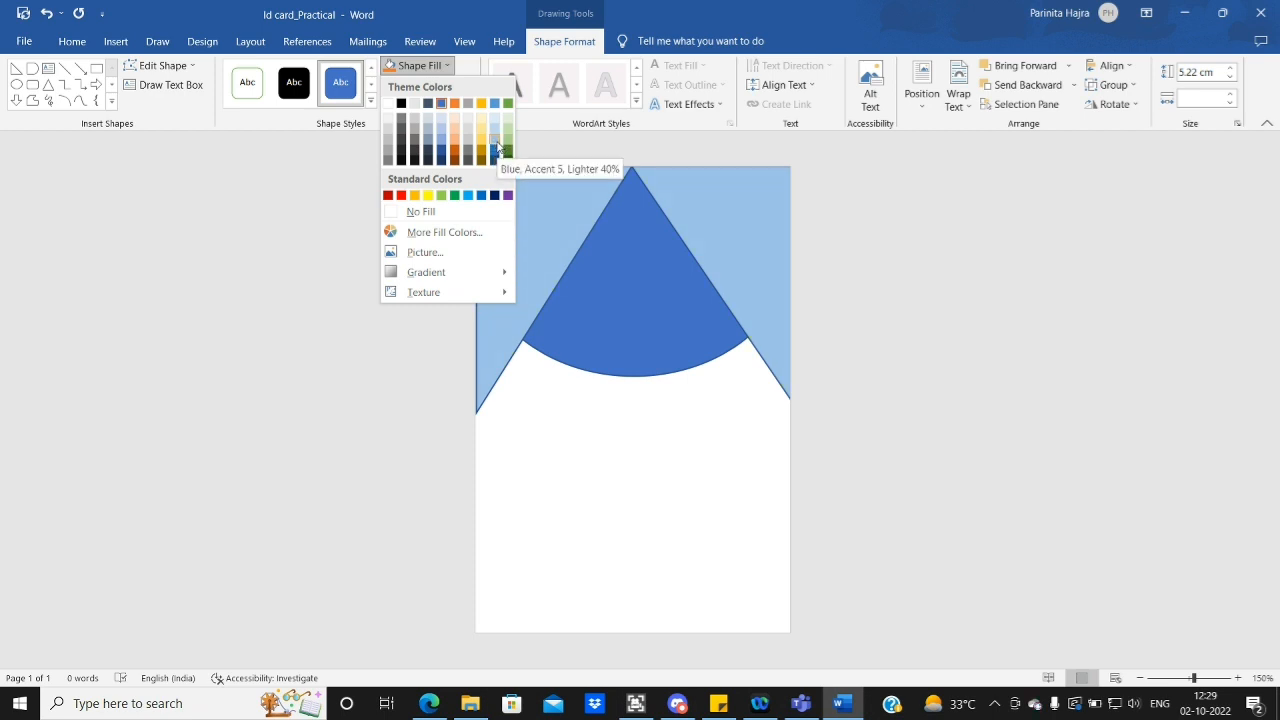
click(514, 308)
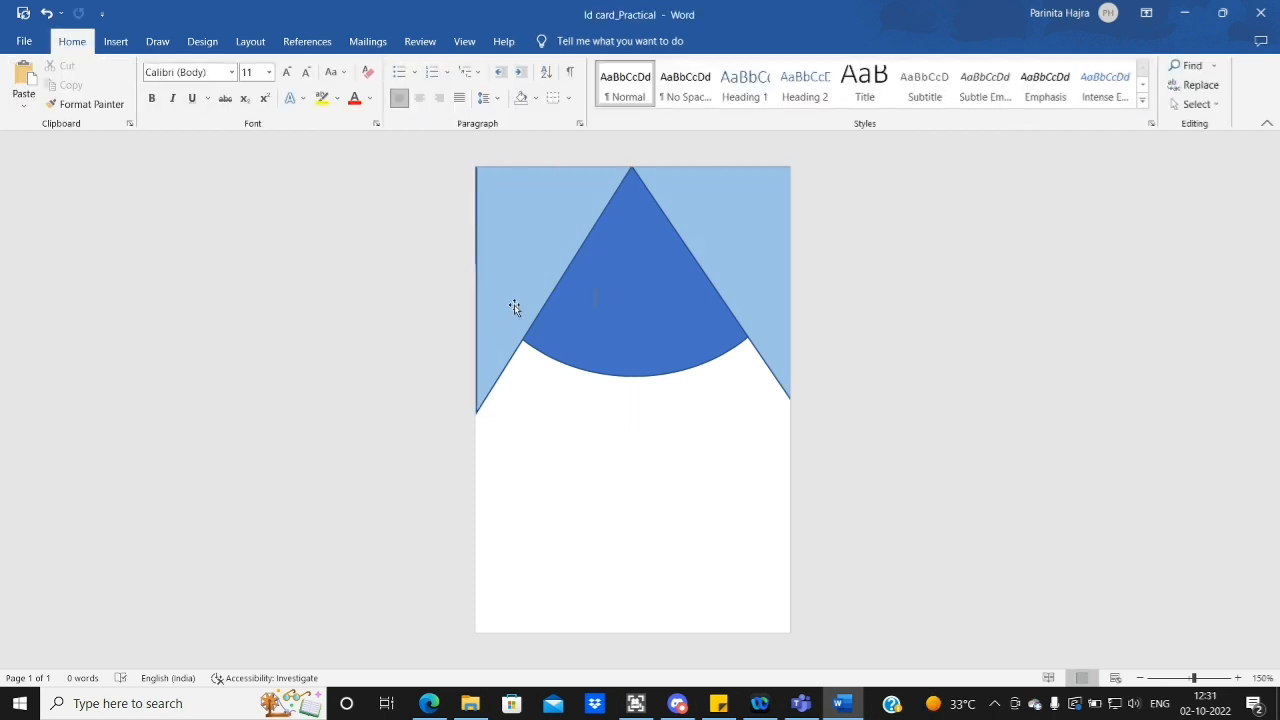
- Select the semicircle and apply the solid black shape style
click(632, 290)
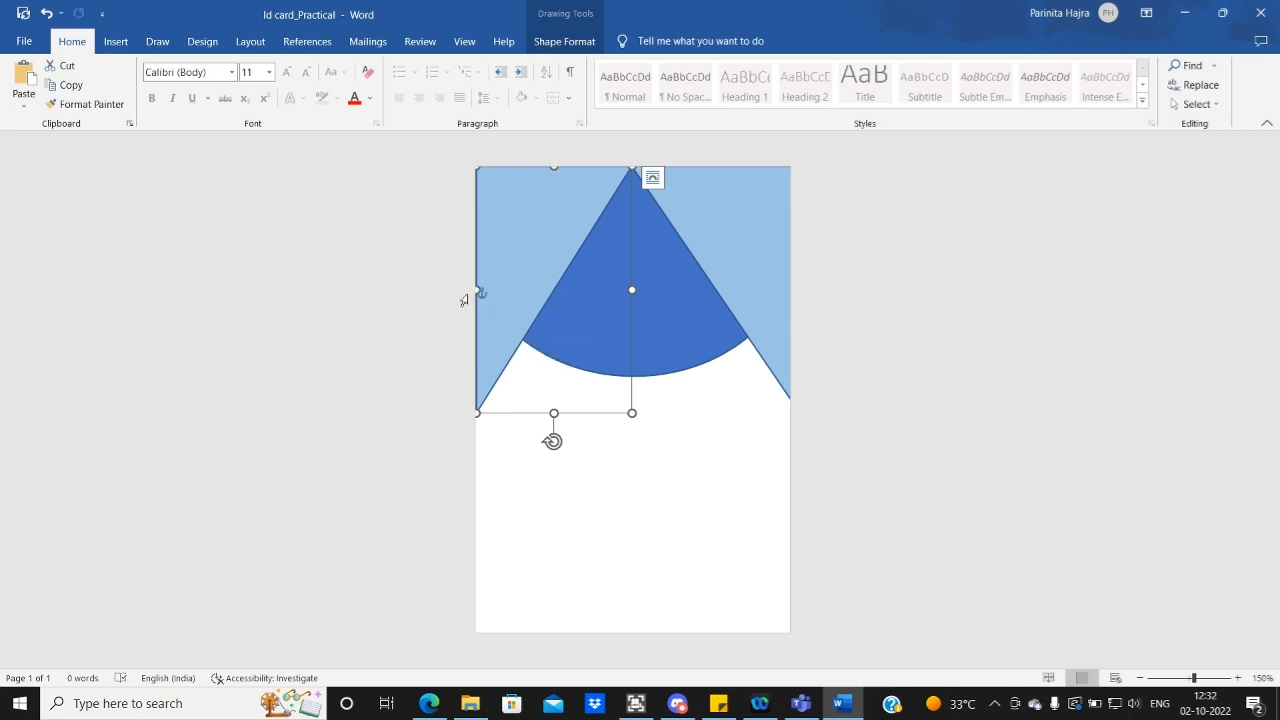
click(648, 410)
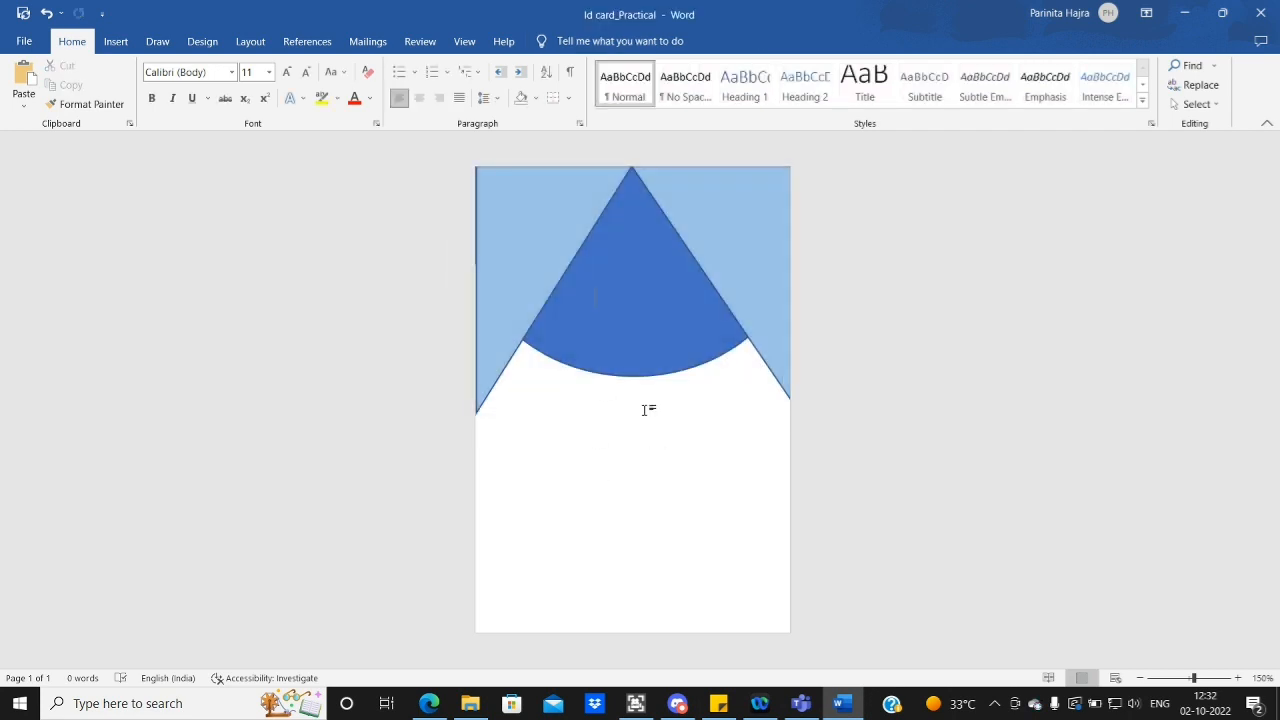
click(600, 280)
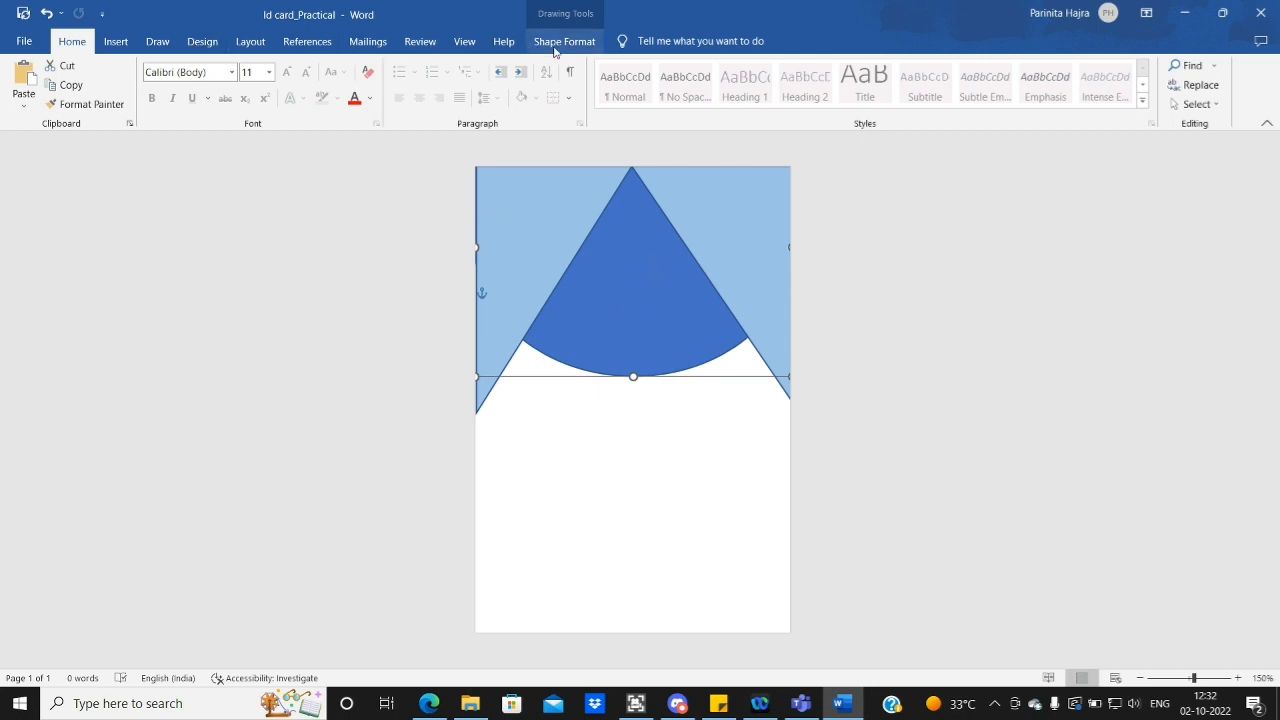
click(292, 84)
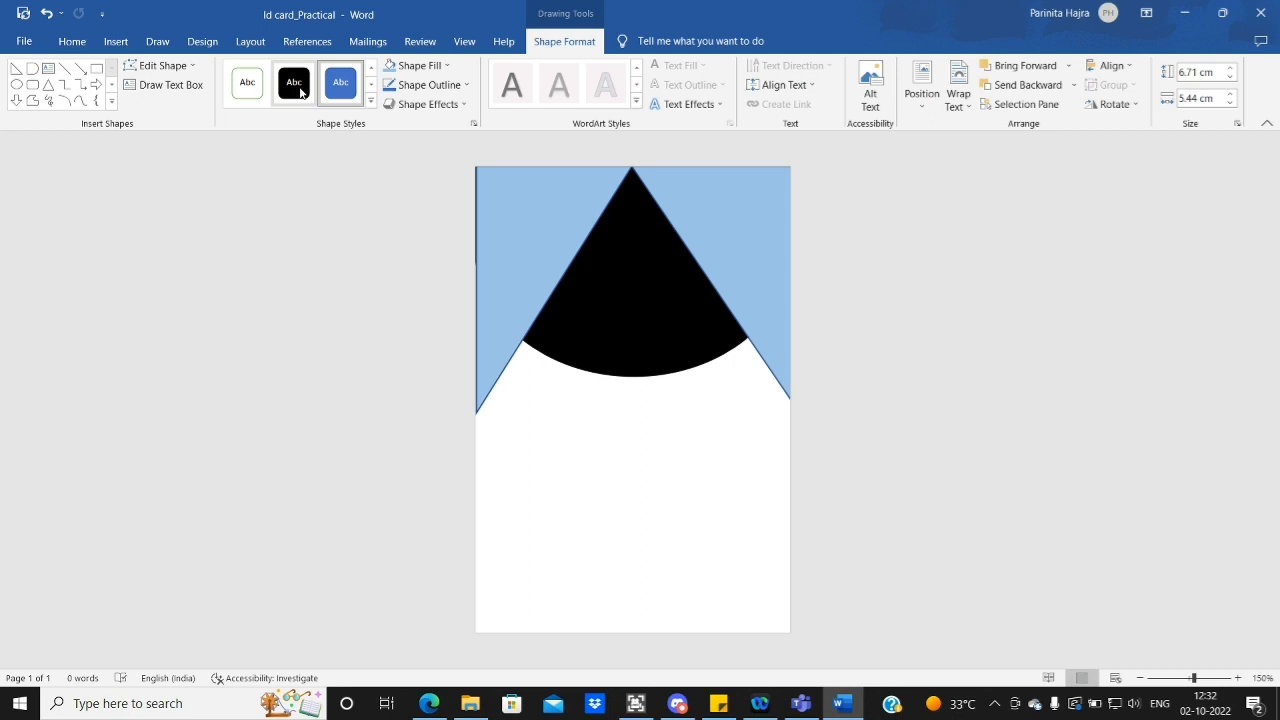
click(644, 276)
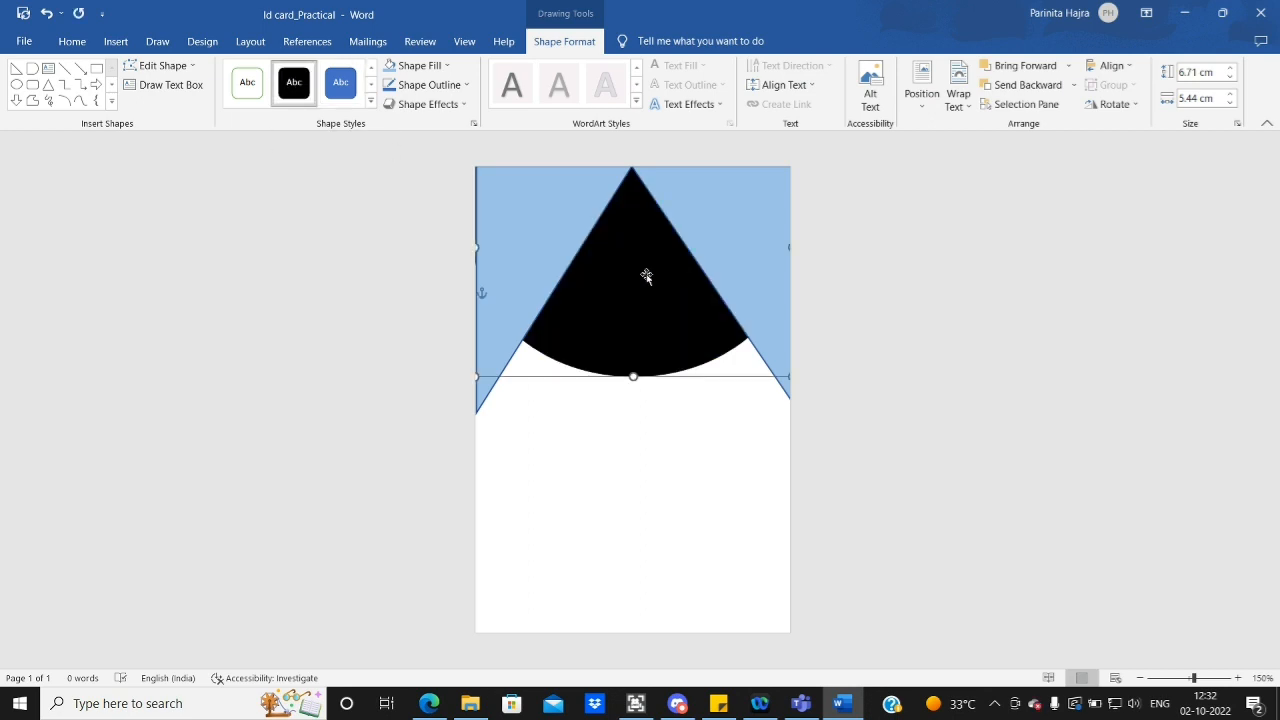
- Bring the black semicircle in front of the light blue triangles
right_click(644, 276)
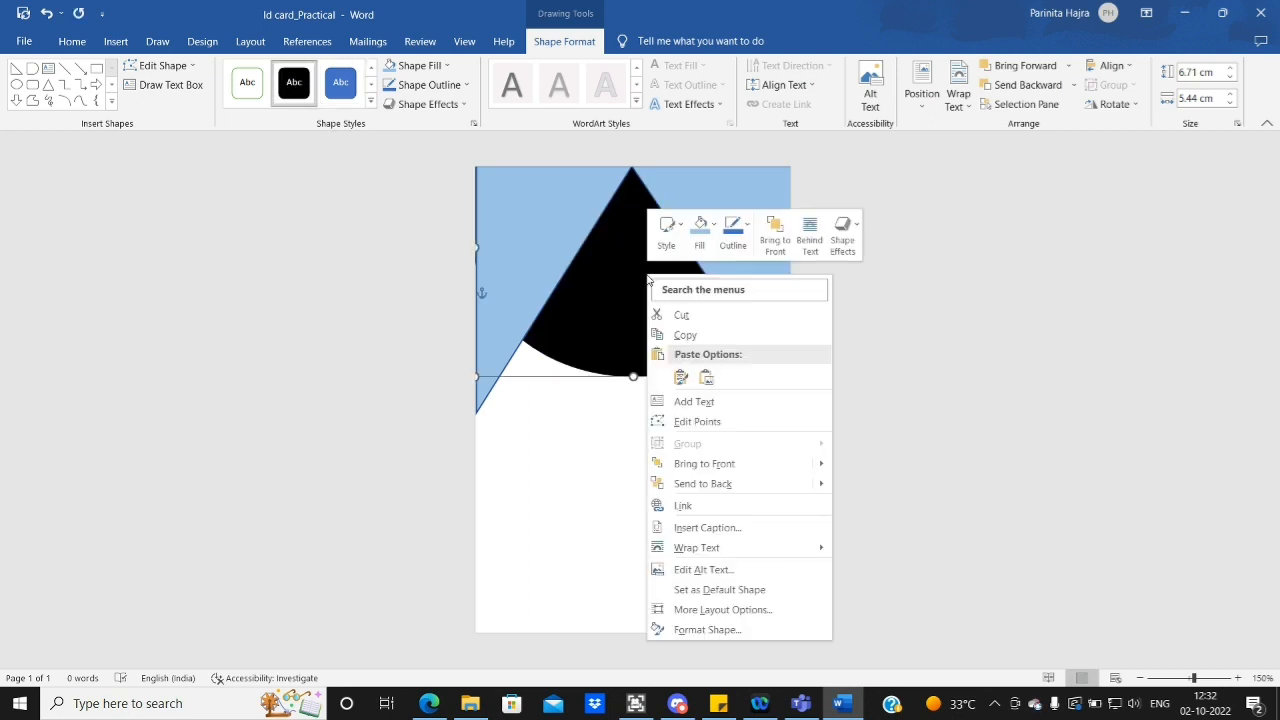
mouse_move(708, 528)
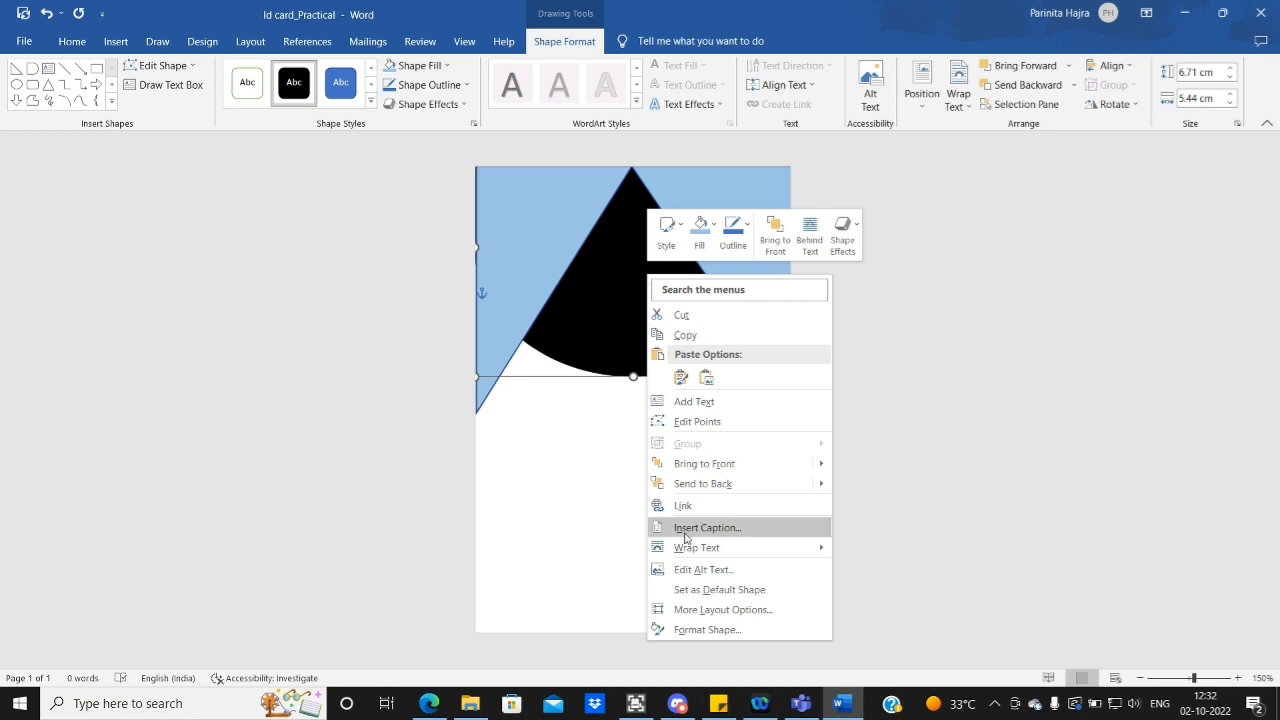
click(712, 468)
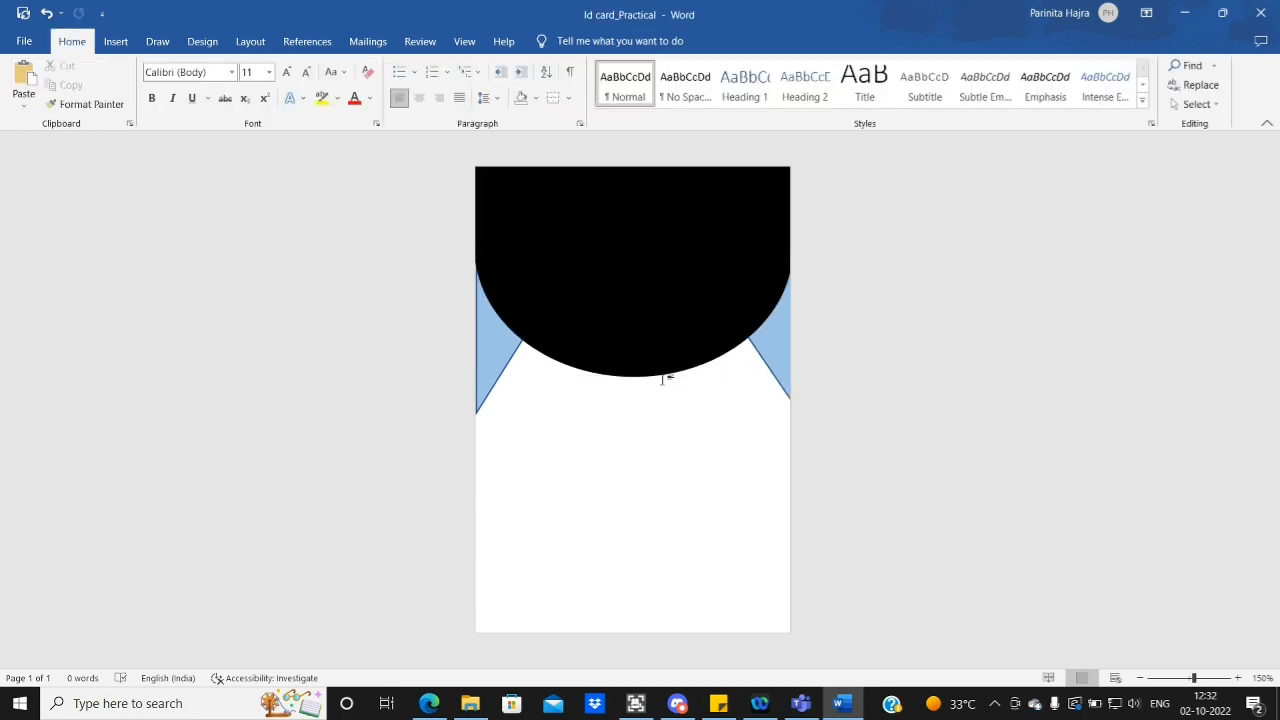
click(630, 290)
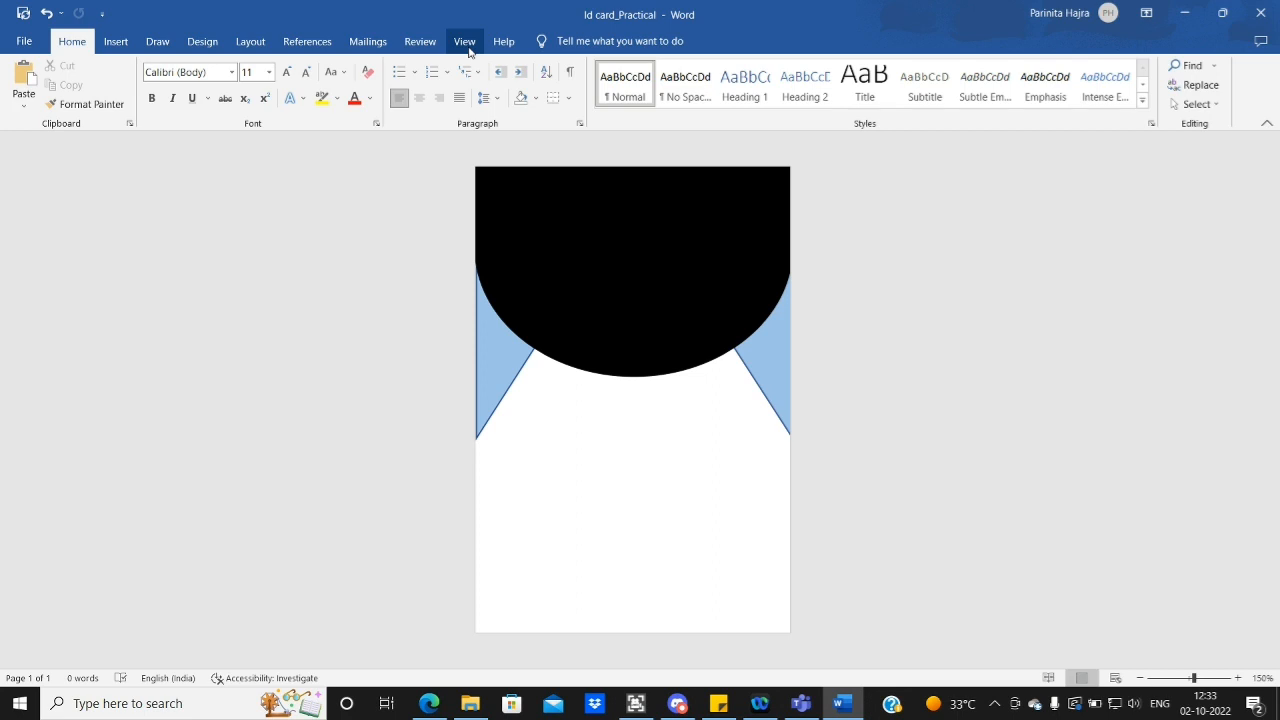
- Draw a rounded rectangle photo frame centred on the black semicircle header
click(116, 40)
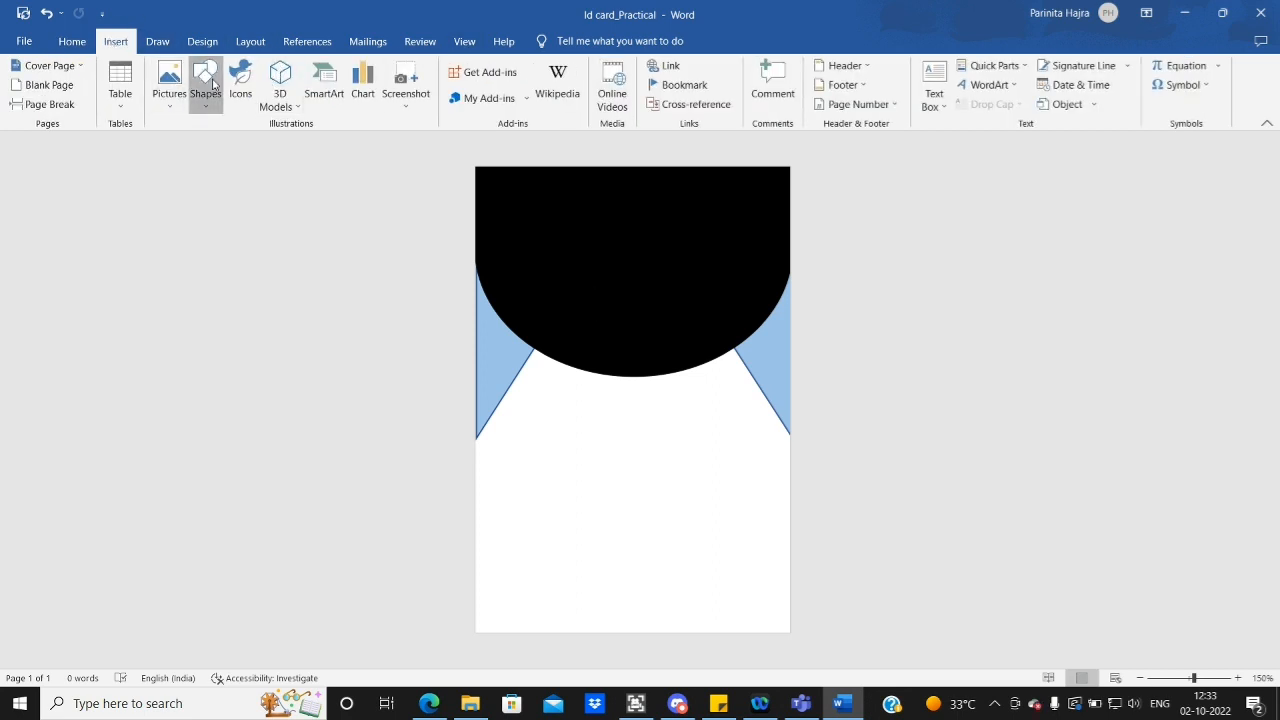
click(204, 80)
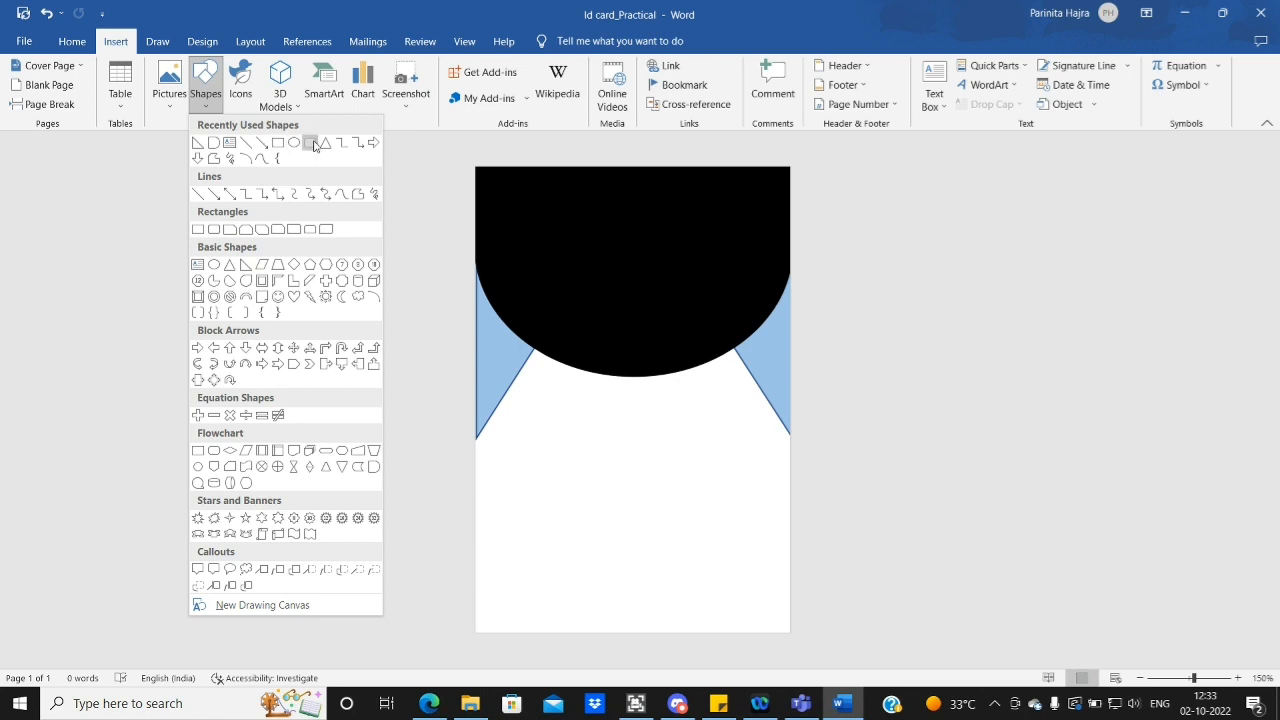
click(312, 144)
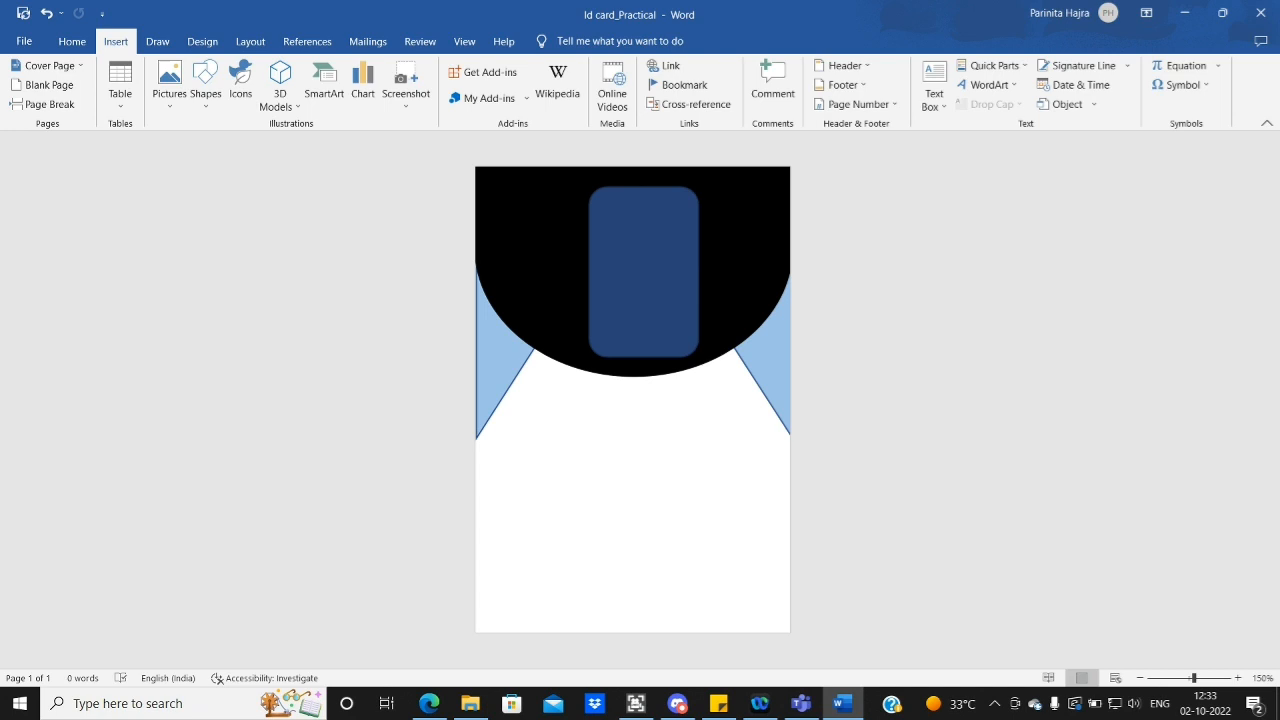
click(654, 260)
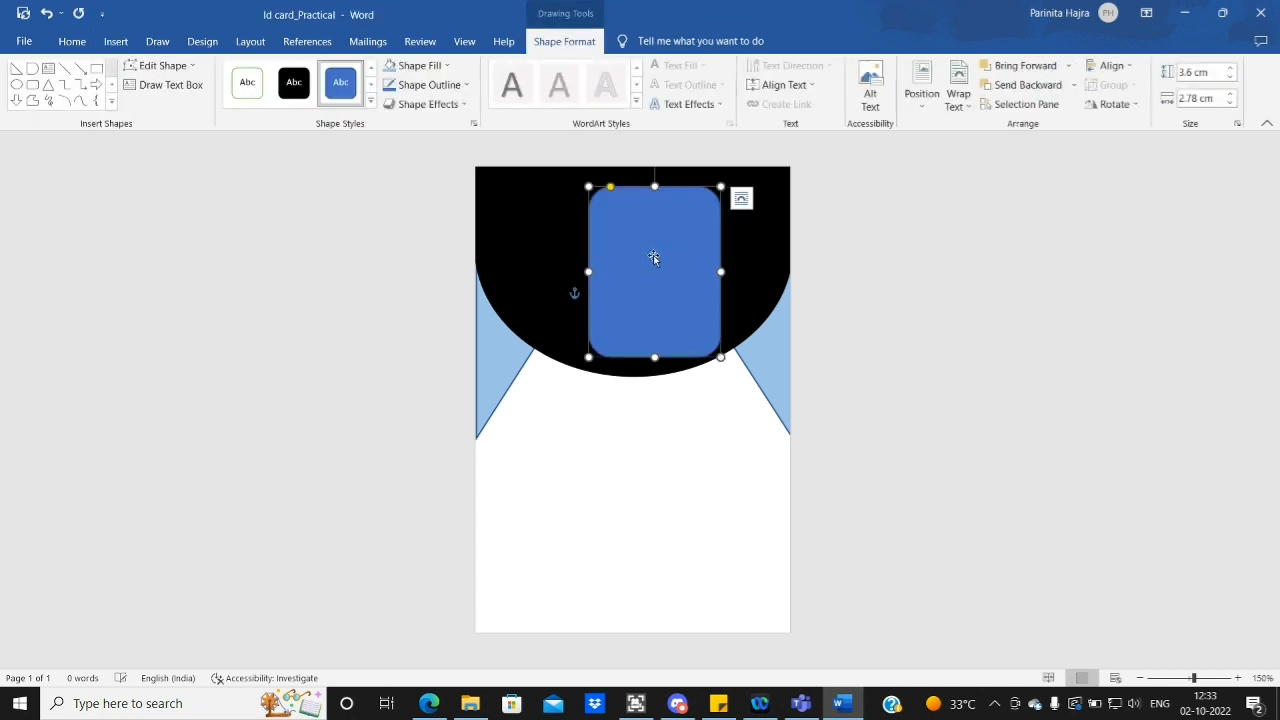
drag(654, 256, 636, 234)
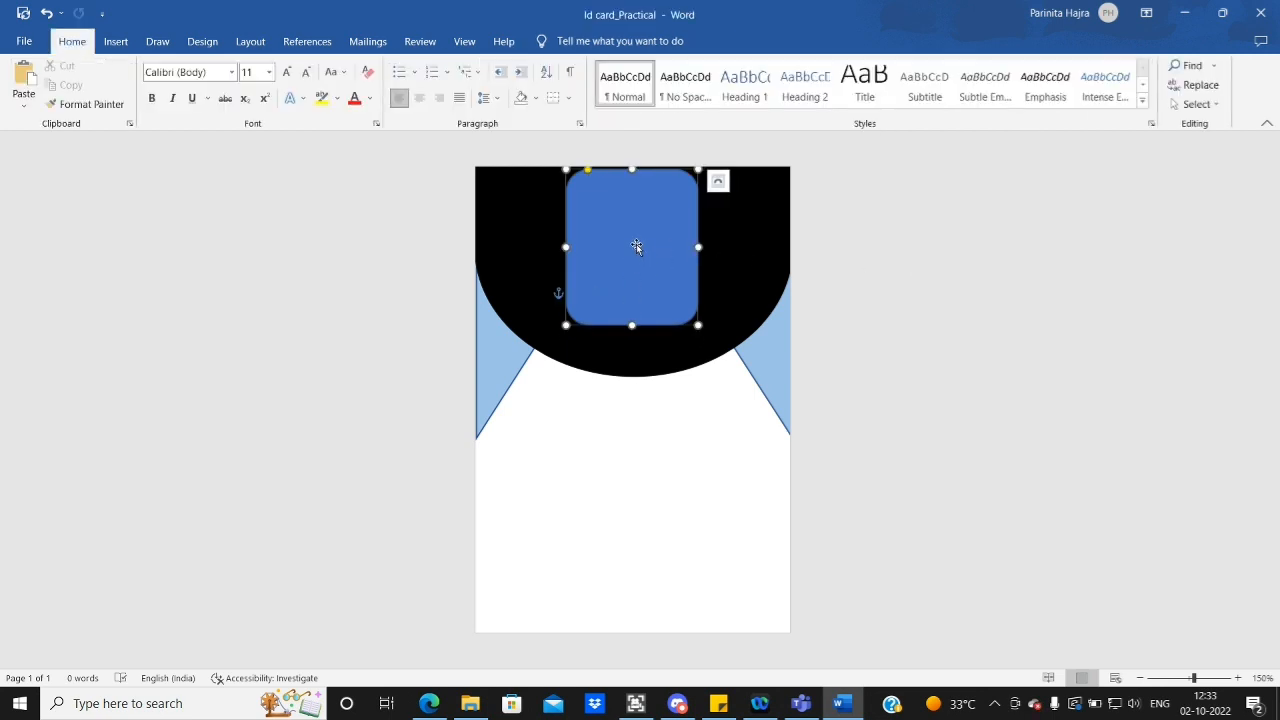
click(636, 248)
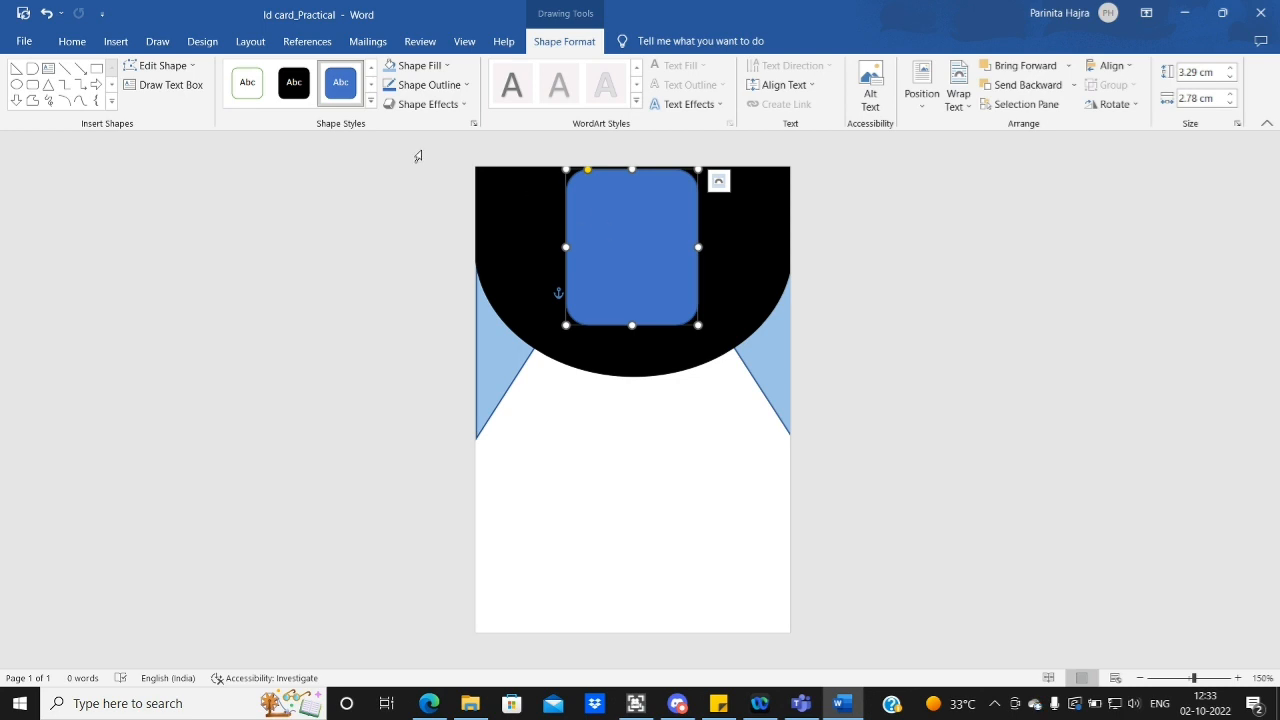
- Fill the rounded rectangle with the portrait photo from Downloads and remove its outline
click(412, 64)
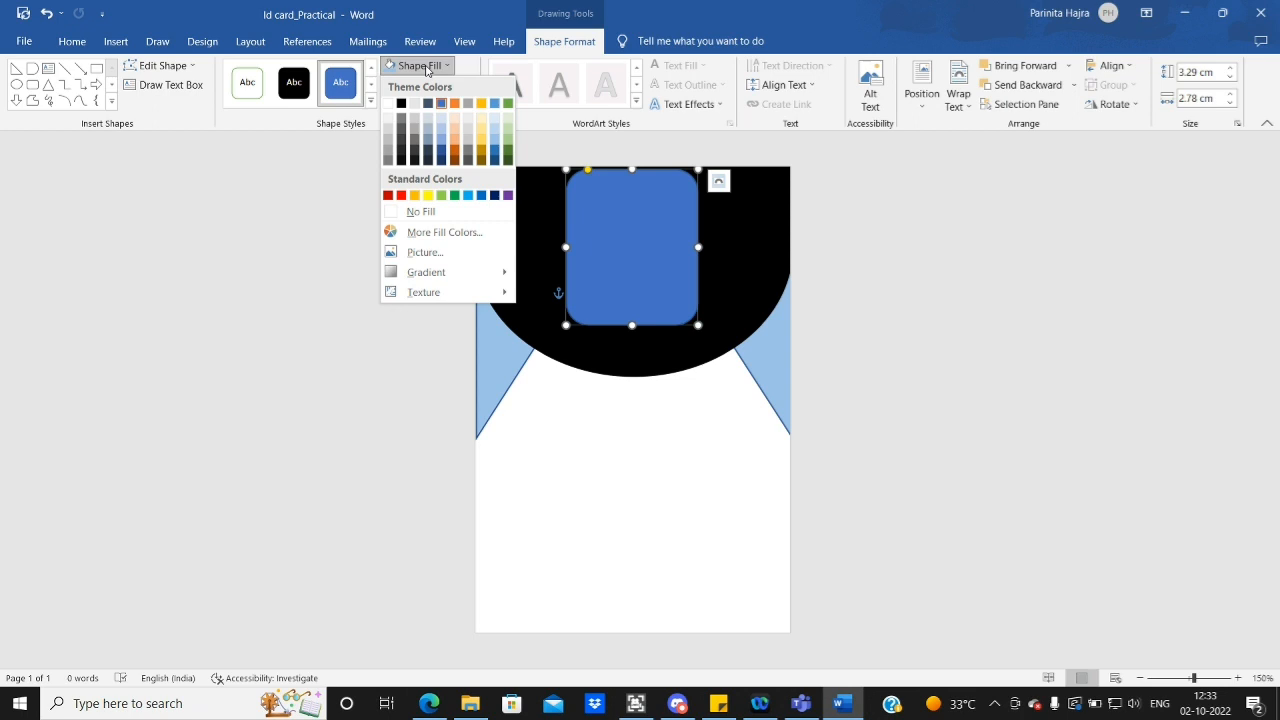
click(424, 252)
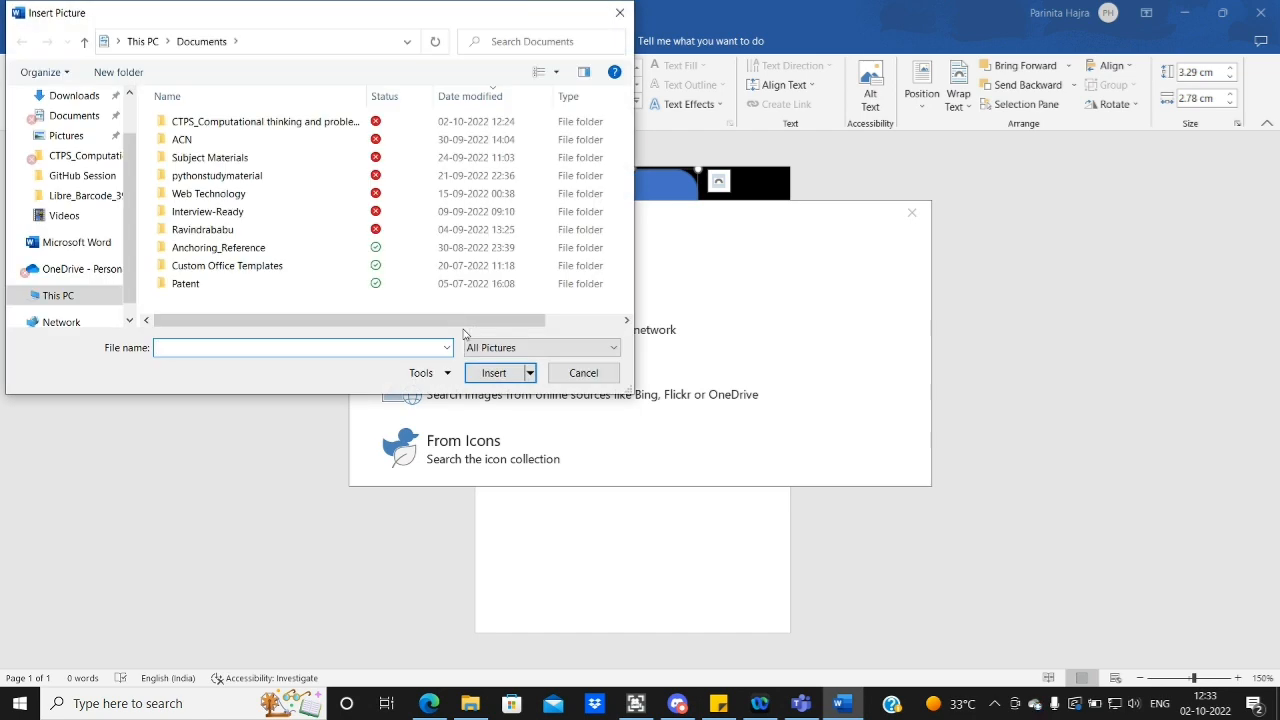
mouse_move(64, 96)
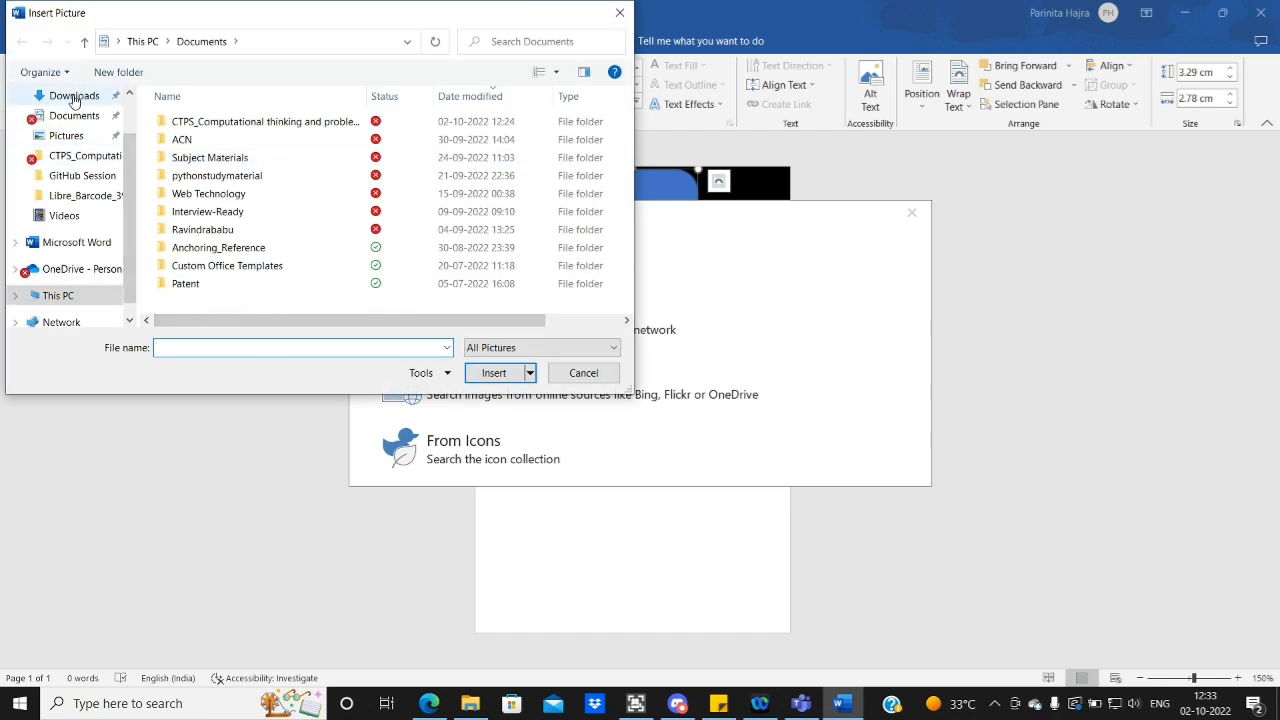
click(72, 96)
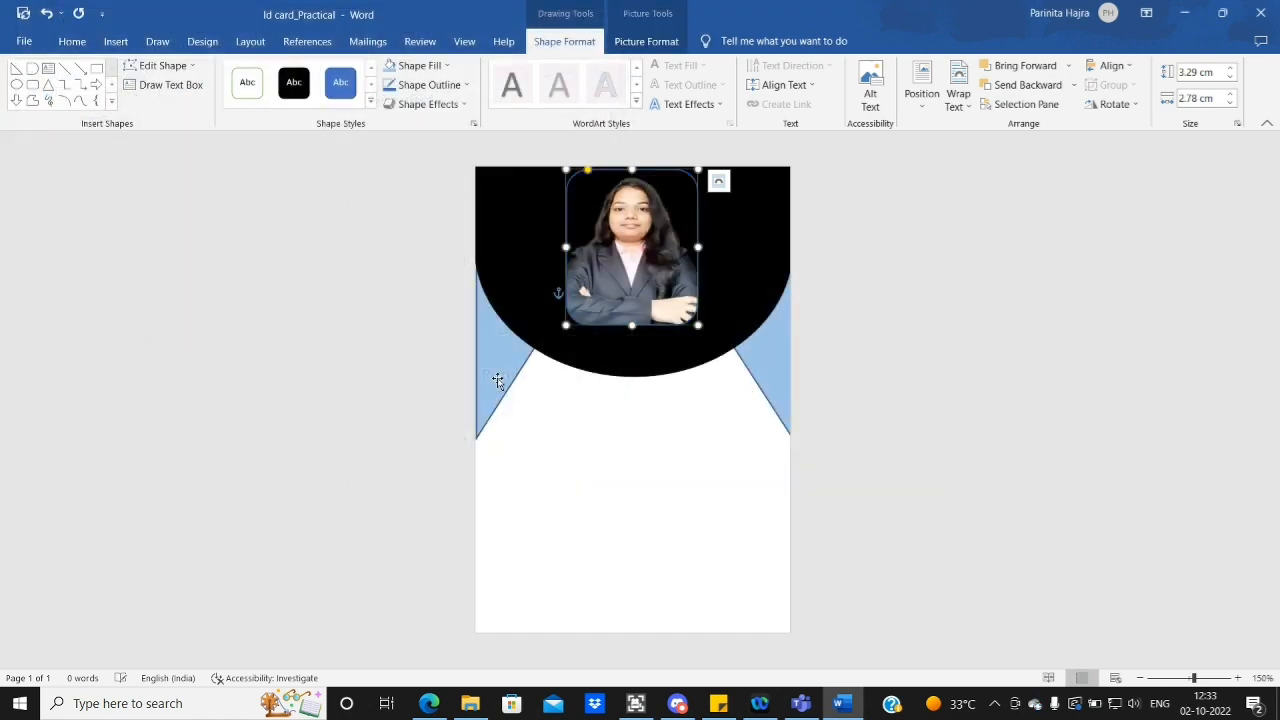
click(868, 316)
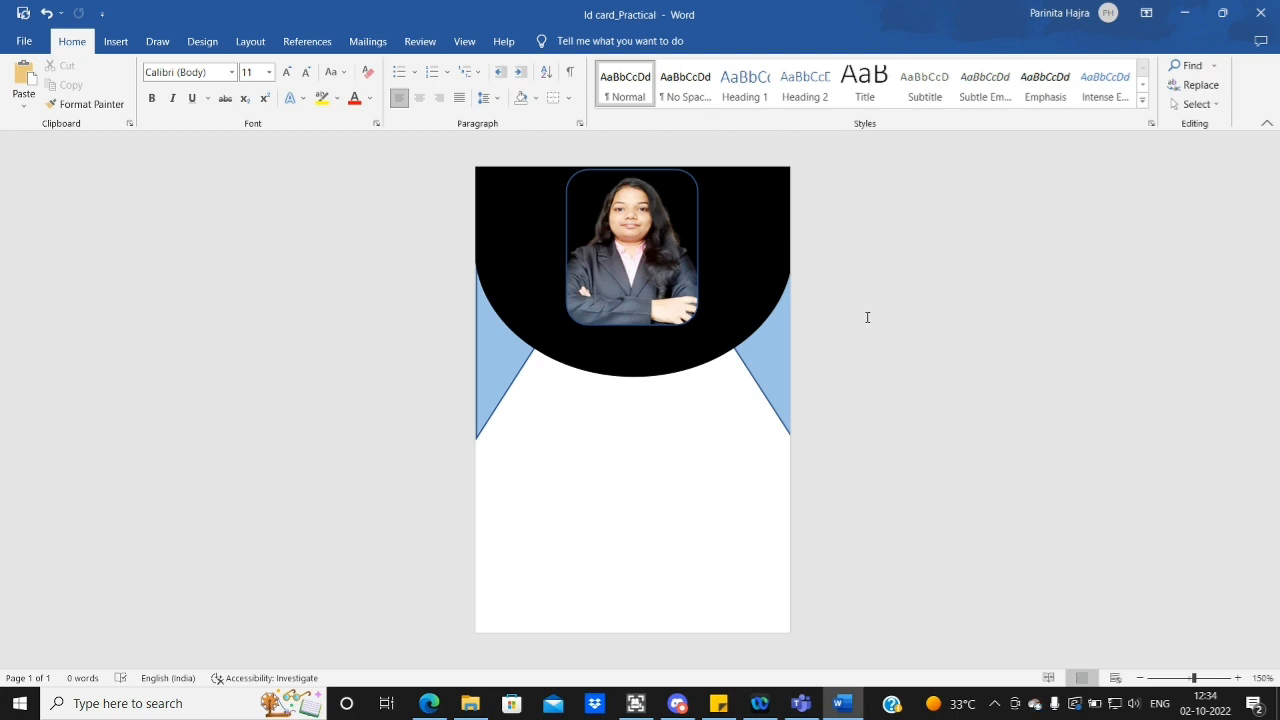
mouse_move(352, 228)
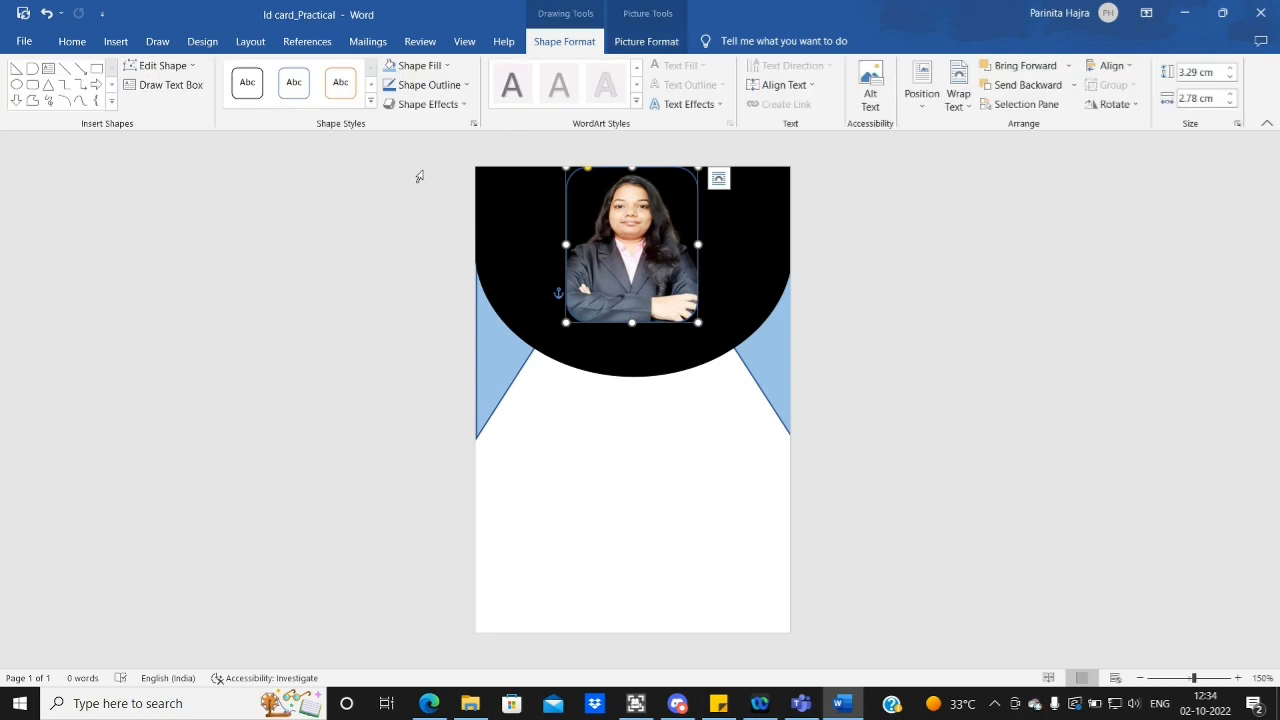
mouse_move(428, 84)
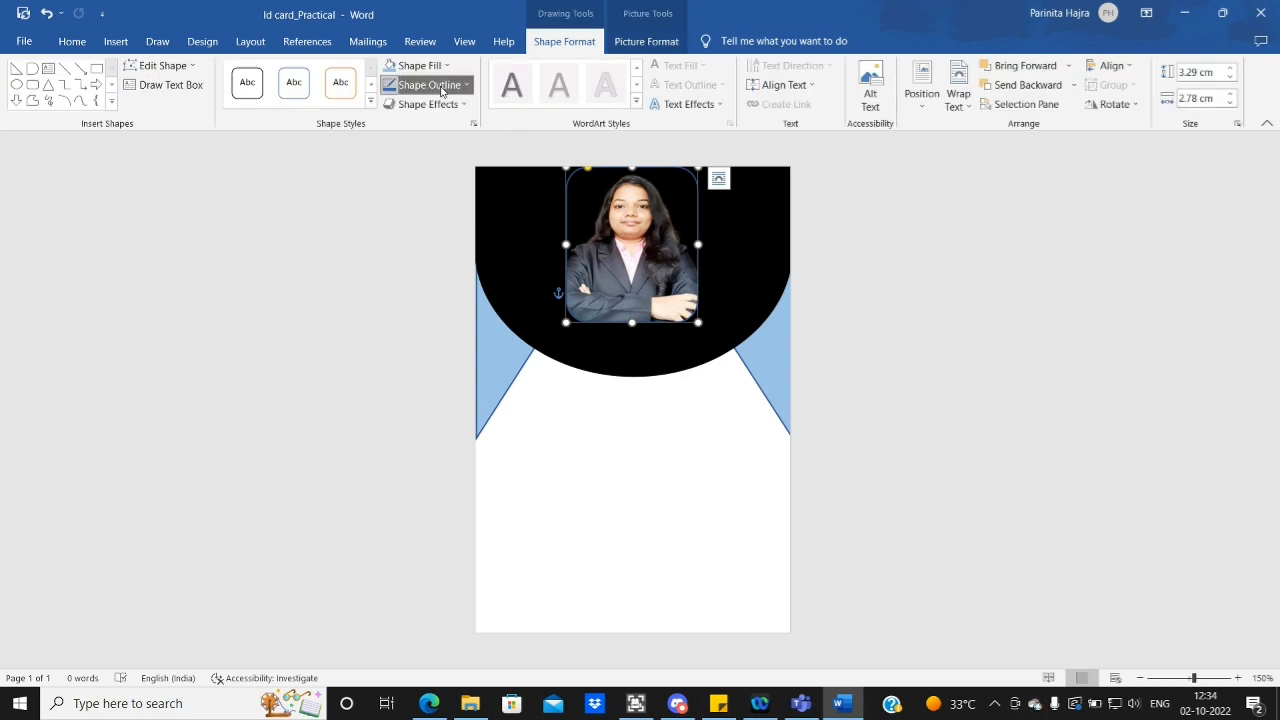
click(426, 84)
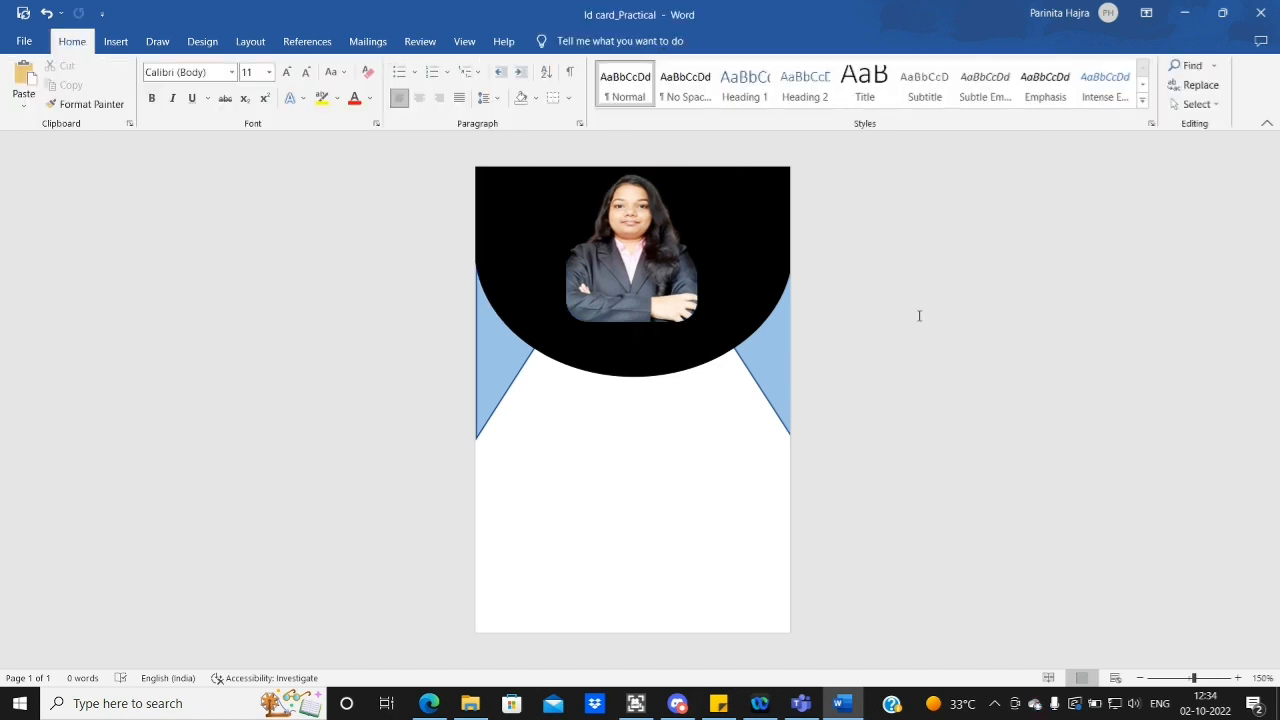
- Insert a Simple Text Box below the header and select its placeholder text
click(116, 40)
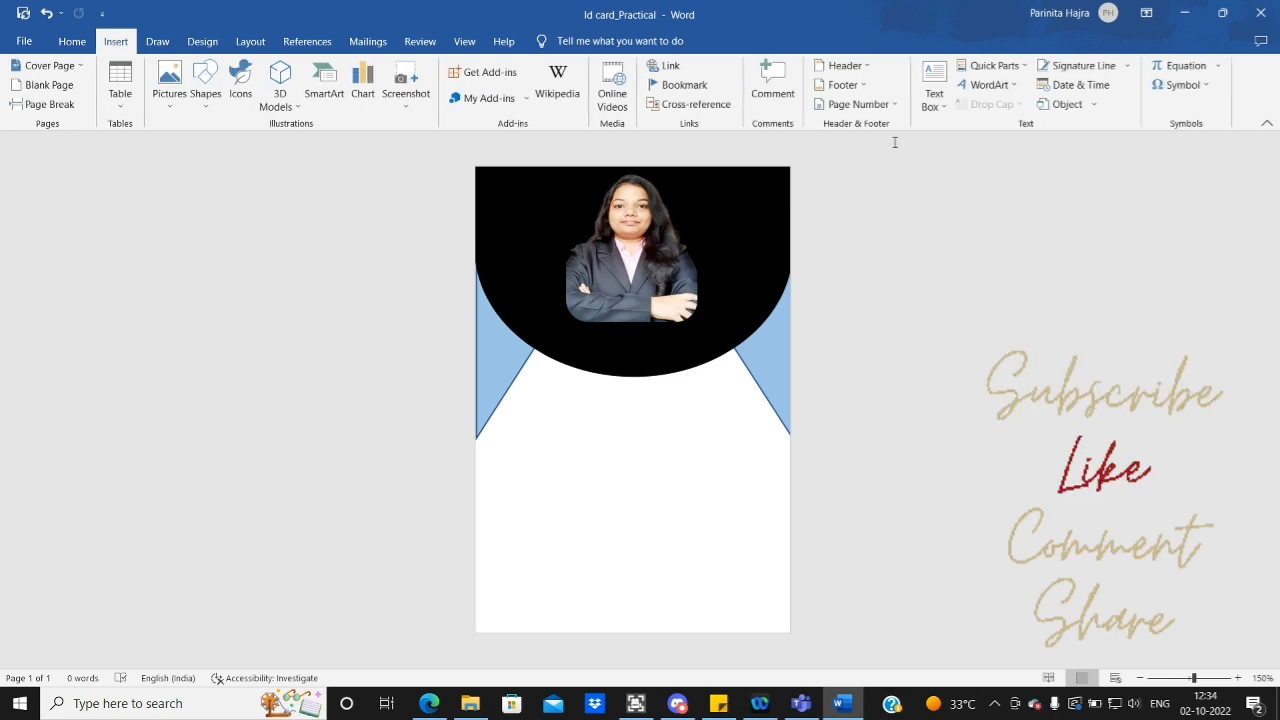
mouse_move(988, 84)
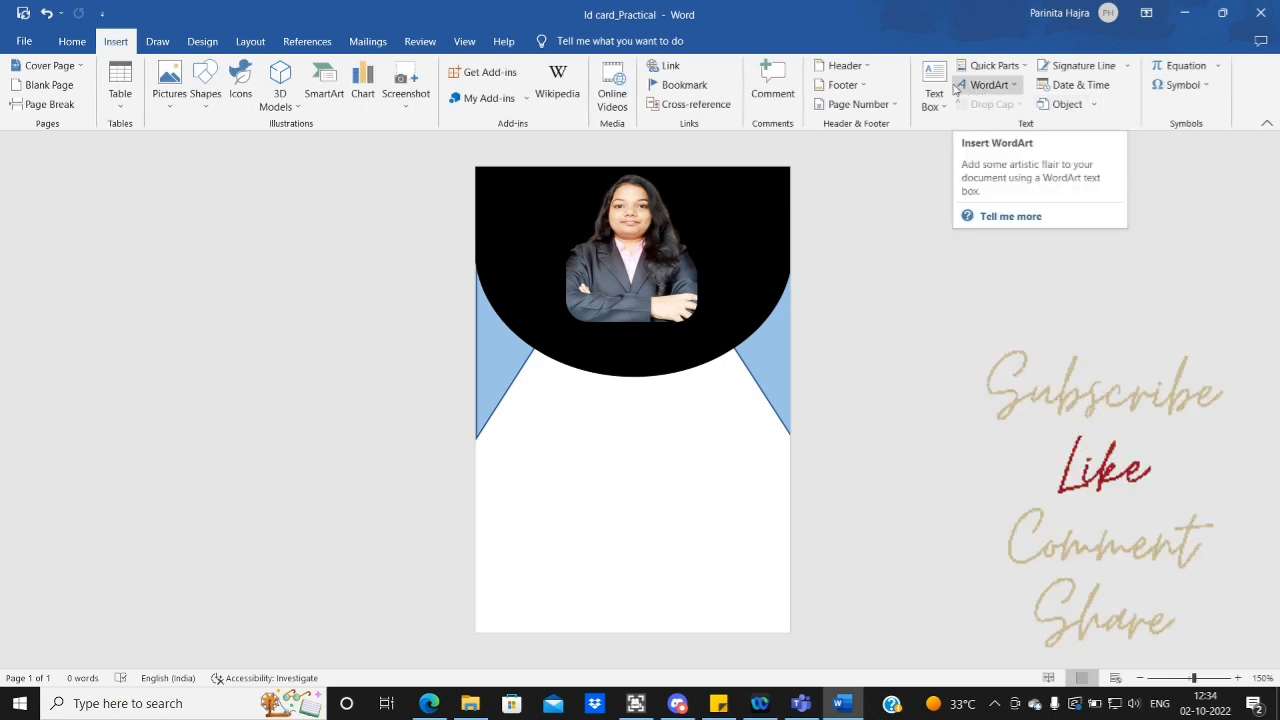
click(928, 84)
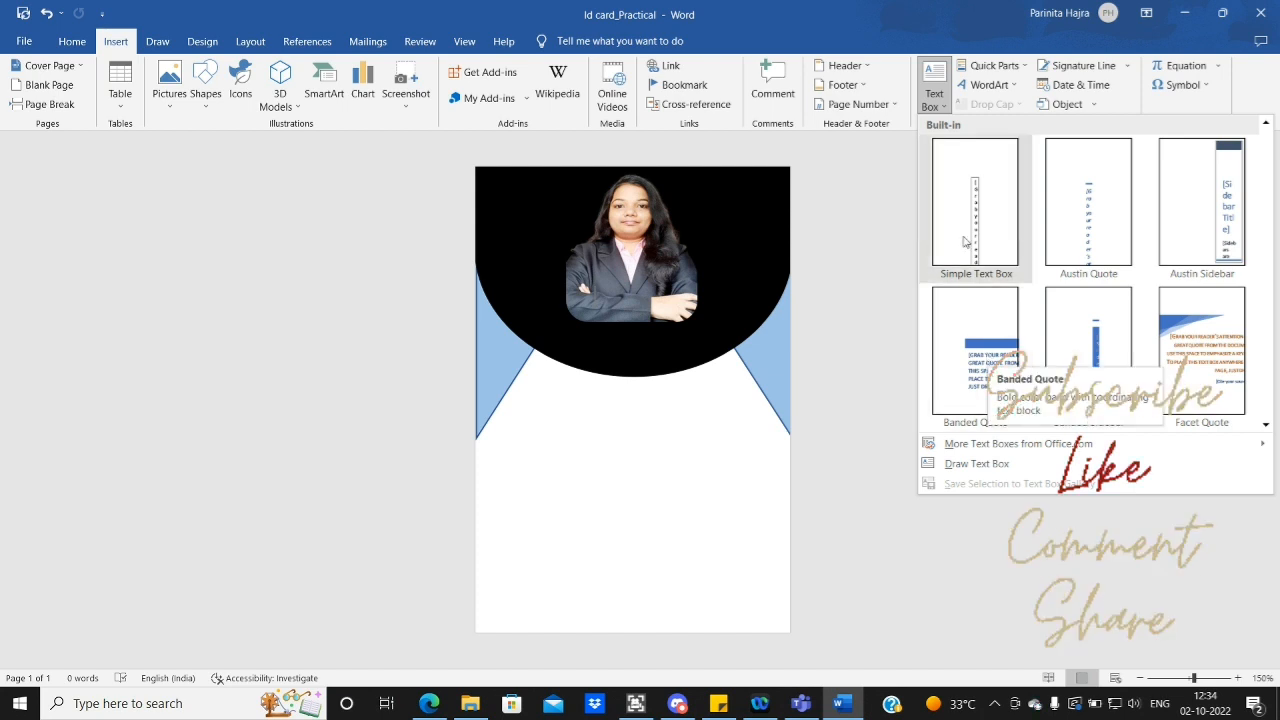
click(976, 360)
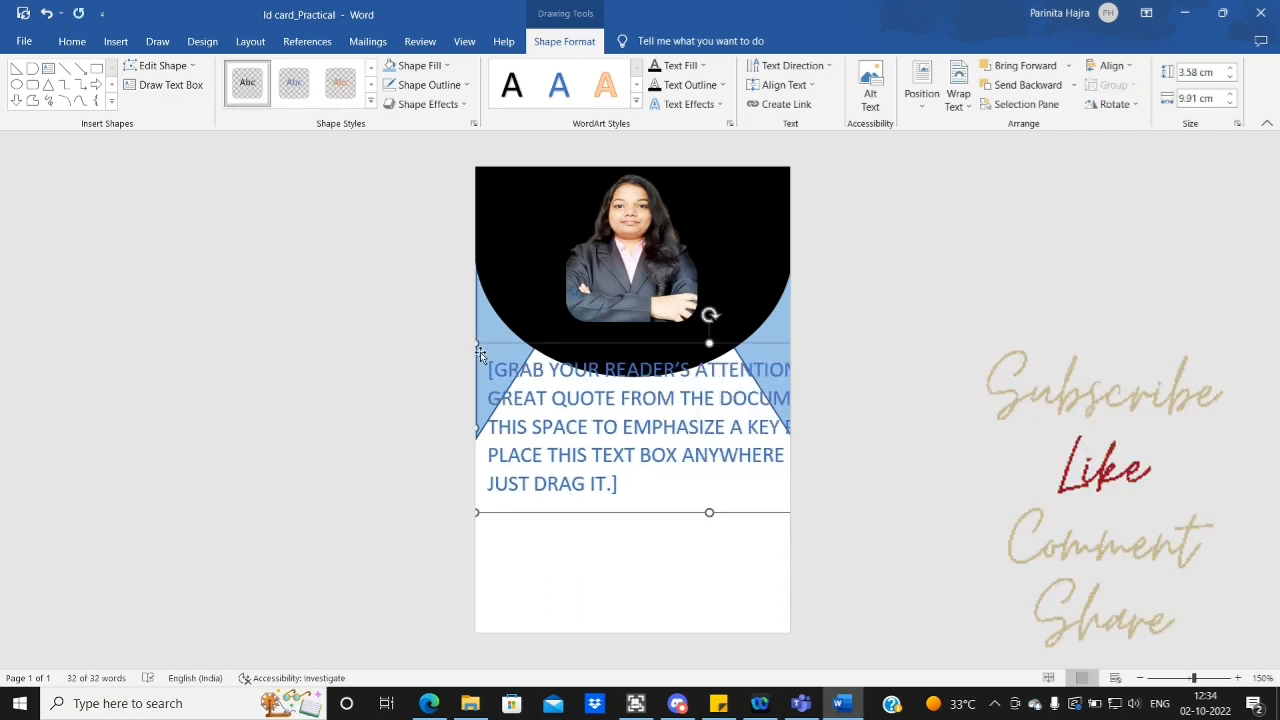
click(860, 528)
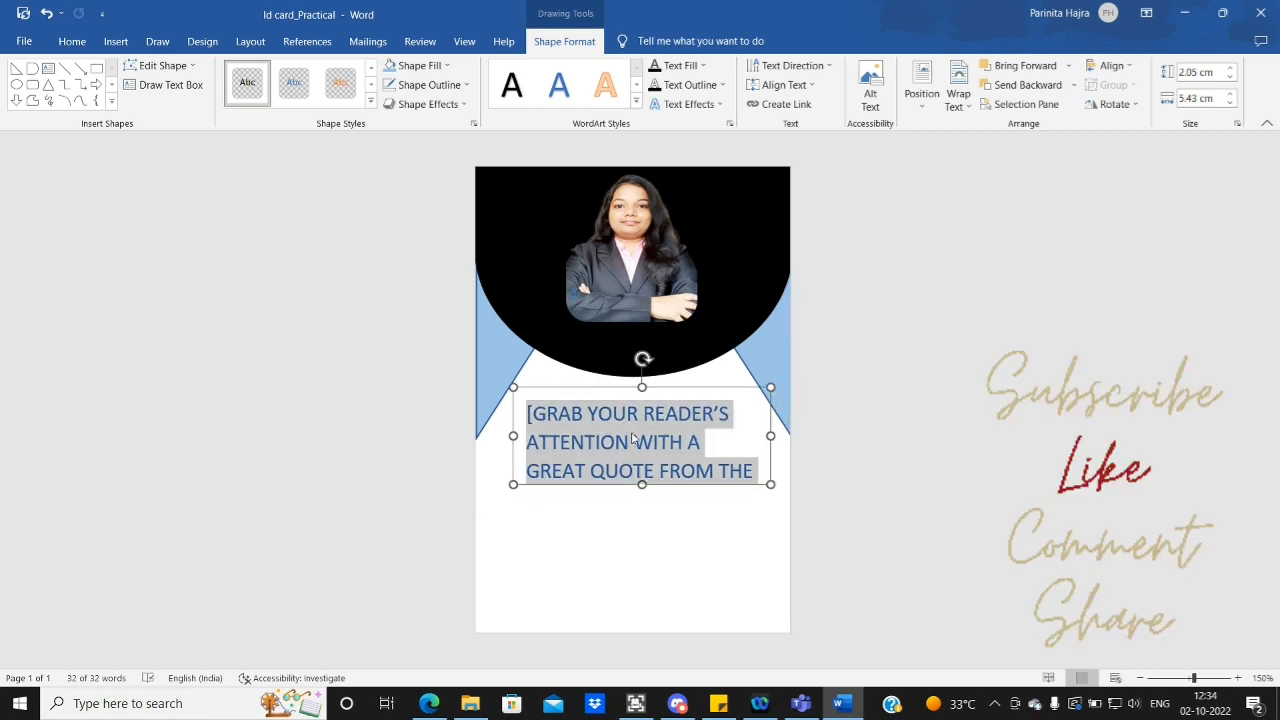
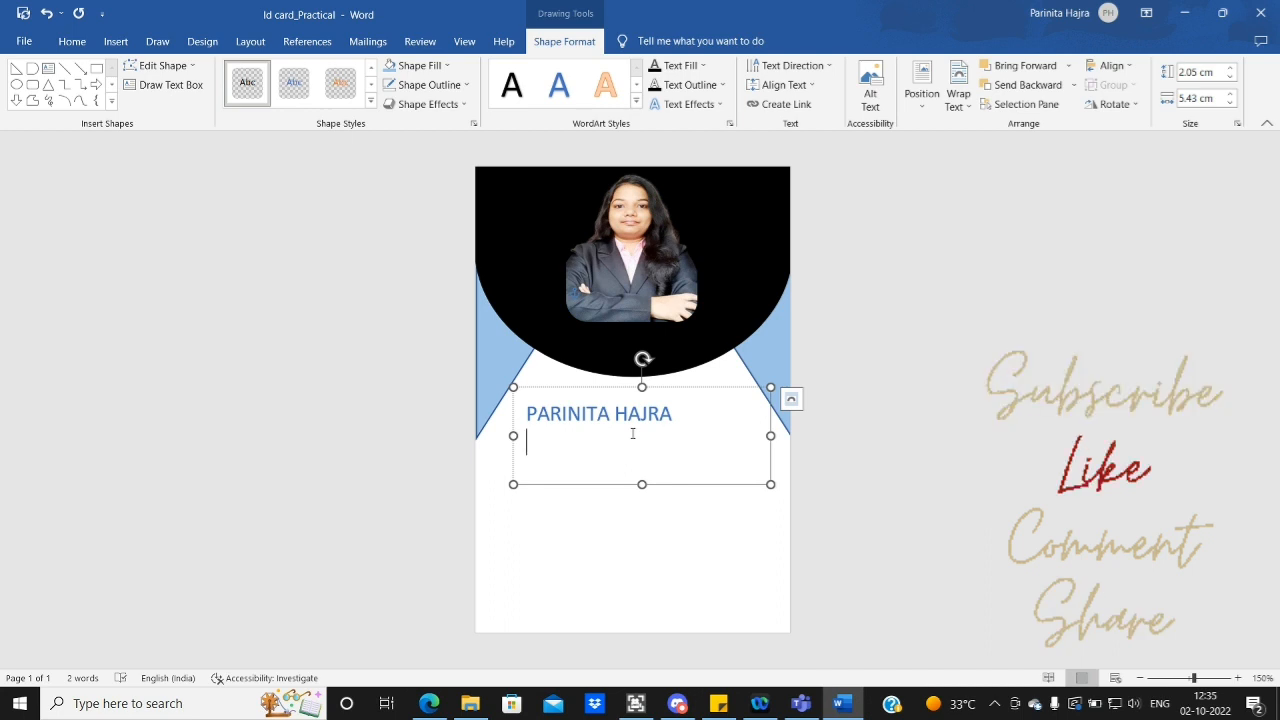
- Replace the placeholder with the cardholder's name and 'ASSISTANT PROFESSOR'
text(ASSISTANT PRO)
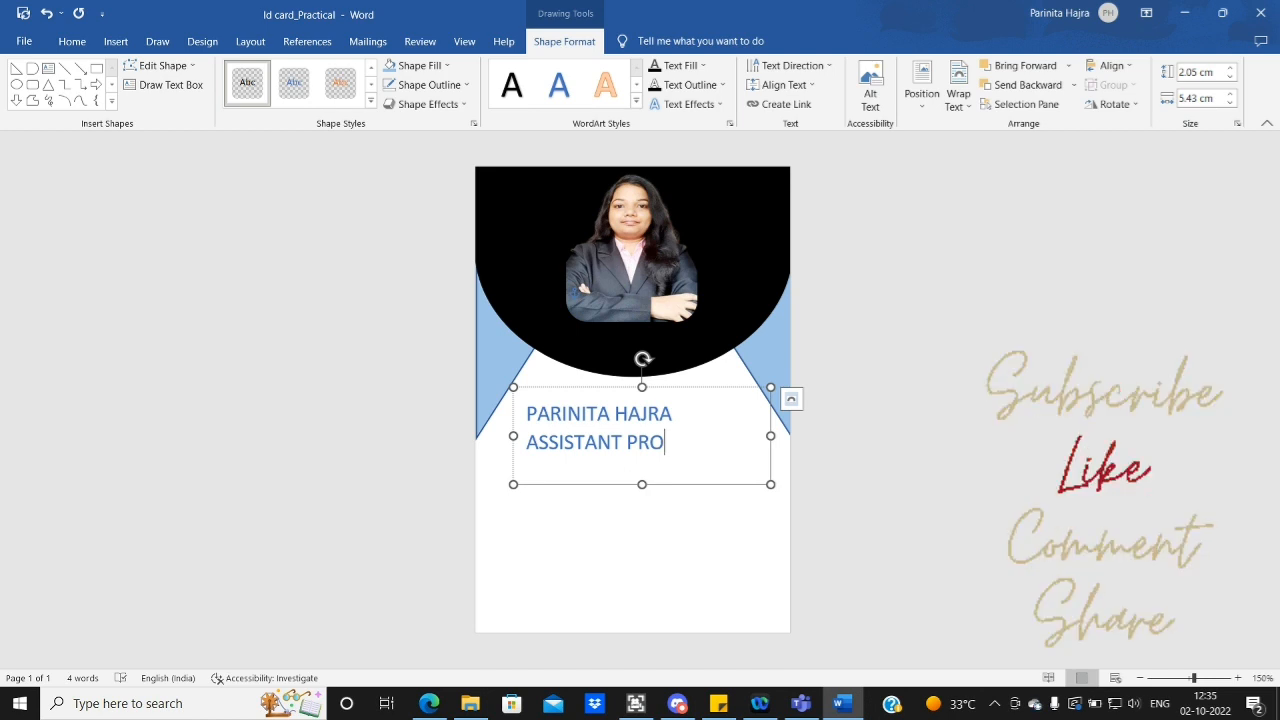
text(FESSOR)
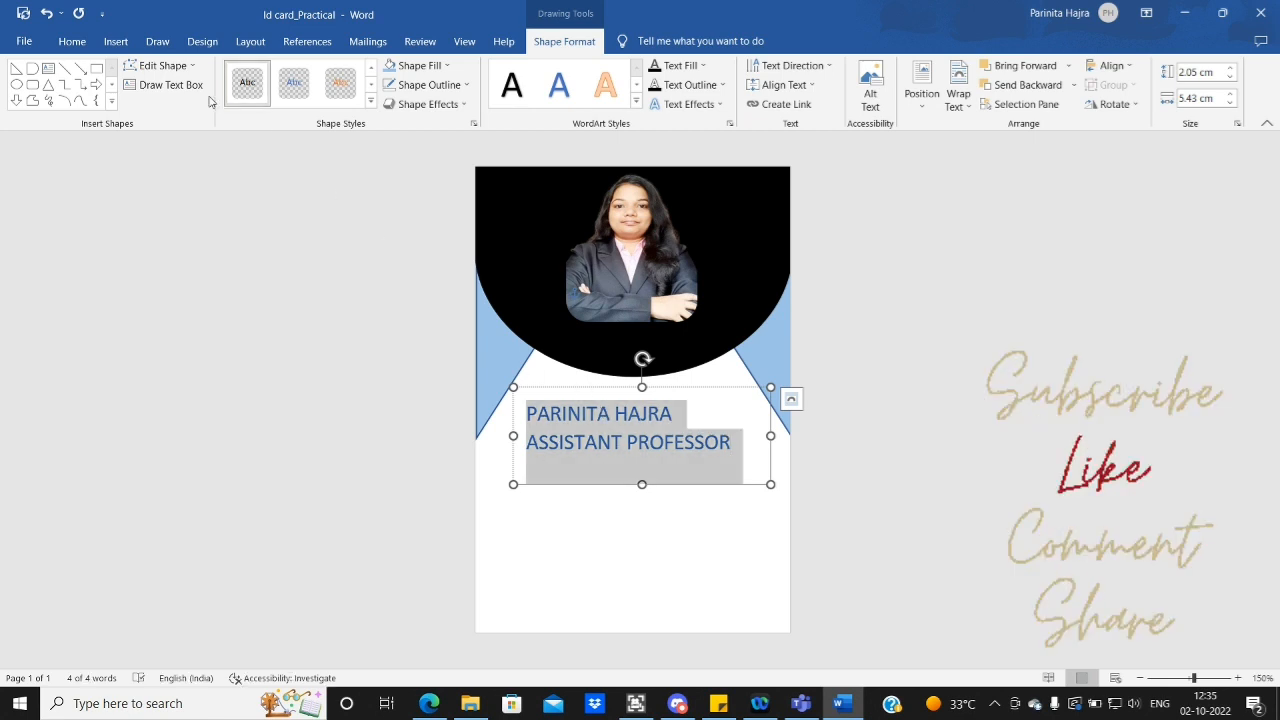
- Set the name and title to size 10, shrink the text box and move it onto the header's lower edge
click(72, 40)
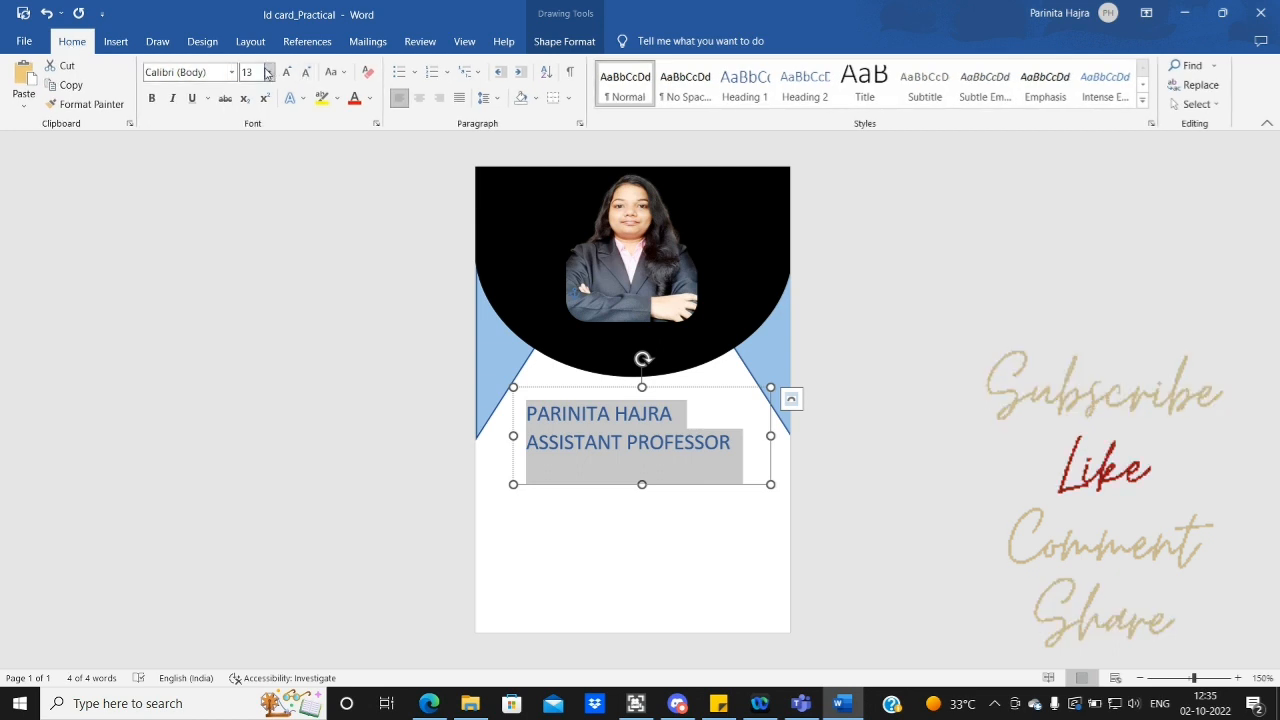
click(268, 72)
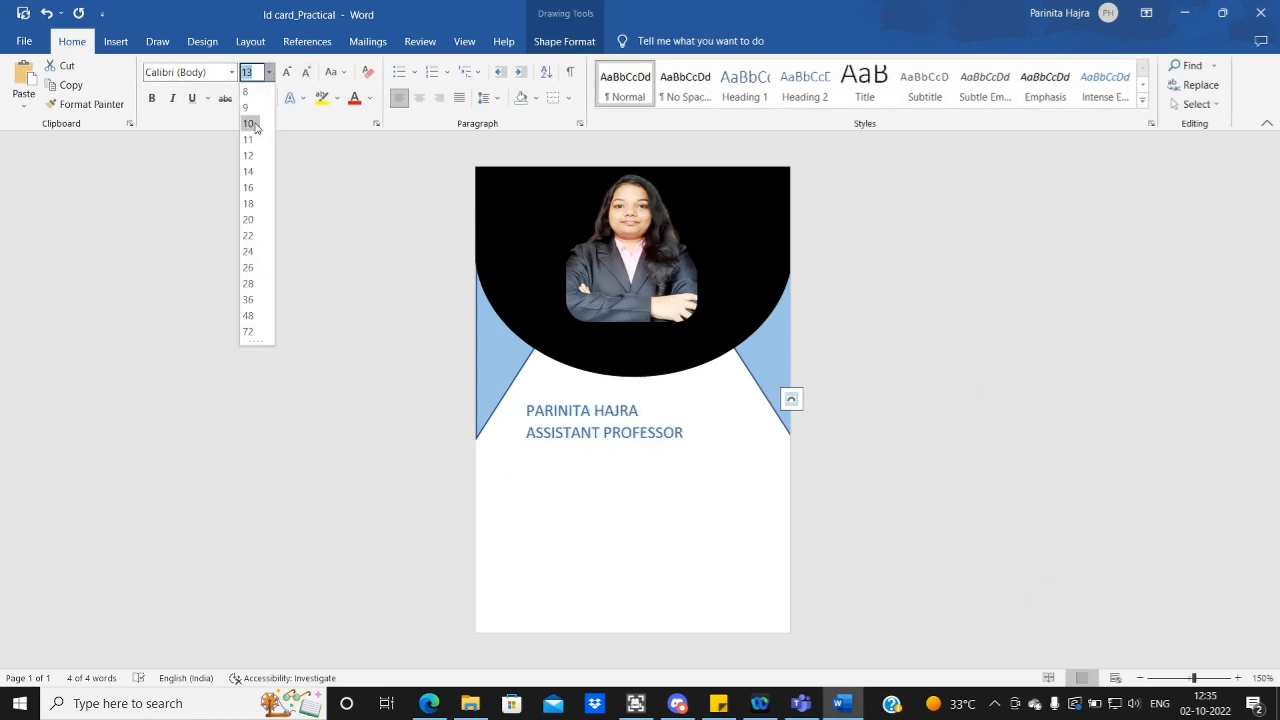
click(248, 124)
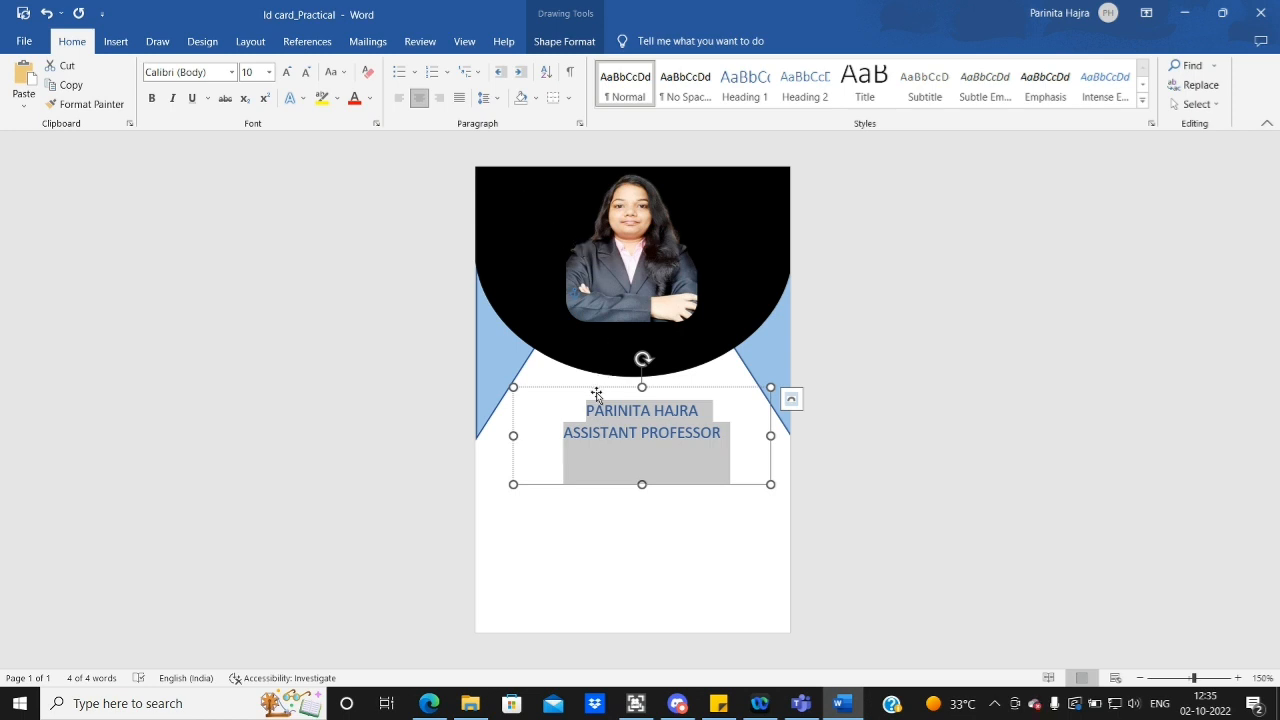
drag(642, 484, 642, 440)
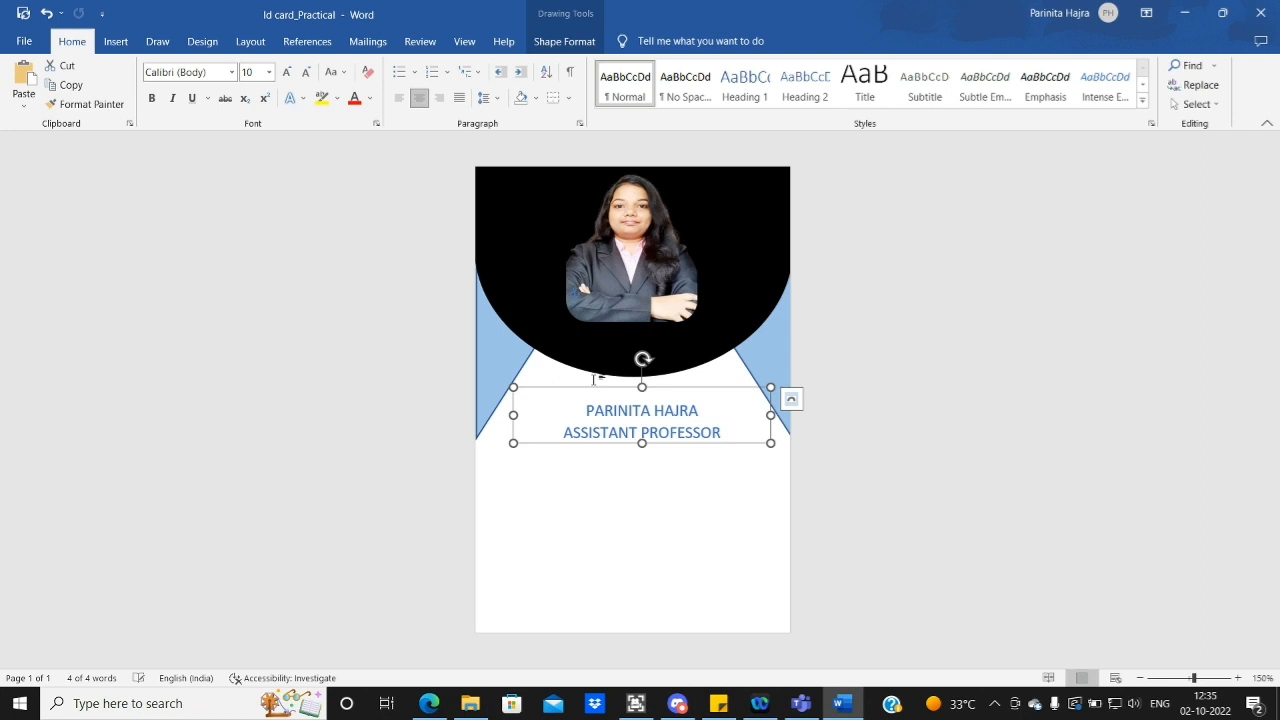
drag(642, 410, 648, 350)
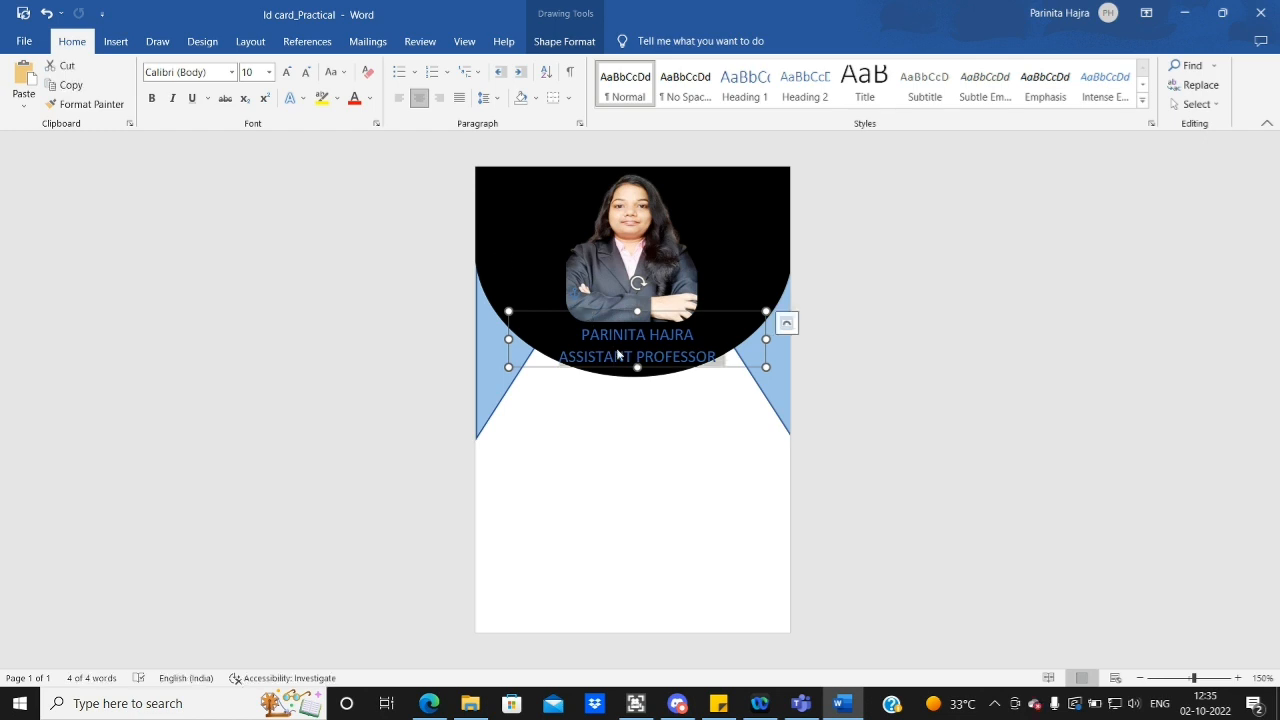
click(368, 98)
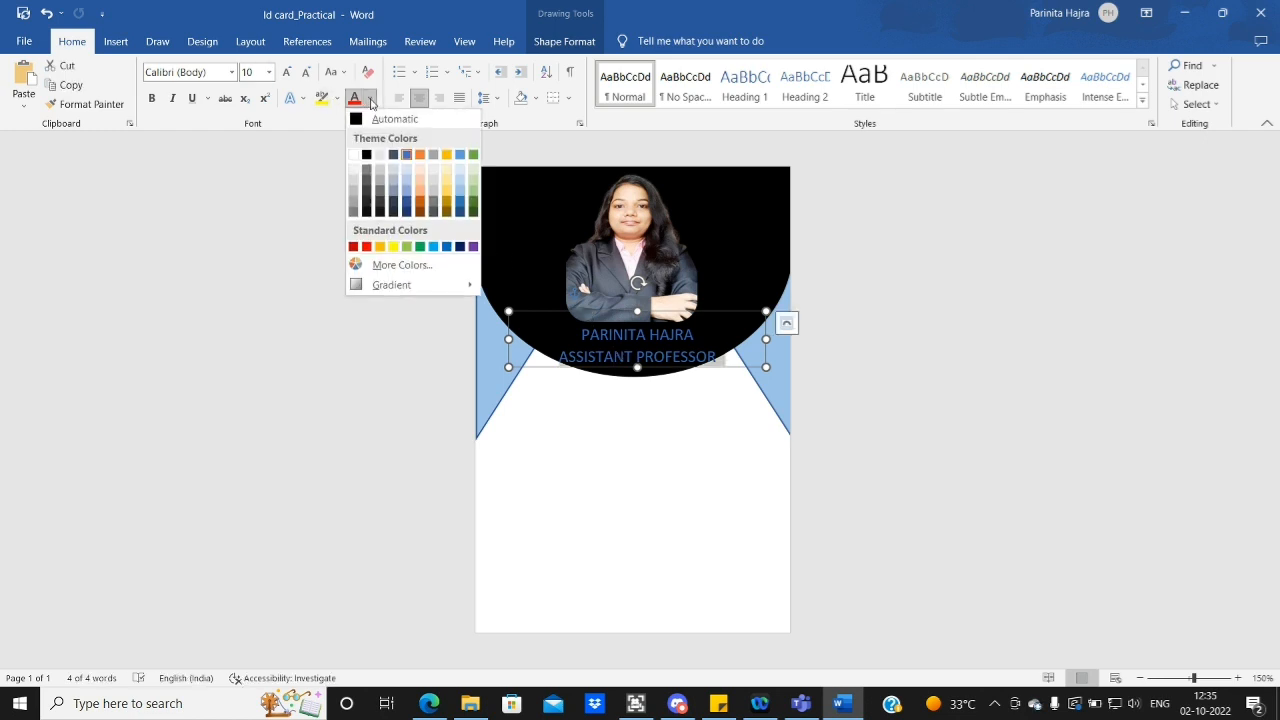
- Colour the name and job title white and reduce them to 8 pt on the black semicircle
click(356, 154)
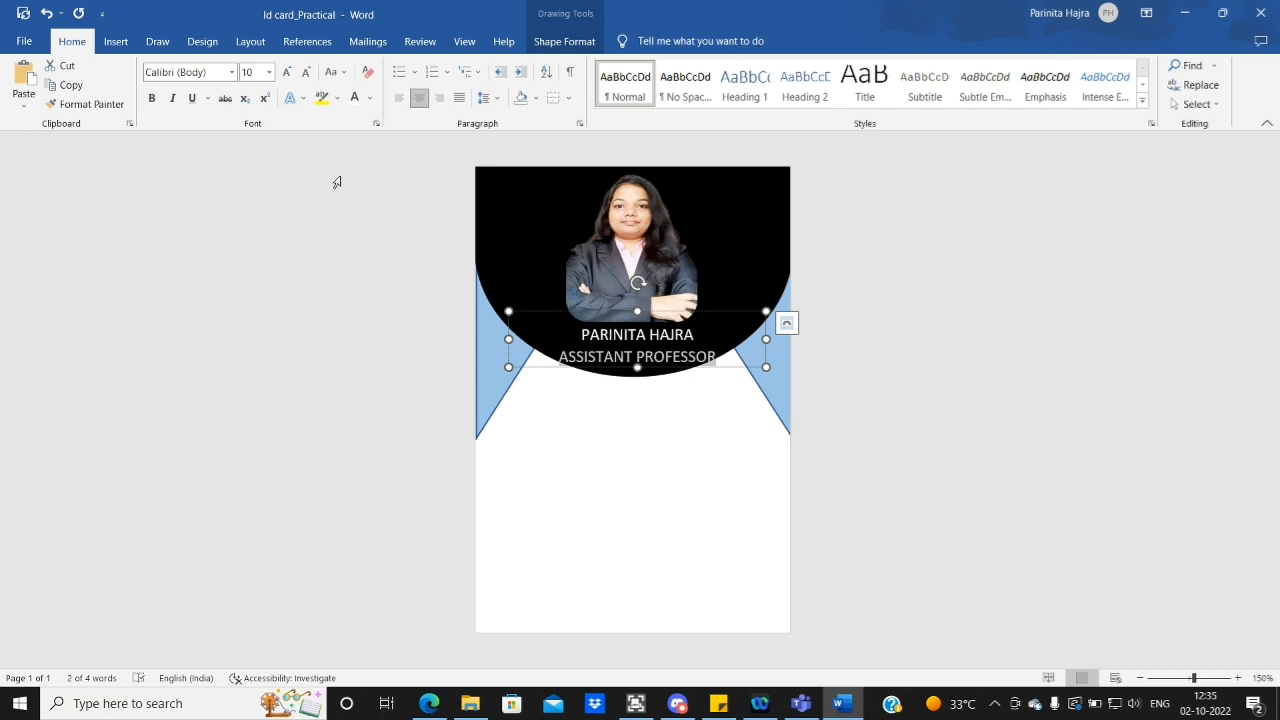
click(268, 72)
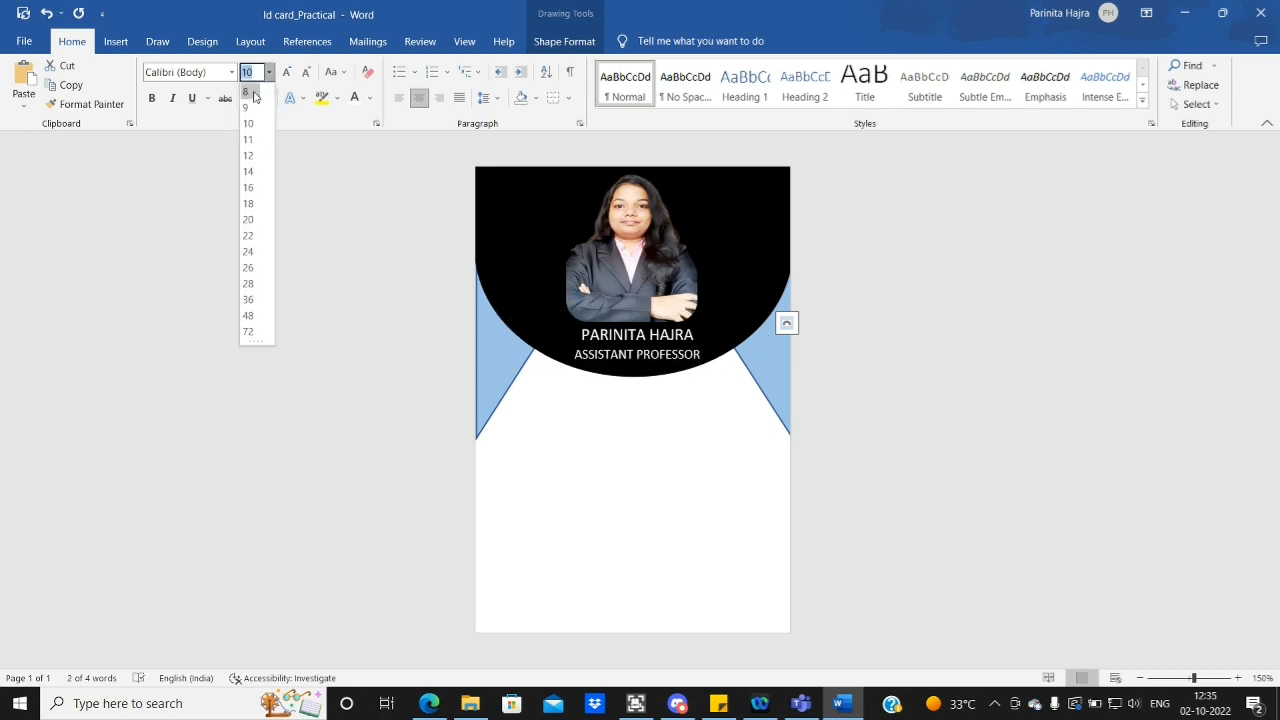
click(248, 92)
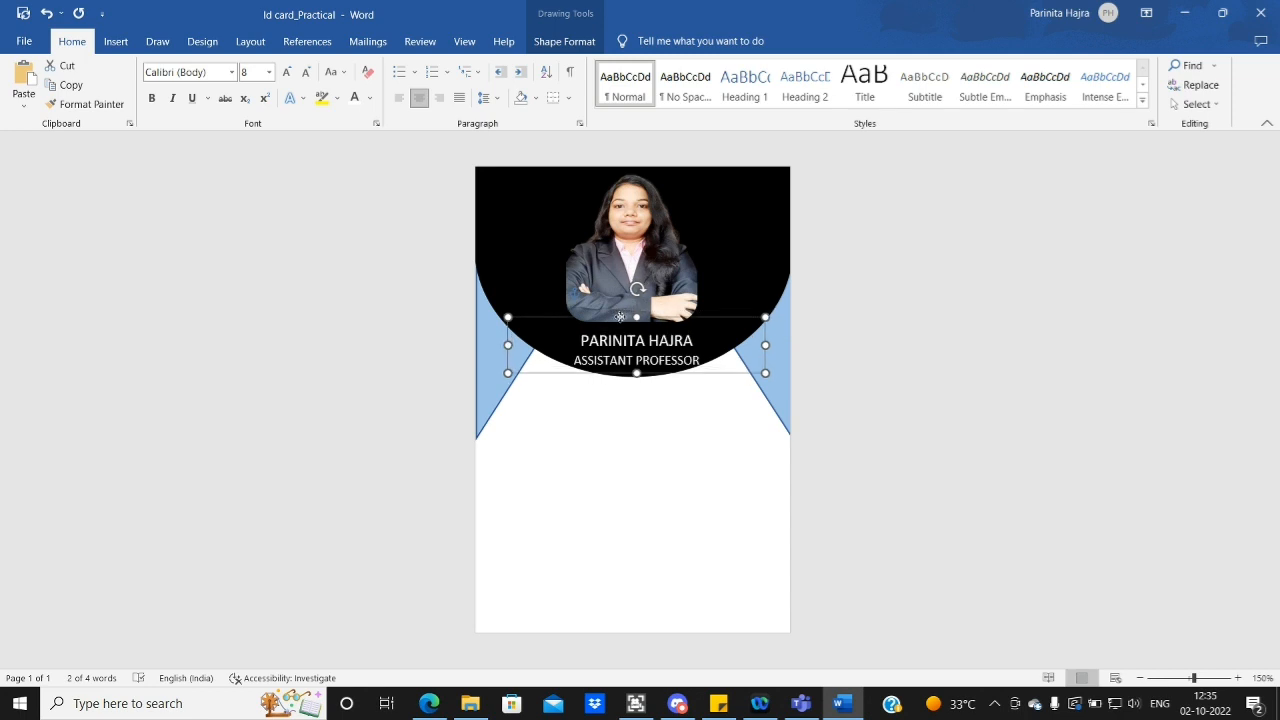
click(920, 396)
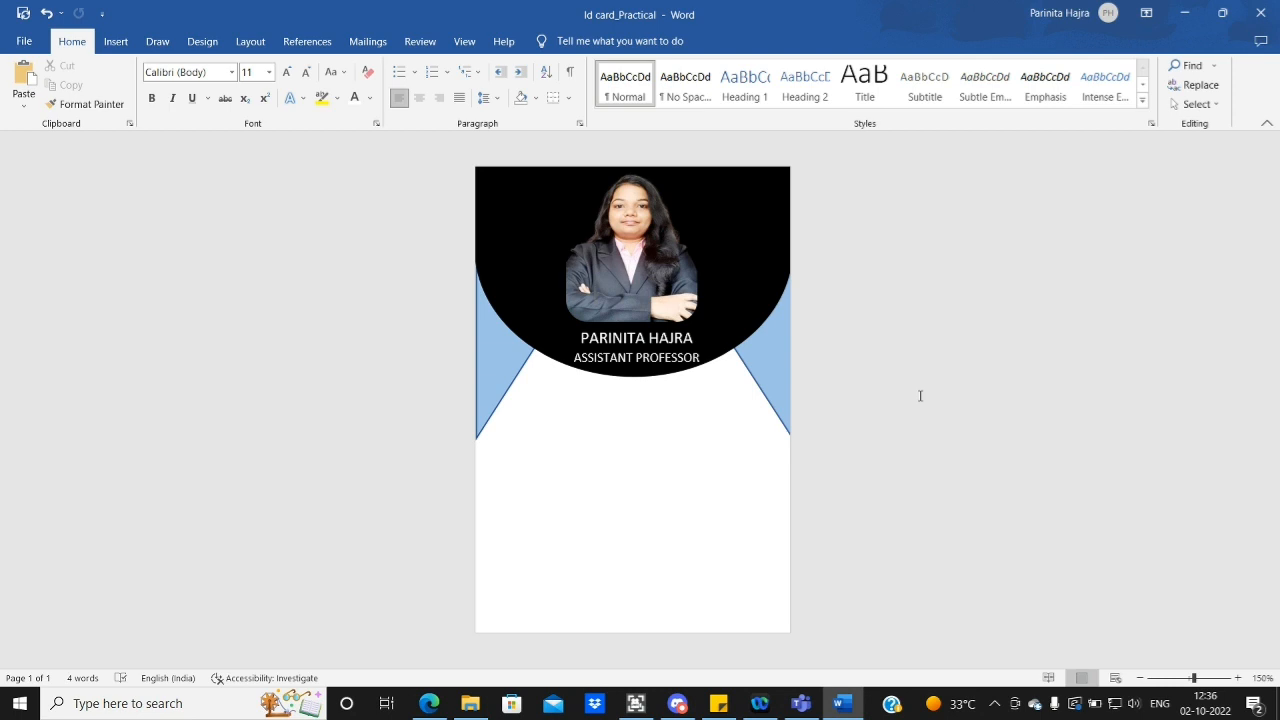
mouse_move(280, 156)
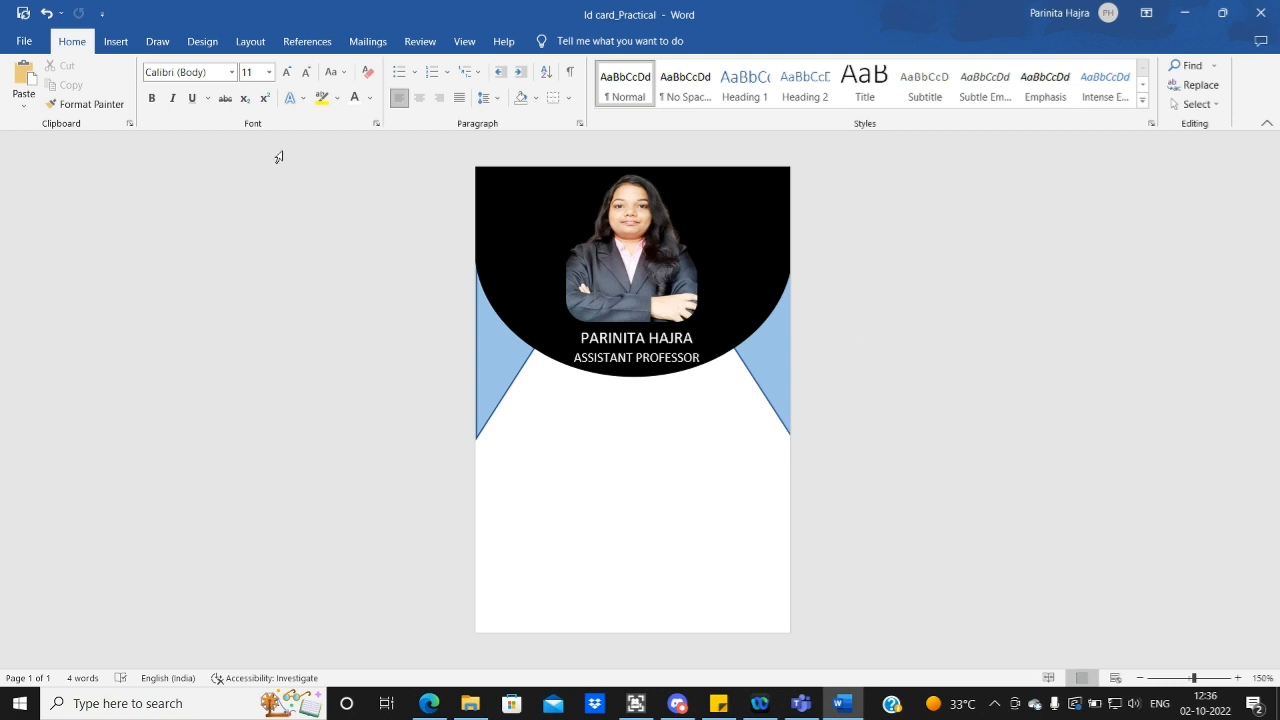
- Insert a details text box below the header and enter 'ID No : 123456'
click(116, 40)
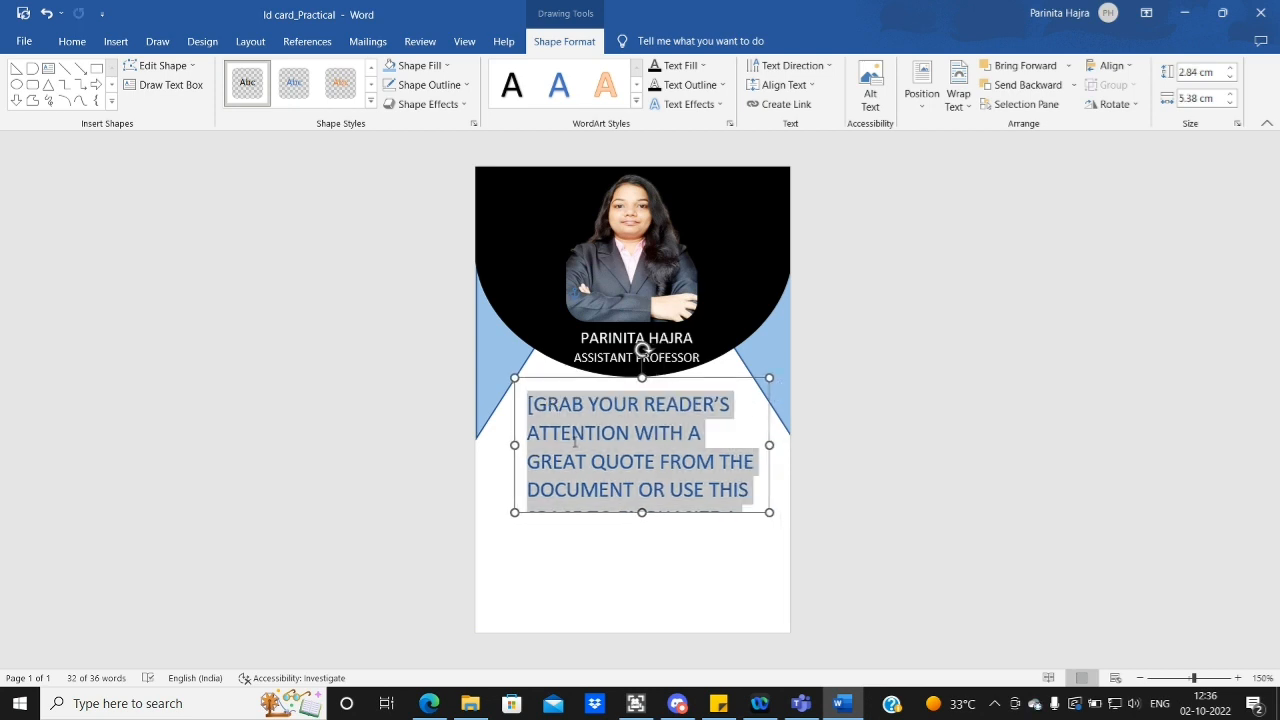
text(ID)
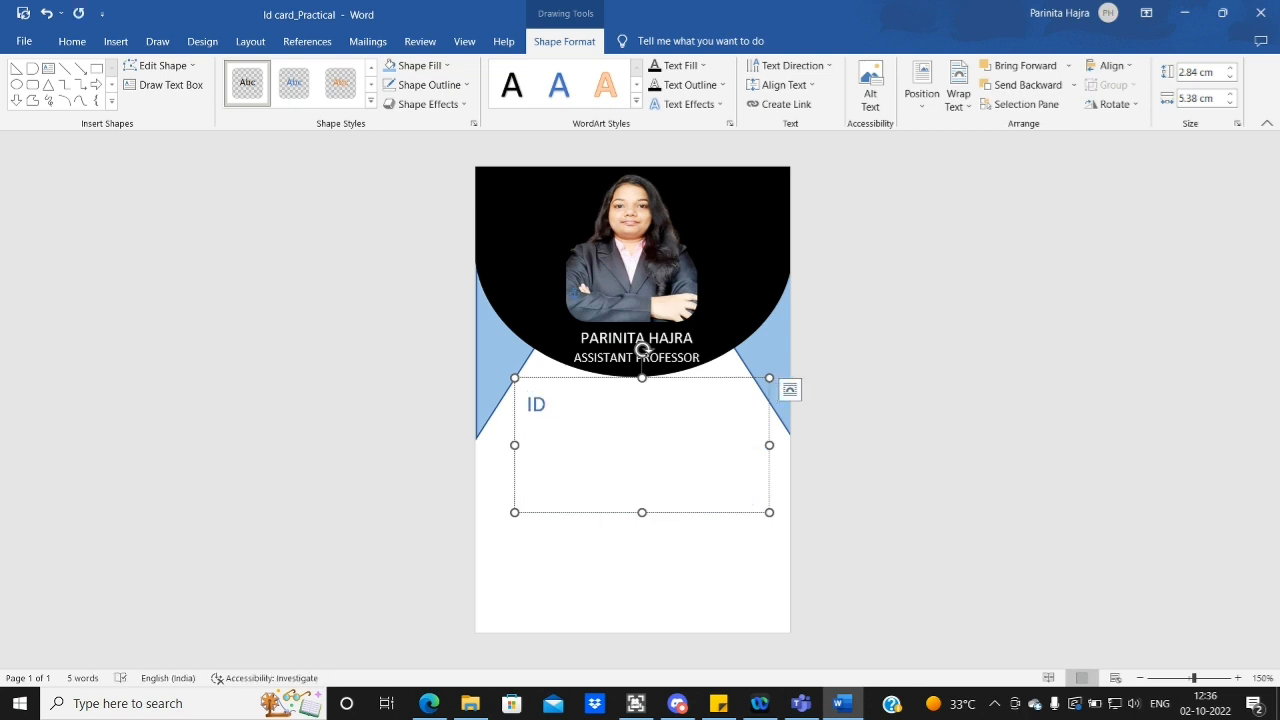
text(NO)
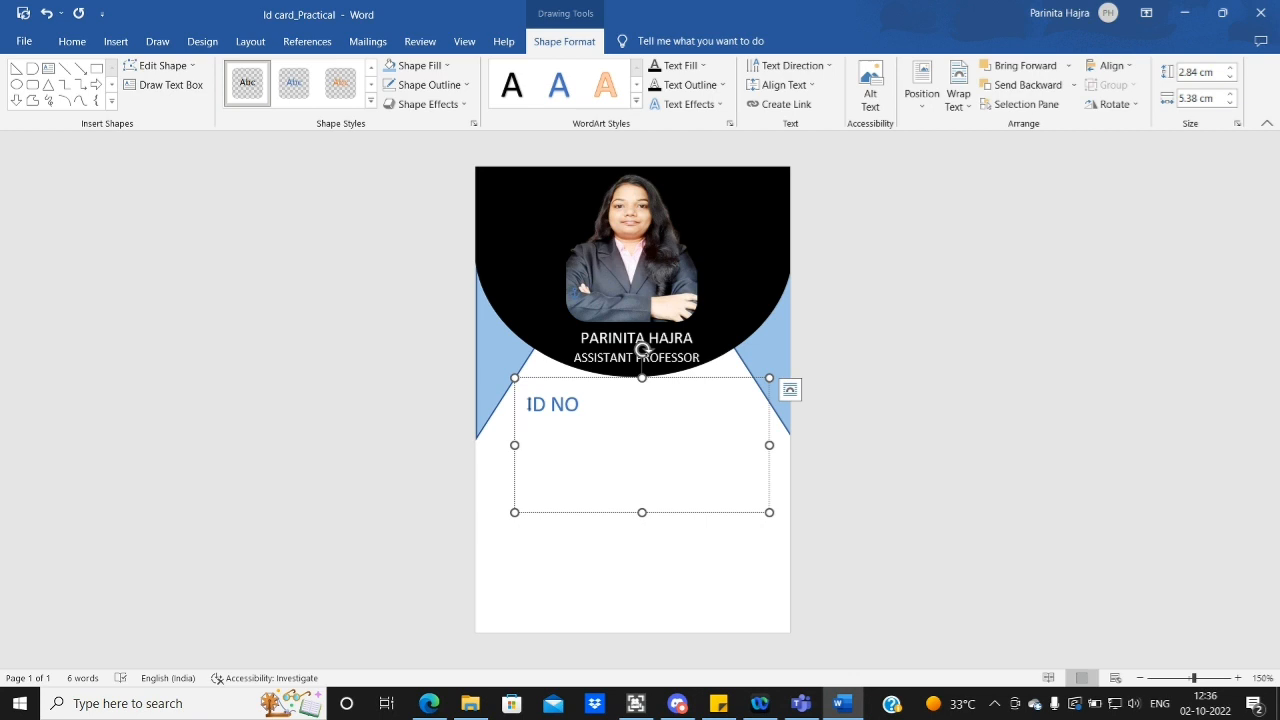
click(580, 404)
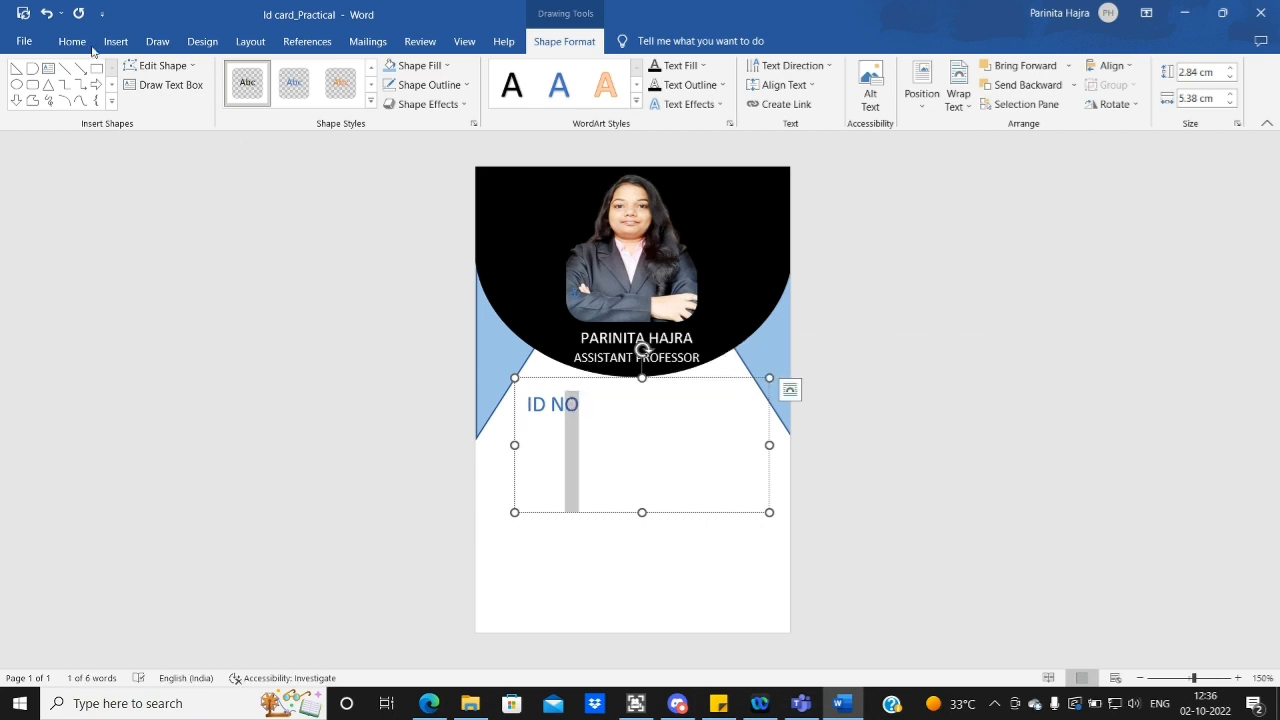
click(72, 40)
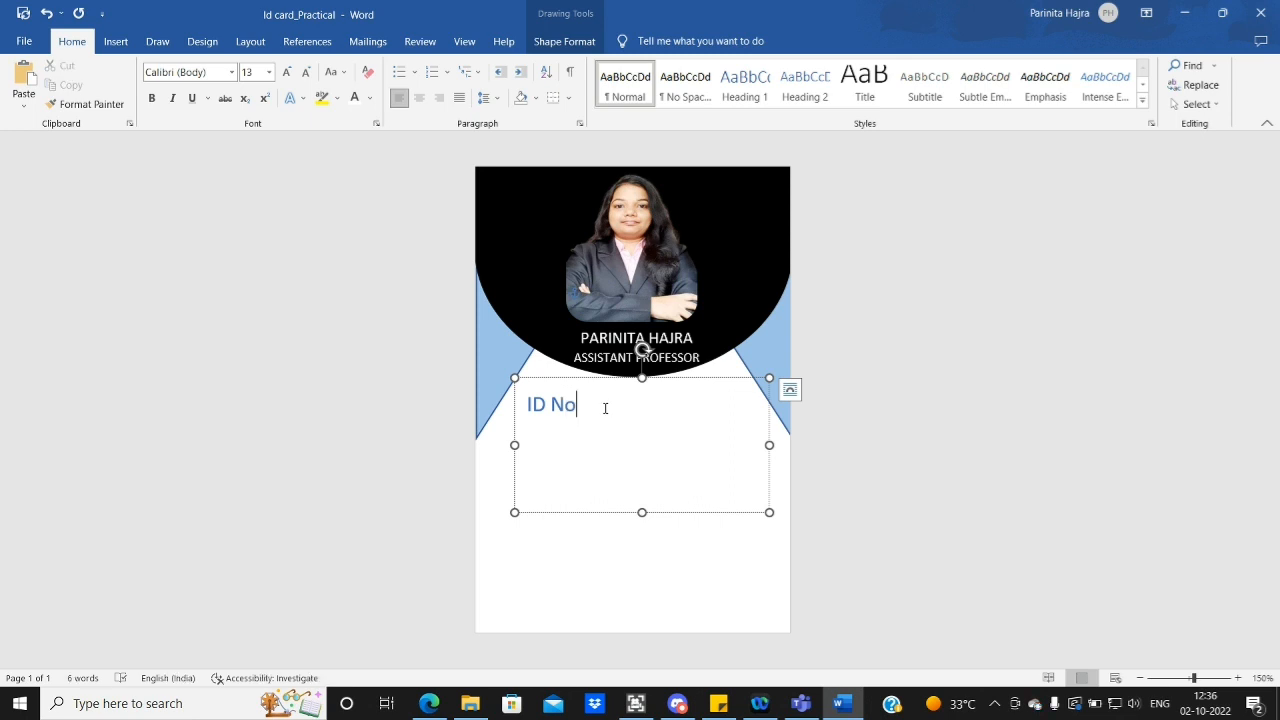
text(: 1)
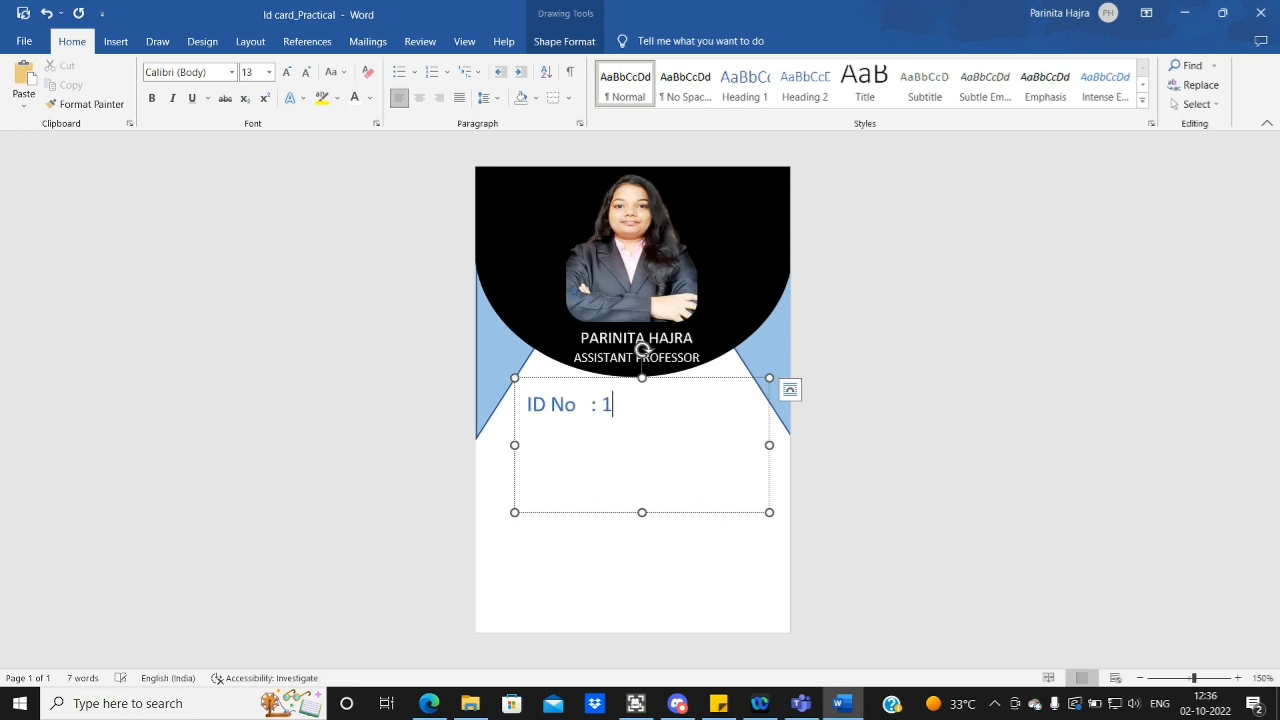
text(23456)
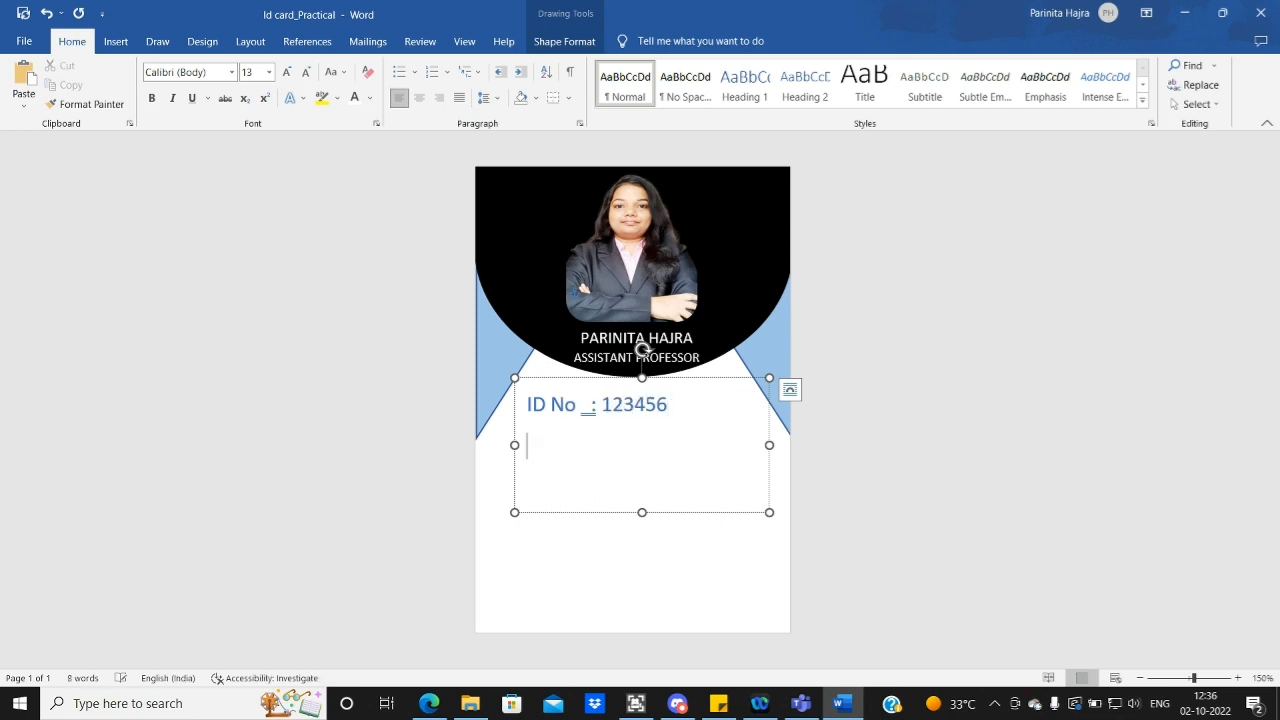
- Add the line 'DOB : 09/14/1995' beneath the ID number
text(DOB)
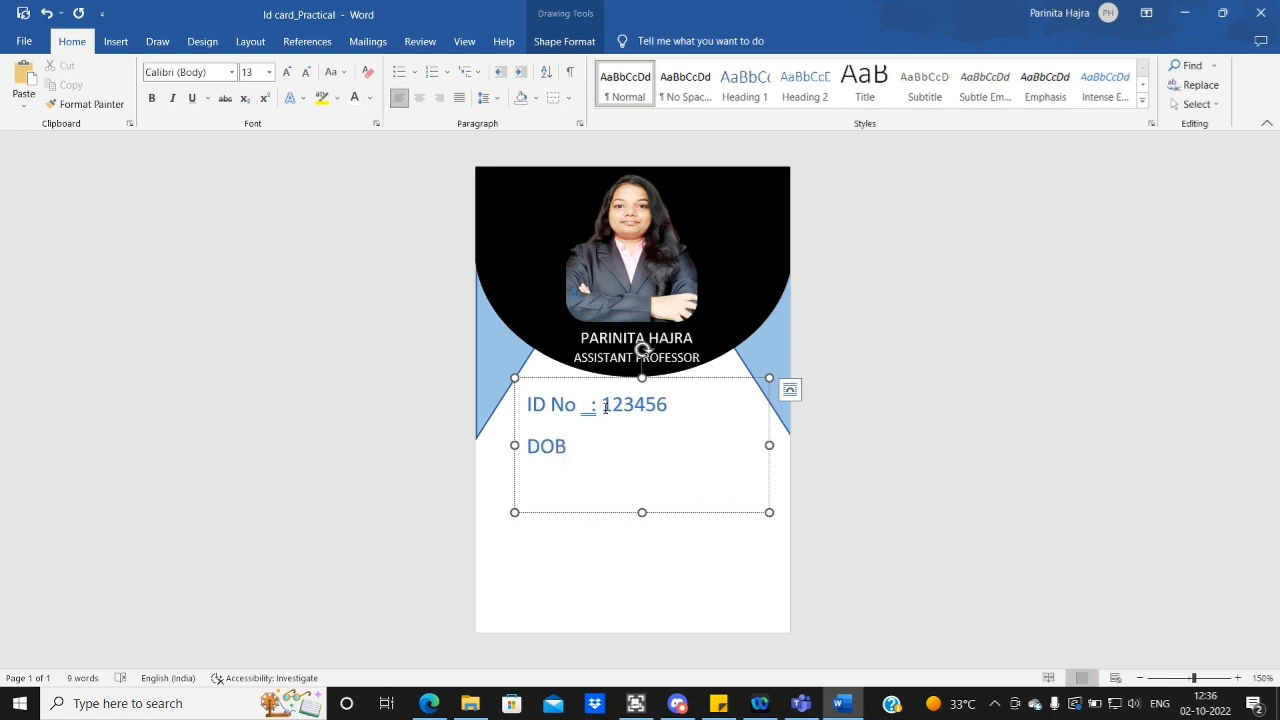
click(588, 446)
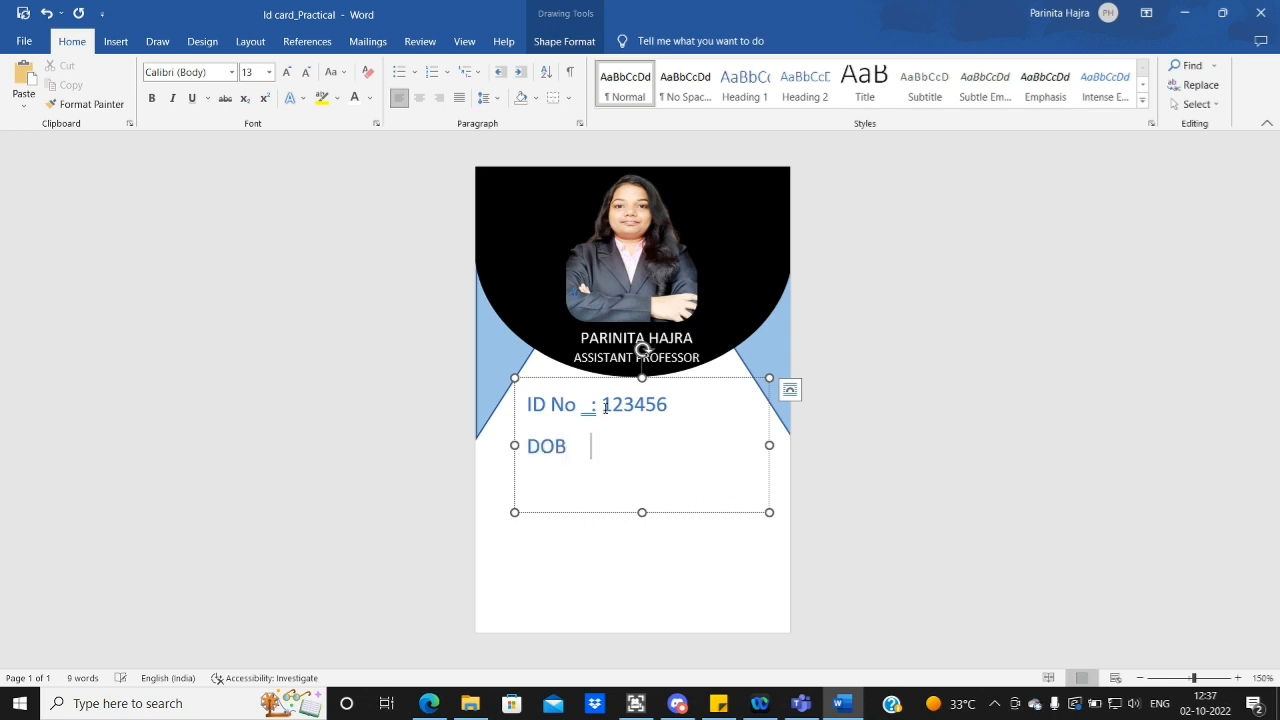
text(:)
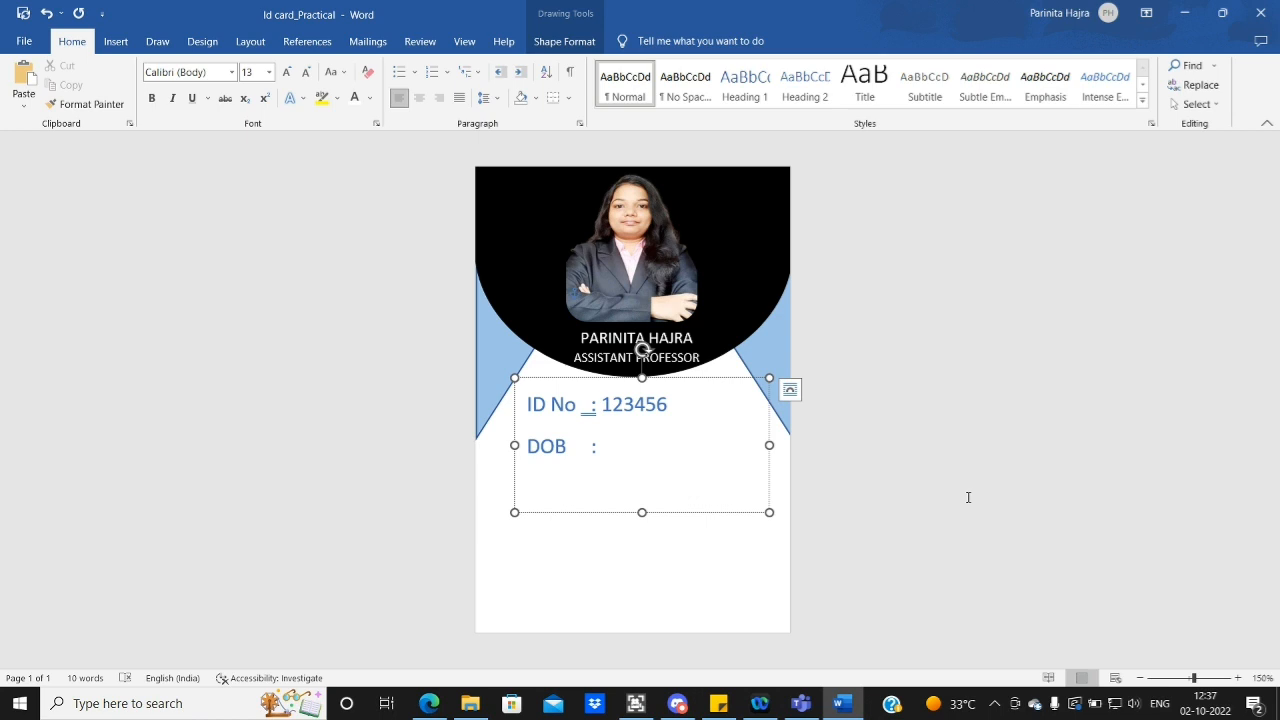
click(608, 446)
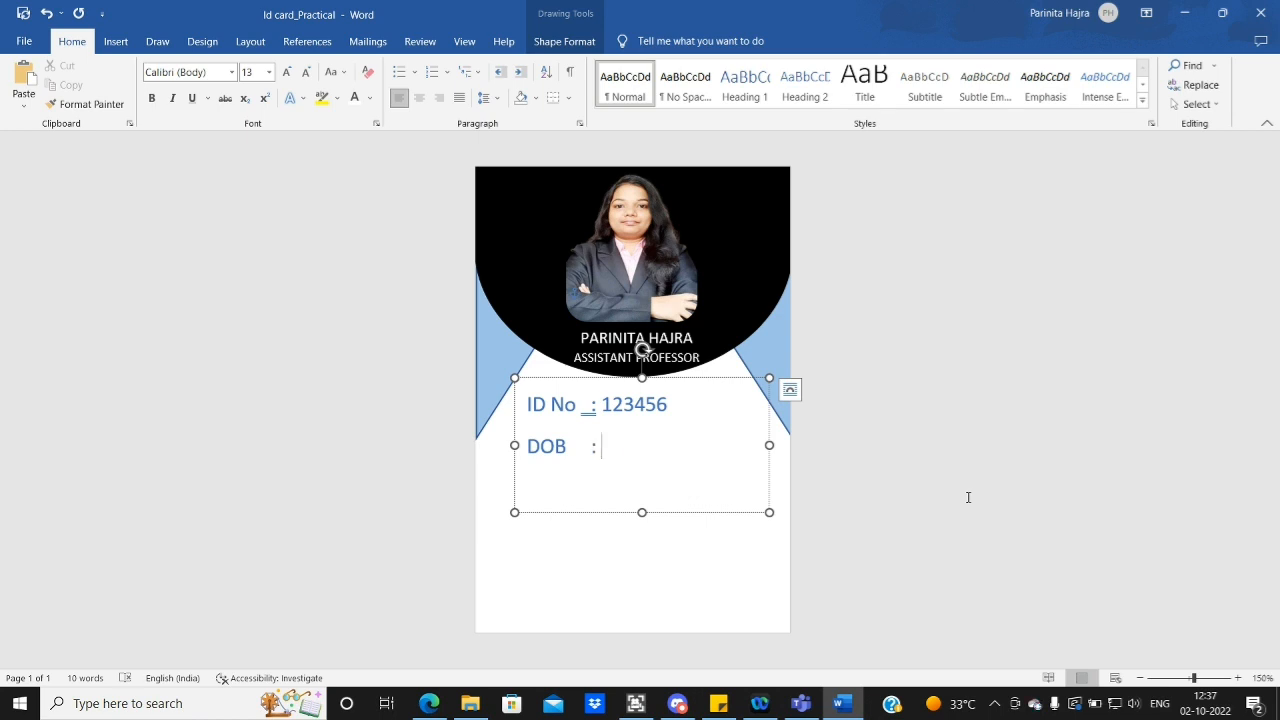
text(09/14/1)
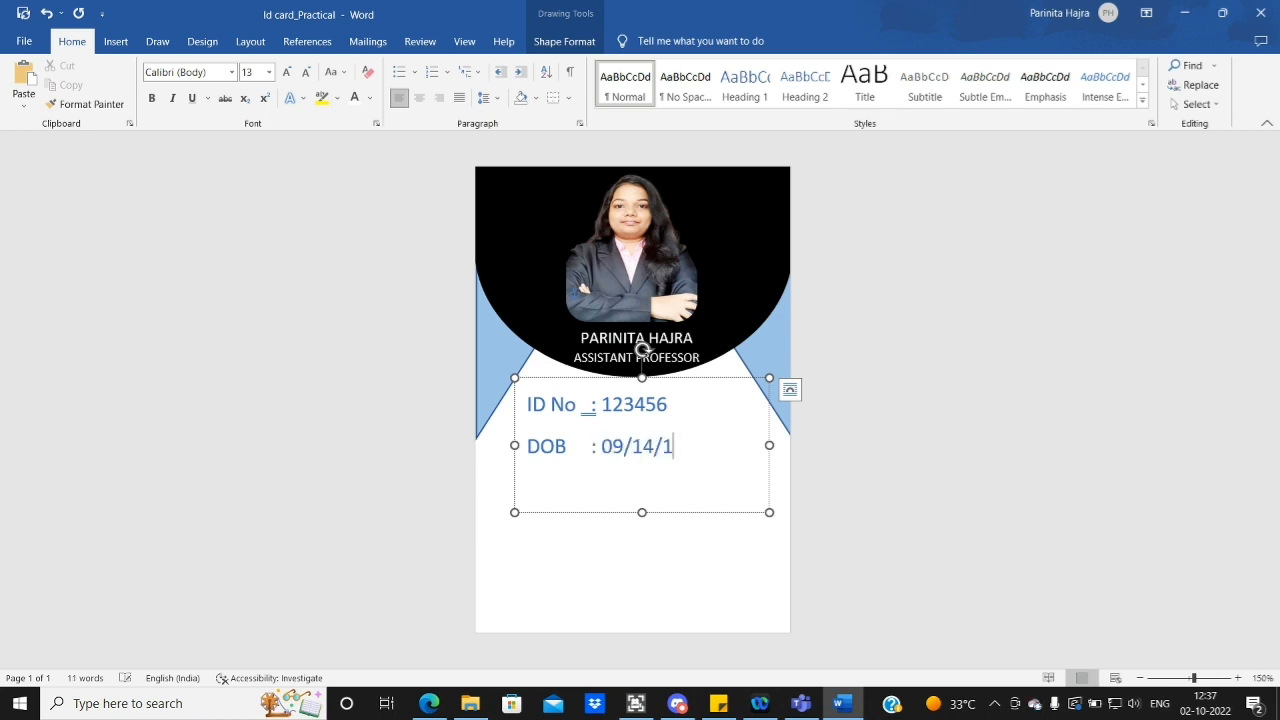
text(995)
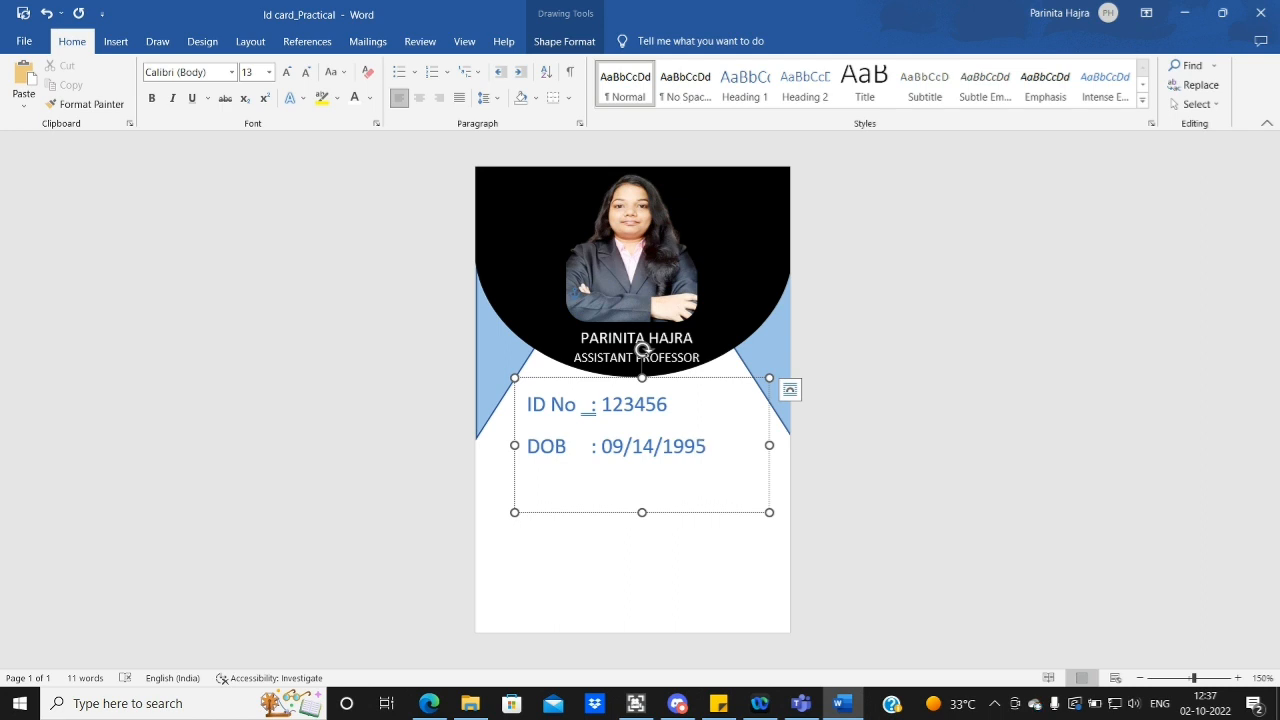
text(Mobile)
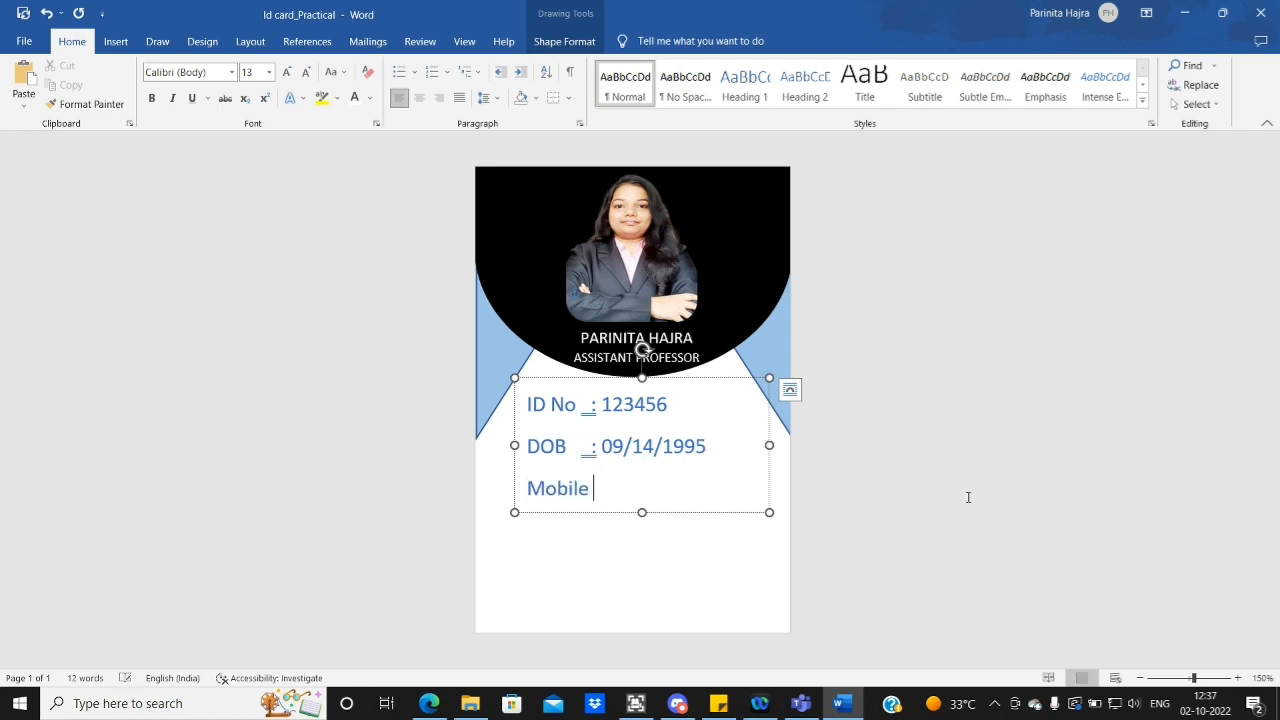
text(:)
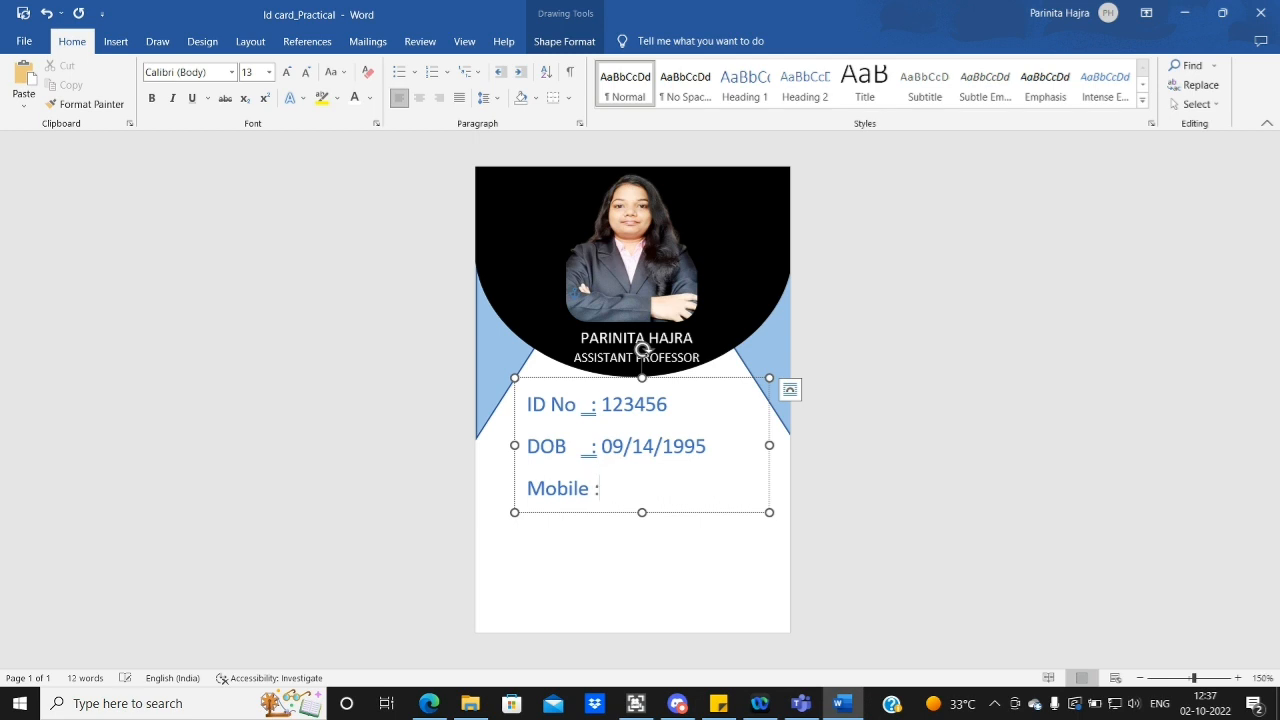
text(9987)
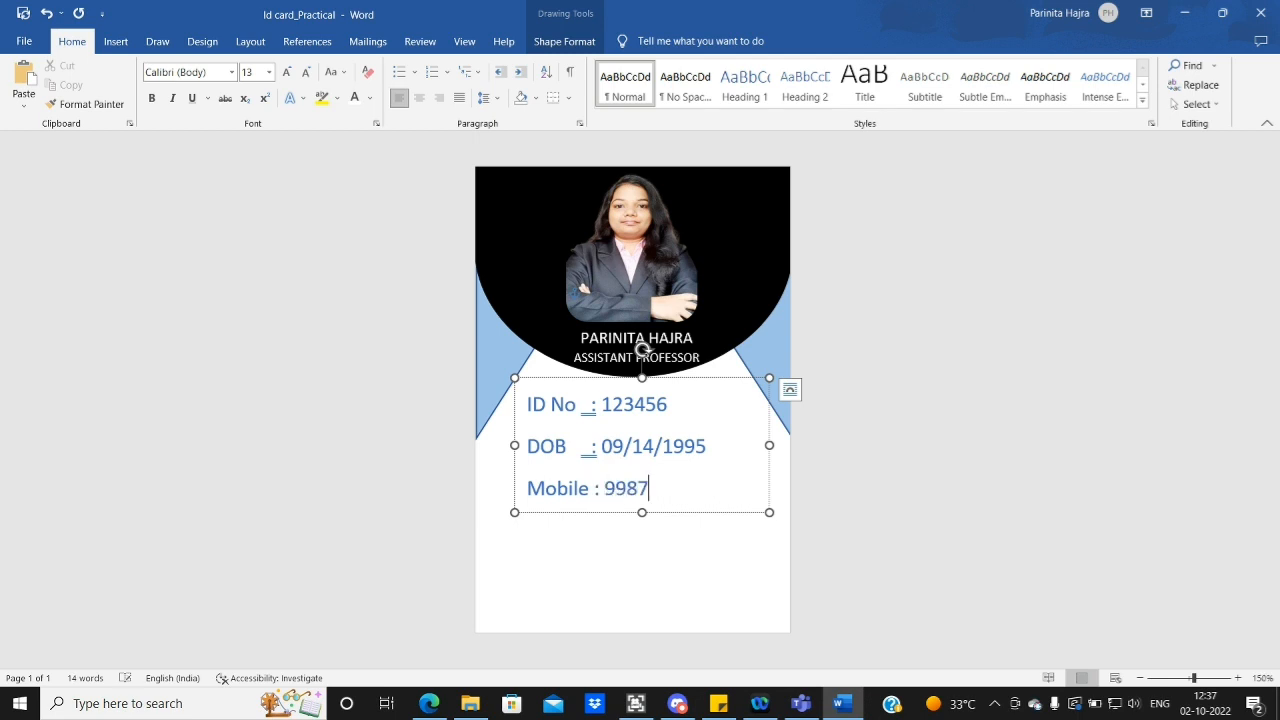
text(654321)
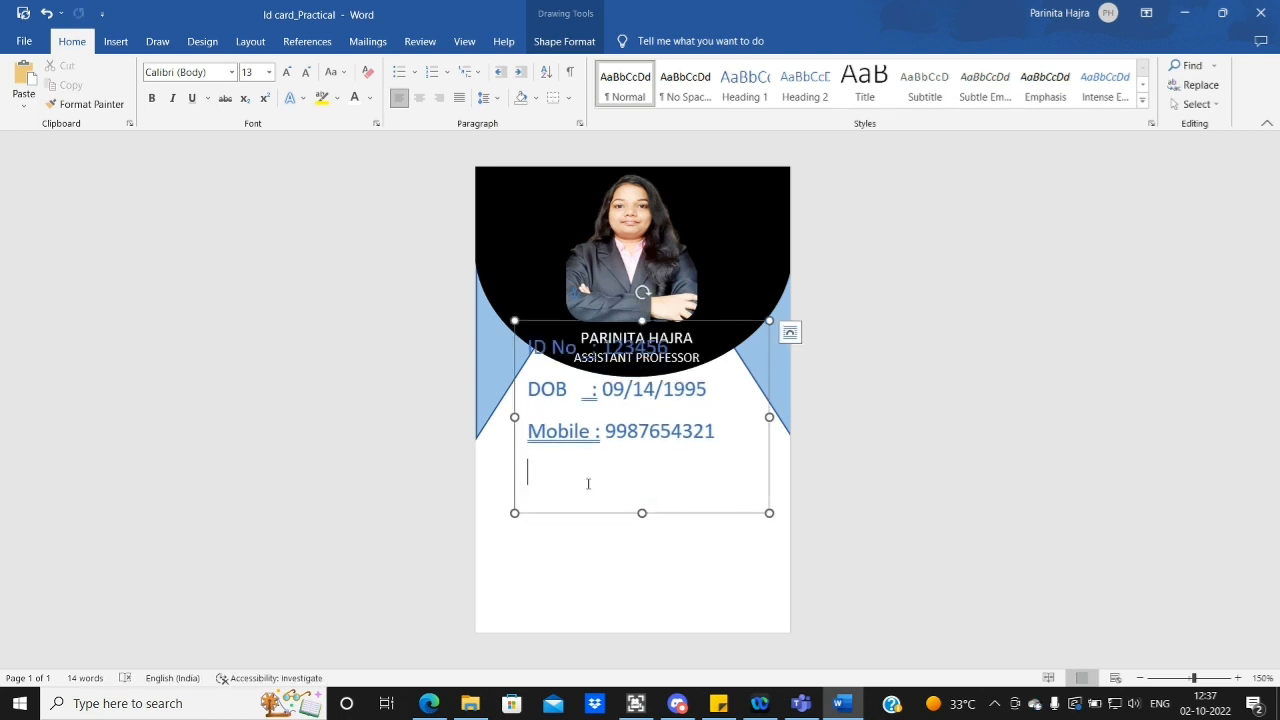
- Add an 'Email abc@gmail' line to the details box
text(EMAIL)
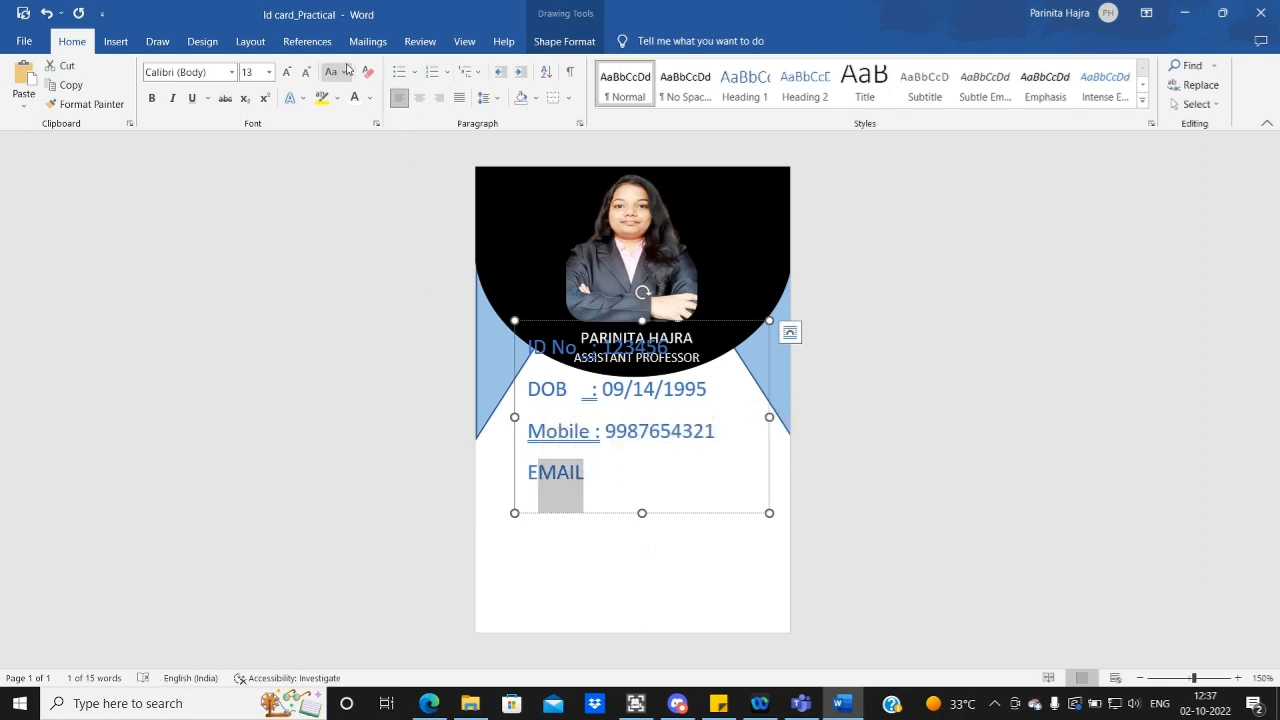
text(Email   :)
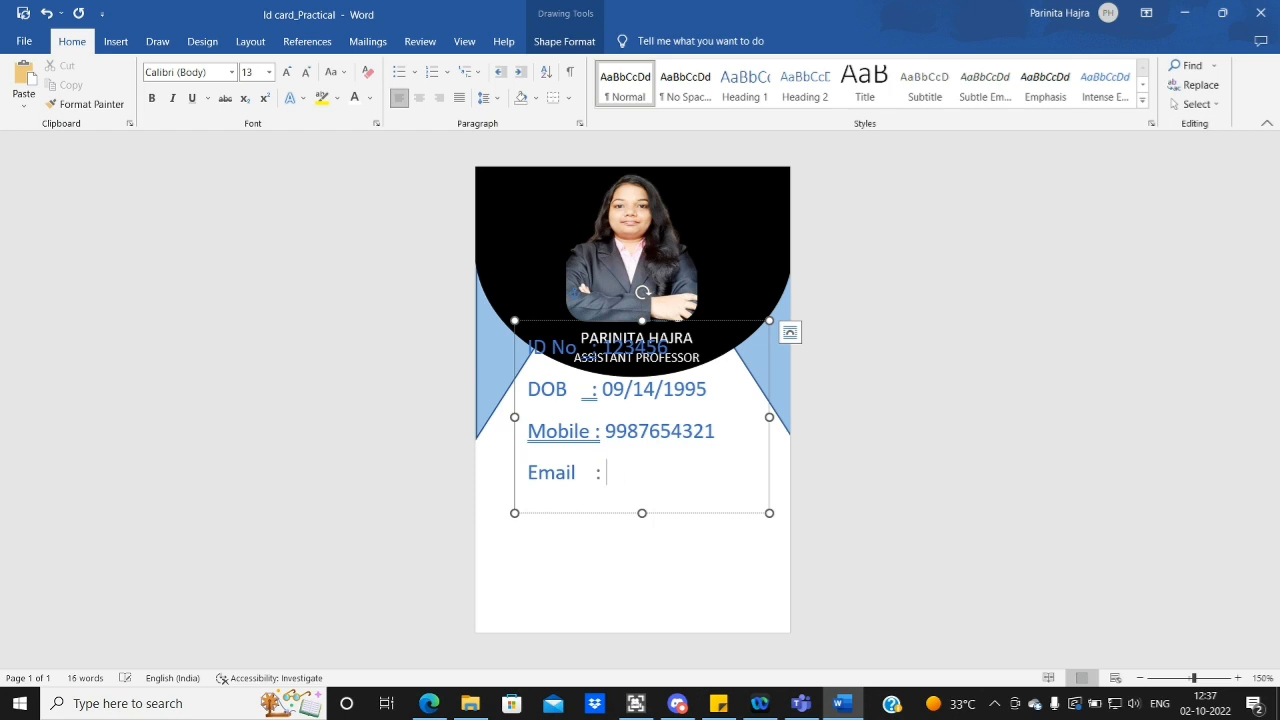
text(abc@gmail.com)
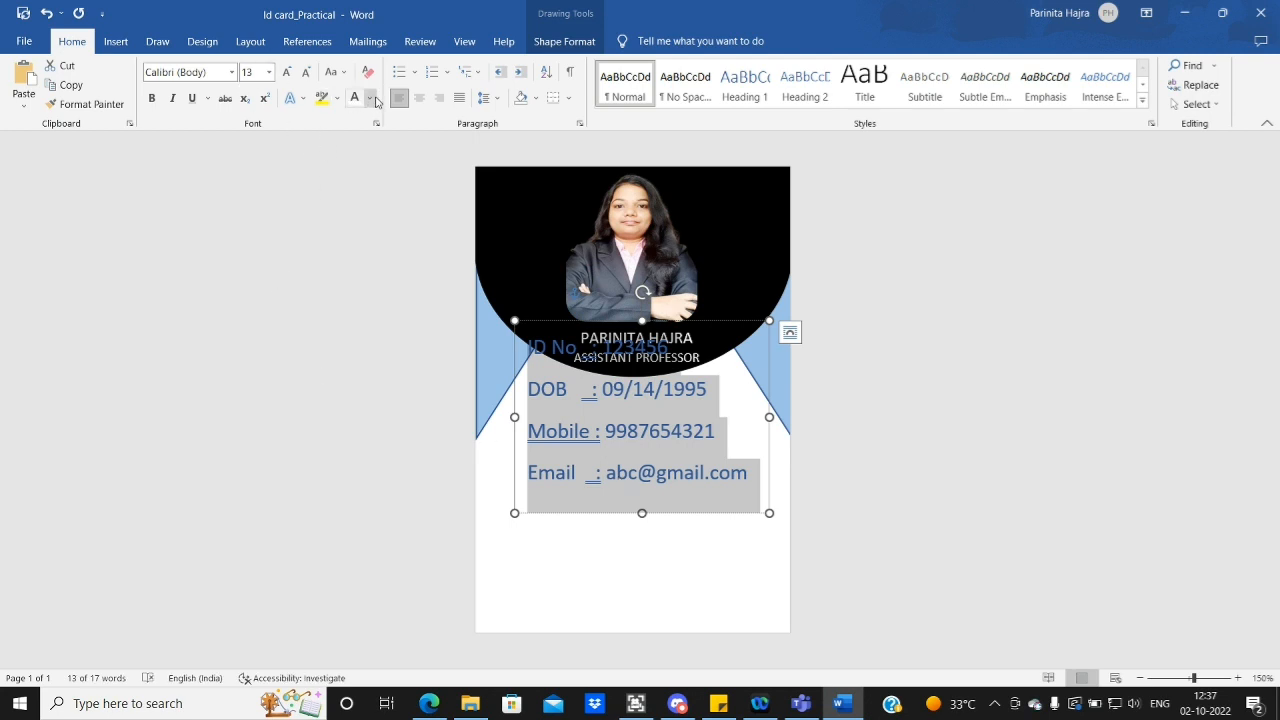
- Make the four detail lines bold and adjust the details box height
click(372, 96)
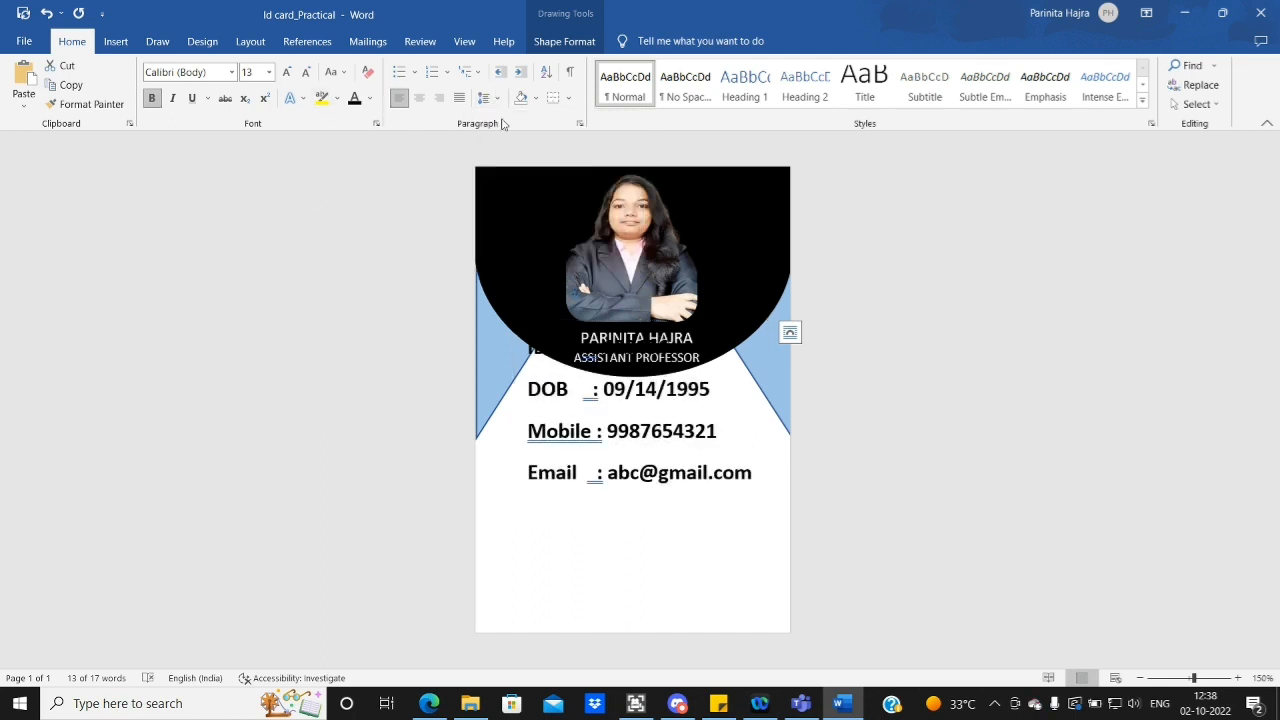
click(640, 440)
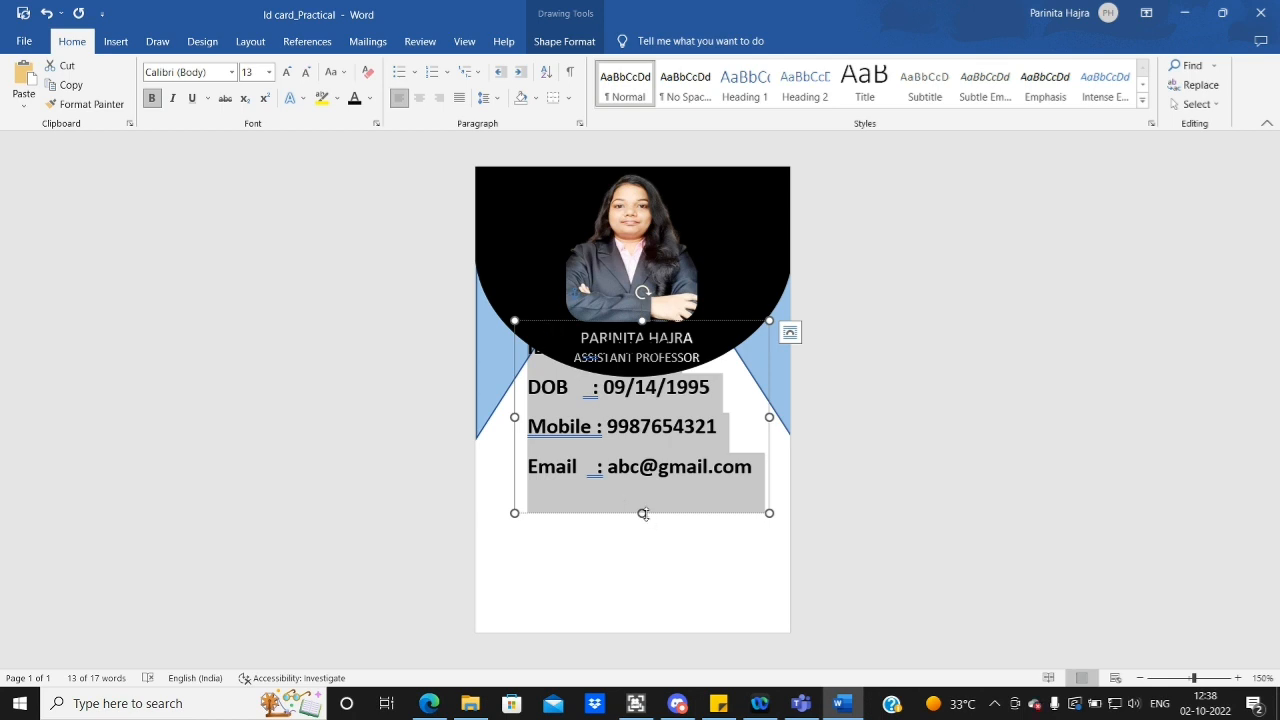
drag(644, 512, 644, 486)
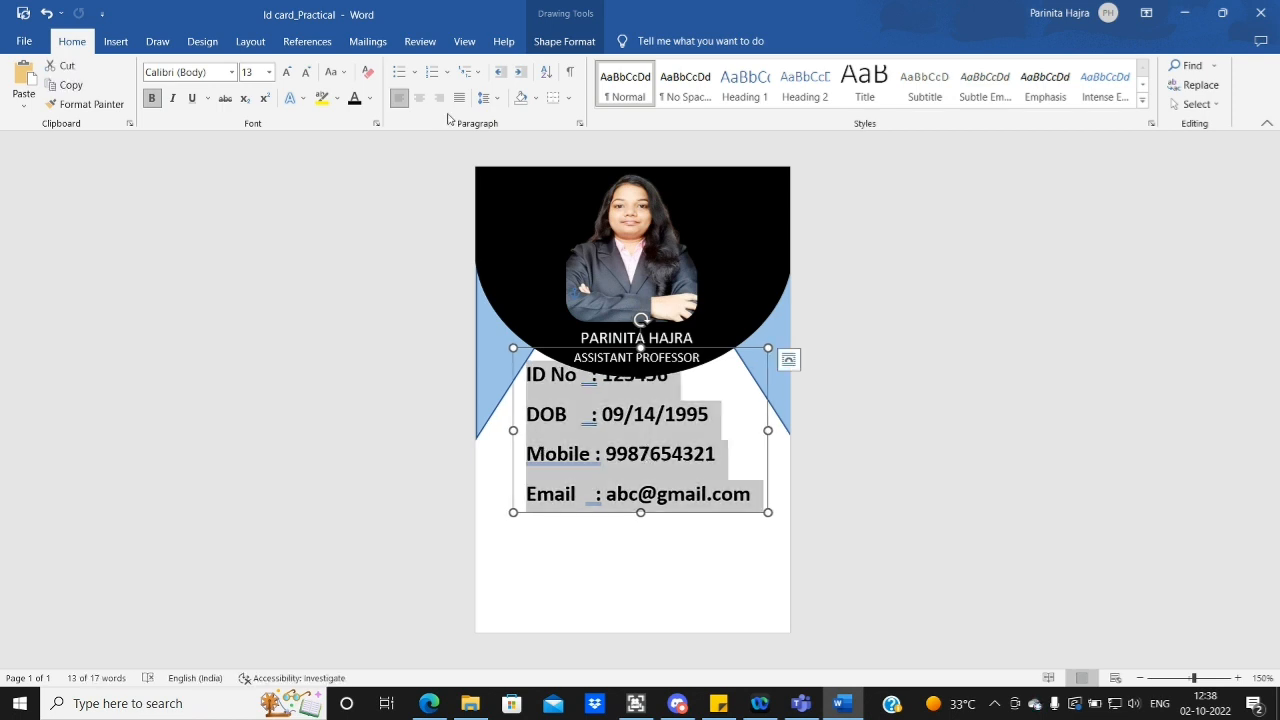
- Reduce the after-paragraph spacing of the detail lines in the Paragraph dialog
click(486, 96)
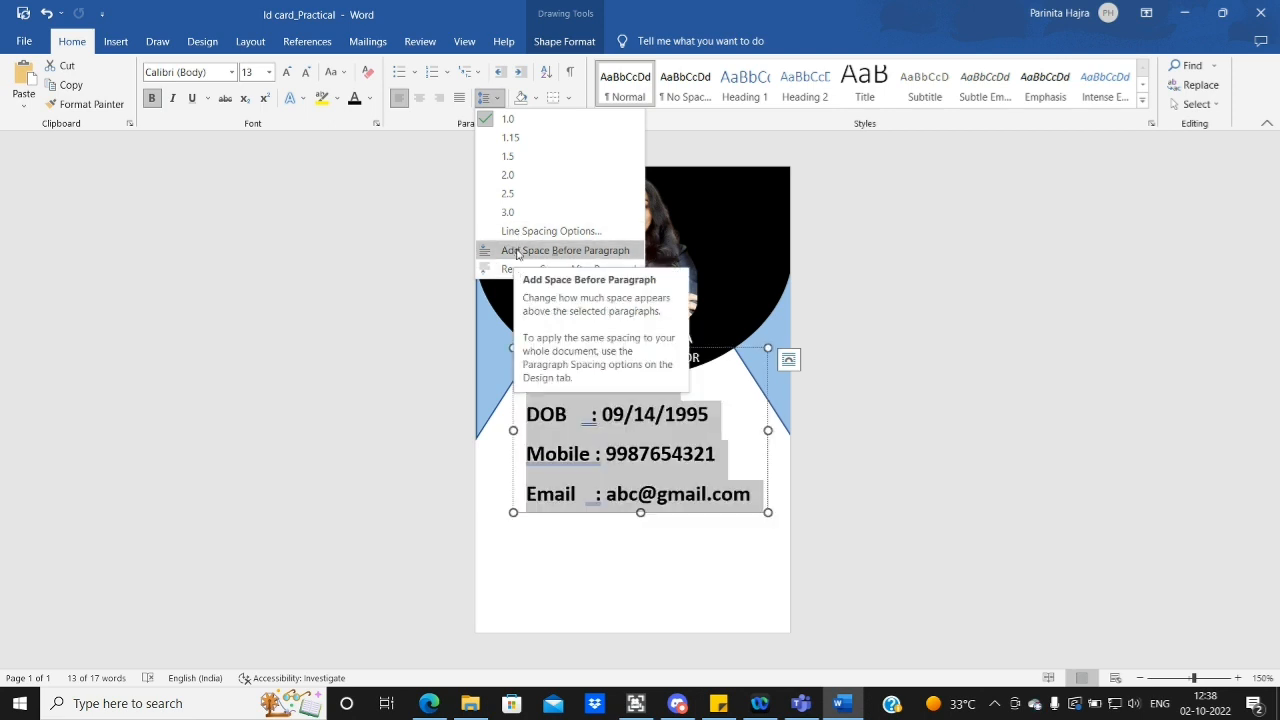
click(558, 230)
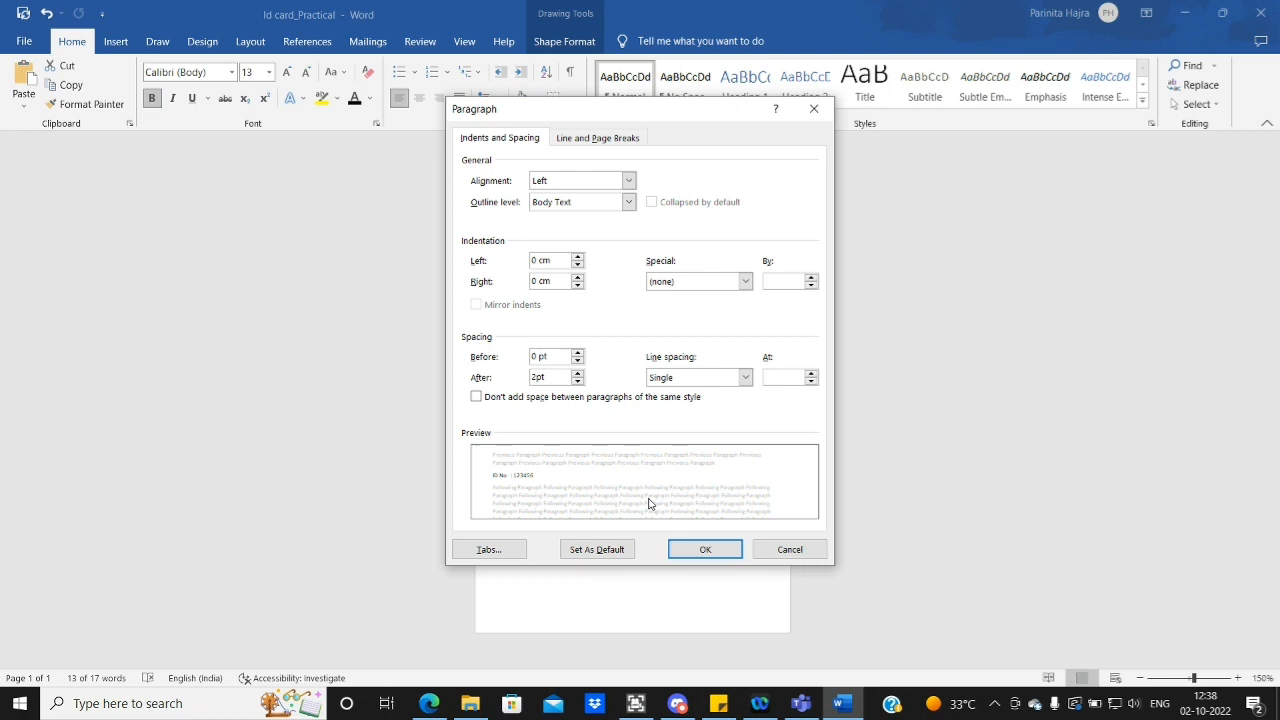
click(704, 548)
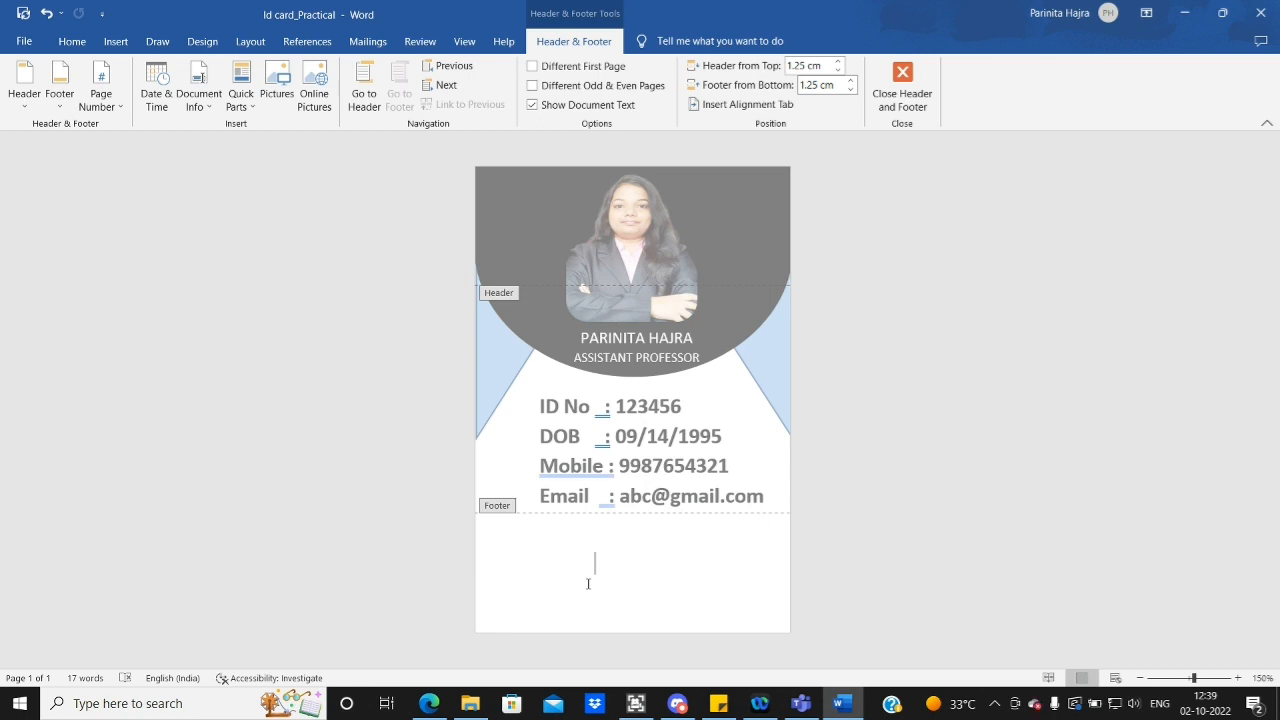
mouse_move(918, 530)
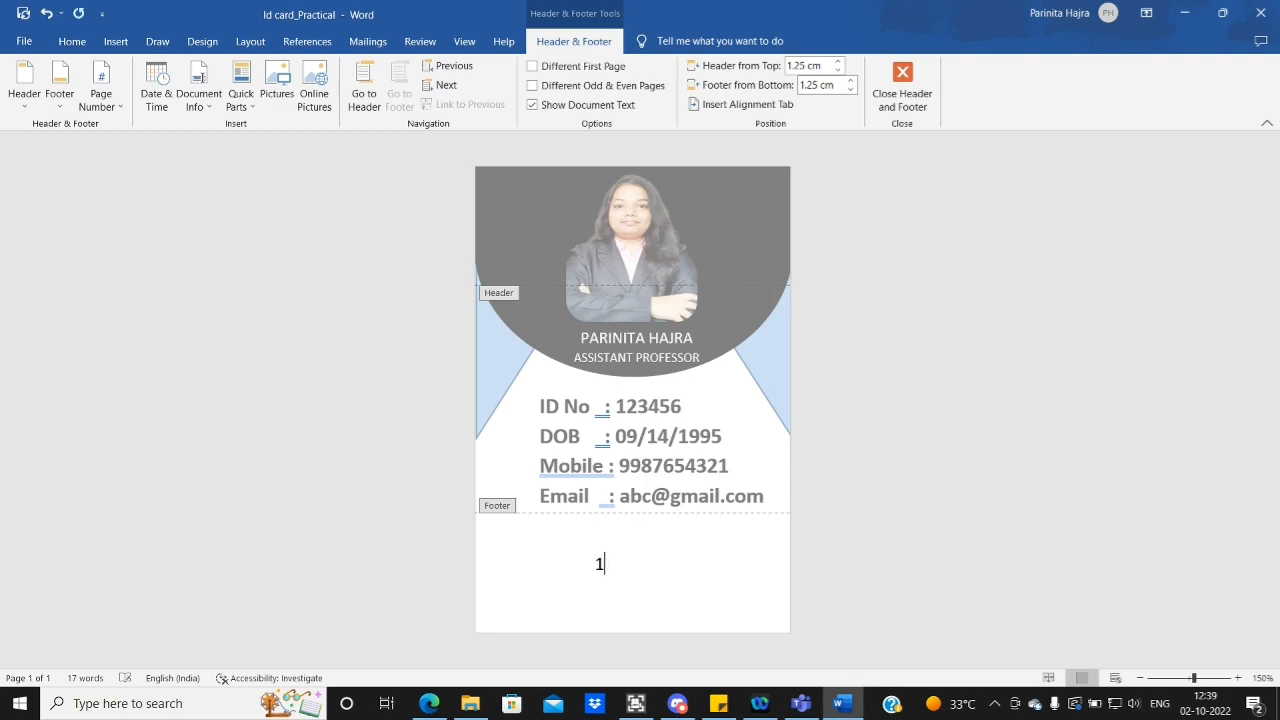
mouse_move(1016, 512)
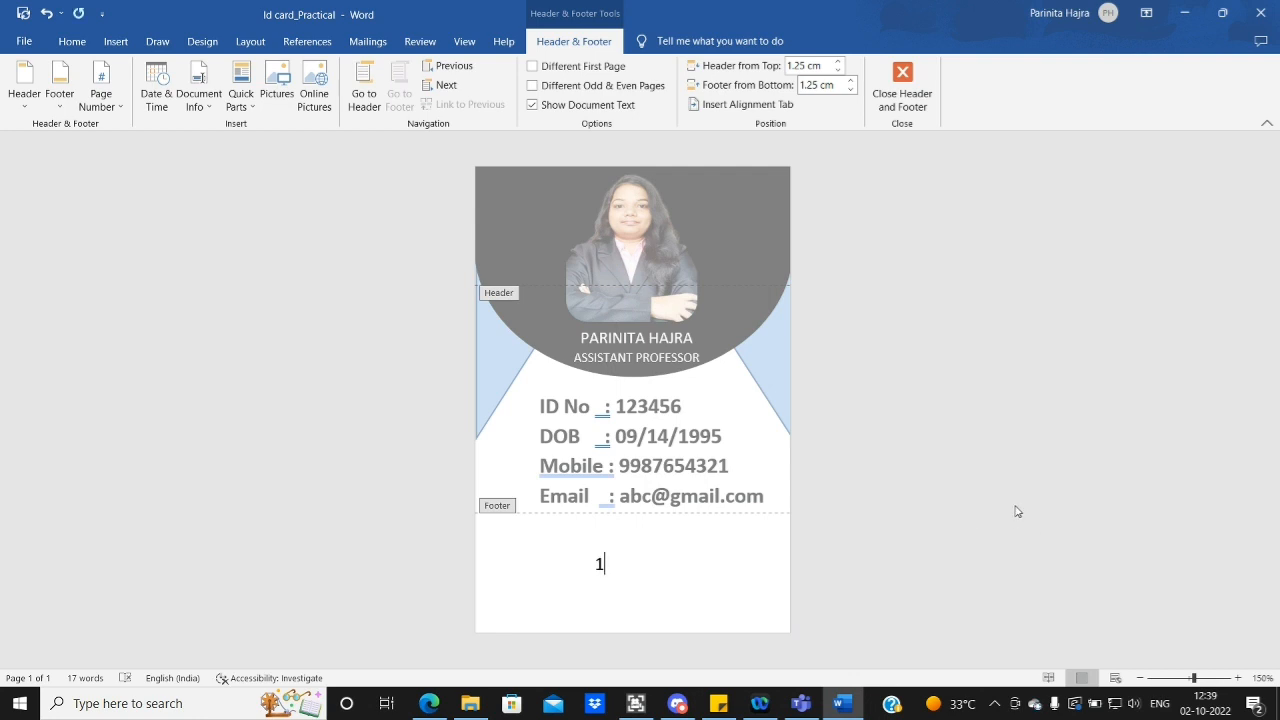
text(23)
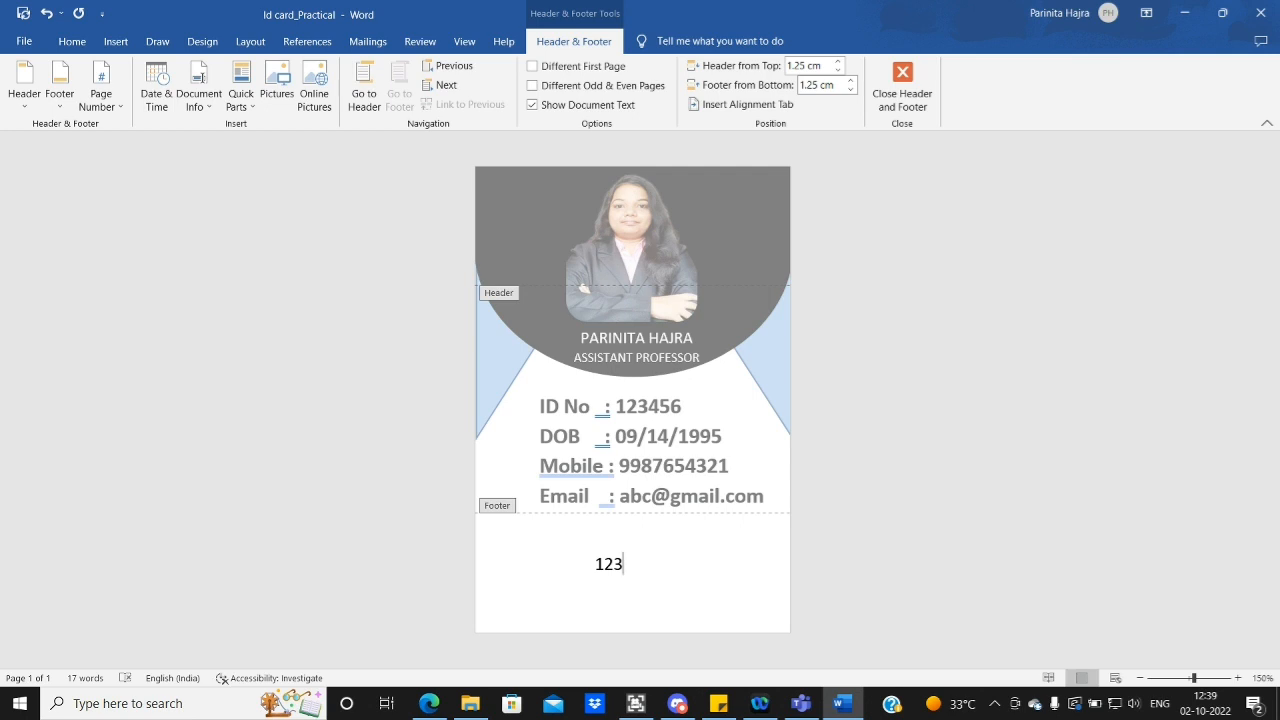
text(456)
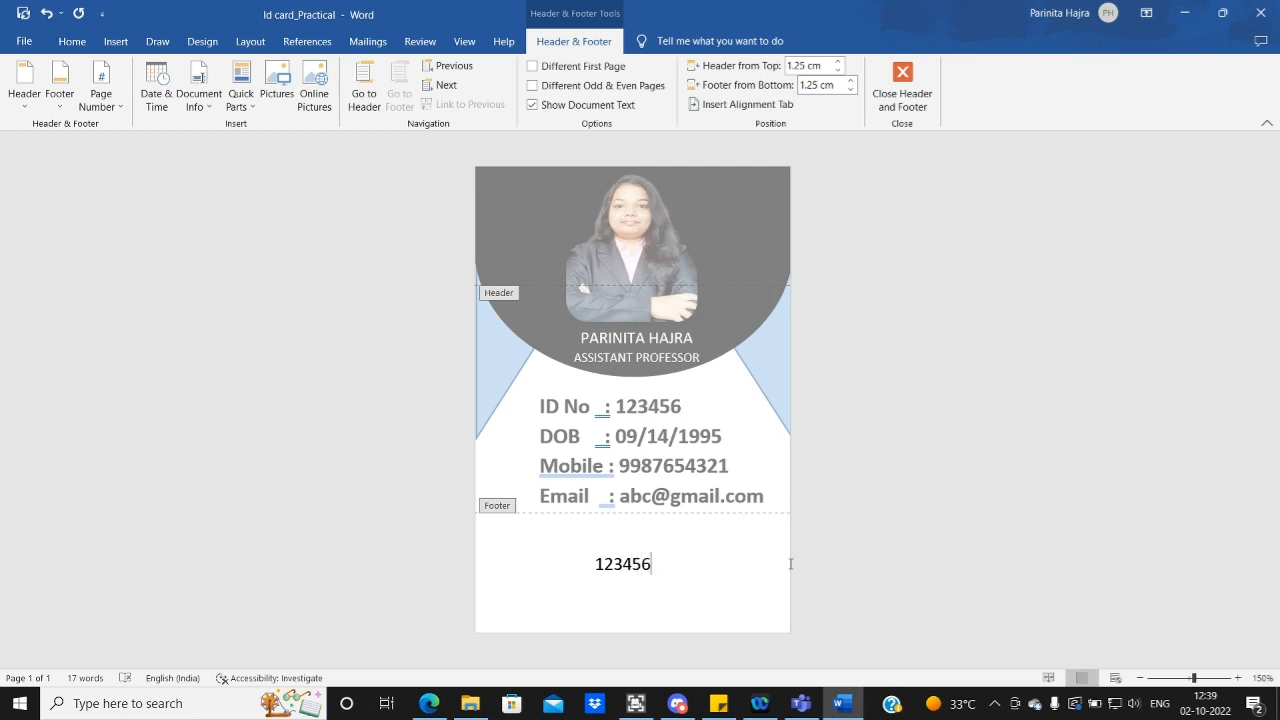
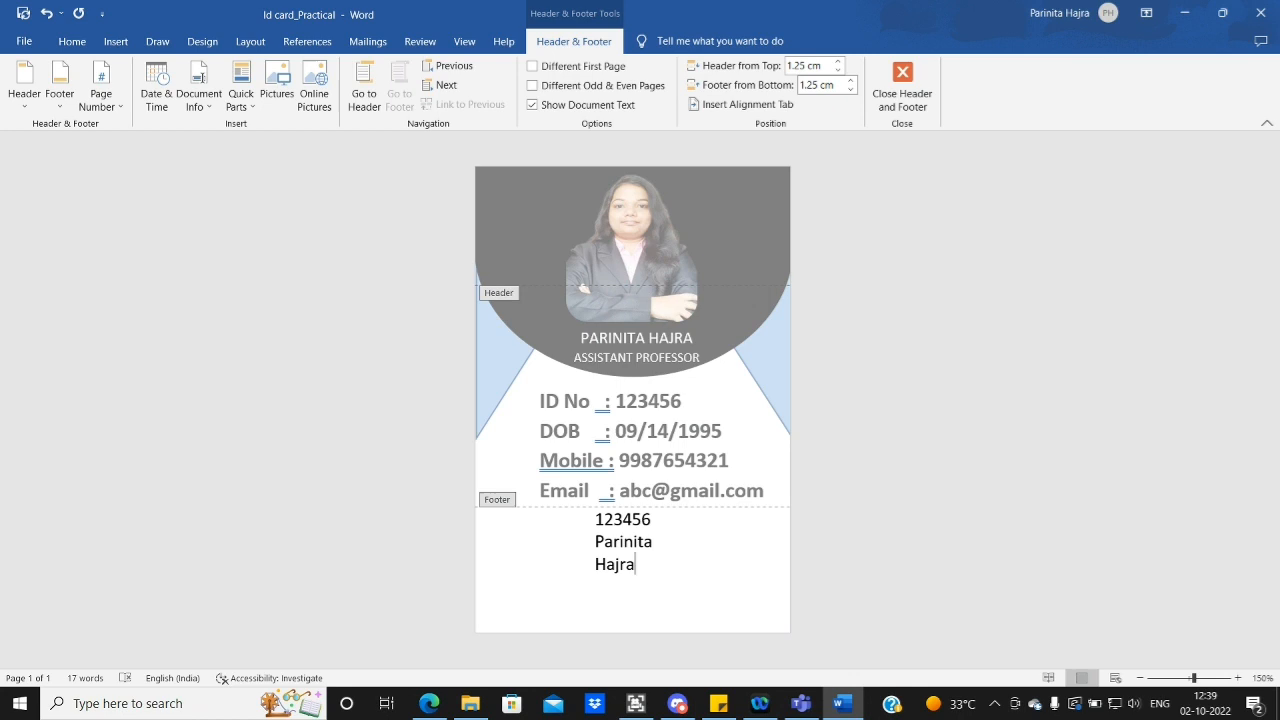
drag(598, 520, 634, 564)
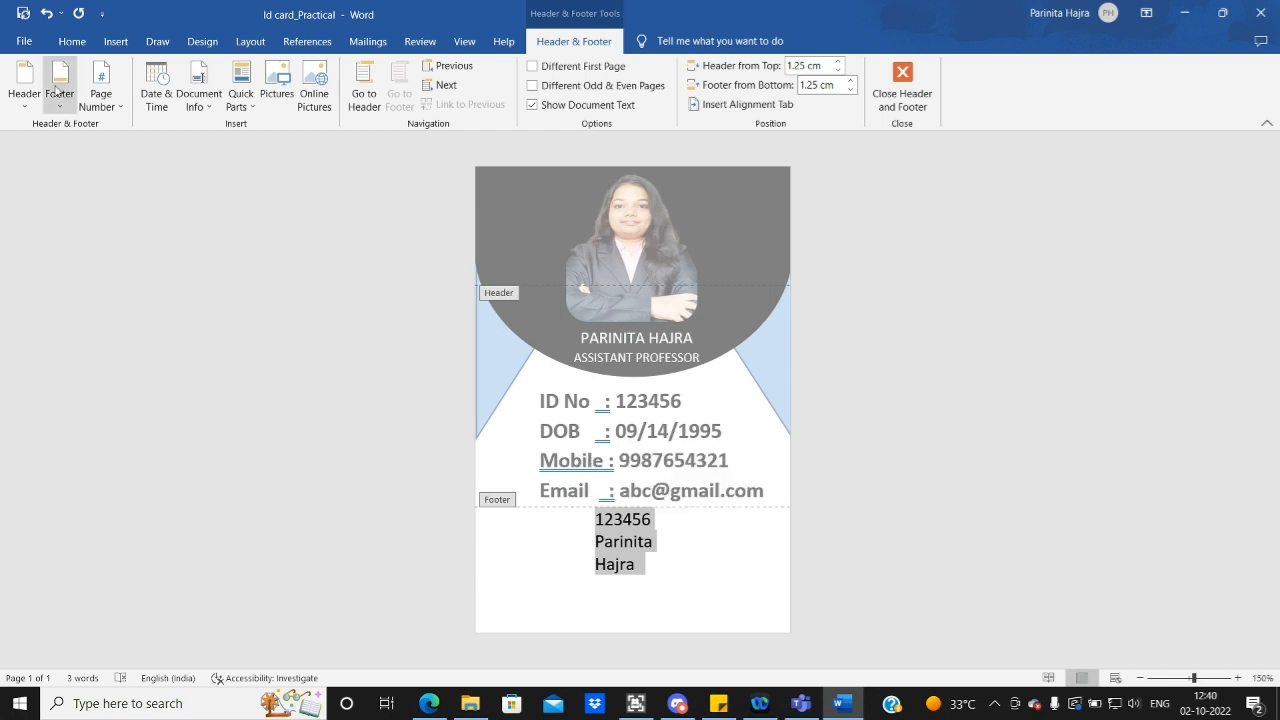
- Apply a barcode font to the footer text and look for Libre Barcode 39 in the font list
click(72, 40)
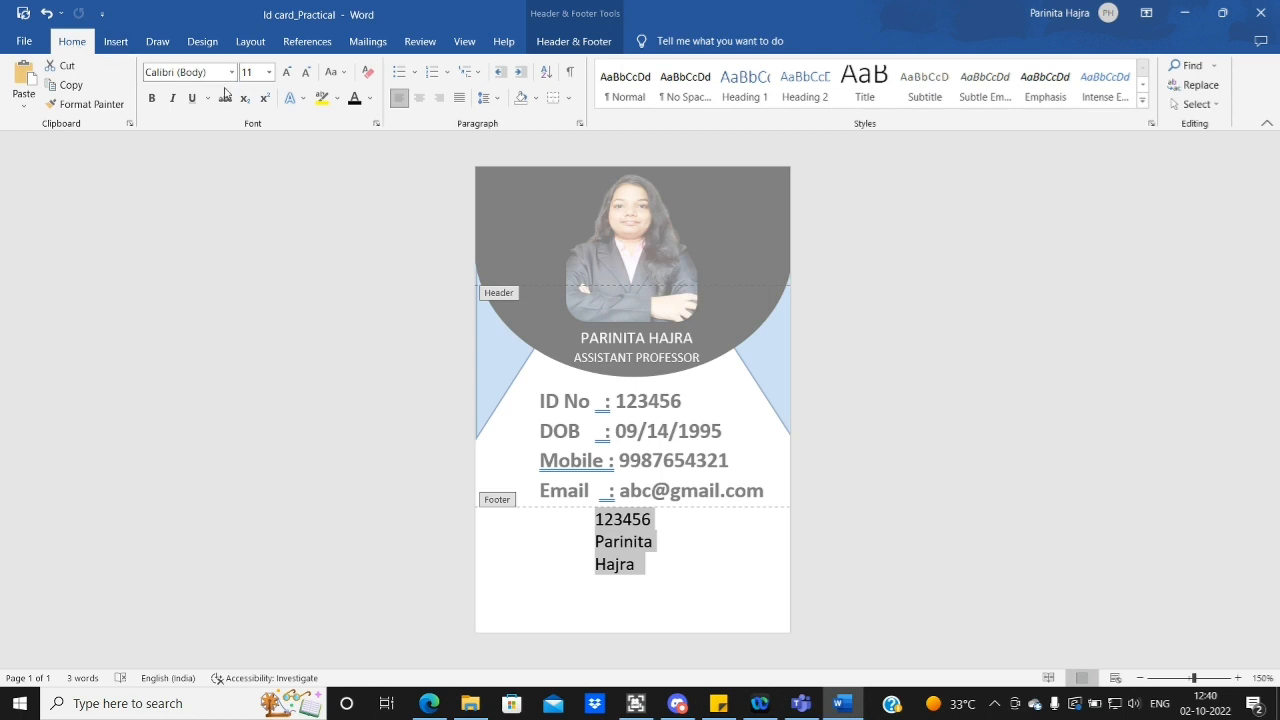
click(232, 72)
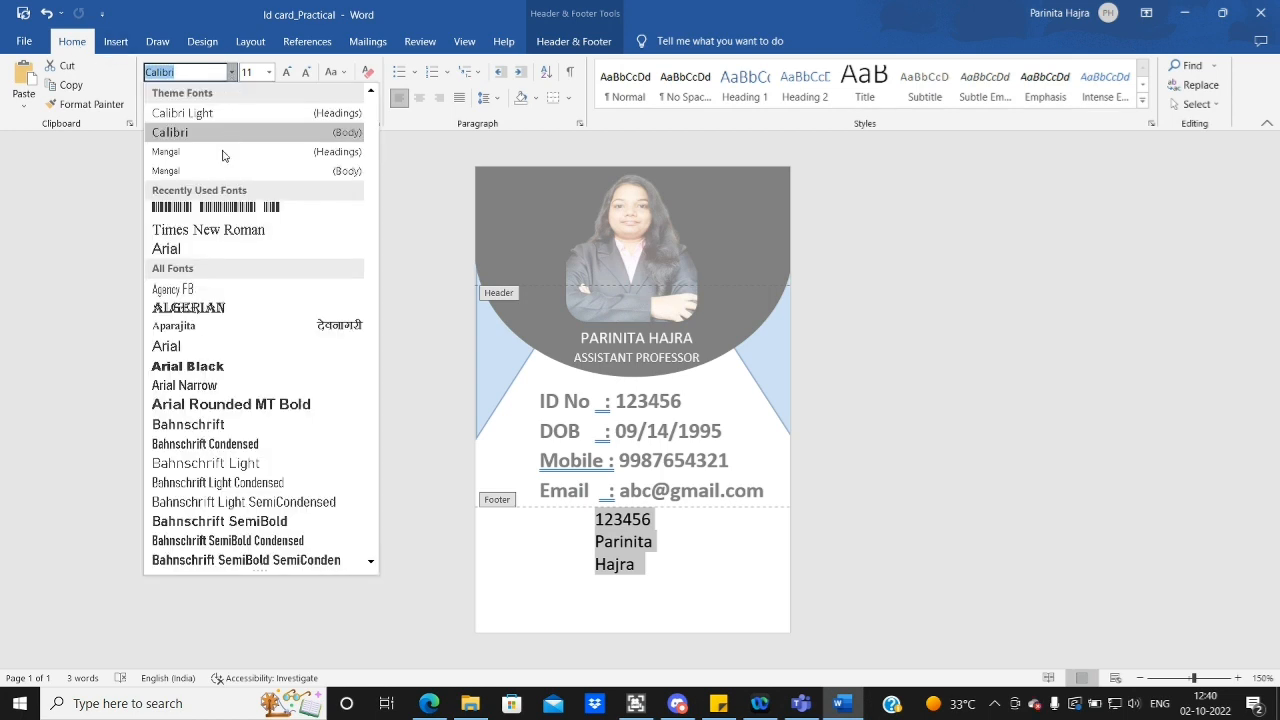
click(210, 206)
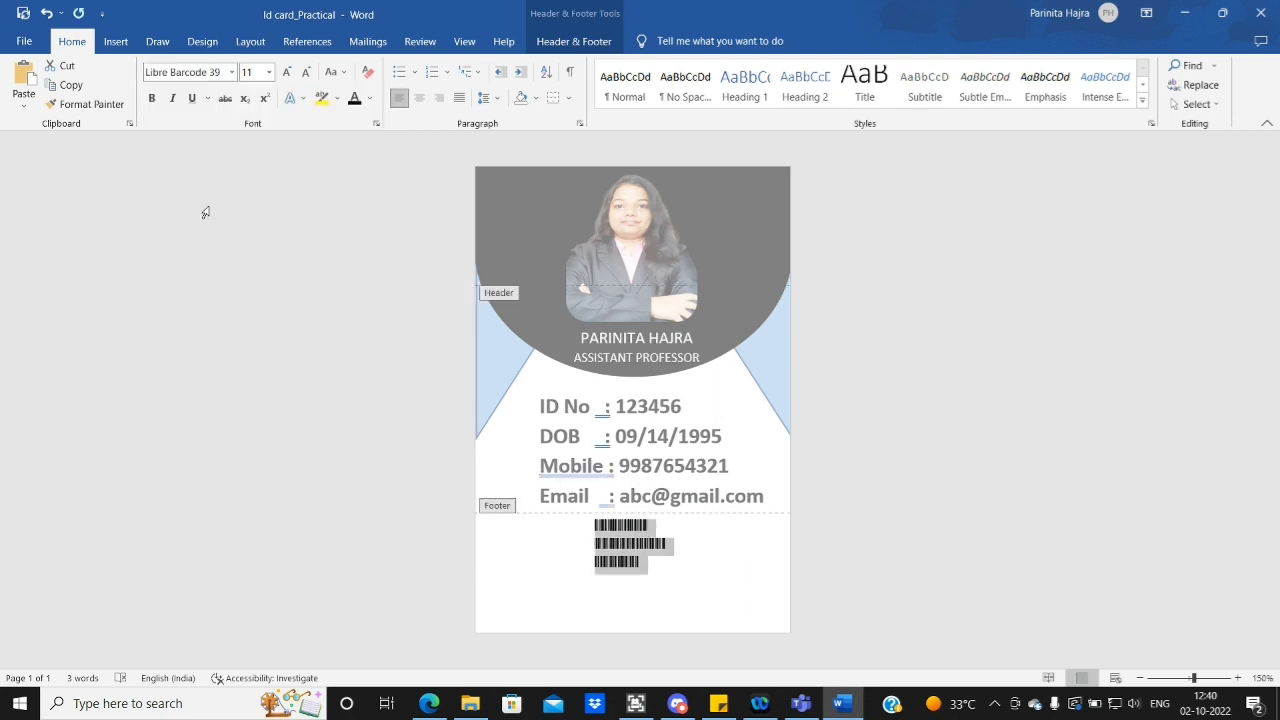
mouse_move(156, 128)
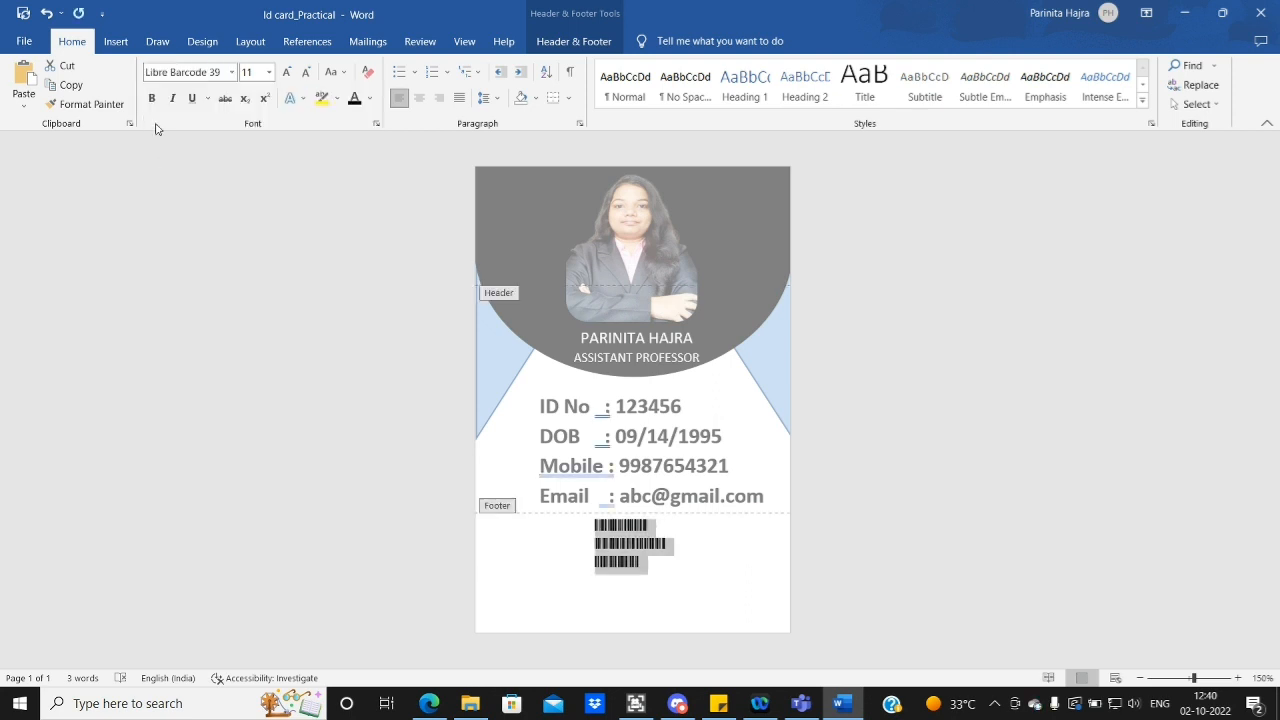
mouse_move(194, 228)
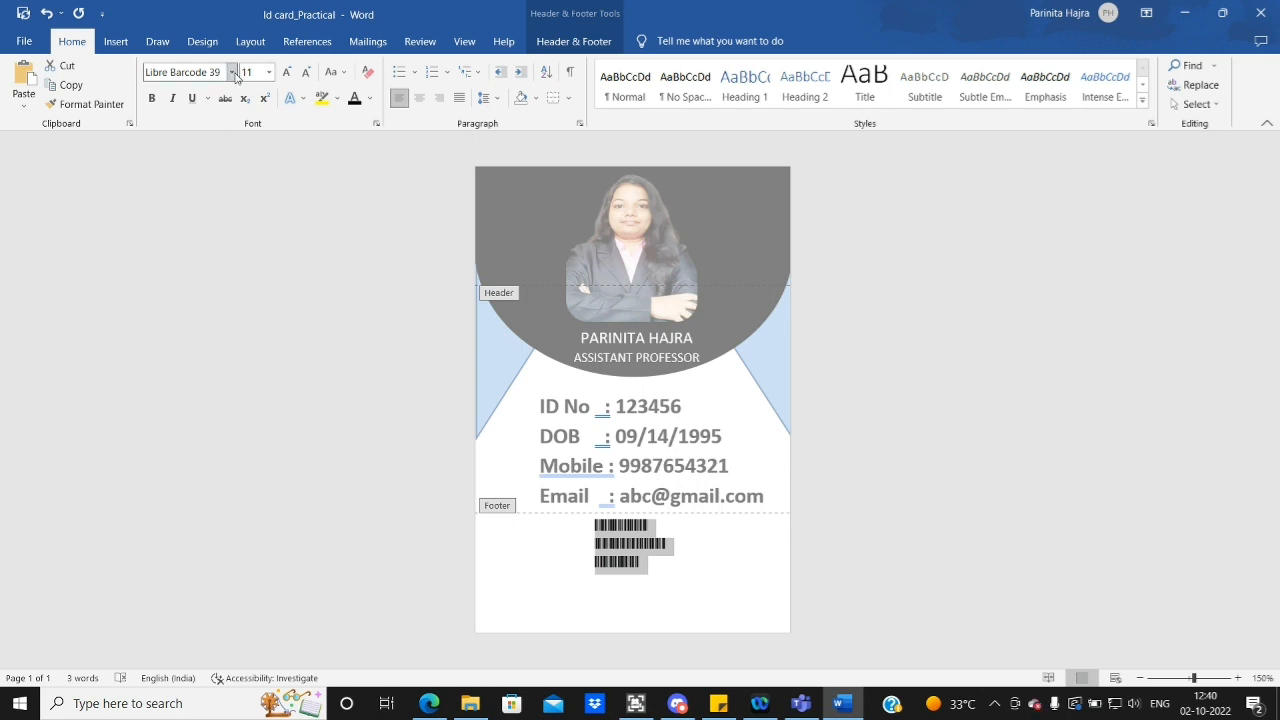
click(232, 72)
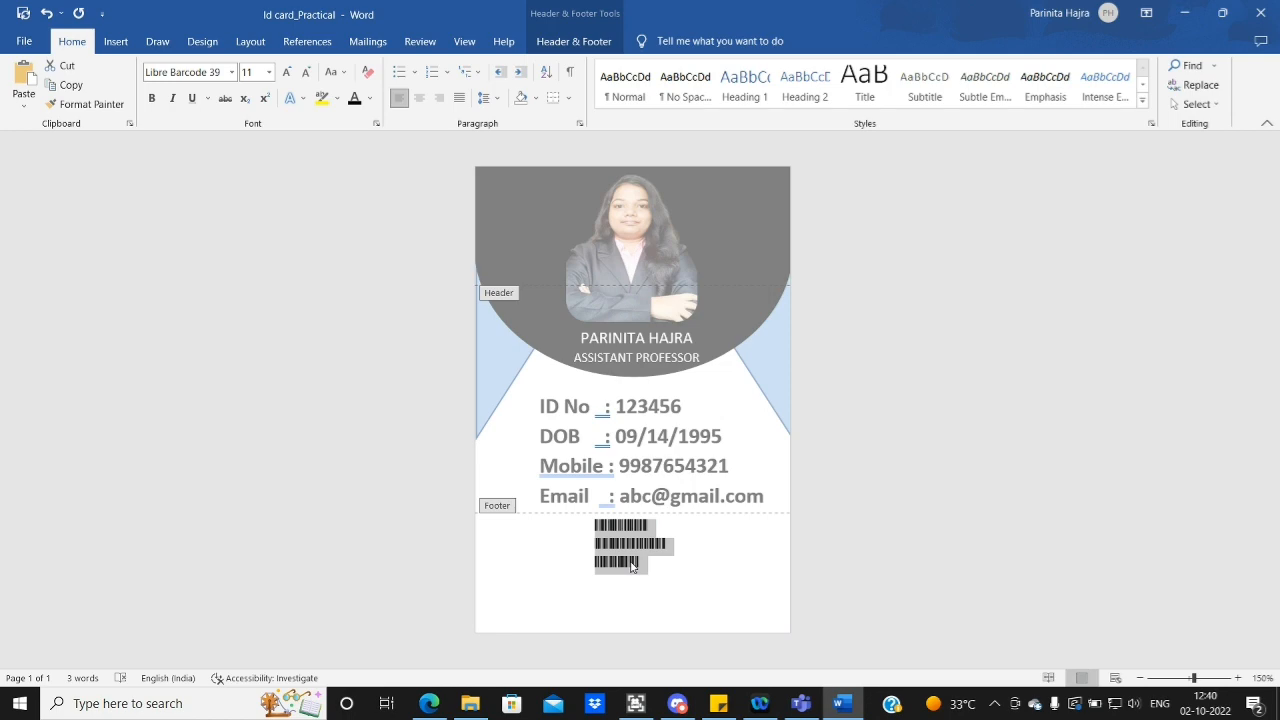
click(428, 704)
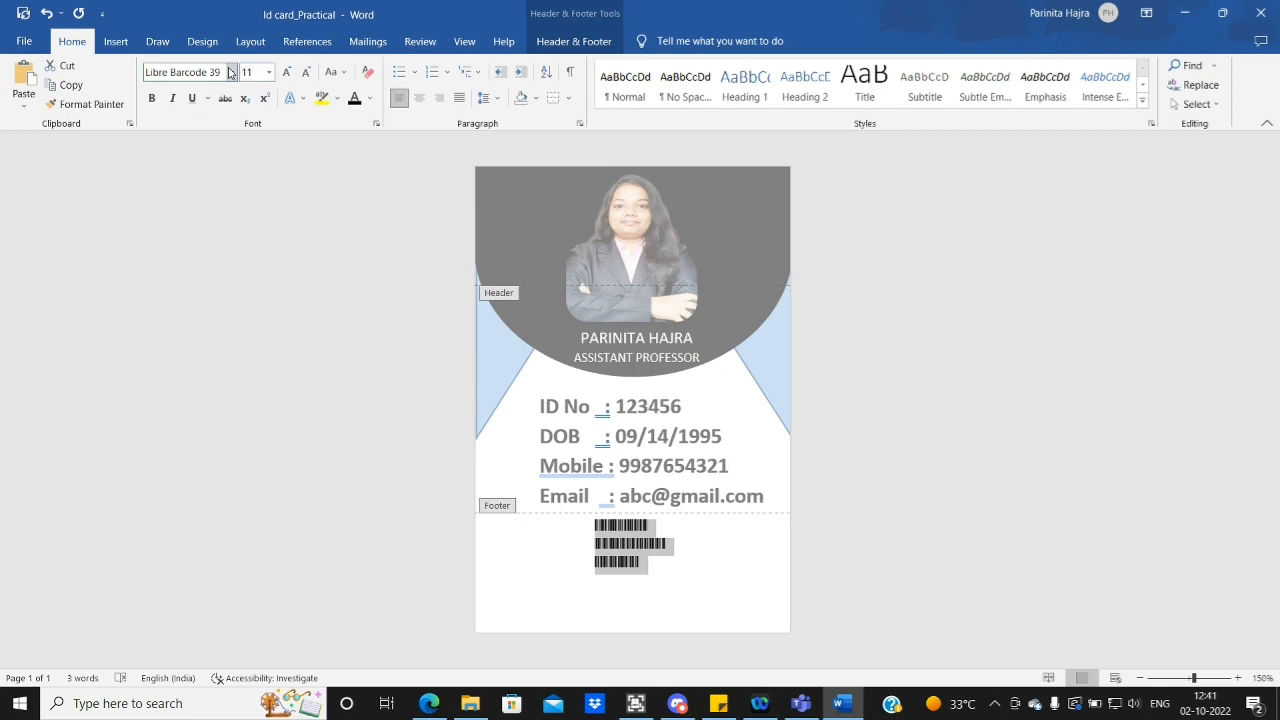
click(230, 72)
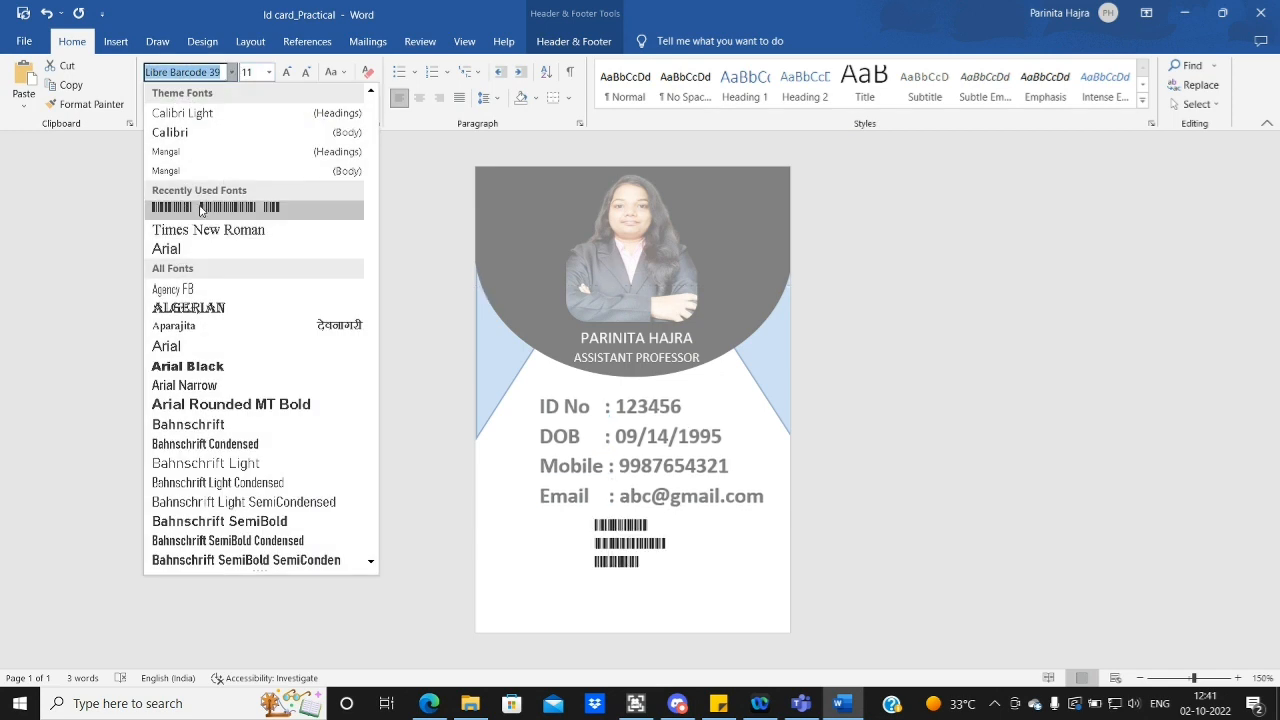
mouse_move(288, 214)
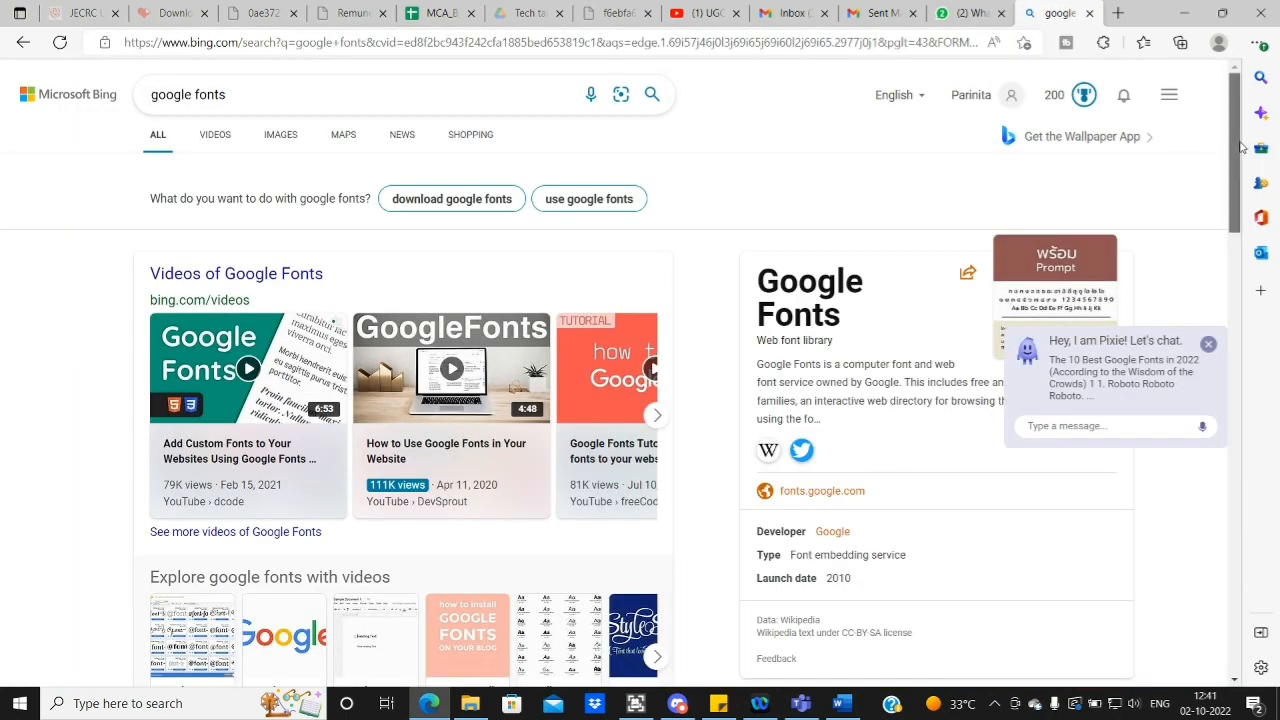
- Search Google Fonts for 'barcode' and download the Libre Barcode 39 family
scroll(down, 3)
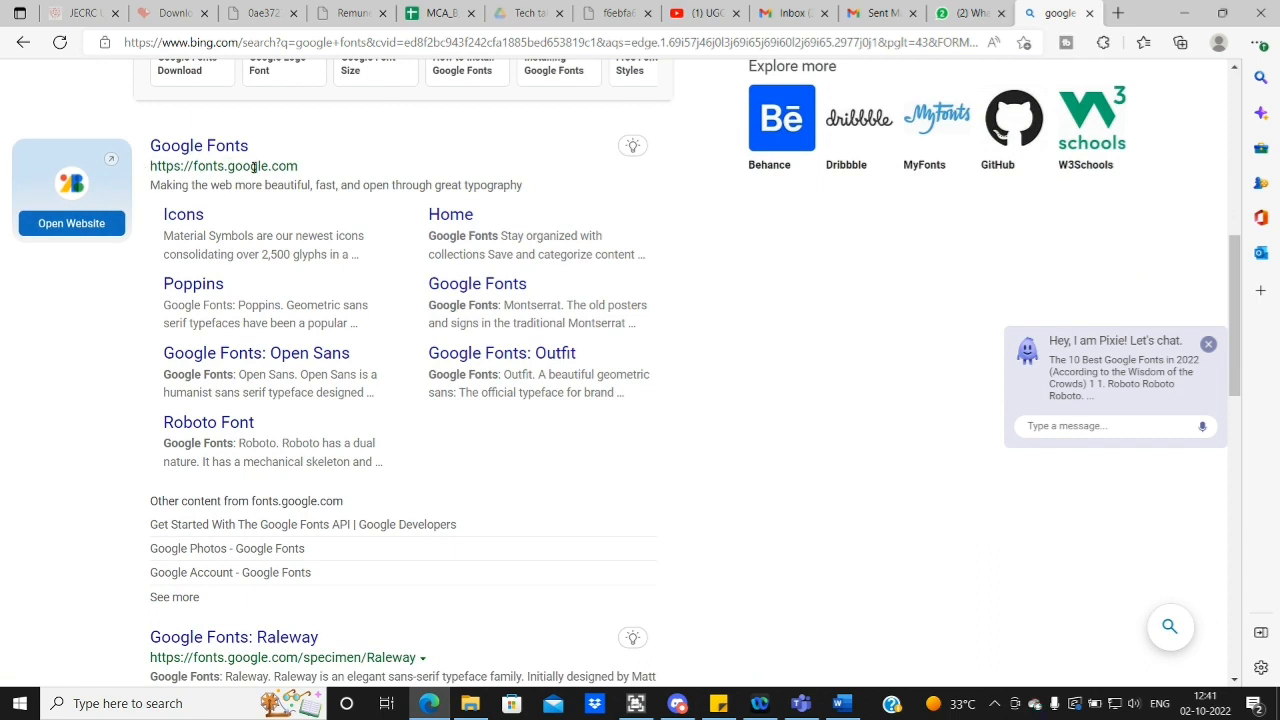
click(200, 144)
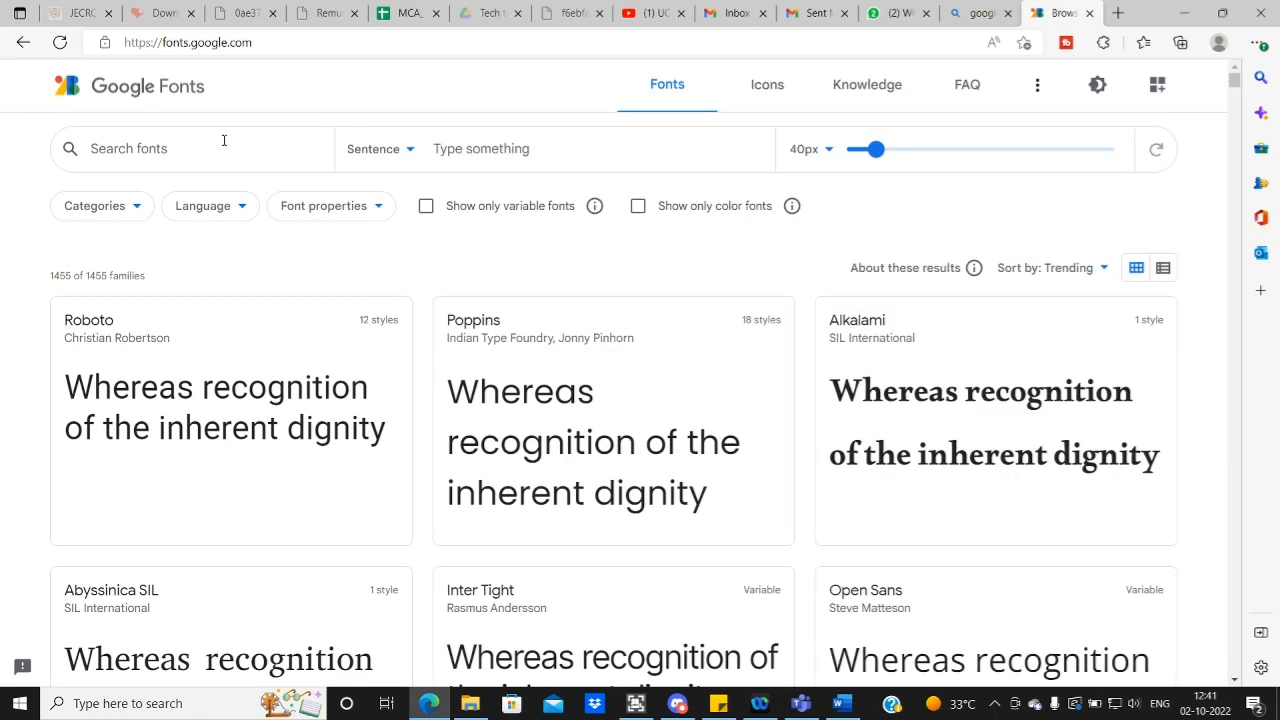
text(b)
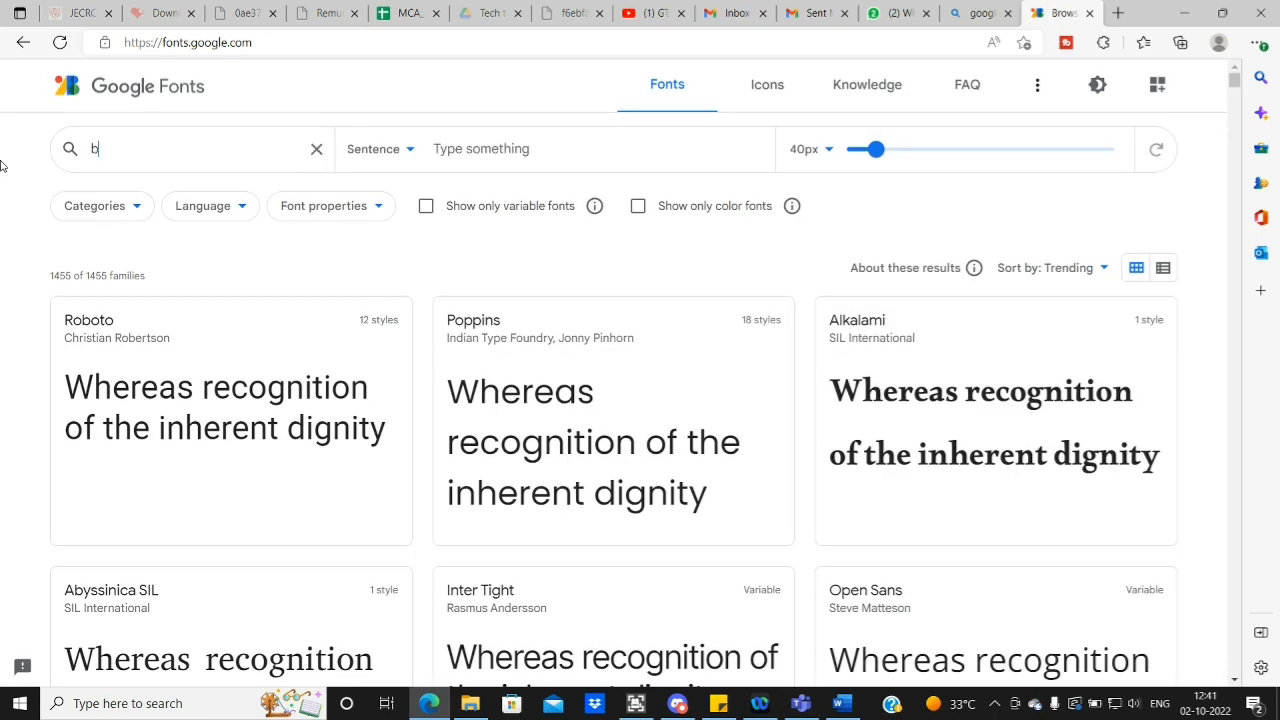
text(arcode)
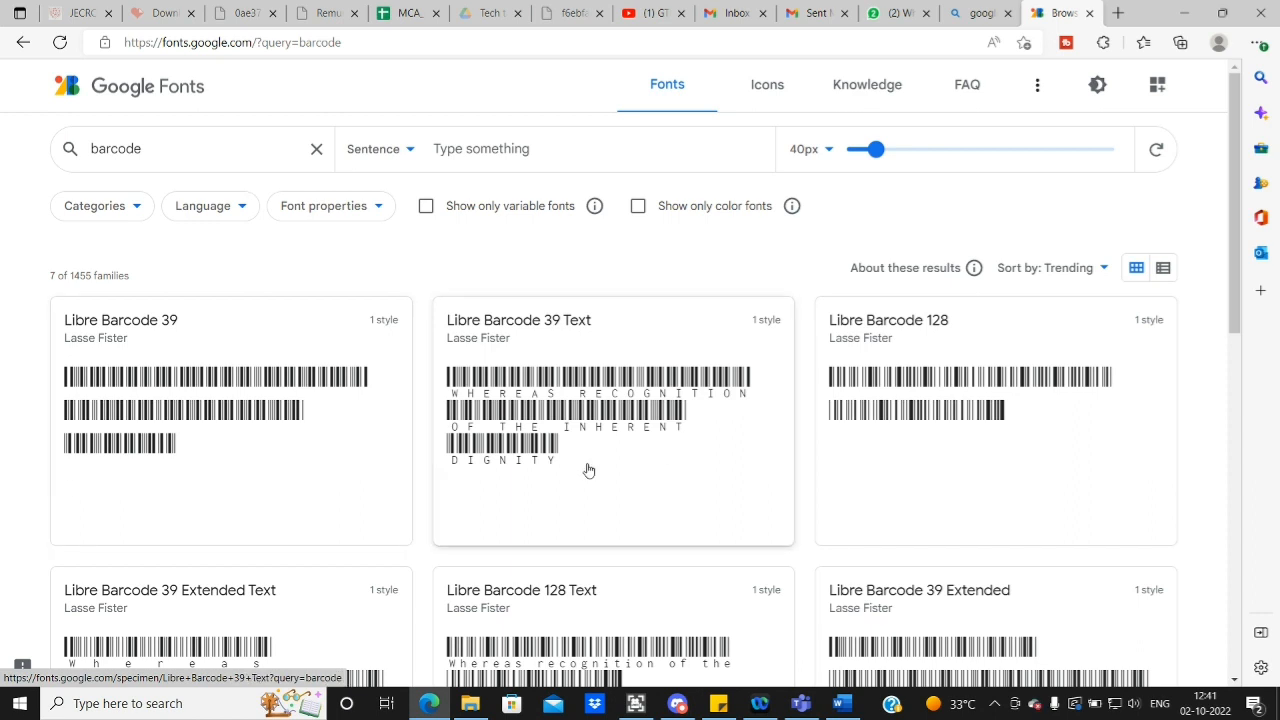
mouse_move(204, 552)
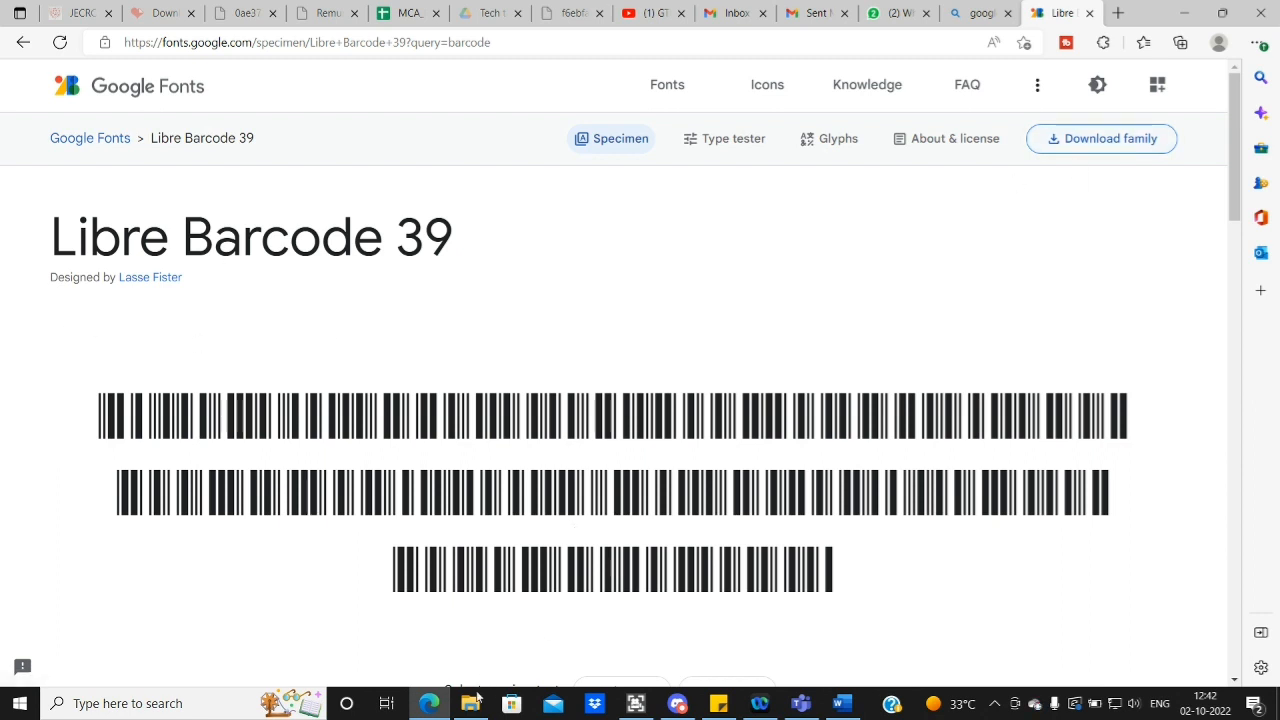
click(472, 704)
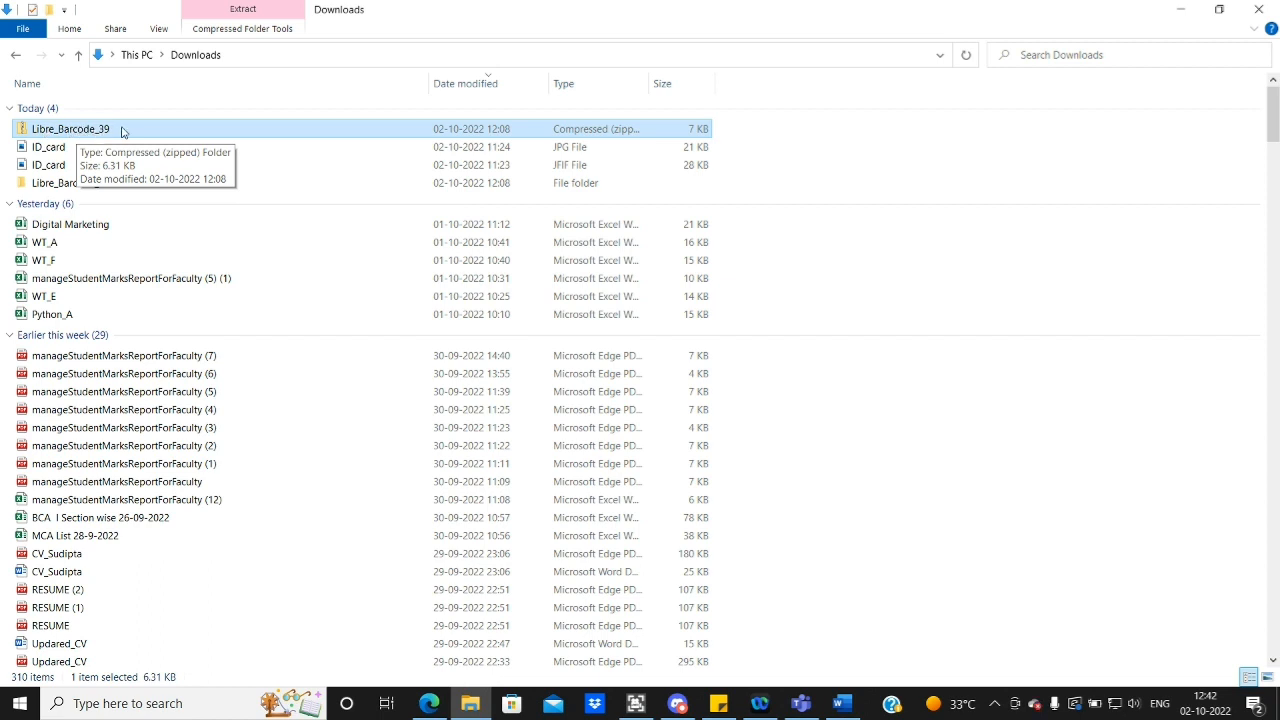
- Extract the archive, open the Libre_Barcode_39 folder and preview LibreBarcode39-Regular
right_click(70, 128)
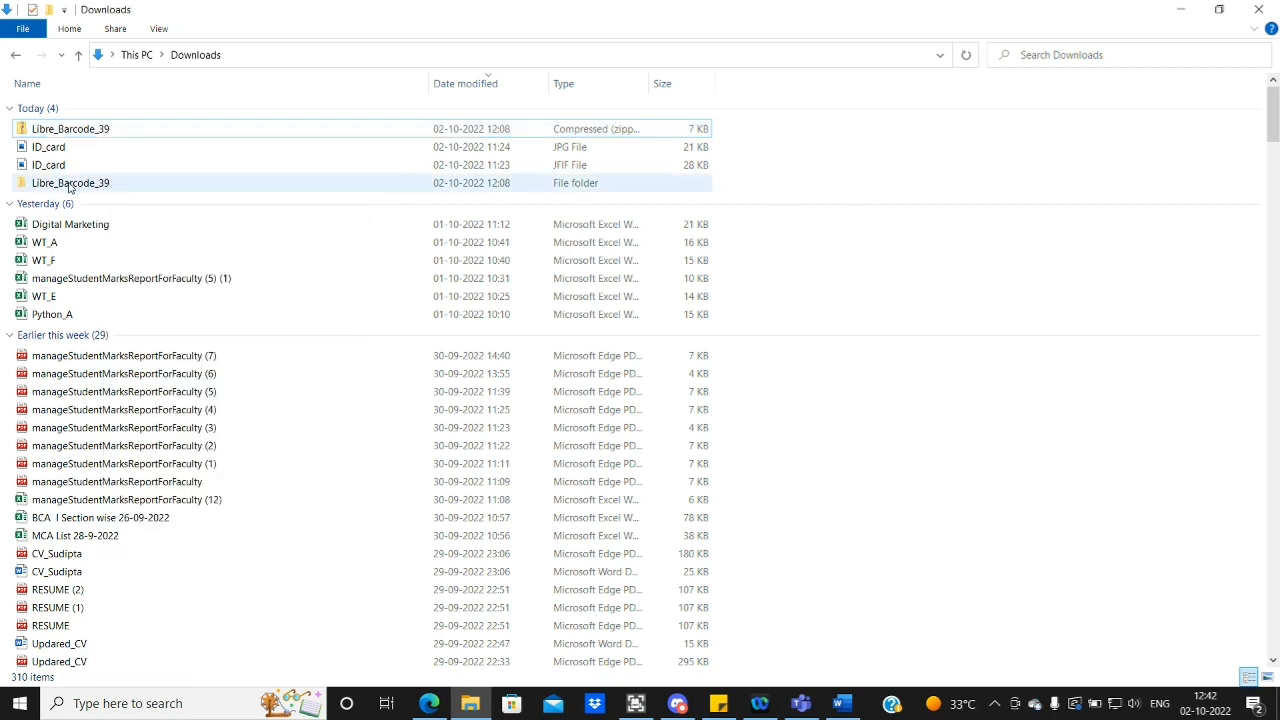
double_click(68, 182)
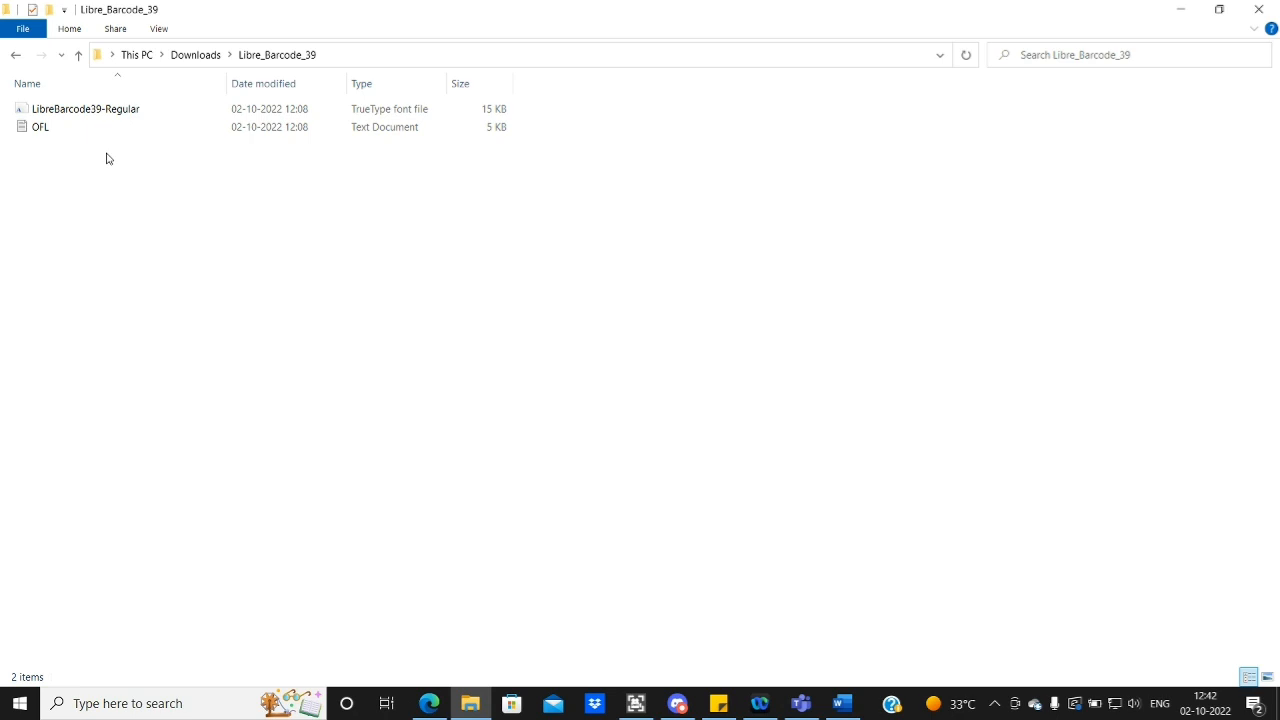
mouse_move(72, 160)
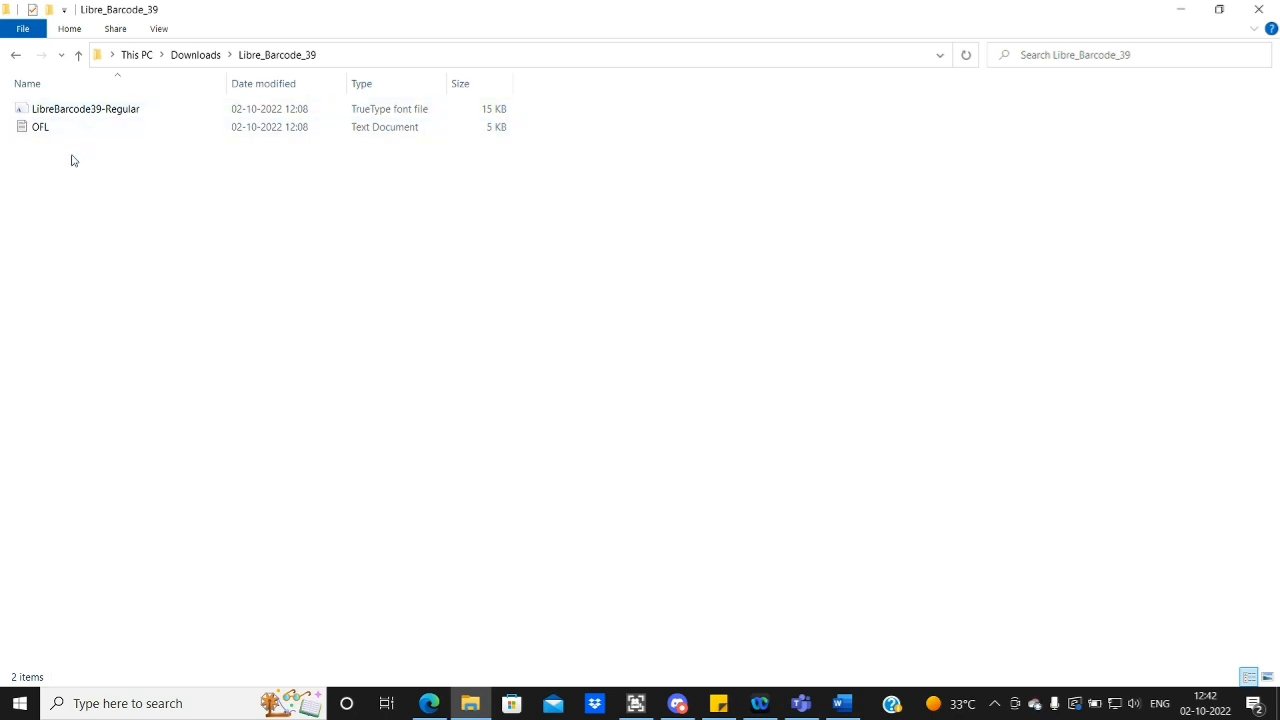
click(40, 126)
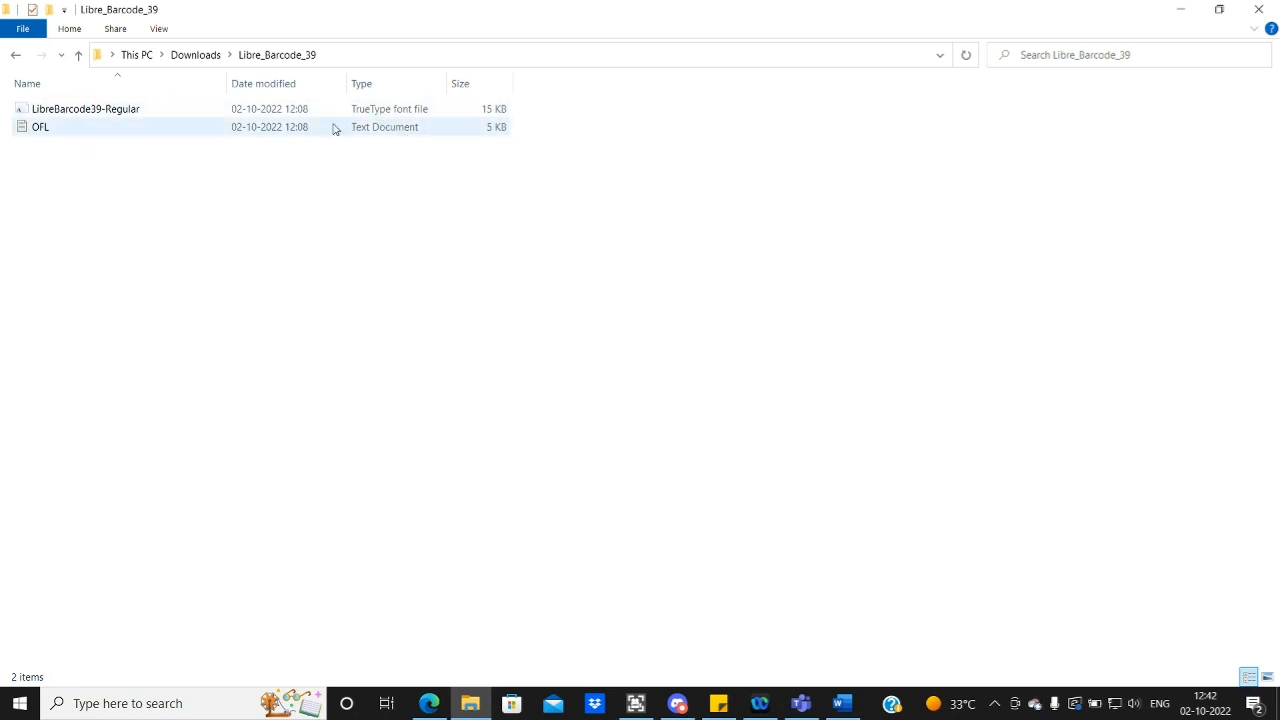
click(88, 108)
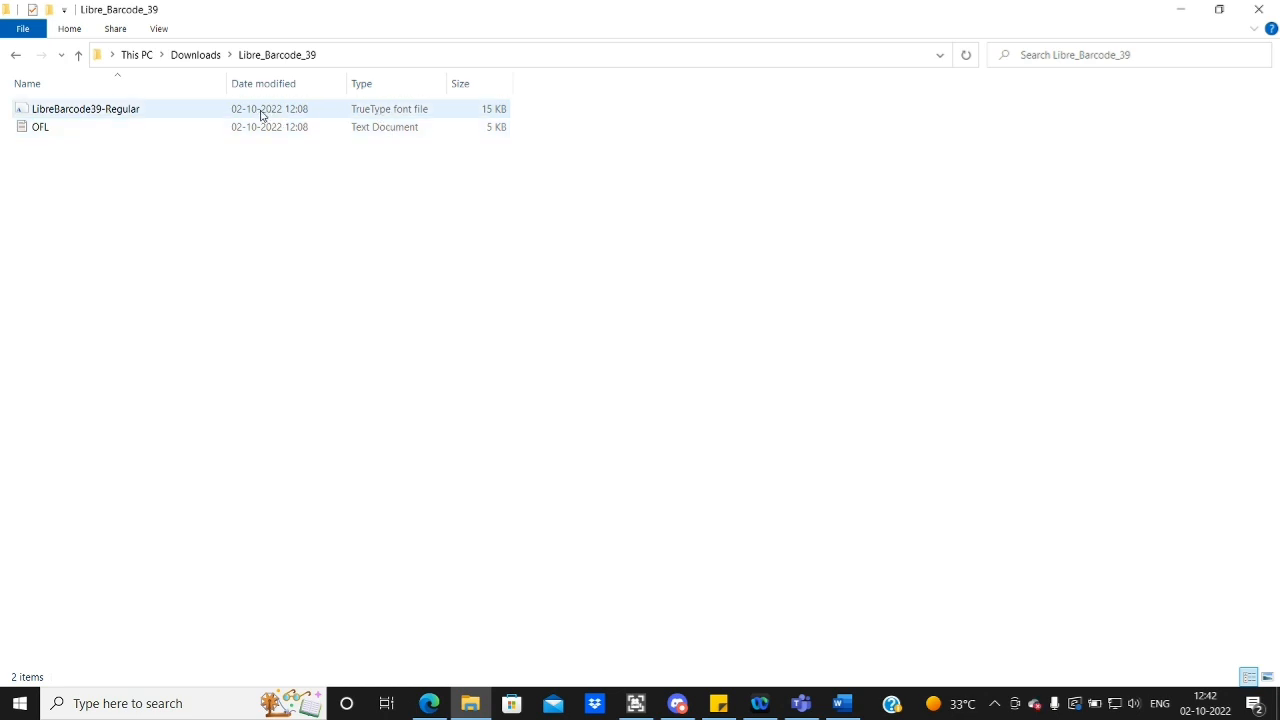
click(76, 108)
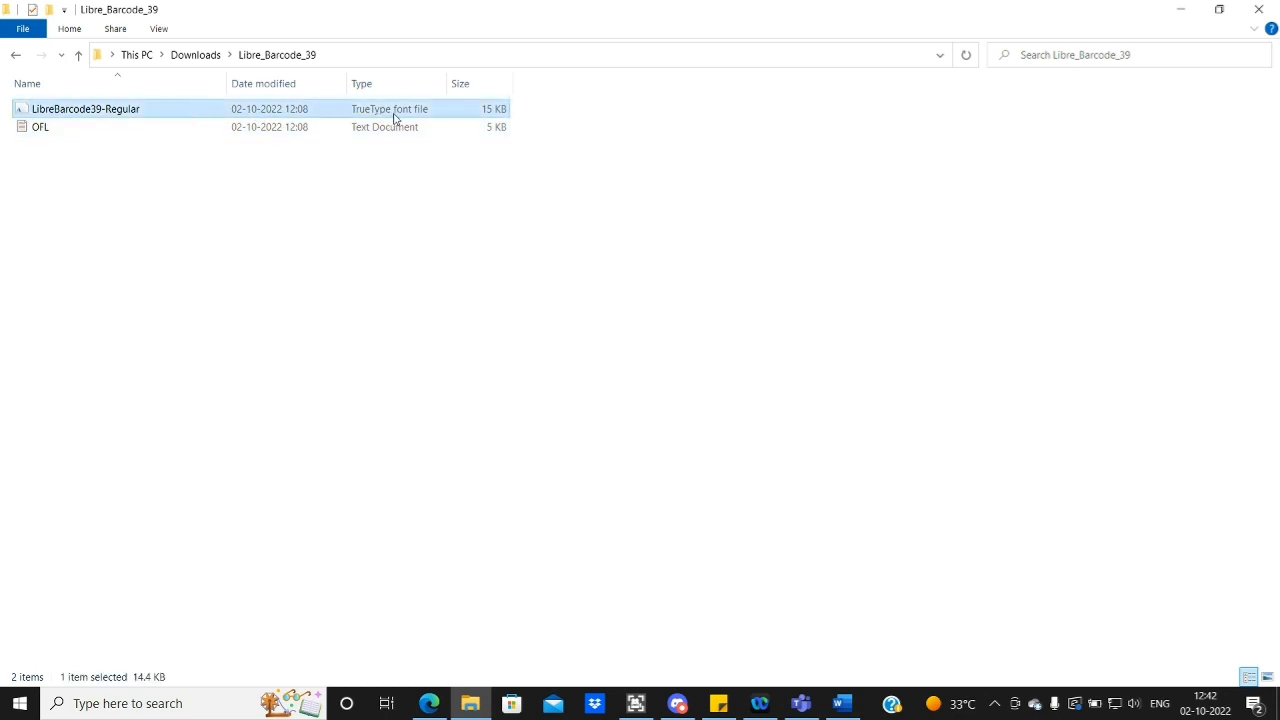
mouse_move(362, 116)
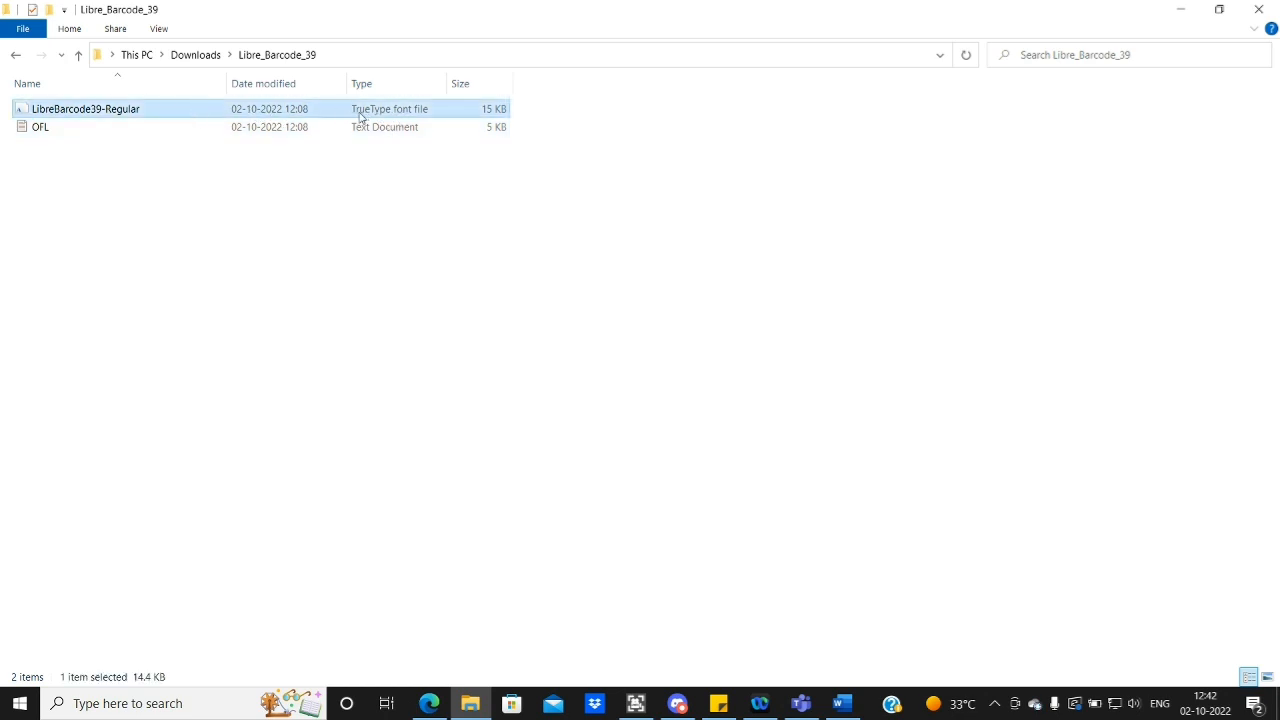
mouse_move(436, 116)
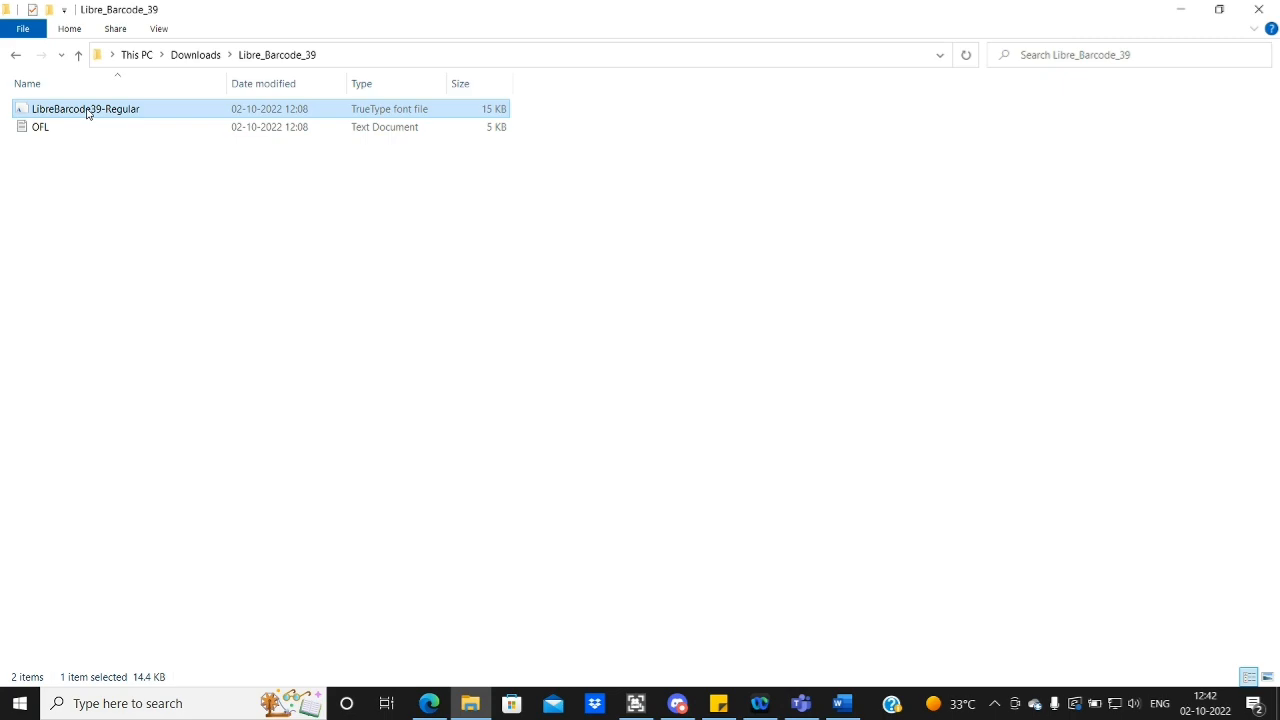
double_click(84, 108)
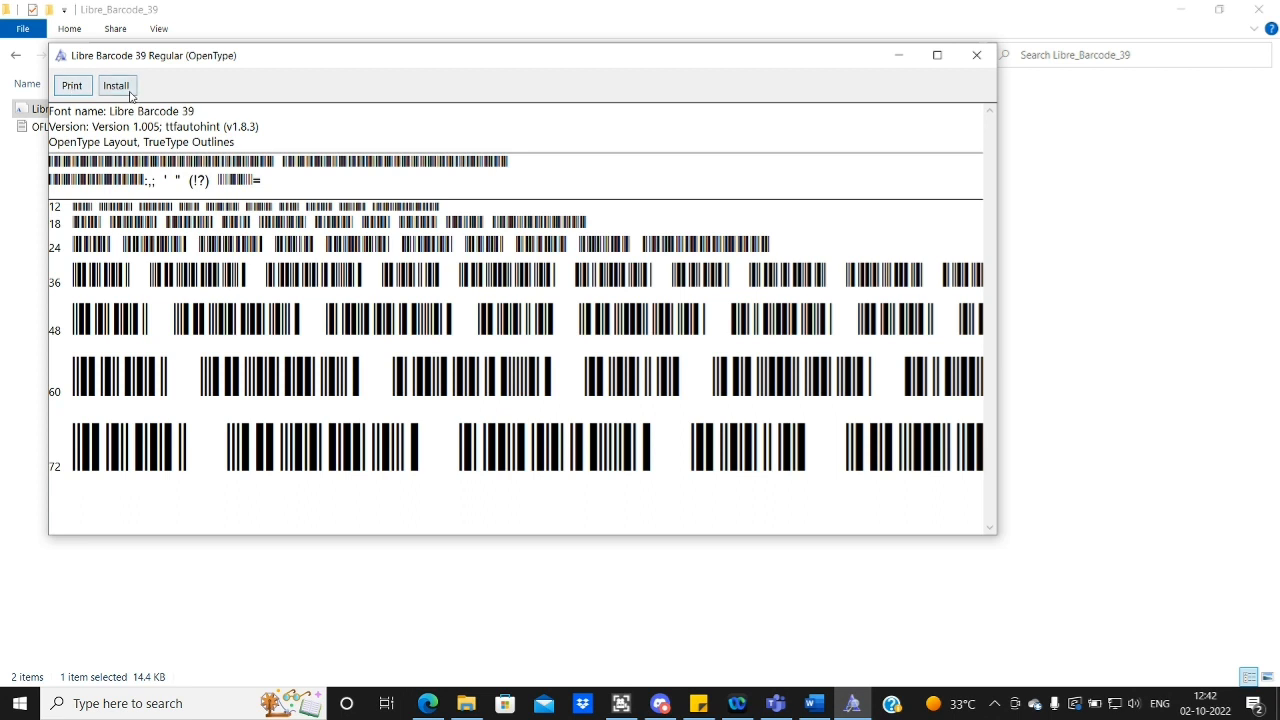
mouse_move(196, 78)
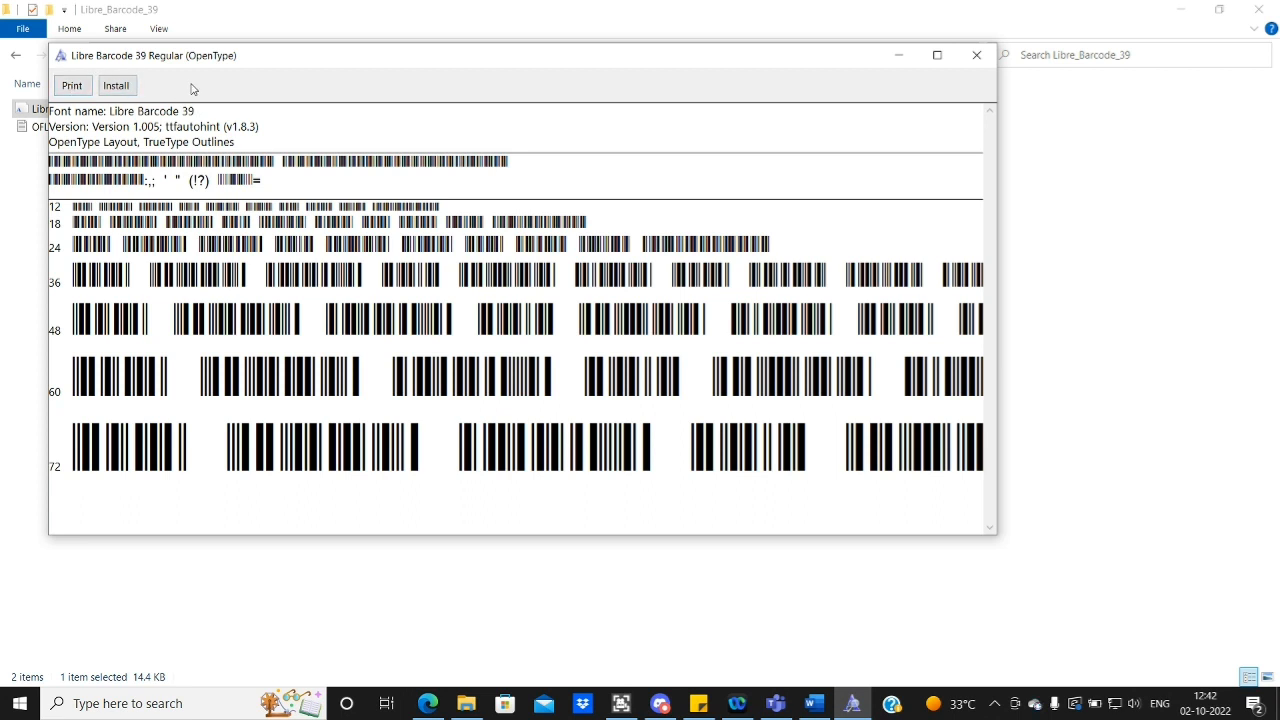
mouse_move(116, 84)
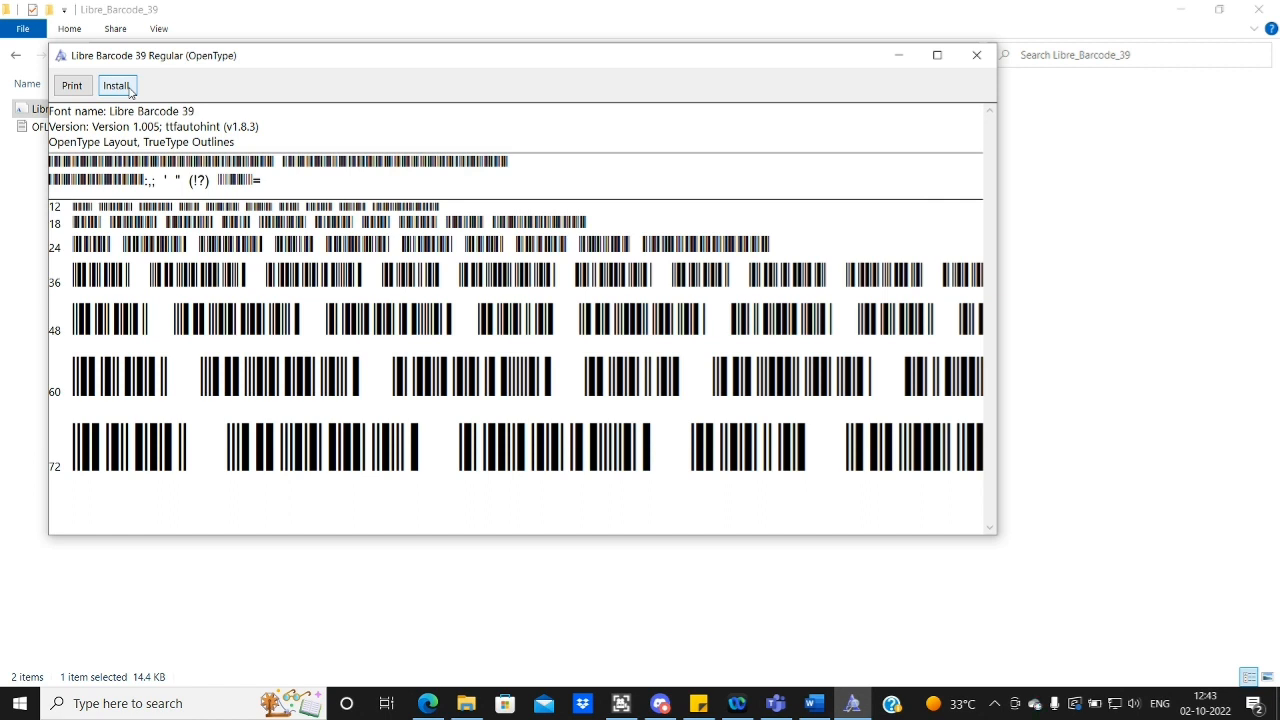
mouse_move(662, 62)
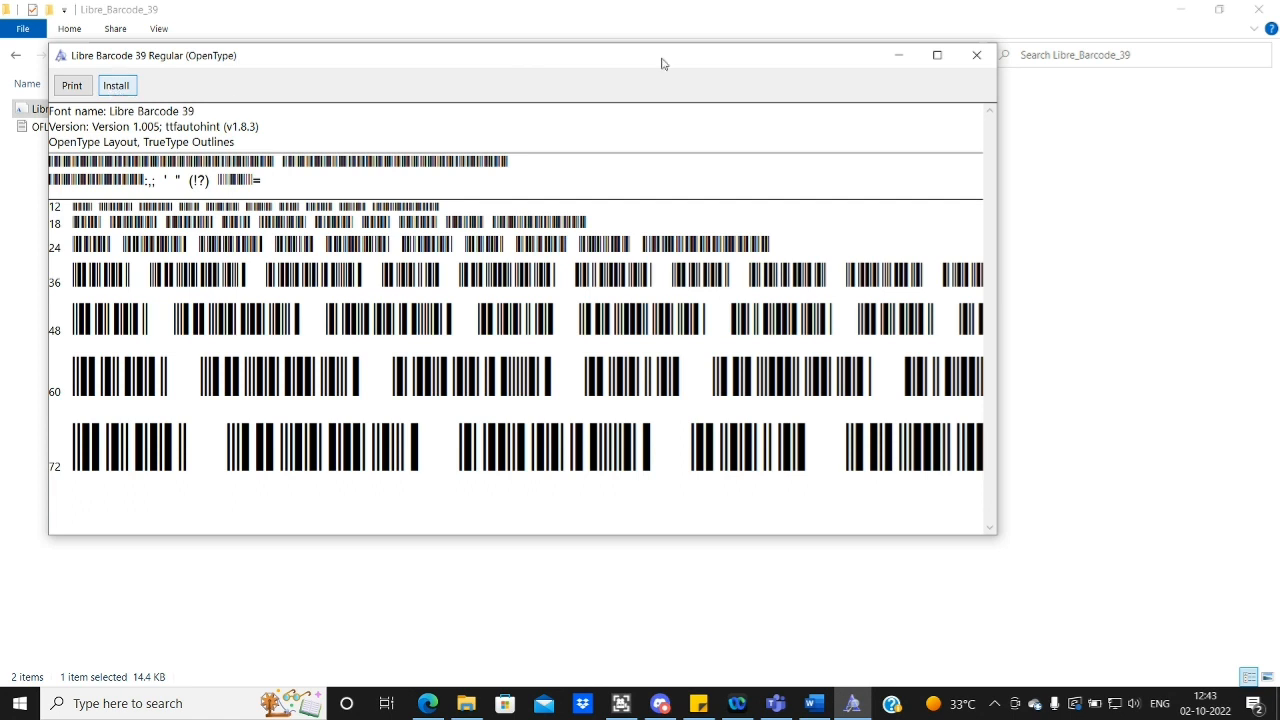
- Install Libre Barcode 39 and close the font viewer
click(976, 56)
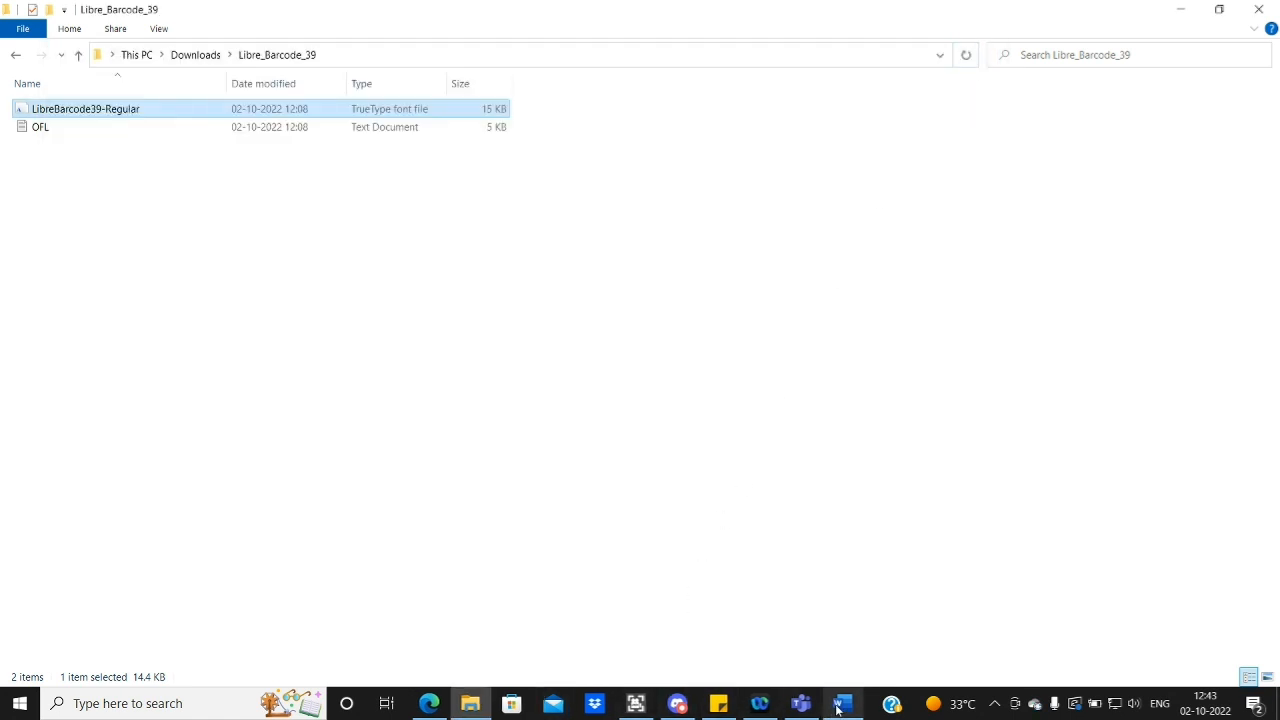
mouse_move(840, 704)
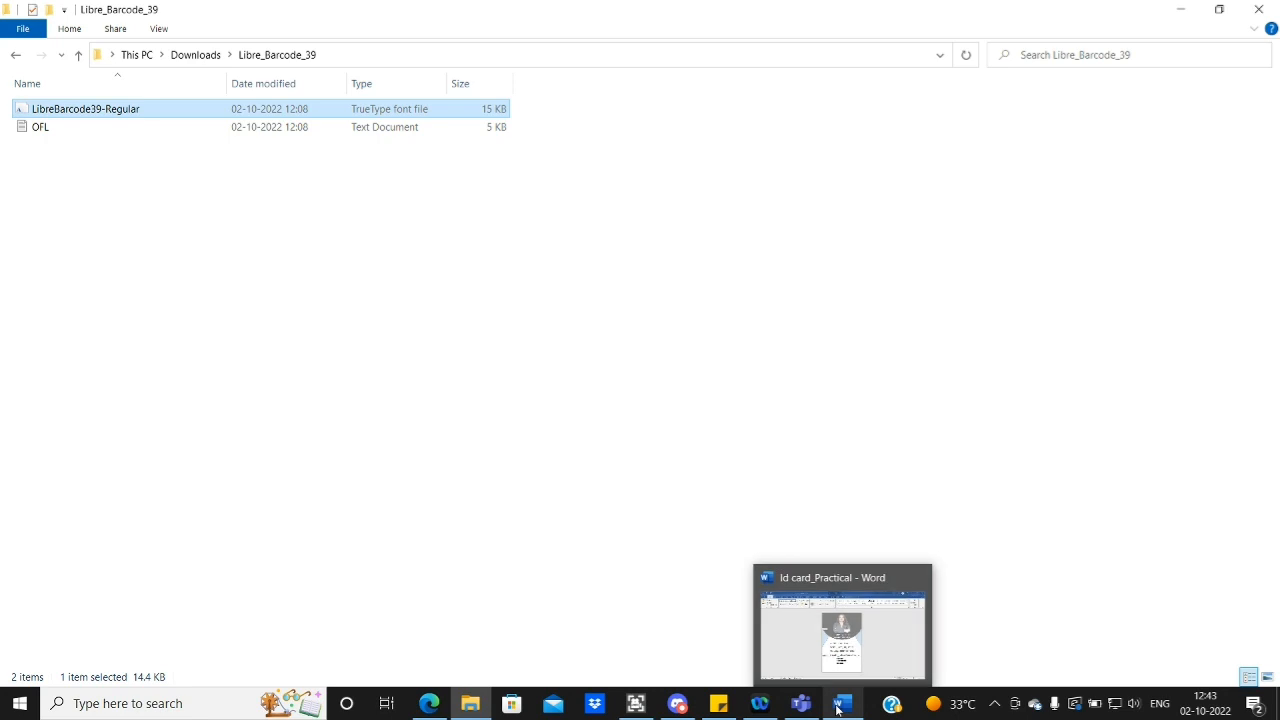
- Return to the ID card document and confirm Libre Barcode 39 appears in the font list
click(840, 704)
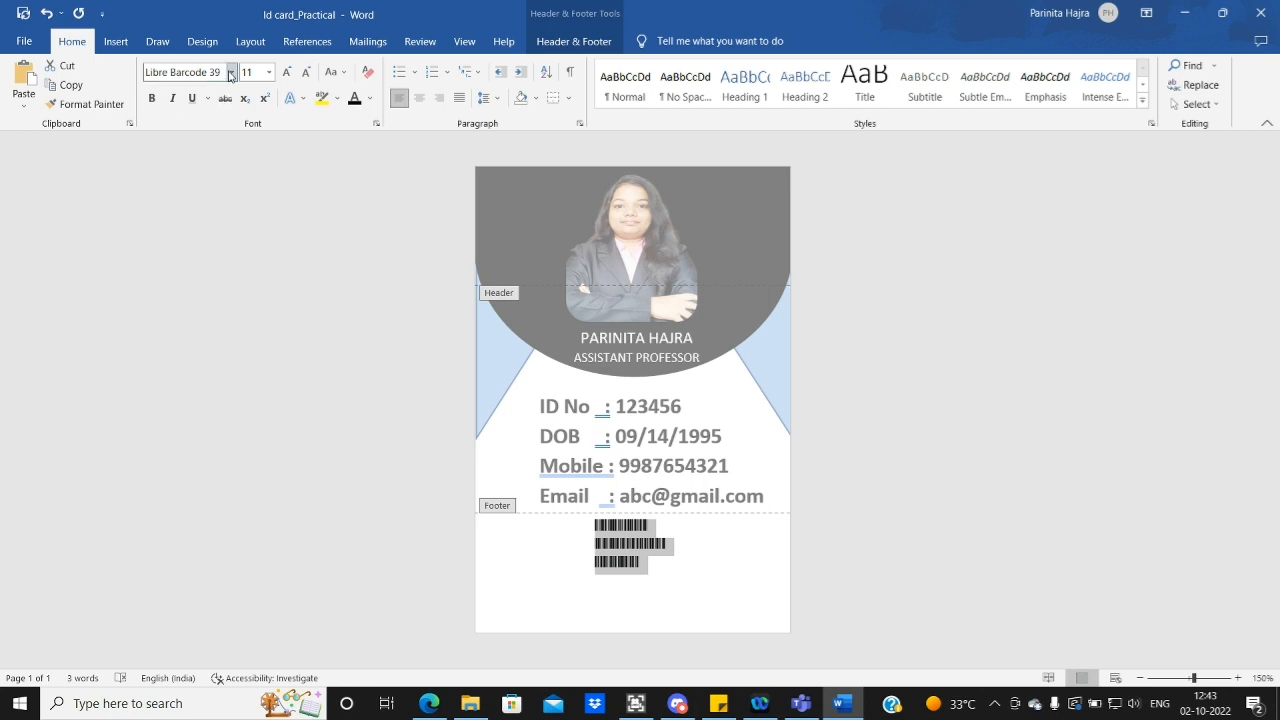
mouse_move(200, 72)
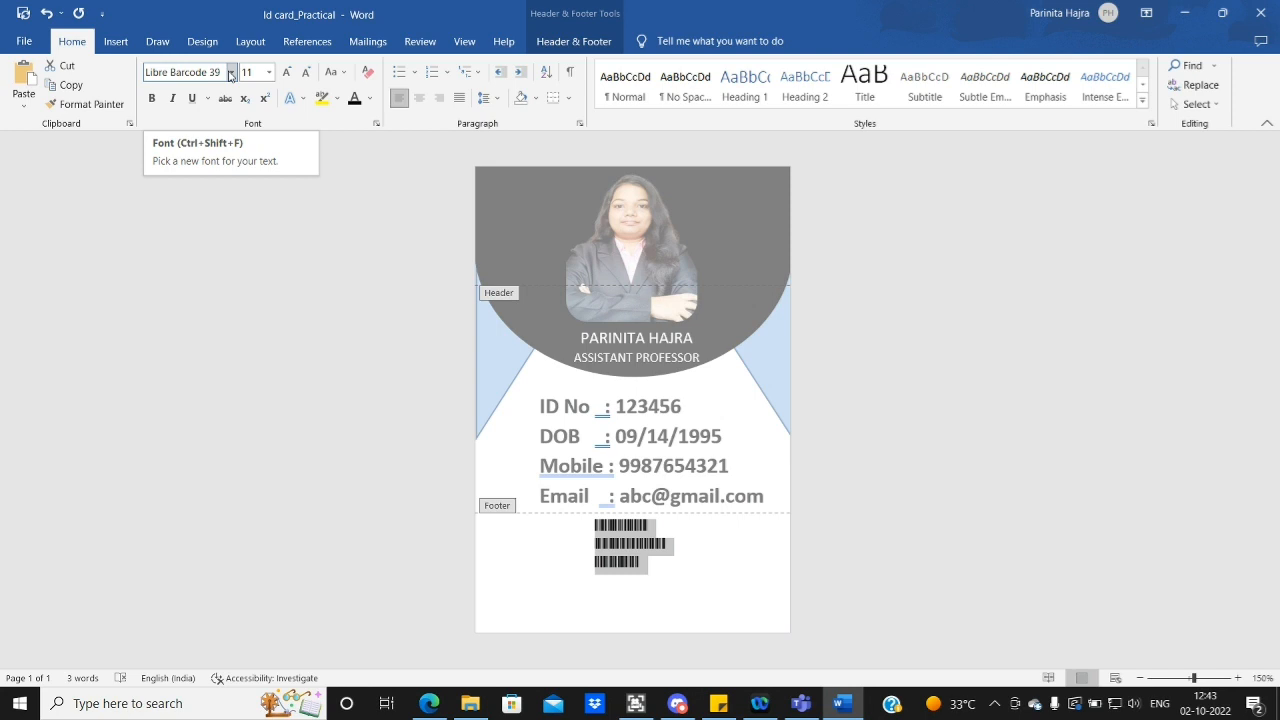
click(230, 72)
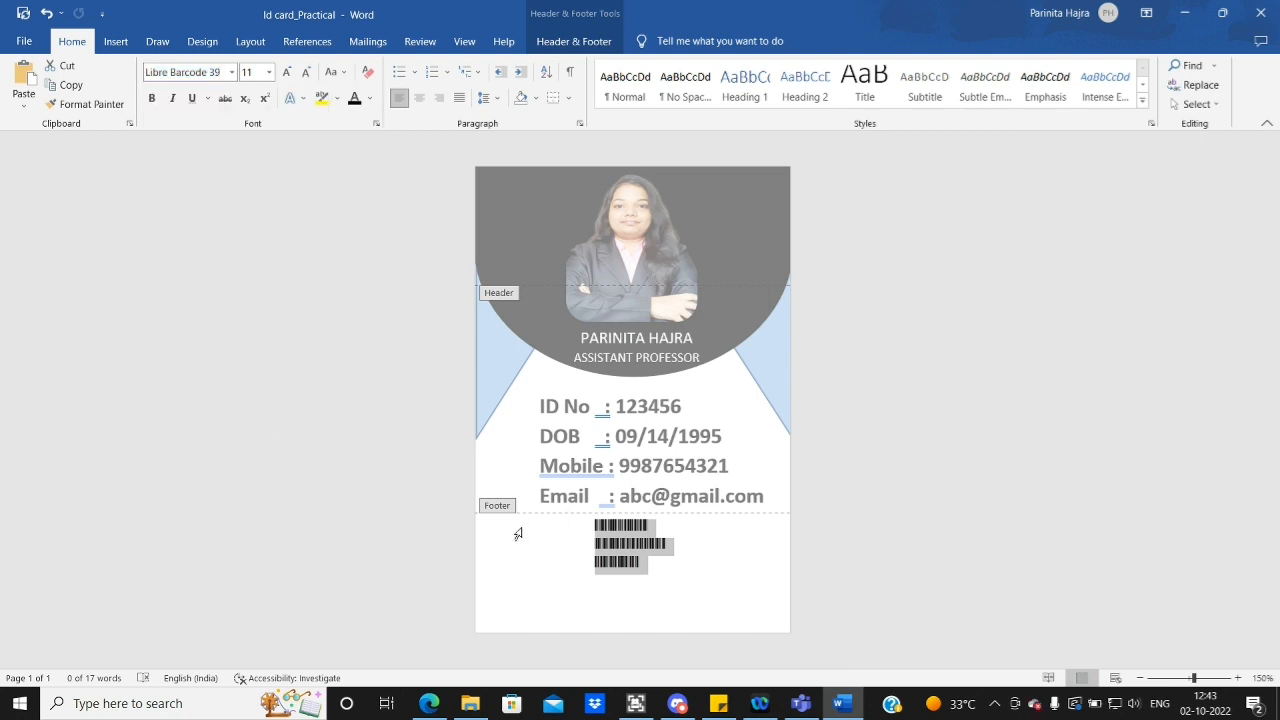
mouse_move(704, 586)
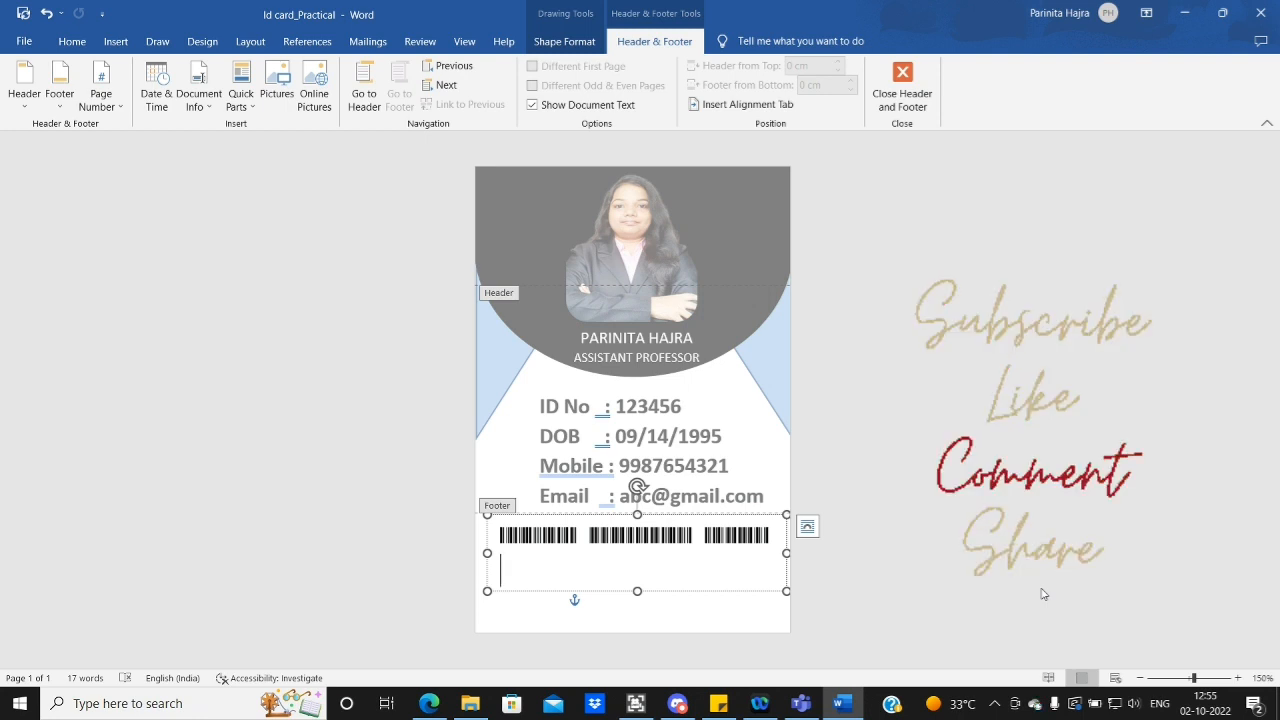
- Type 'WXYZ University' on the line beneath the footer barcode
text(W)
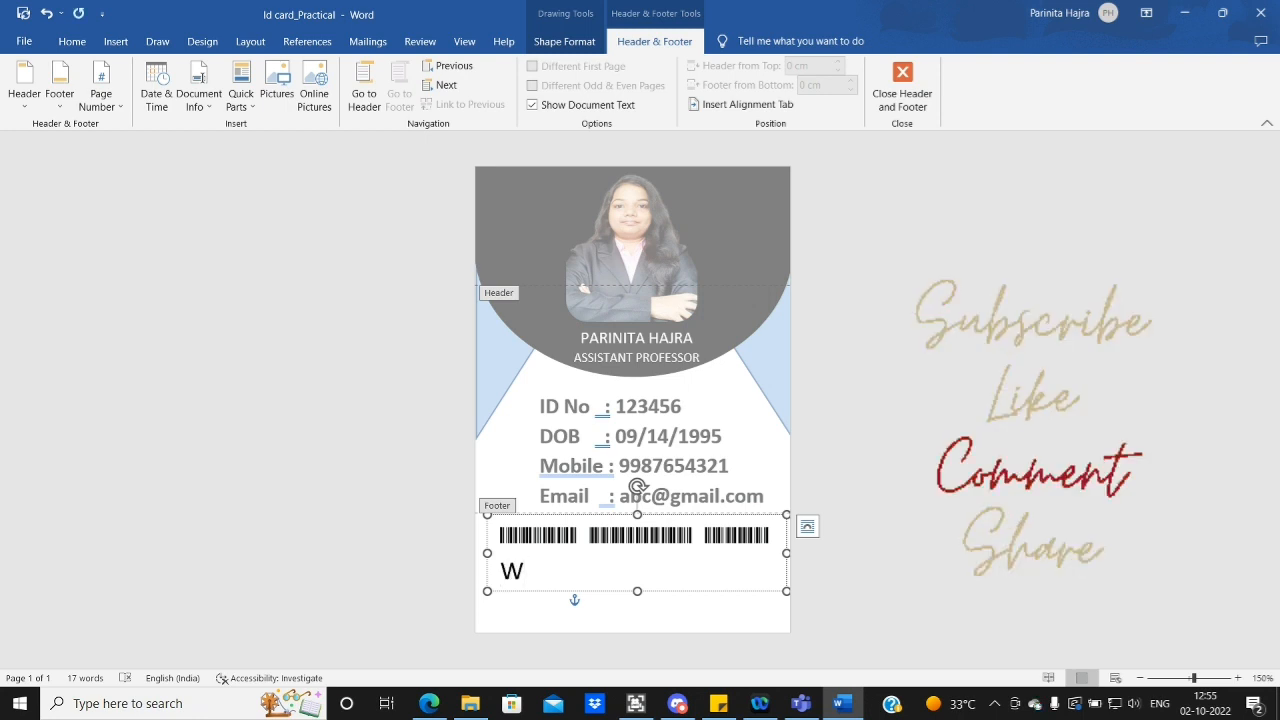
text(XYZ)
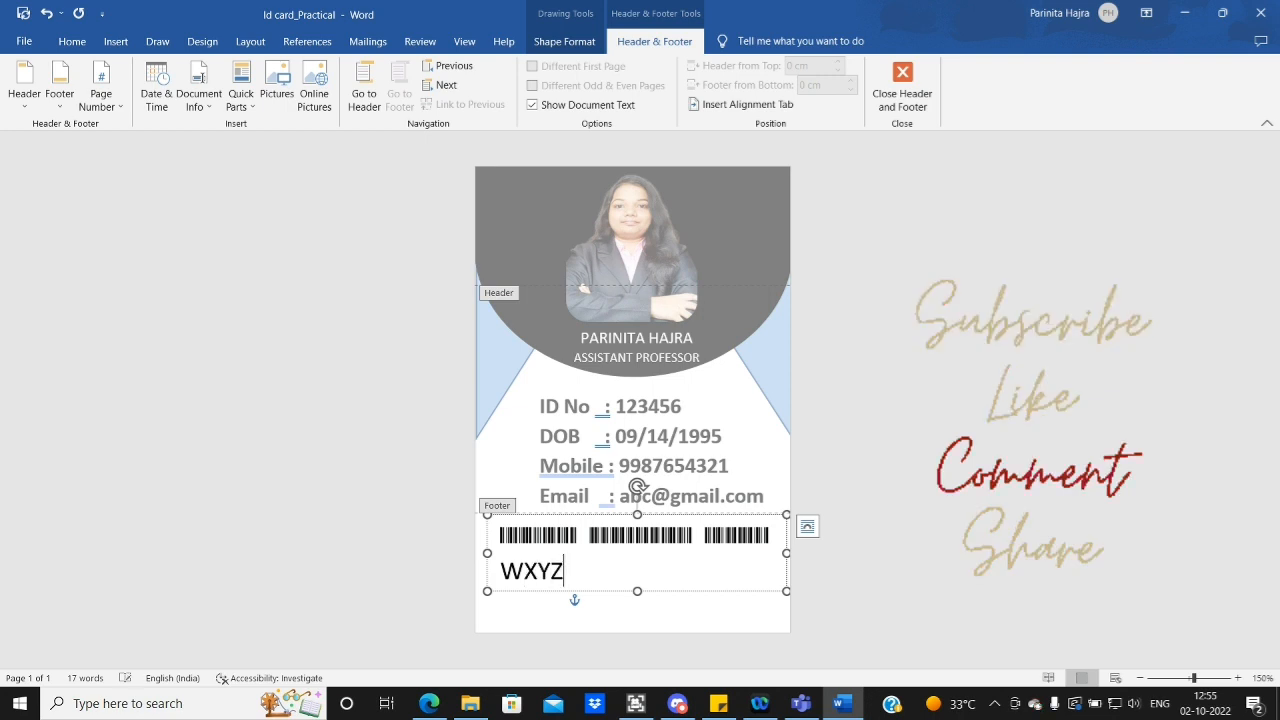
text(Univers)
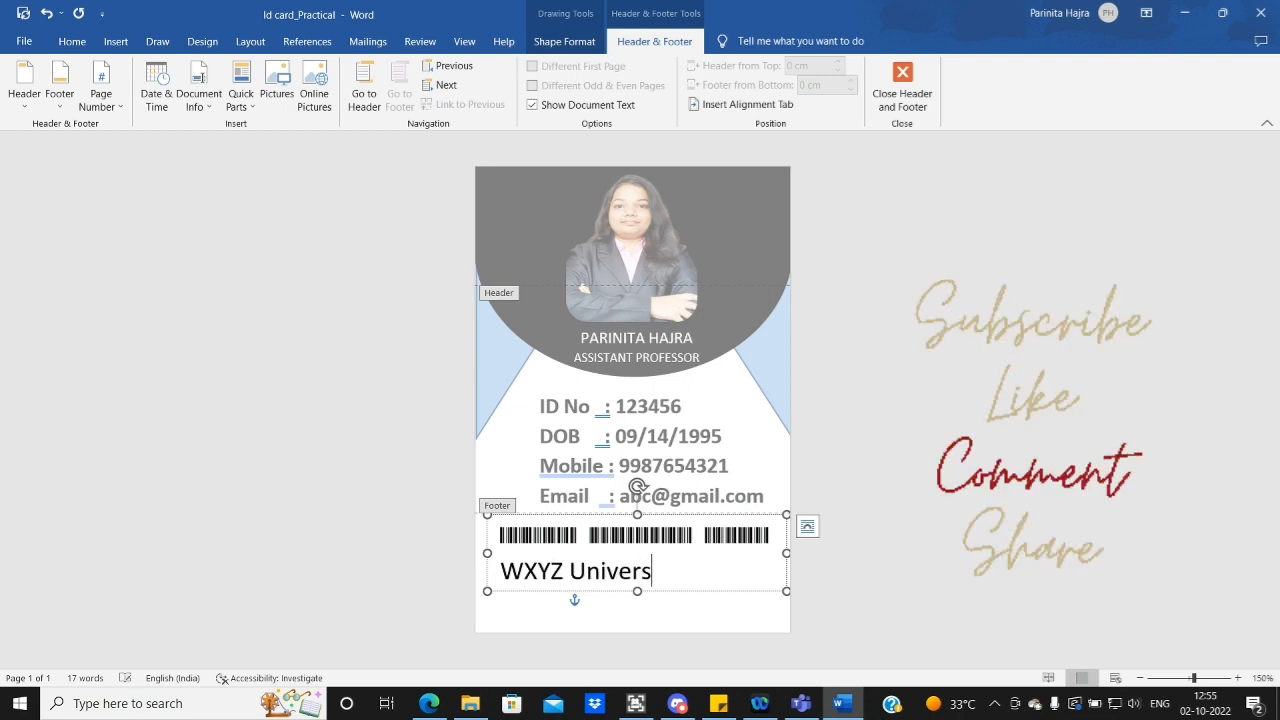
text(ity)
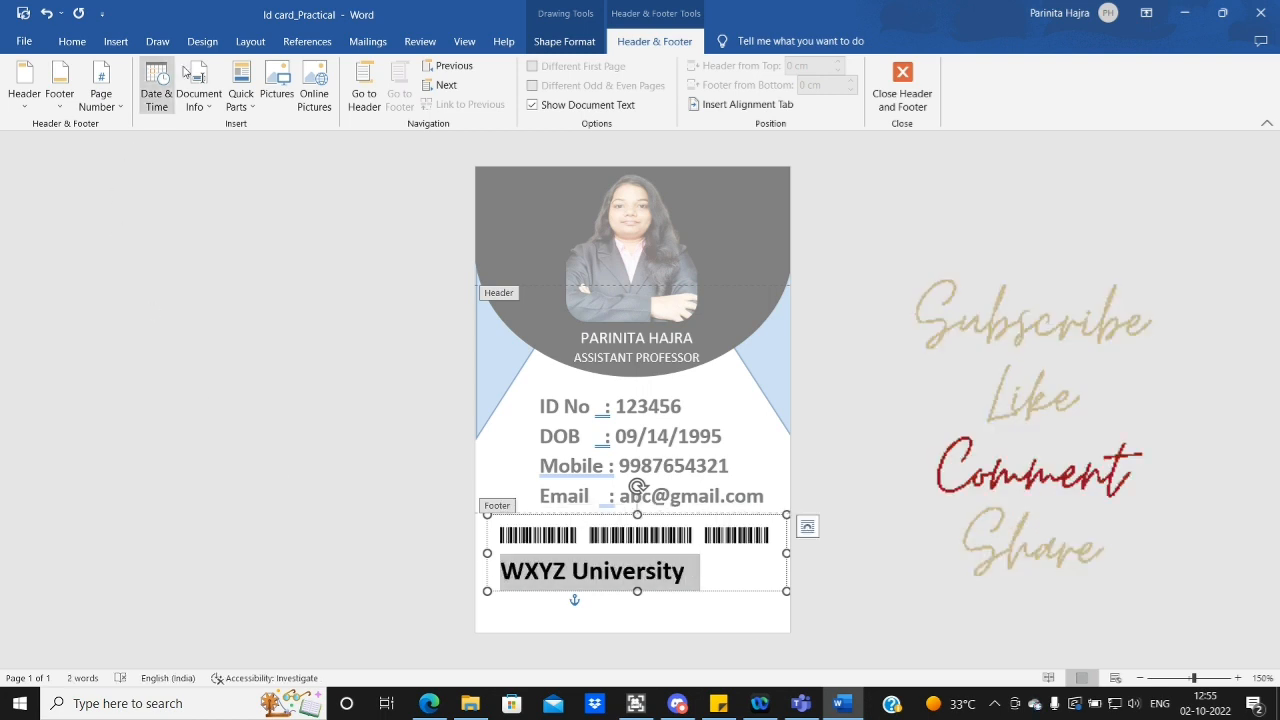
click(72, 40)
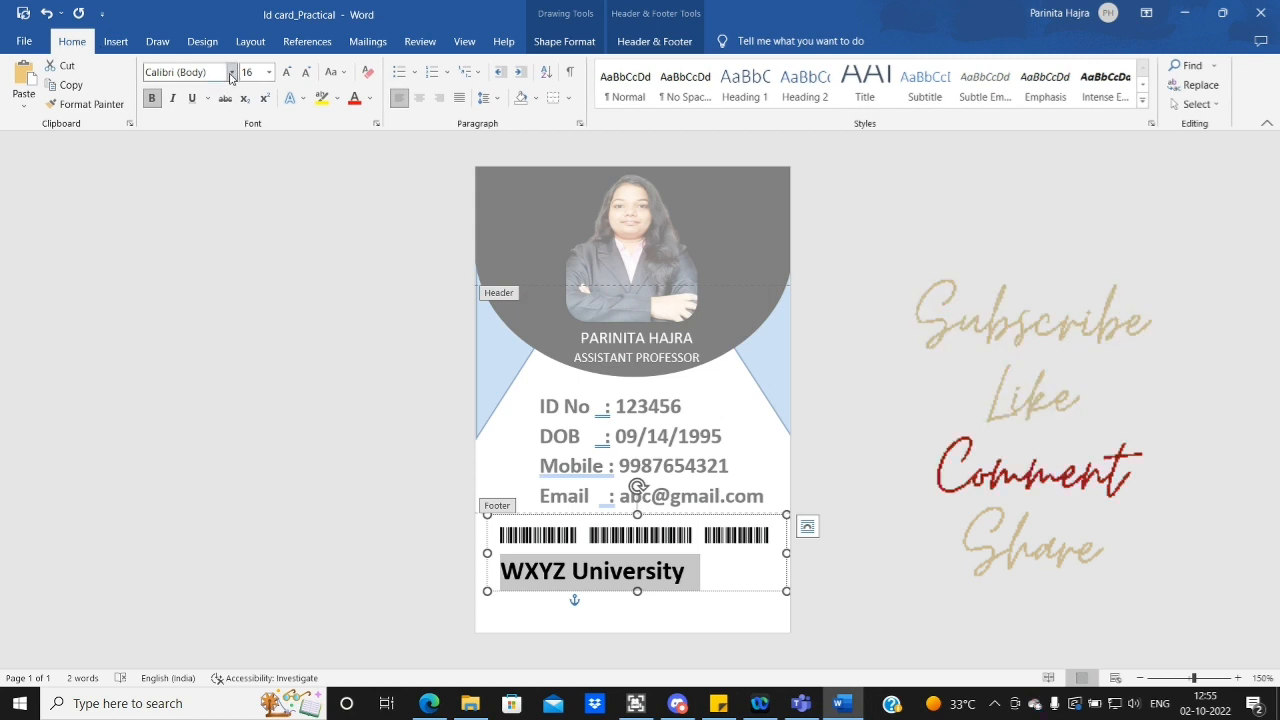
- Set the 'WXYZ University' footer text to the Algerian font
click(232, 72)
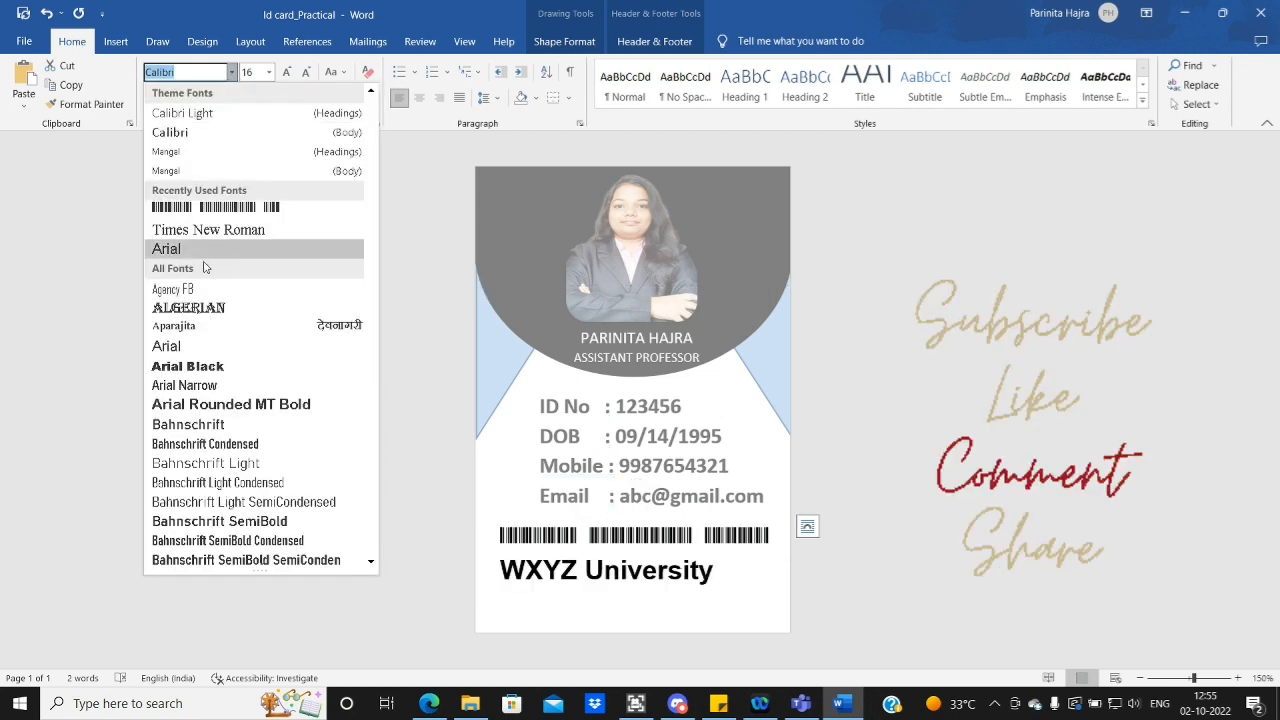
mouse_move(188, 308)
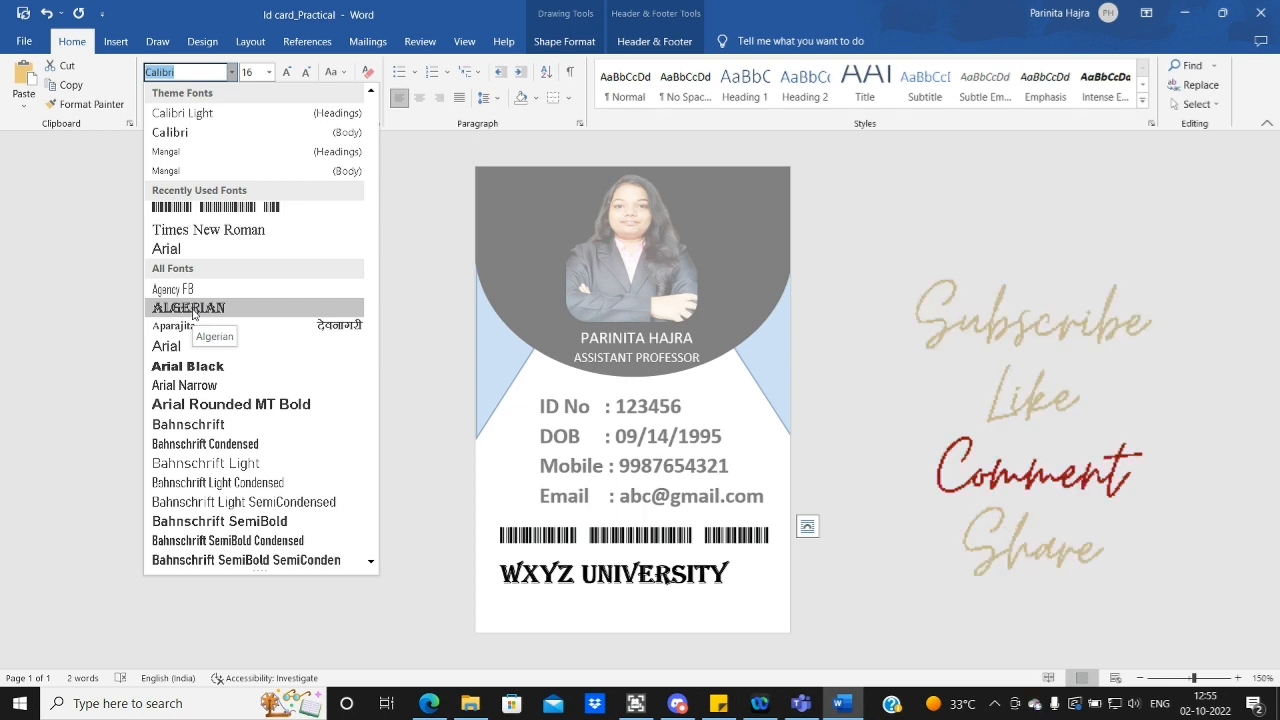
click(188, 308)
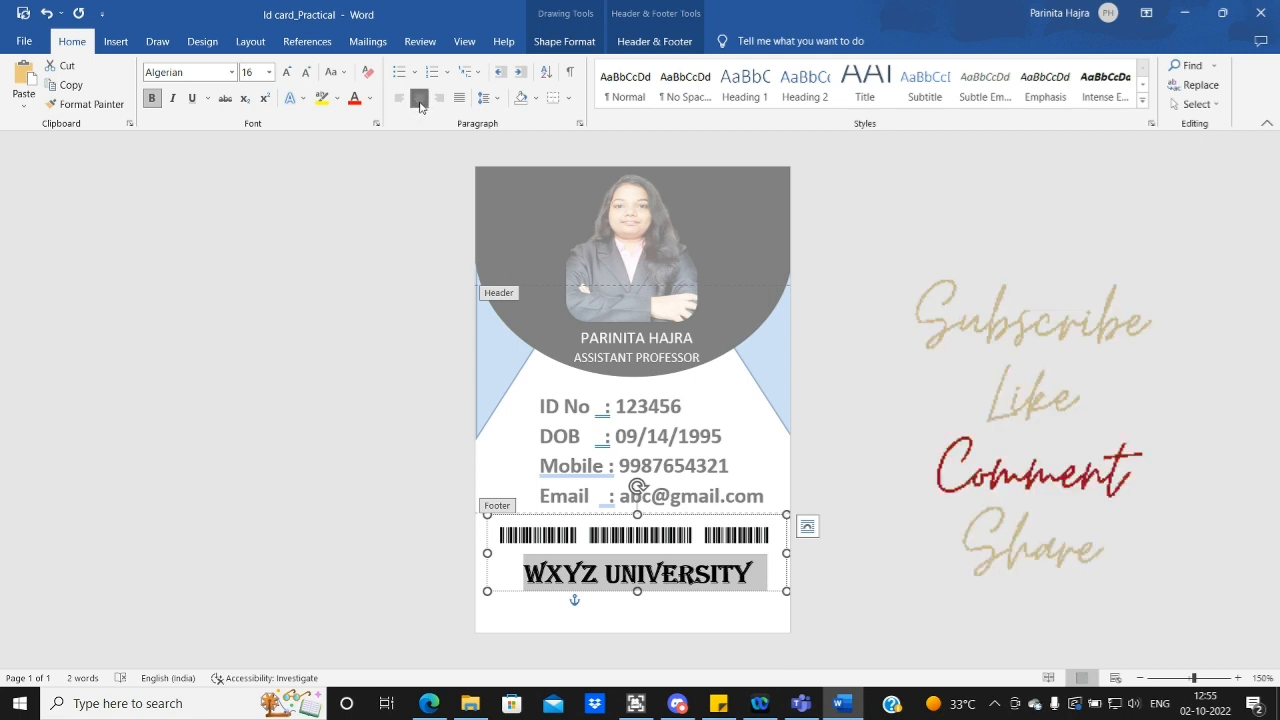
mouse_move(754, 444)
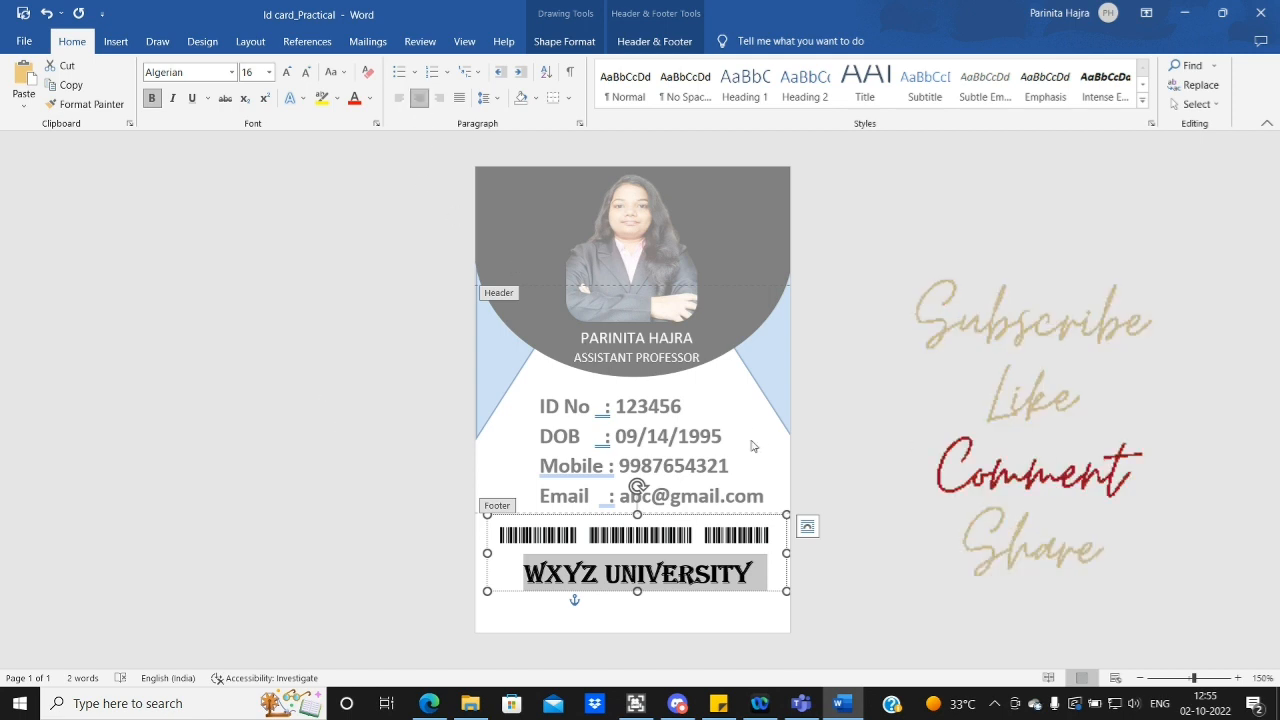